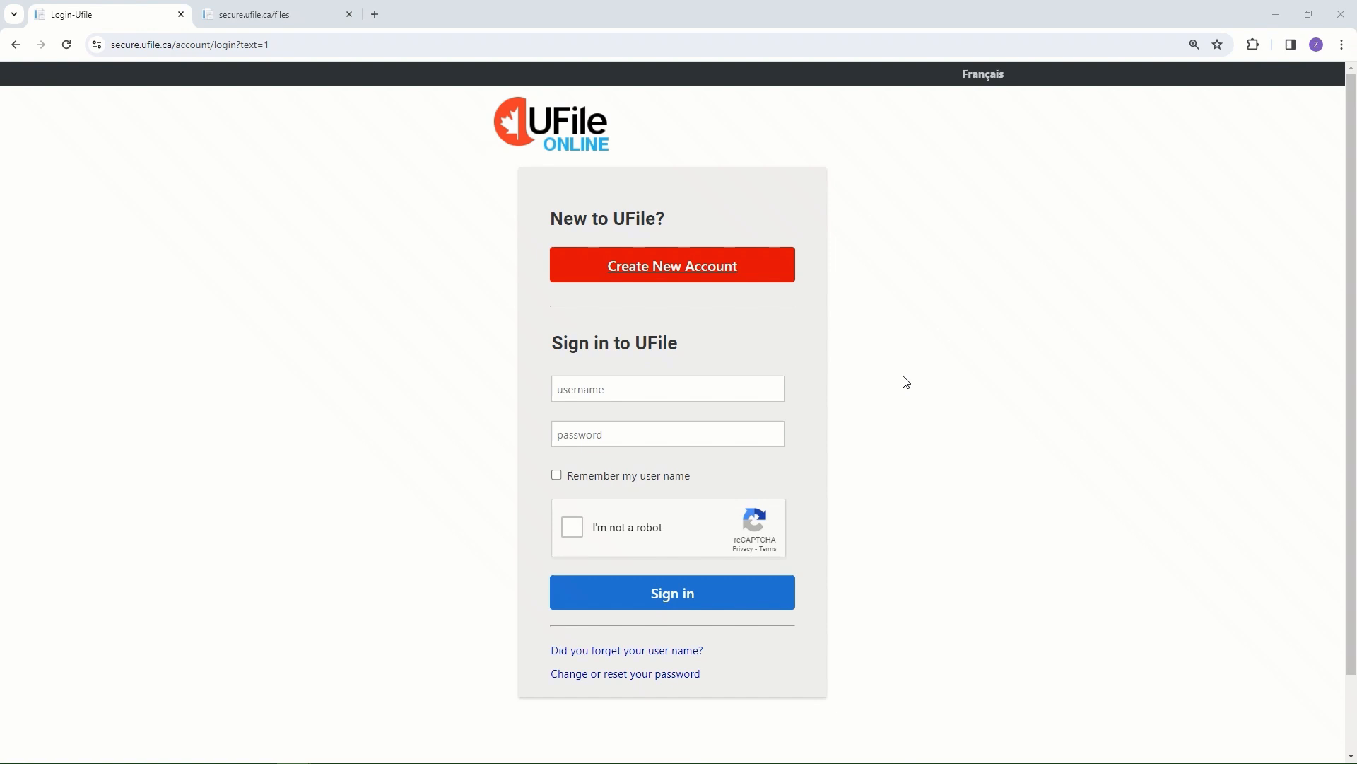
mouse_move(914, 397)
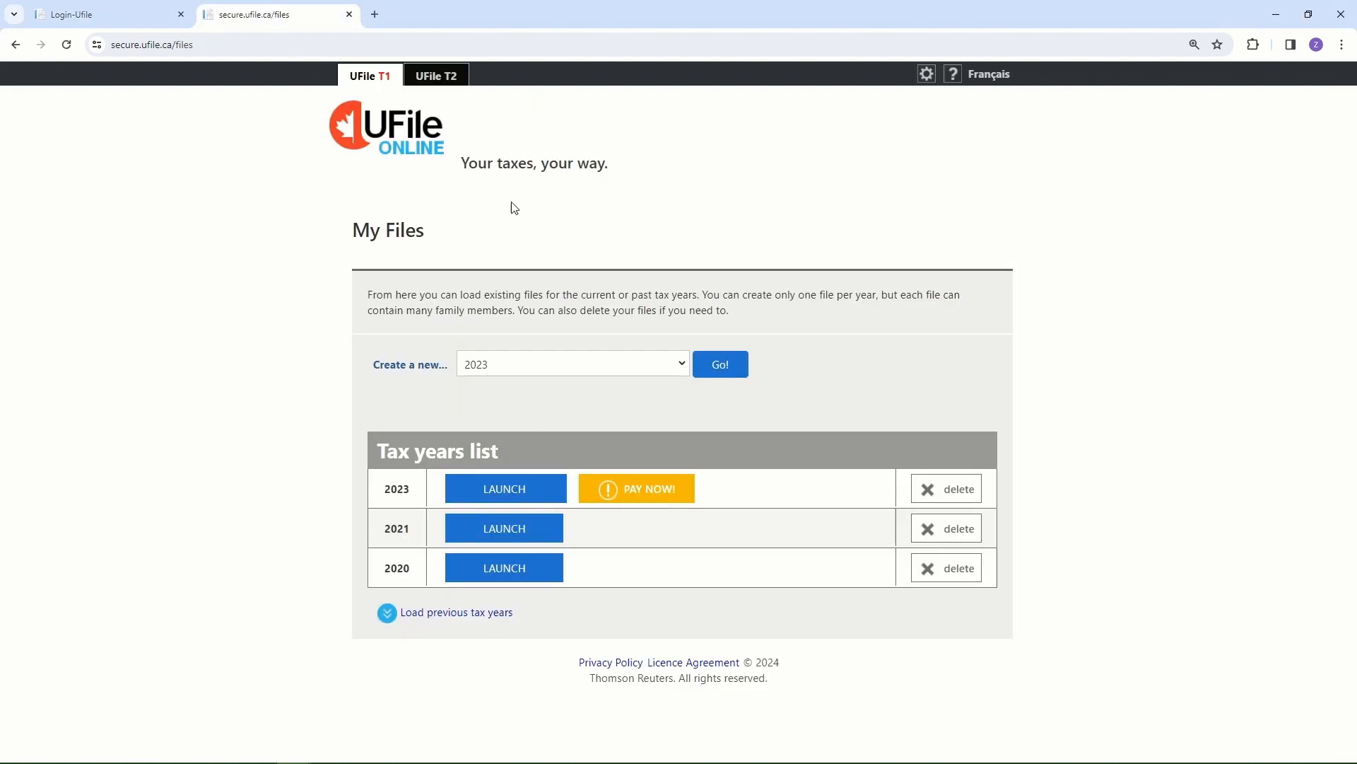
mouse_move(826, 294)
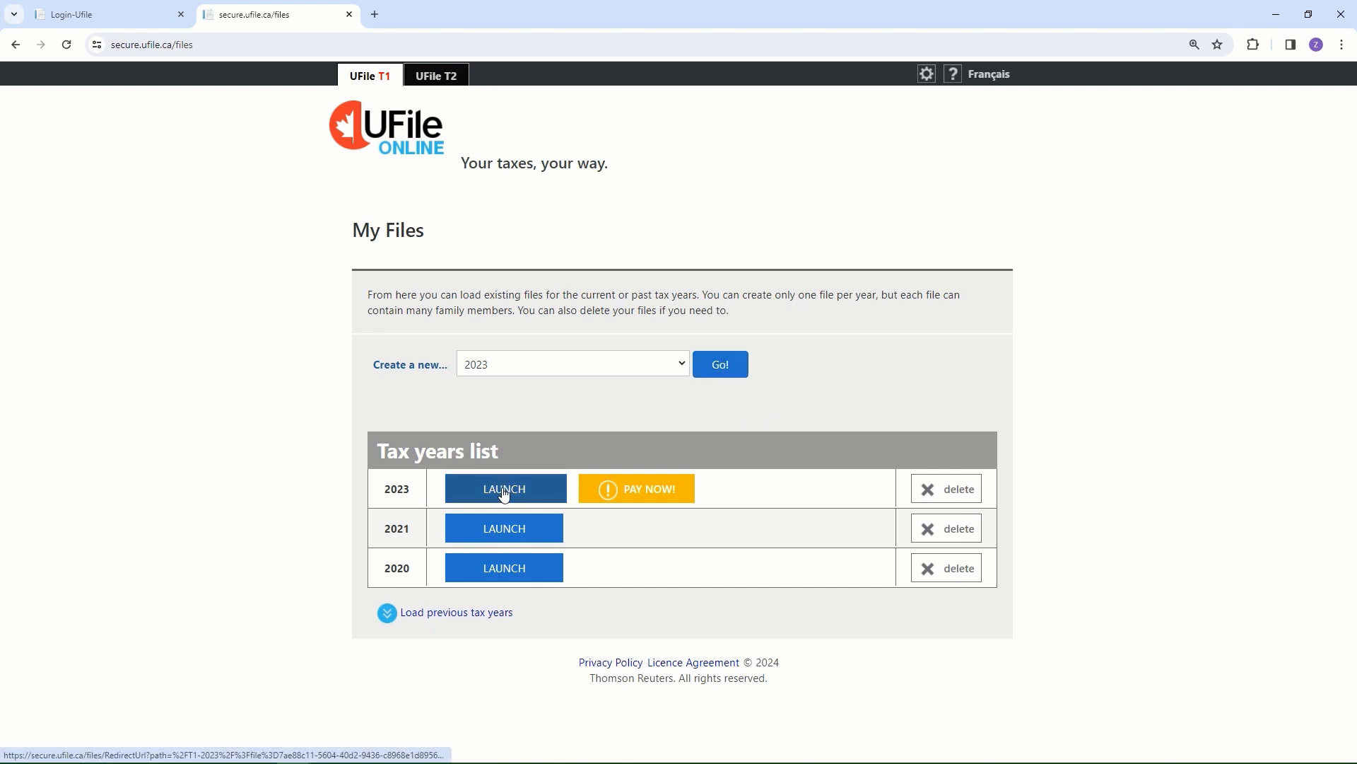
- Launch the 2023 tax return from the My Files tax years list
left_click(504, 489)
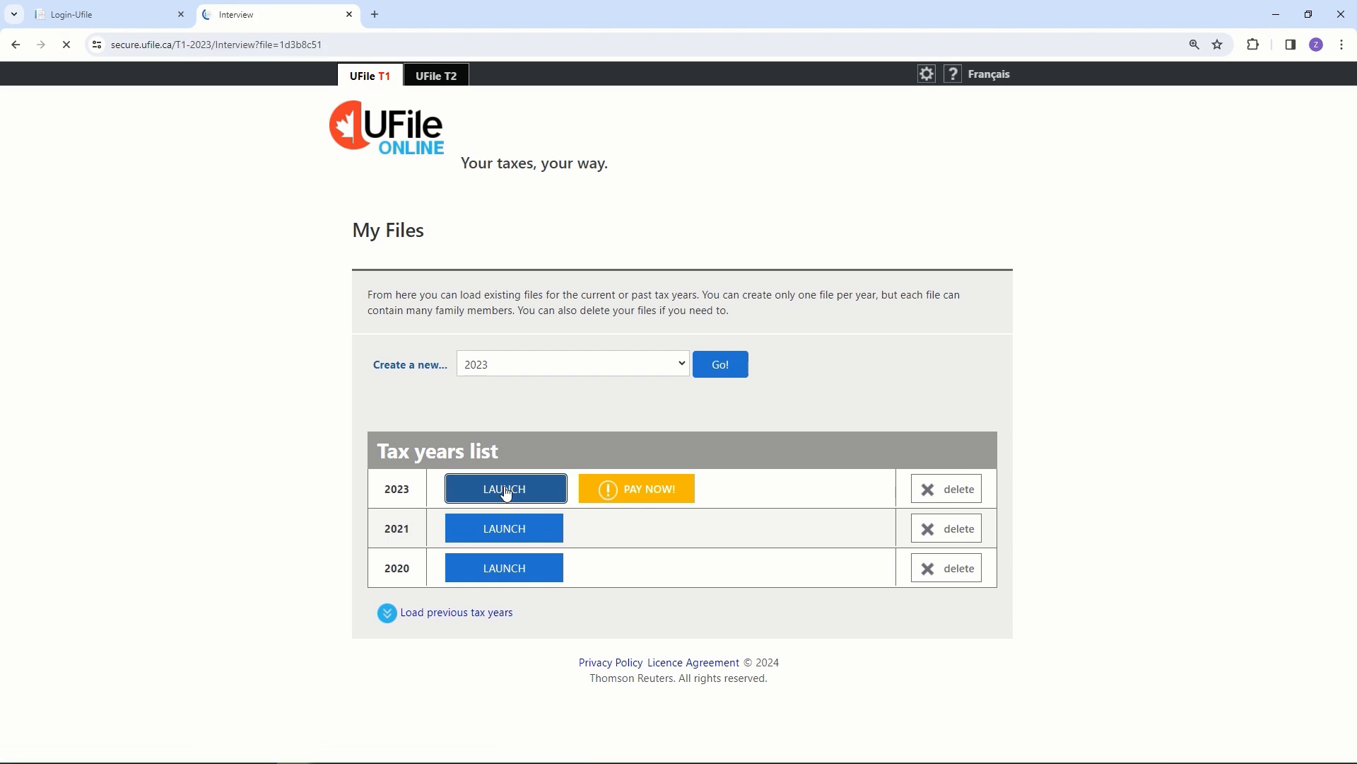
left_click(505, 489)
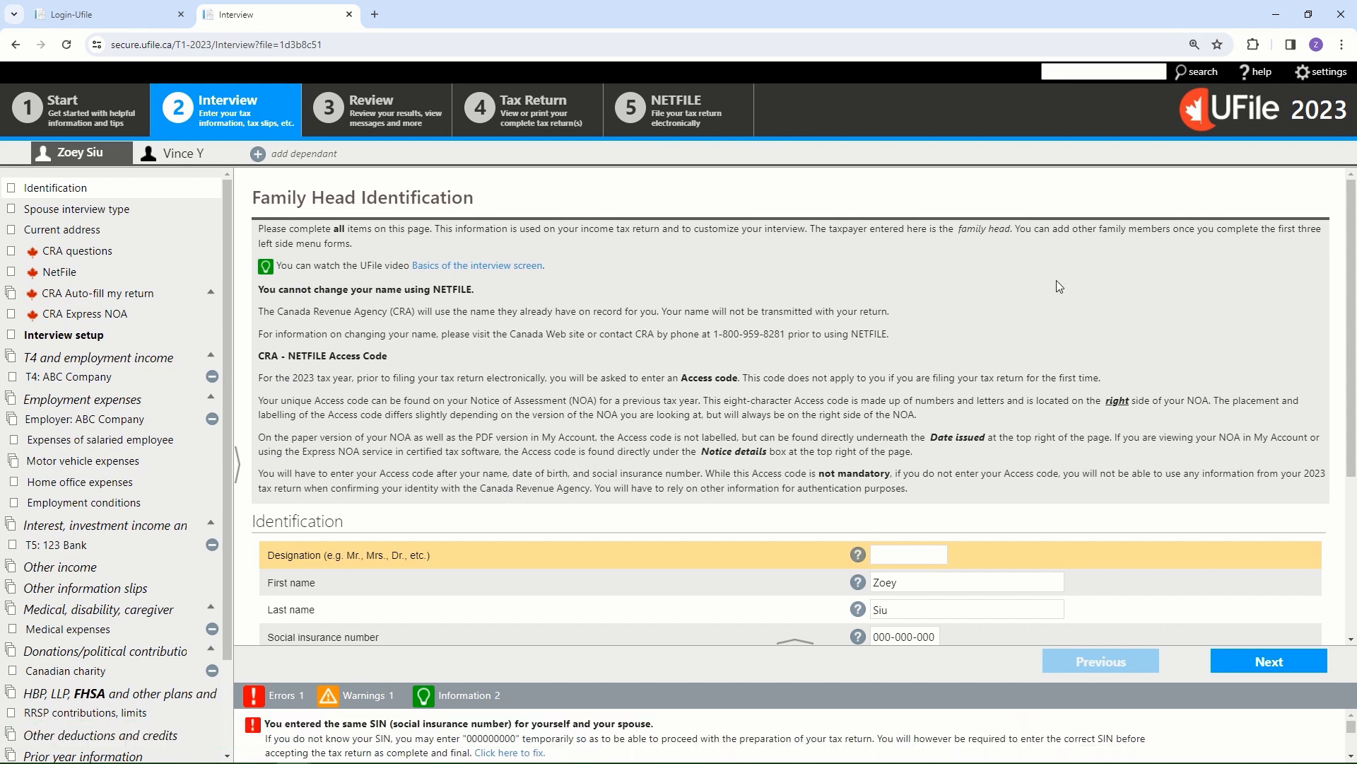
mouse_move(891, 313)
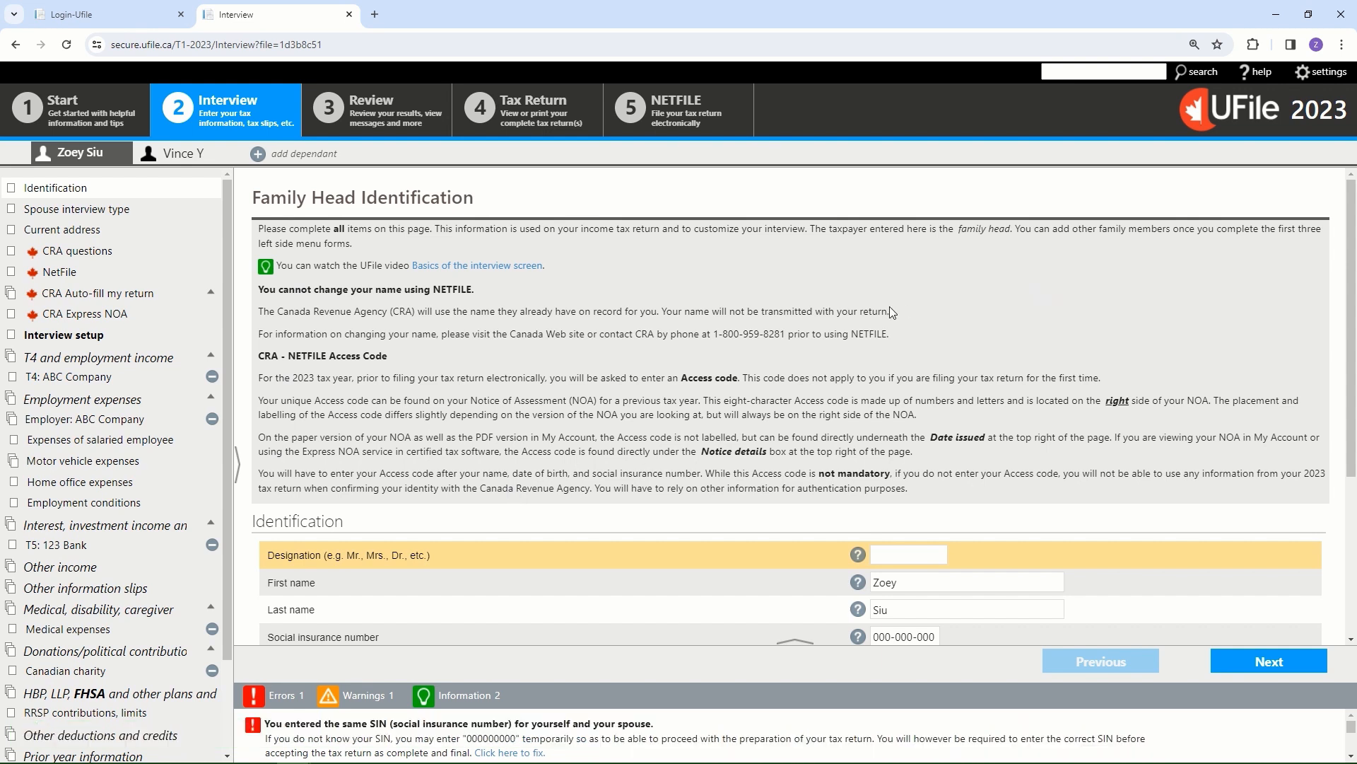
left_click(908, 554)
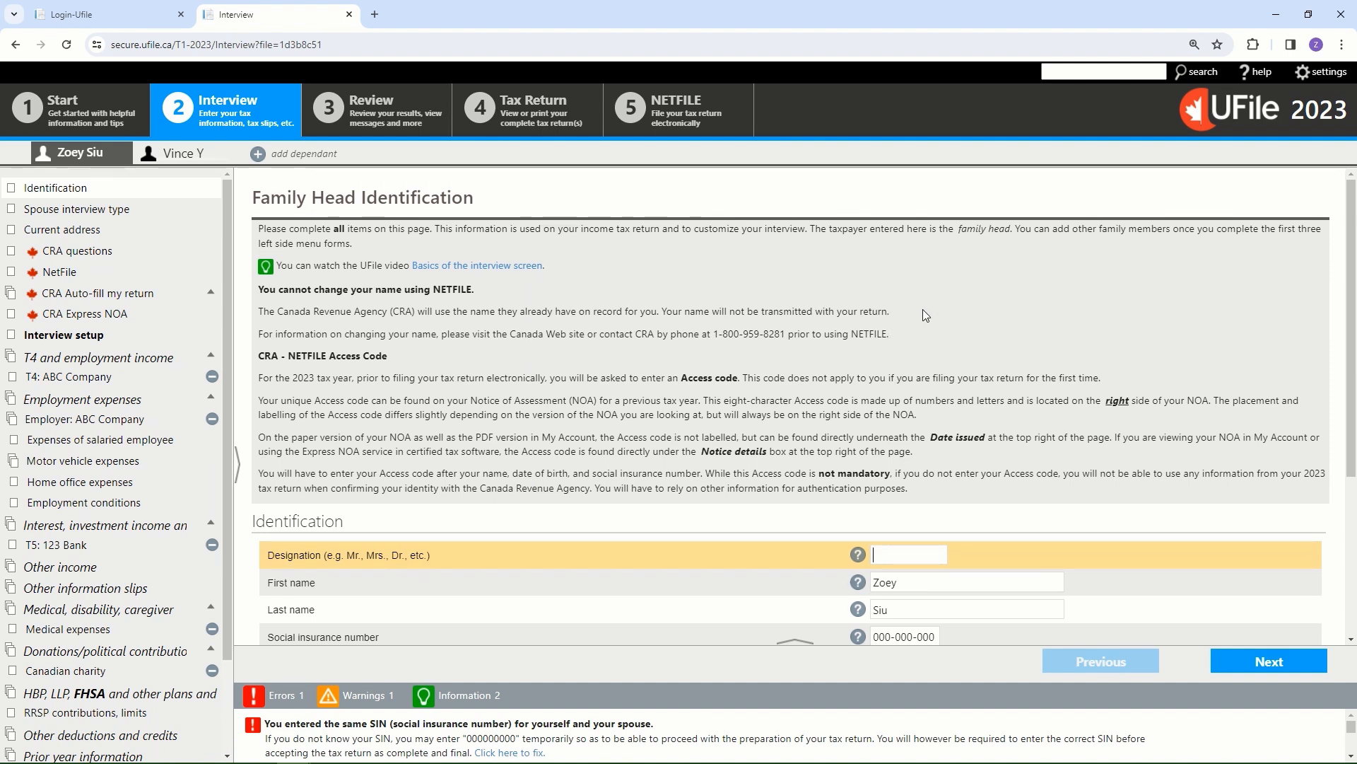
mouse_move(455, 282)
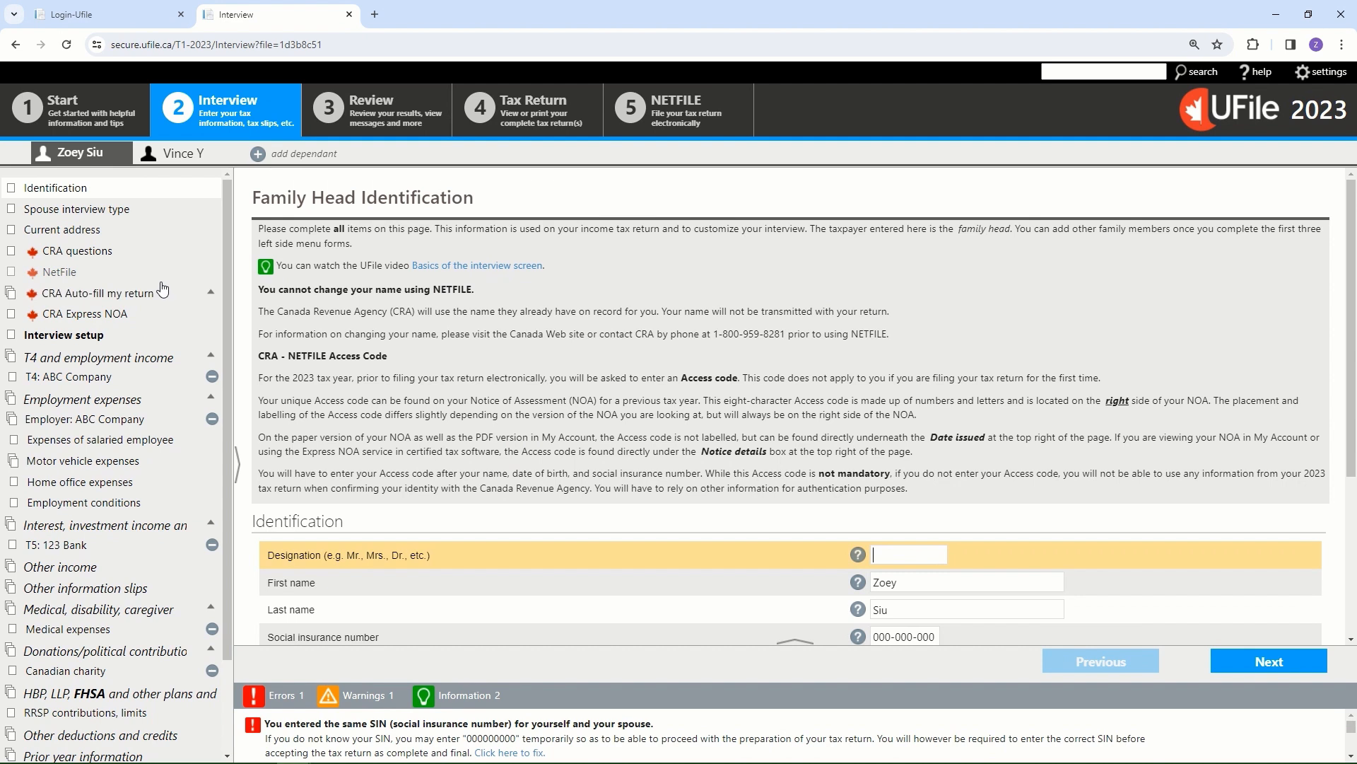
mouse_move(163, 479)
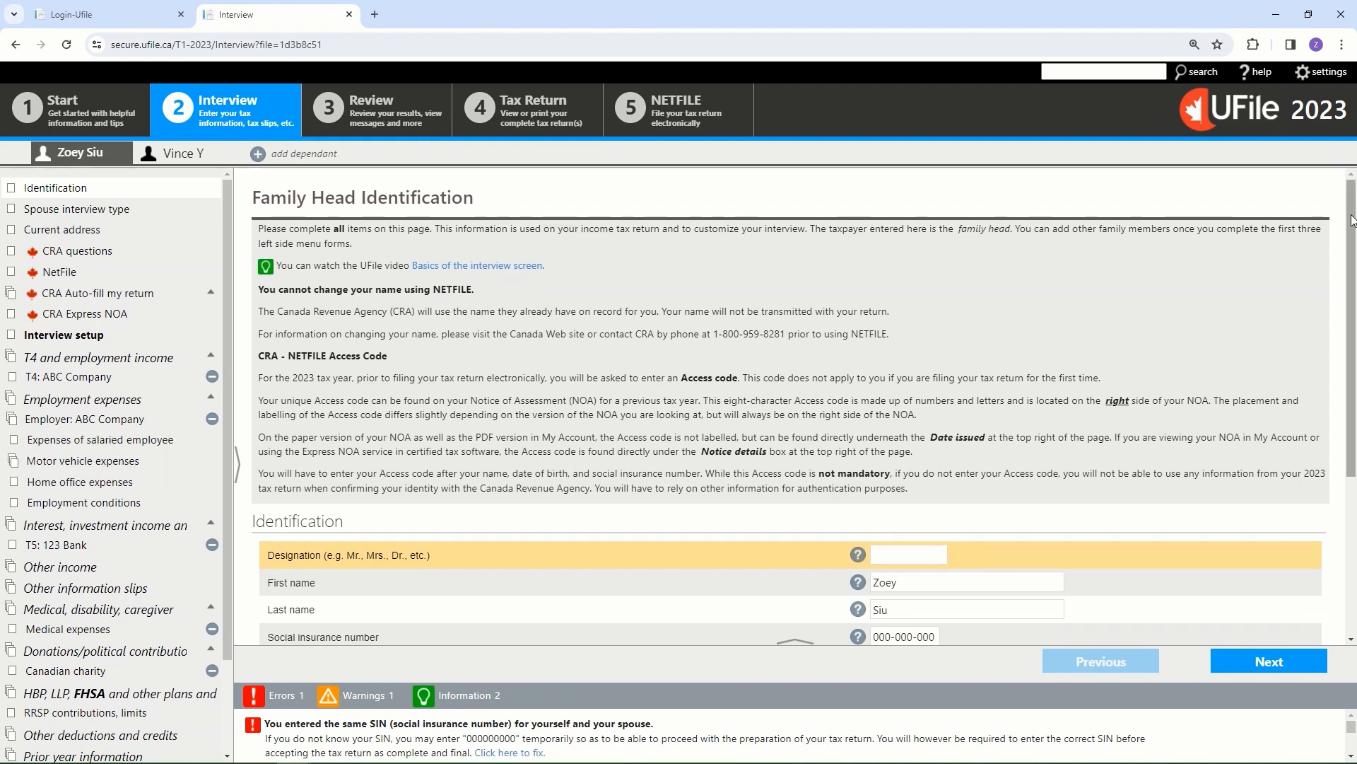
left_click(908, 555)
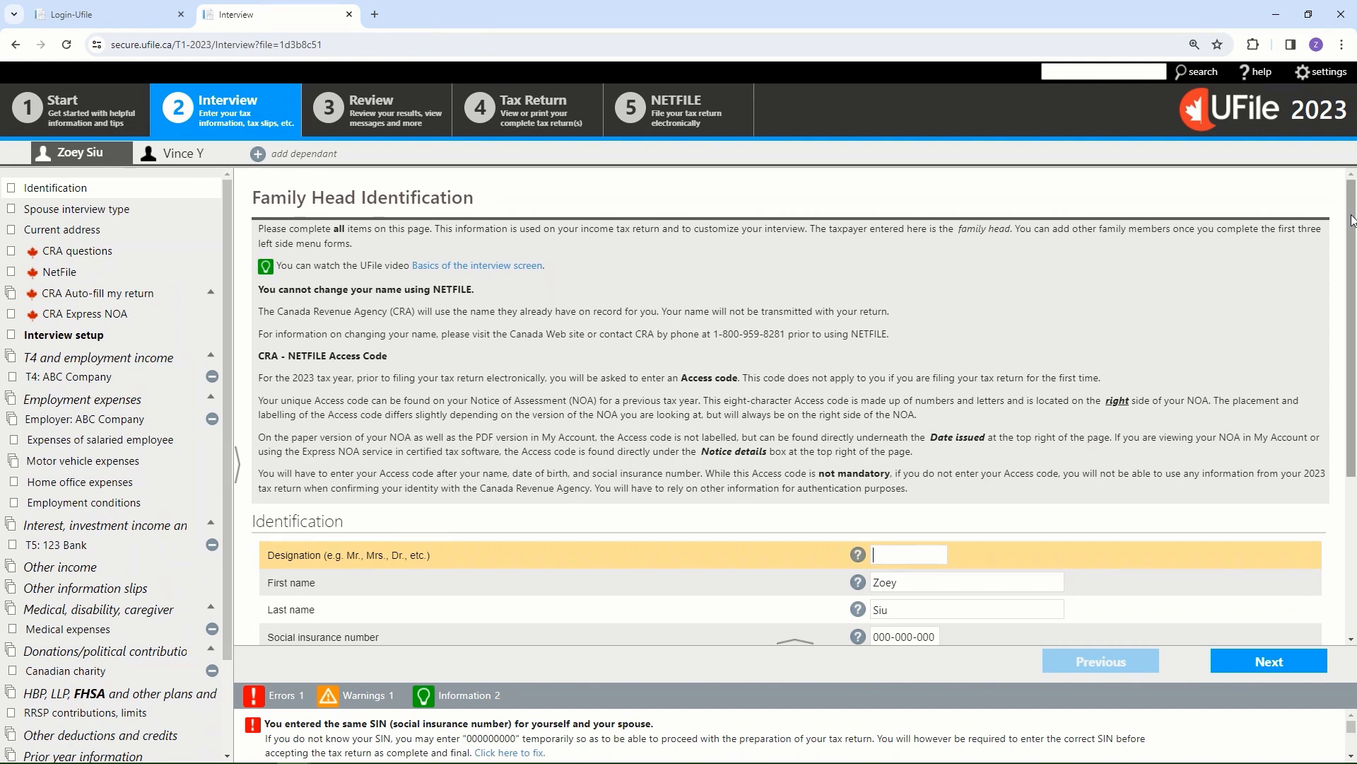
scroll("down", 3)
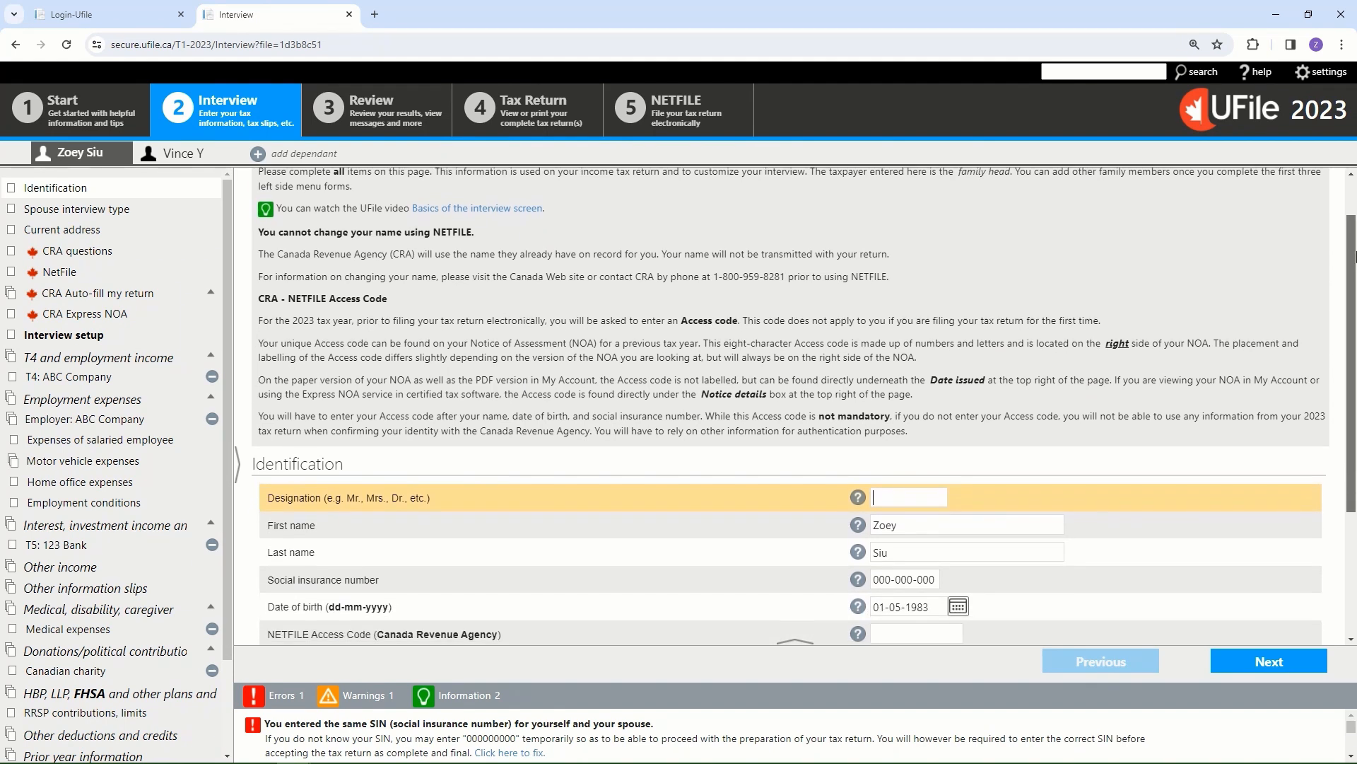
scroll("down", 3)
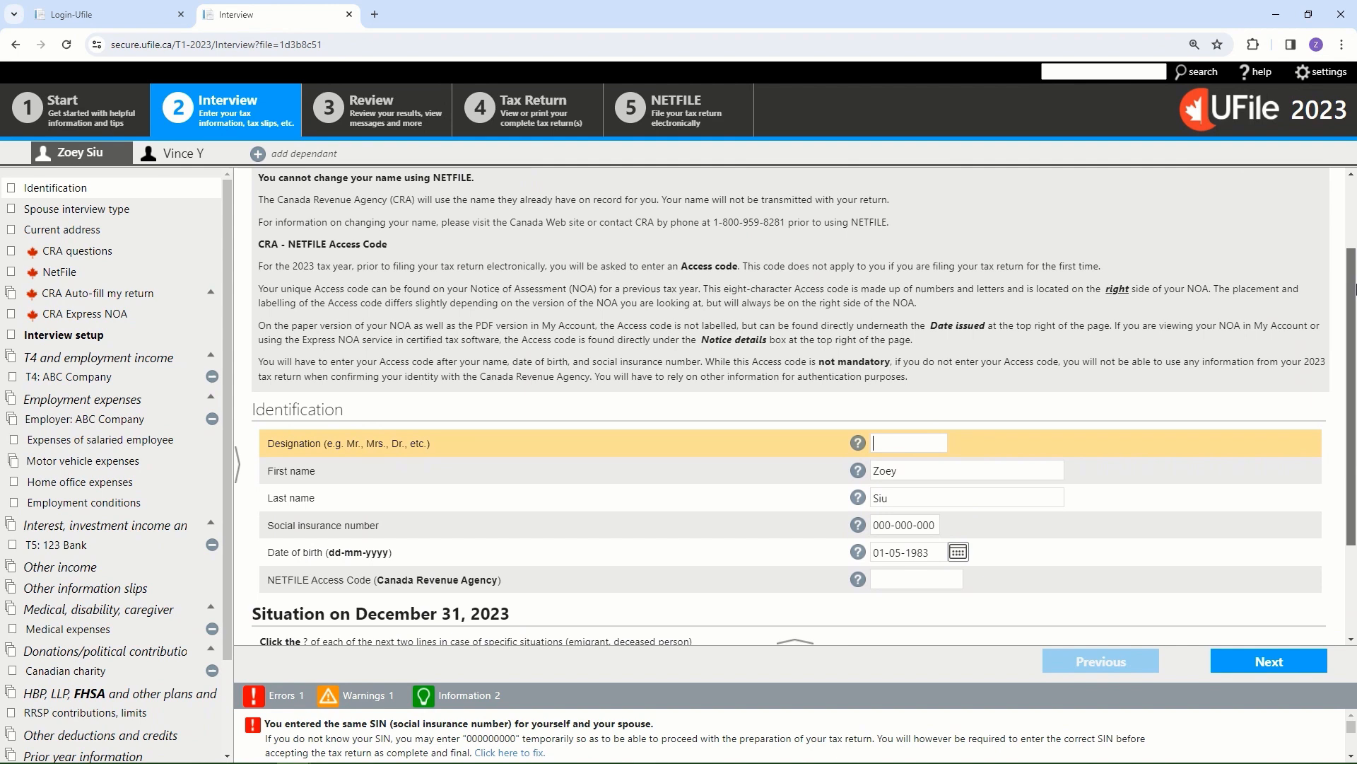
scroll("down", 3)
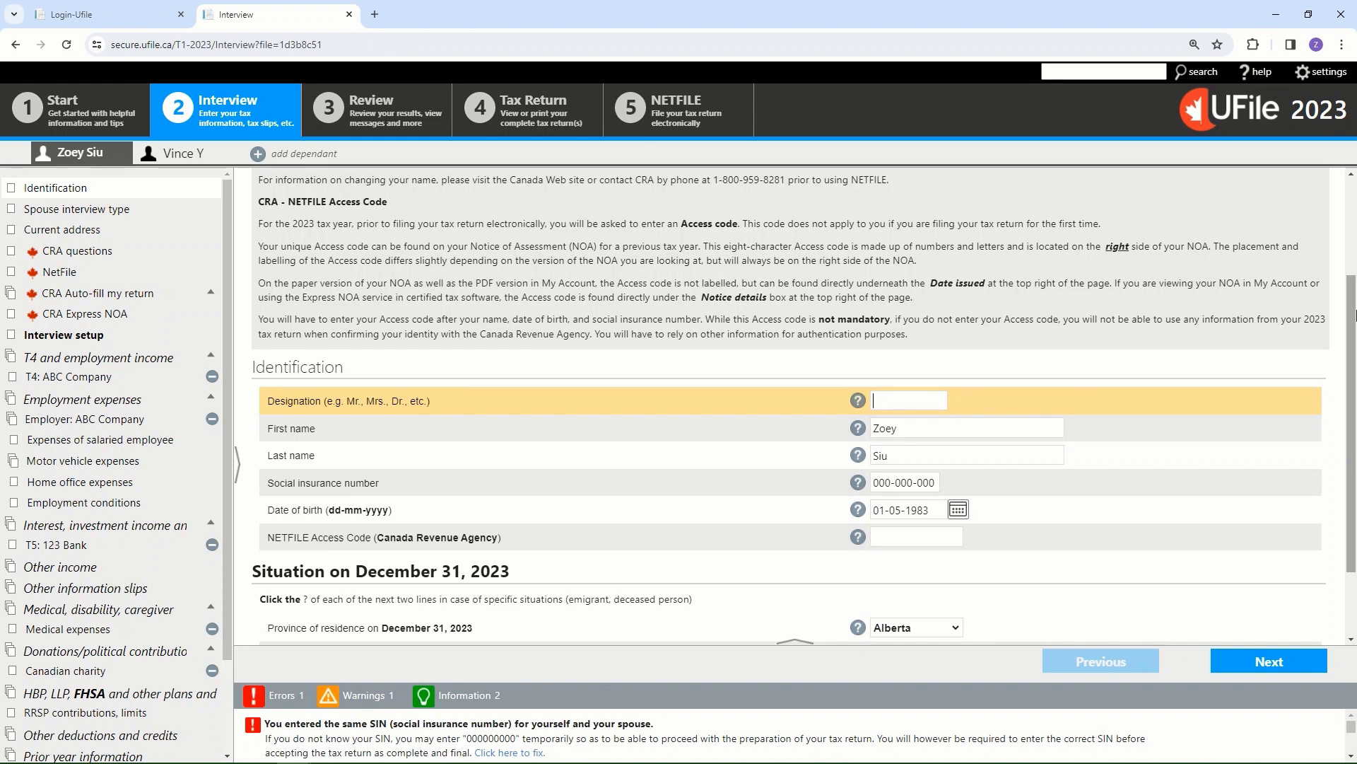
mouse_move(1164, 497)
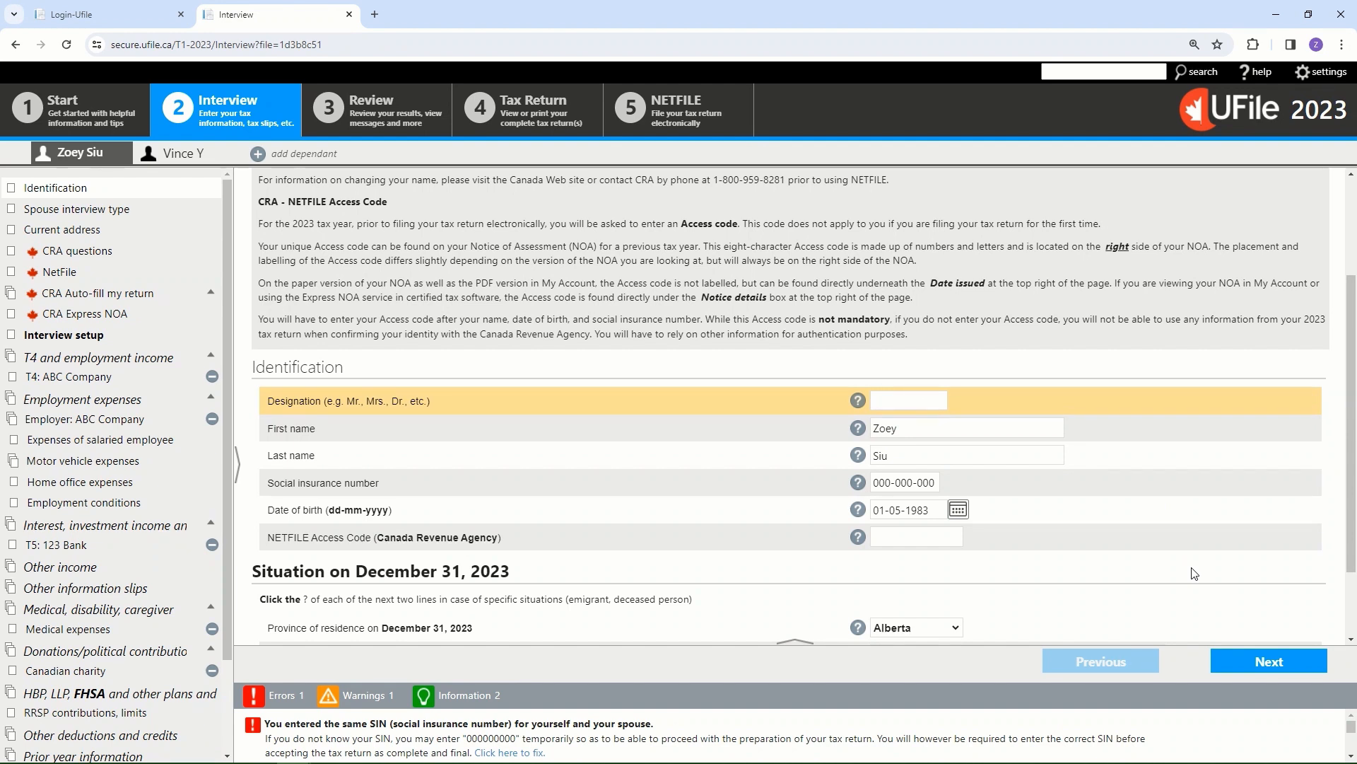
mouse_move(1006, 571)
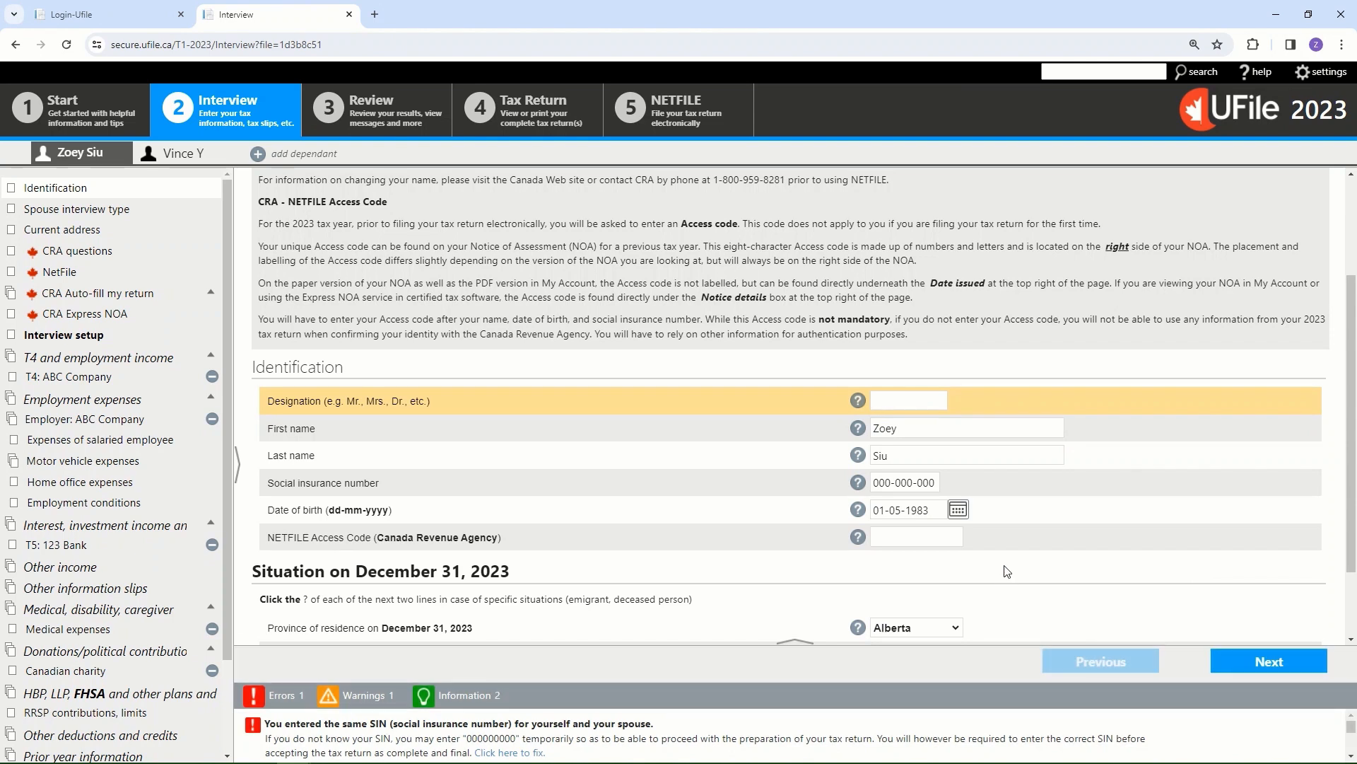
left_click(907, 399)
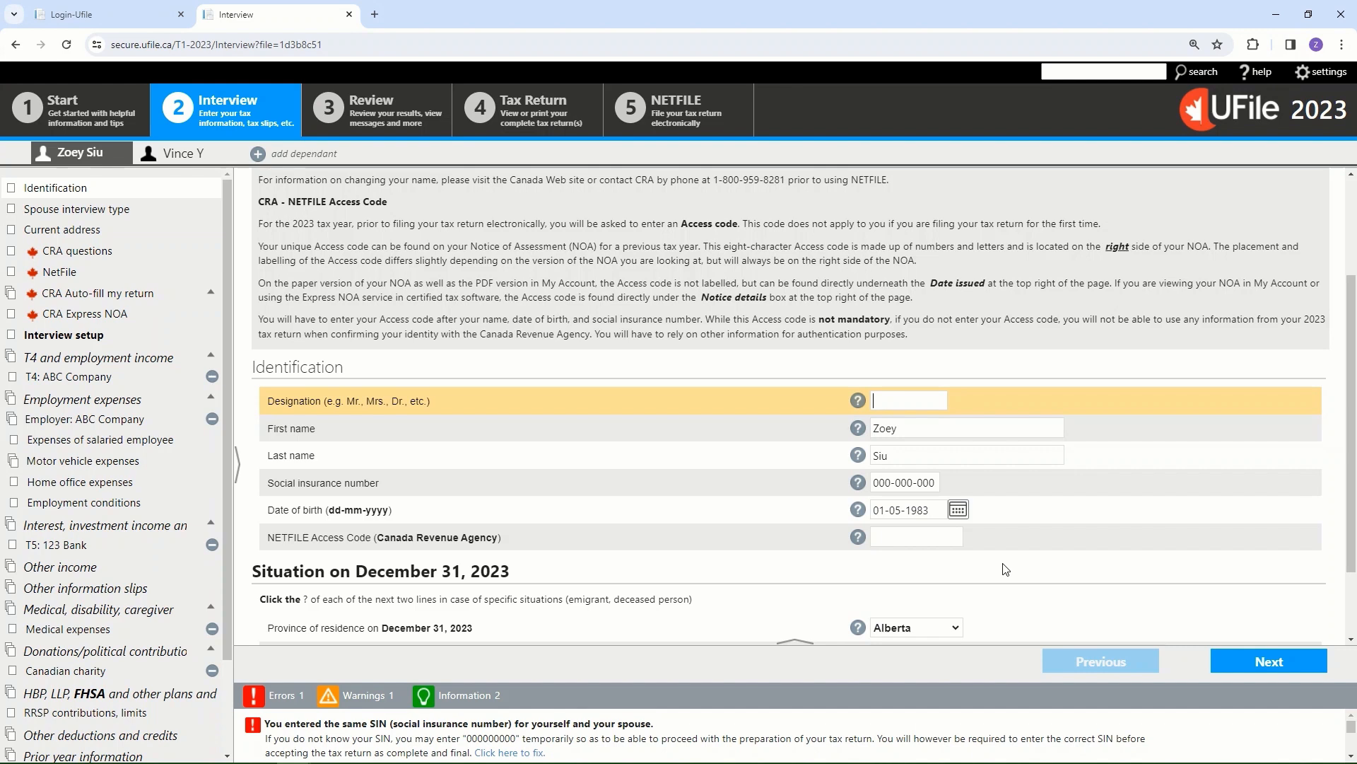
left_click(917, 536)
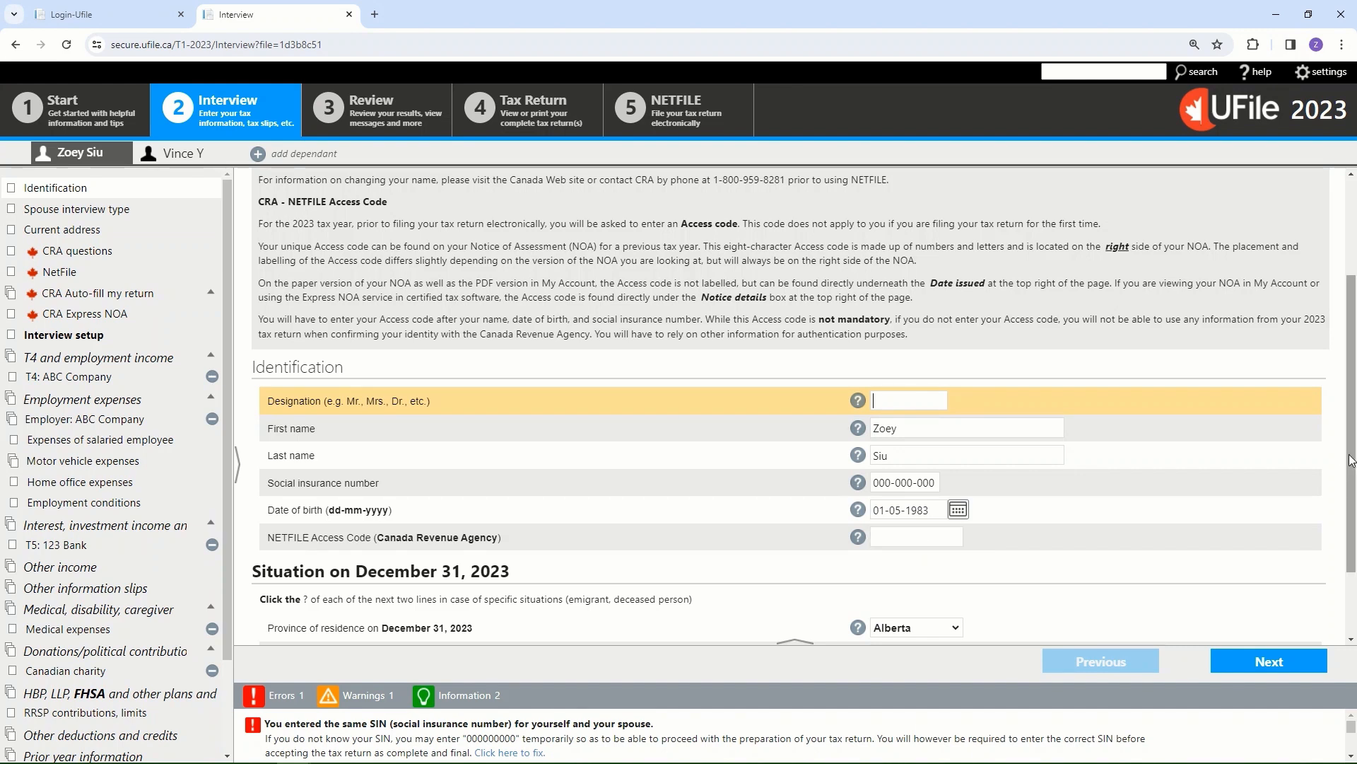
scroll("down", 3)
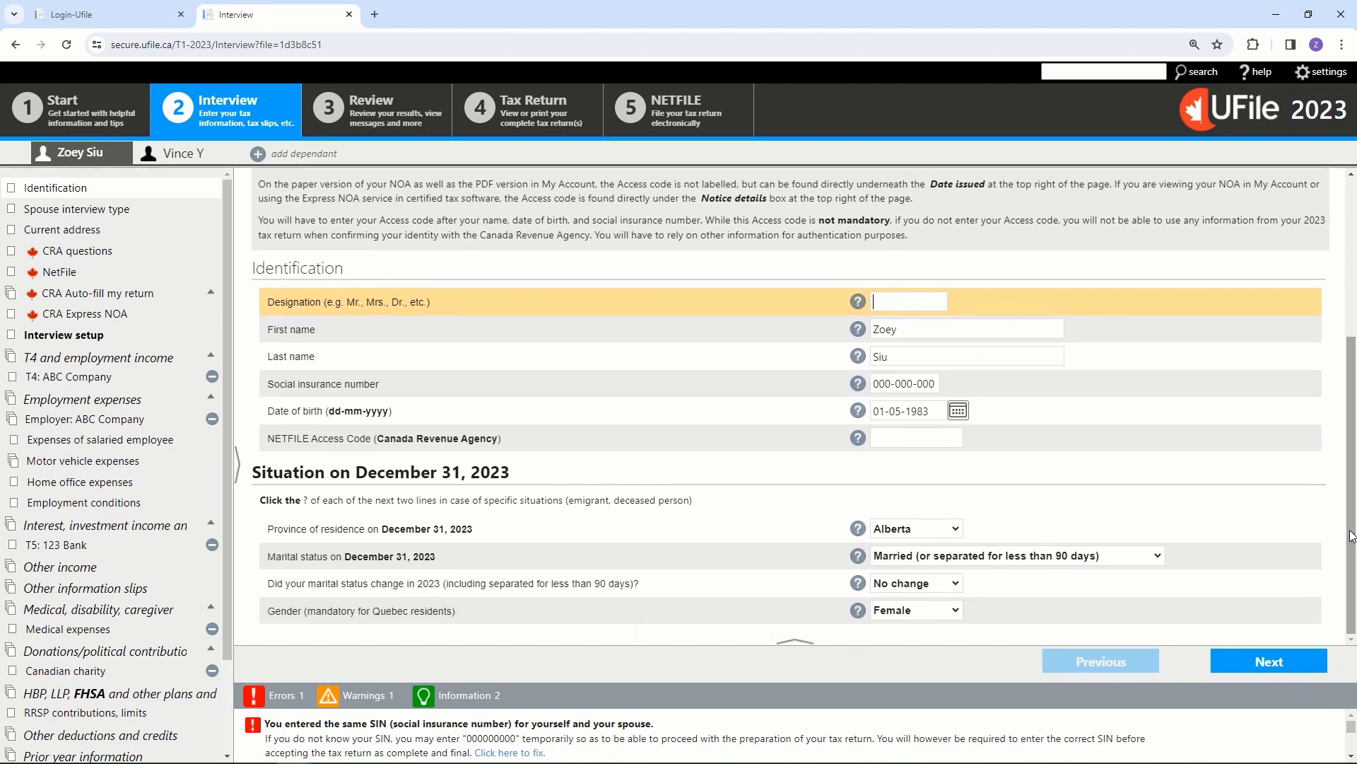
mouse_move(1179, 530)
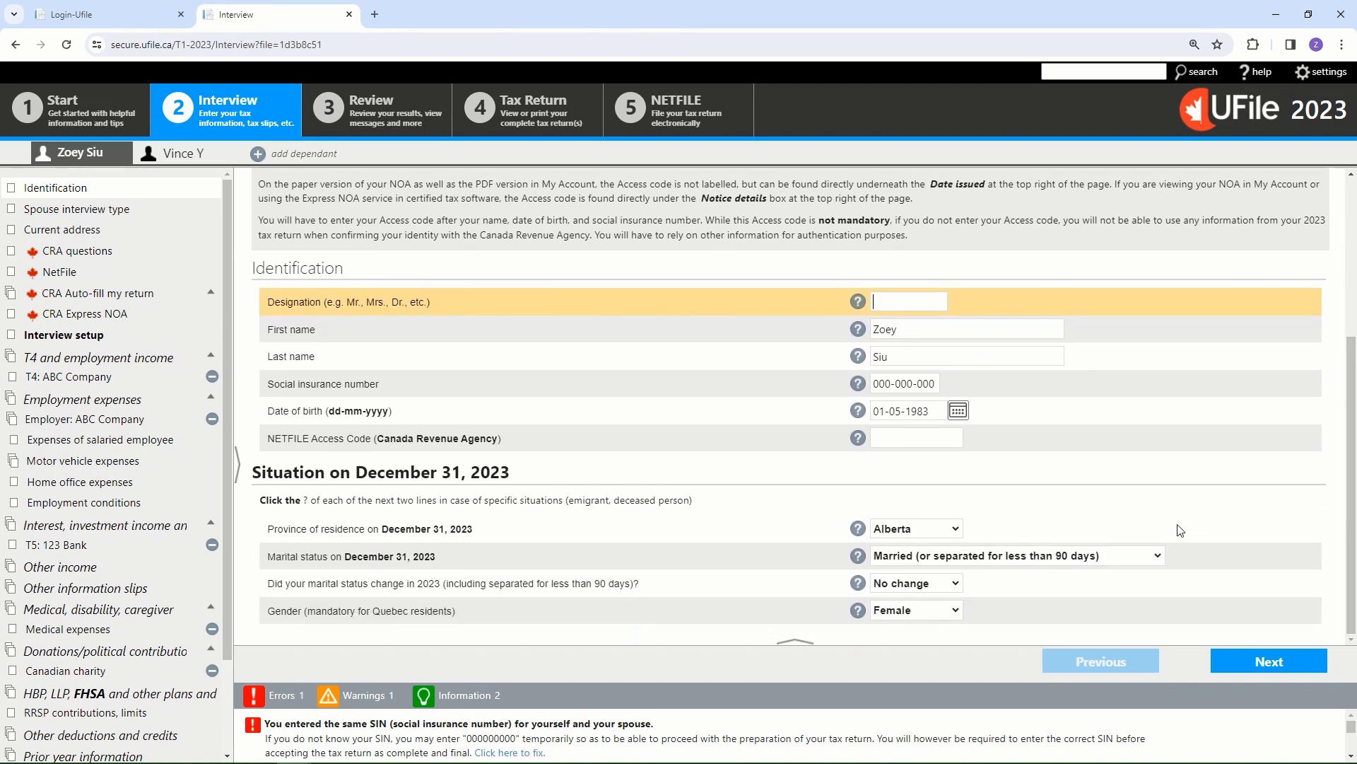
mouse_move(1090, 572)
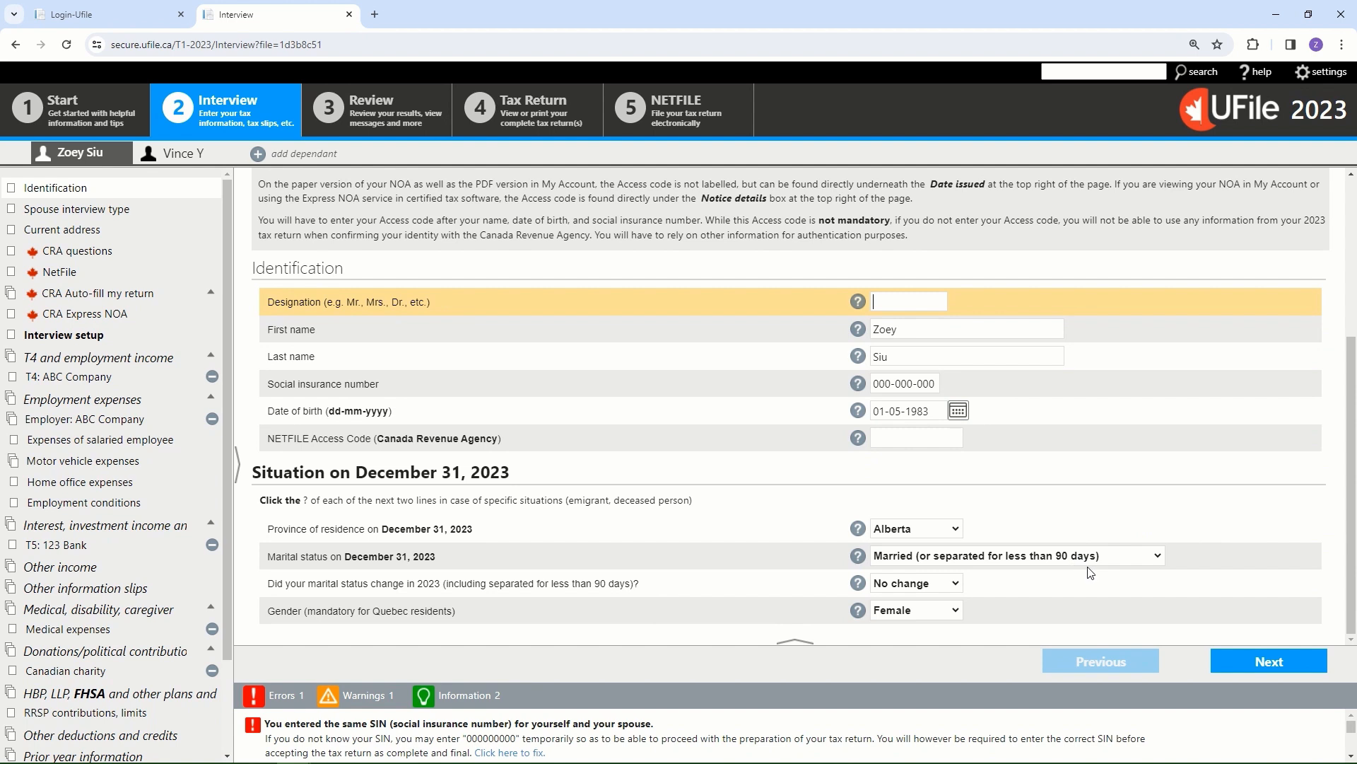
mouse_move(991, 536)
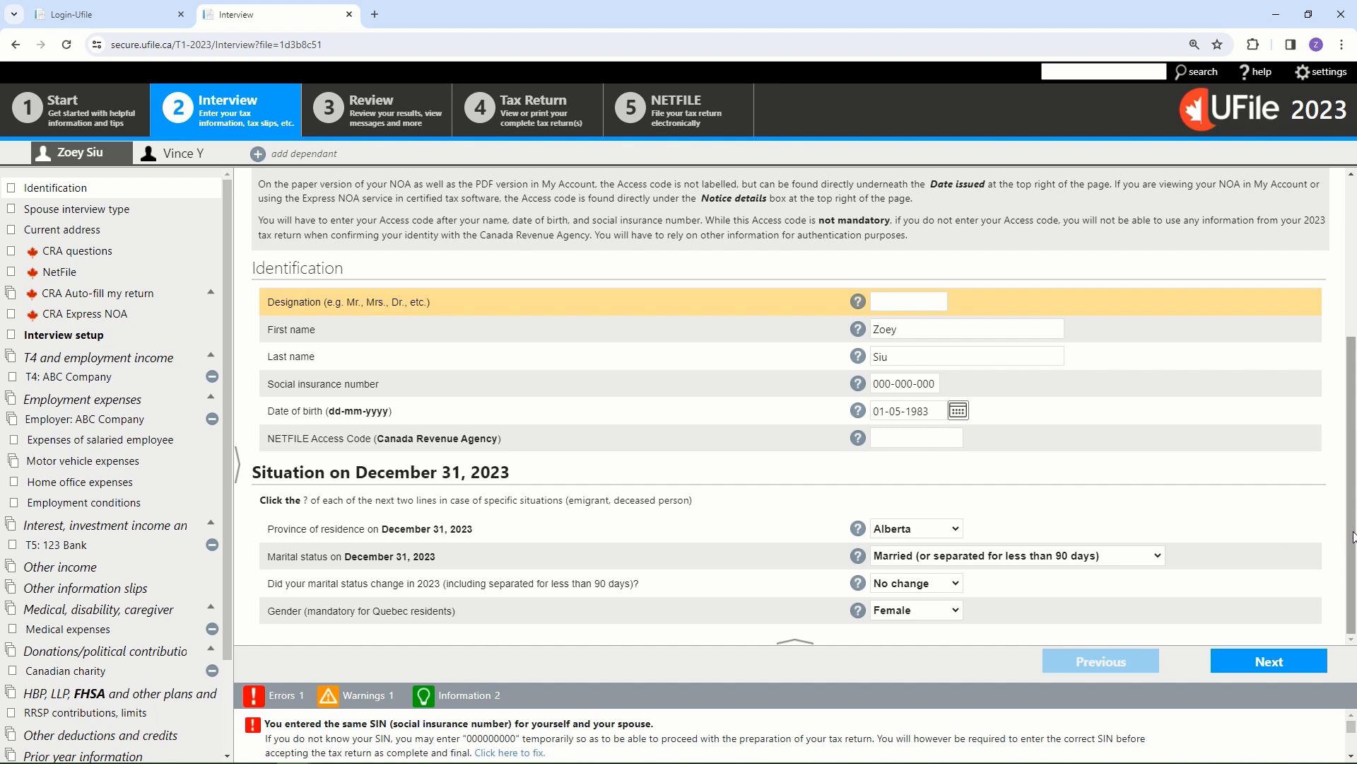
mouse_move(1068, 566)
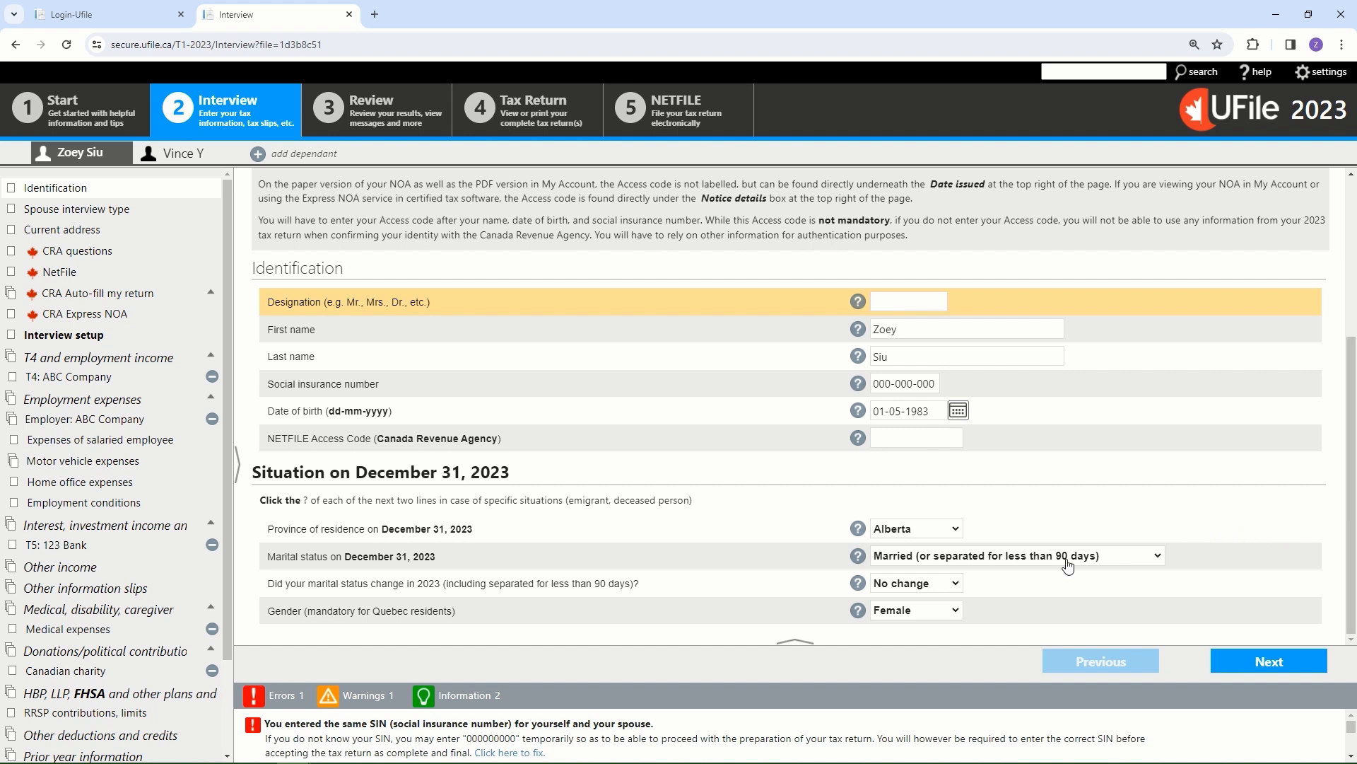
mouse_move(1123, 608)
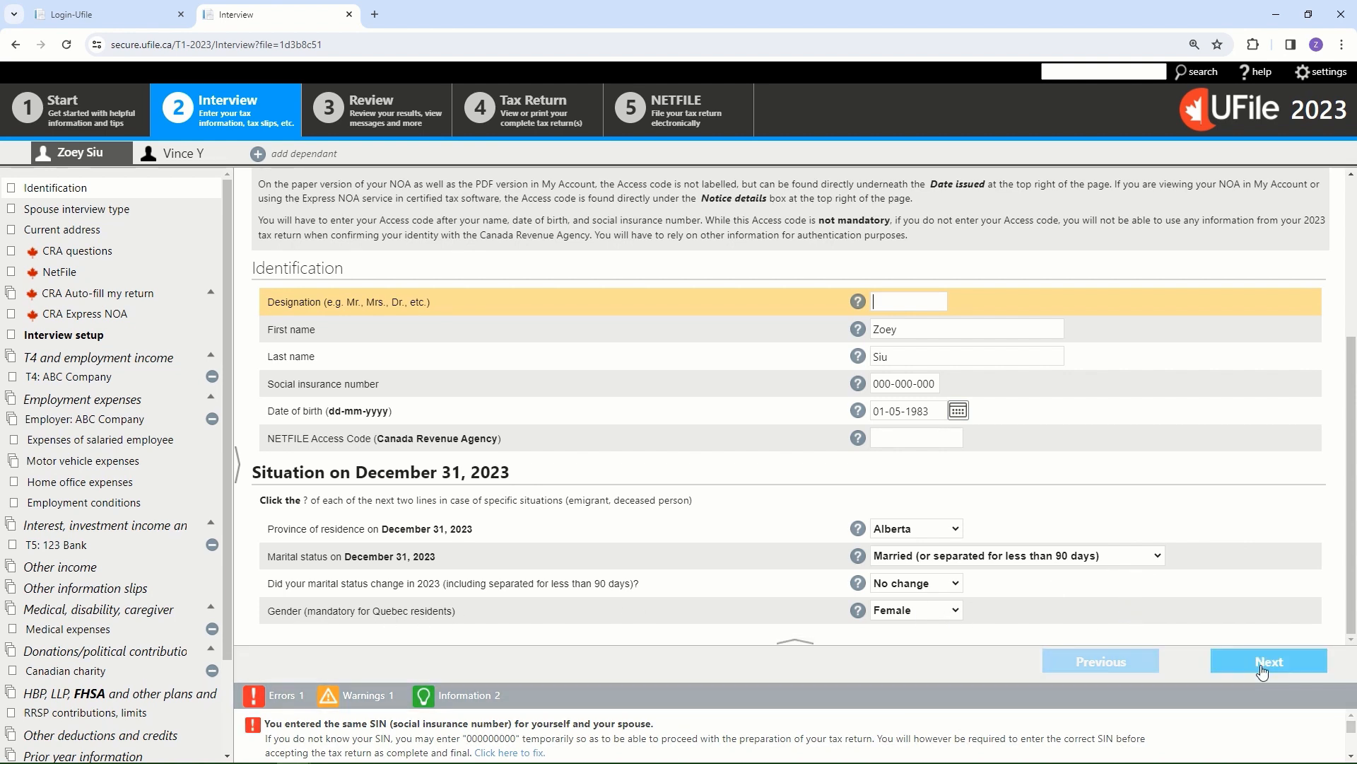
- Go to the spouse interview type question and choose Complete information (recommended)
left_click(1266, 661)
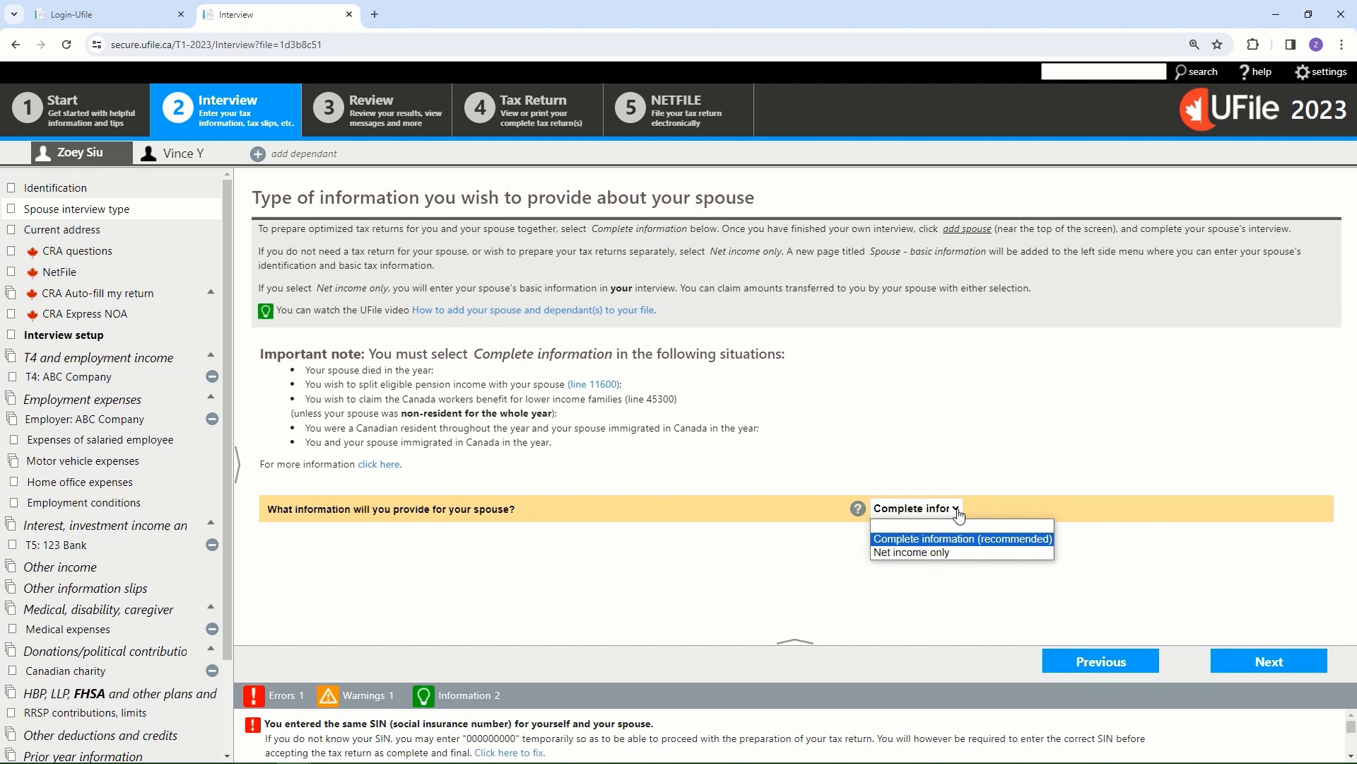
mouse_move(1112, 541)
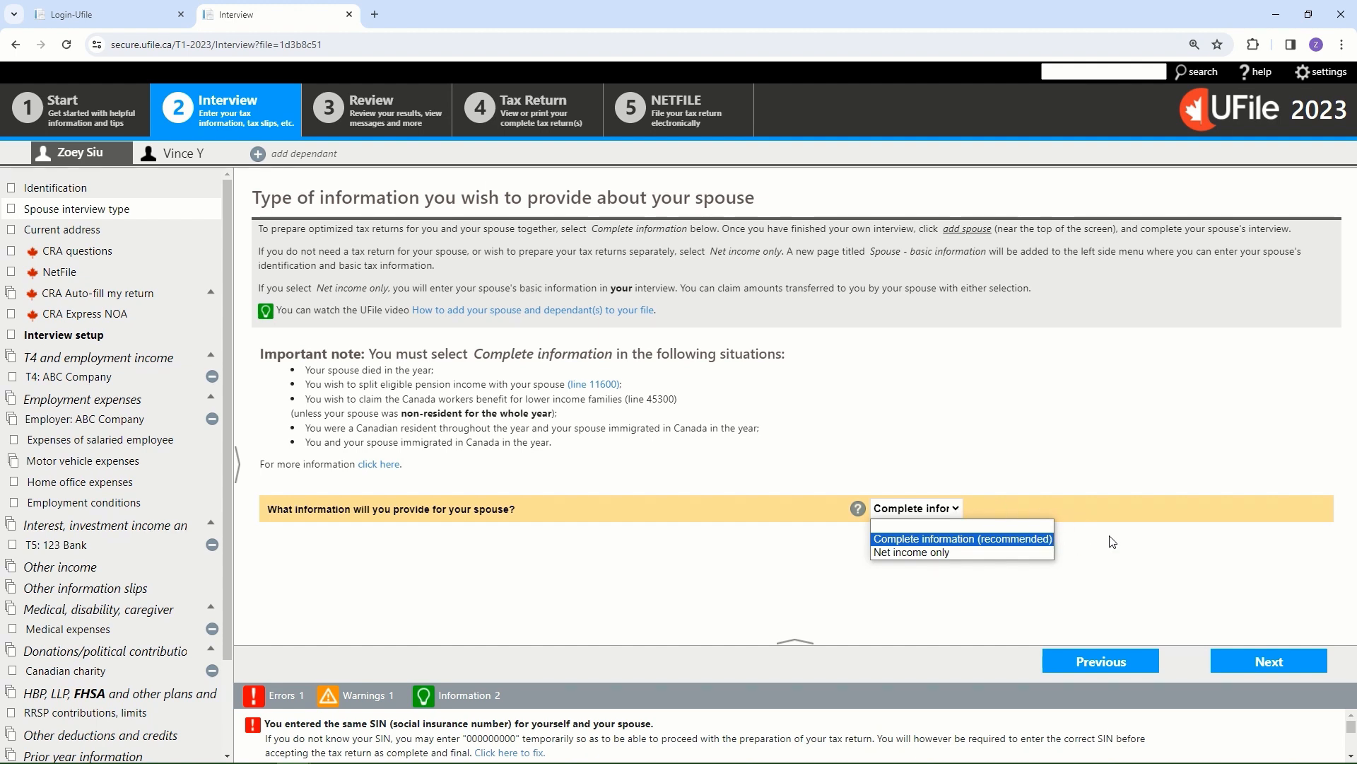
left_click(959, 537)
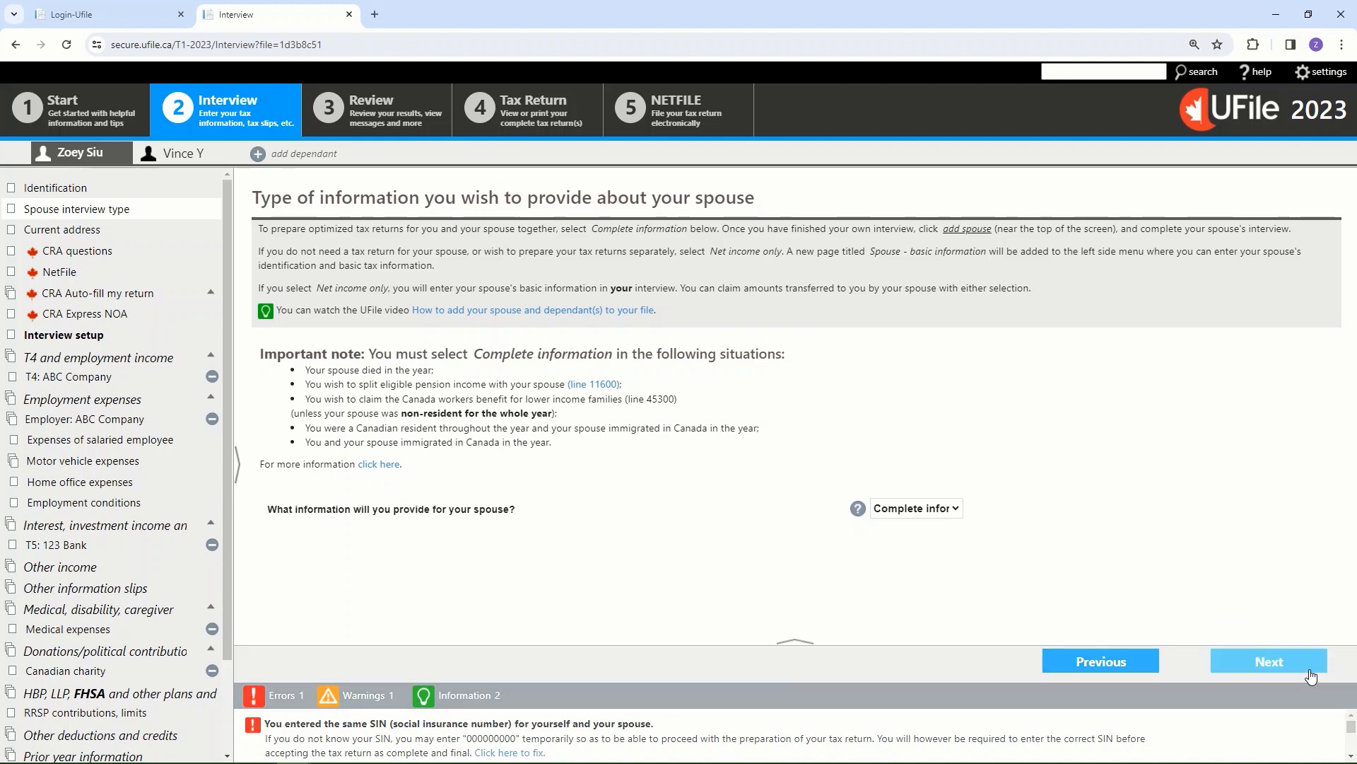
left_click(1268, 660)
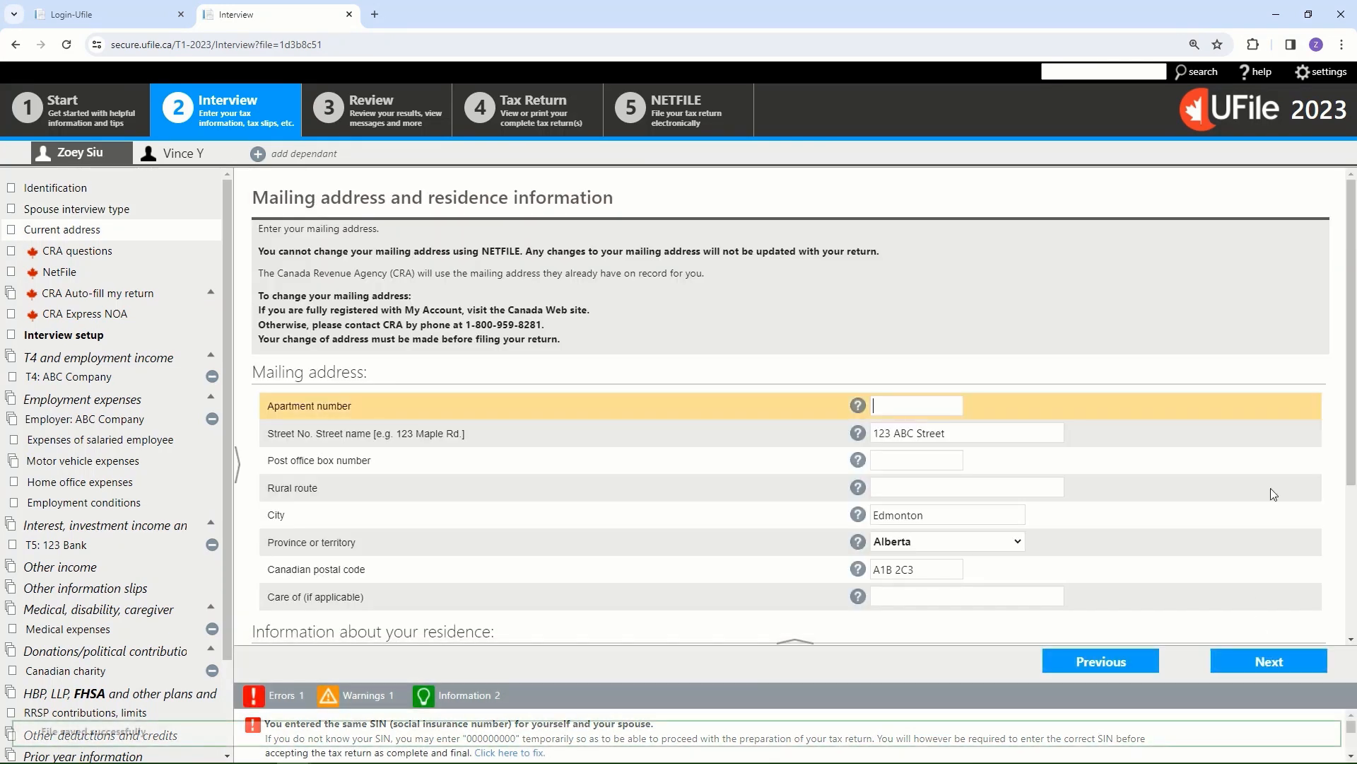
scroll("down", 3)
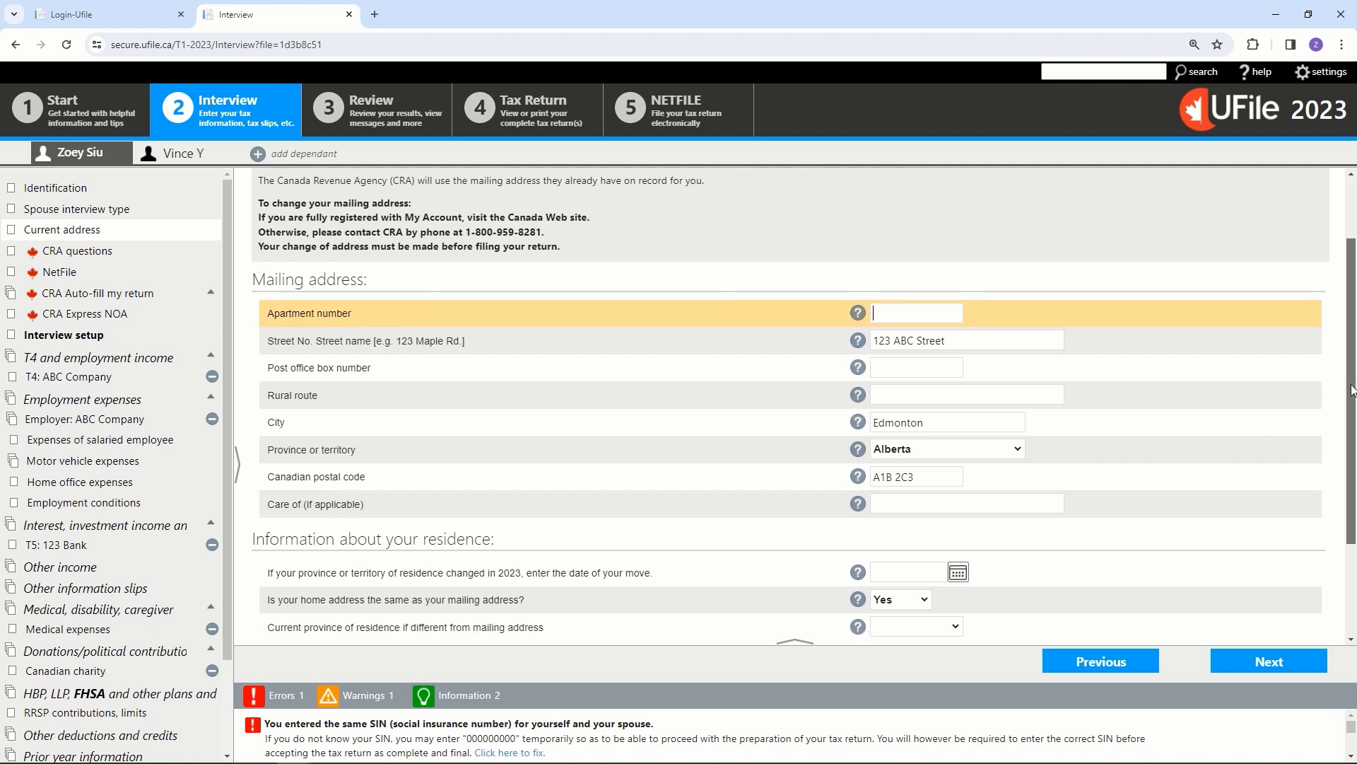
scroll("down", 3)
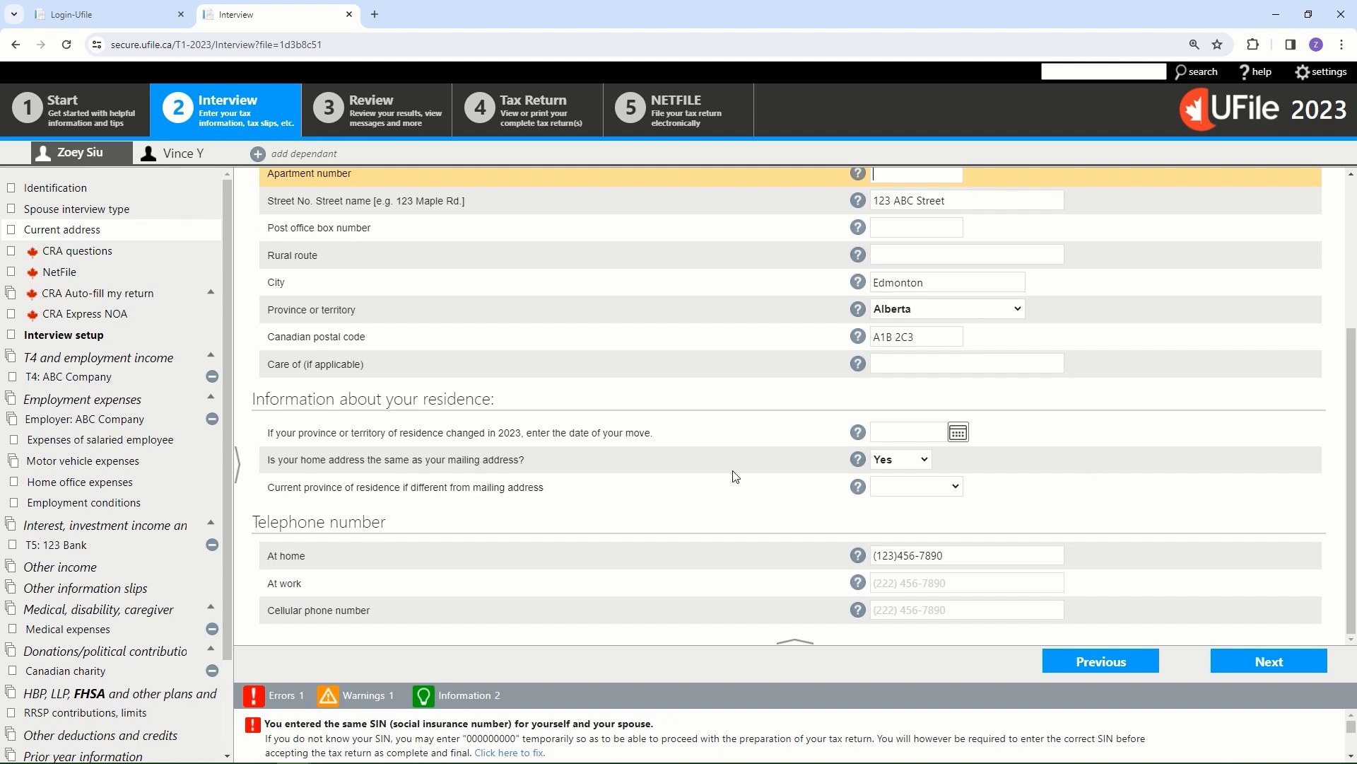
mouse_move(876, 491)
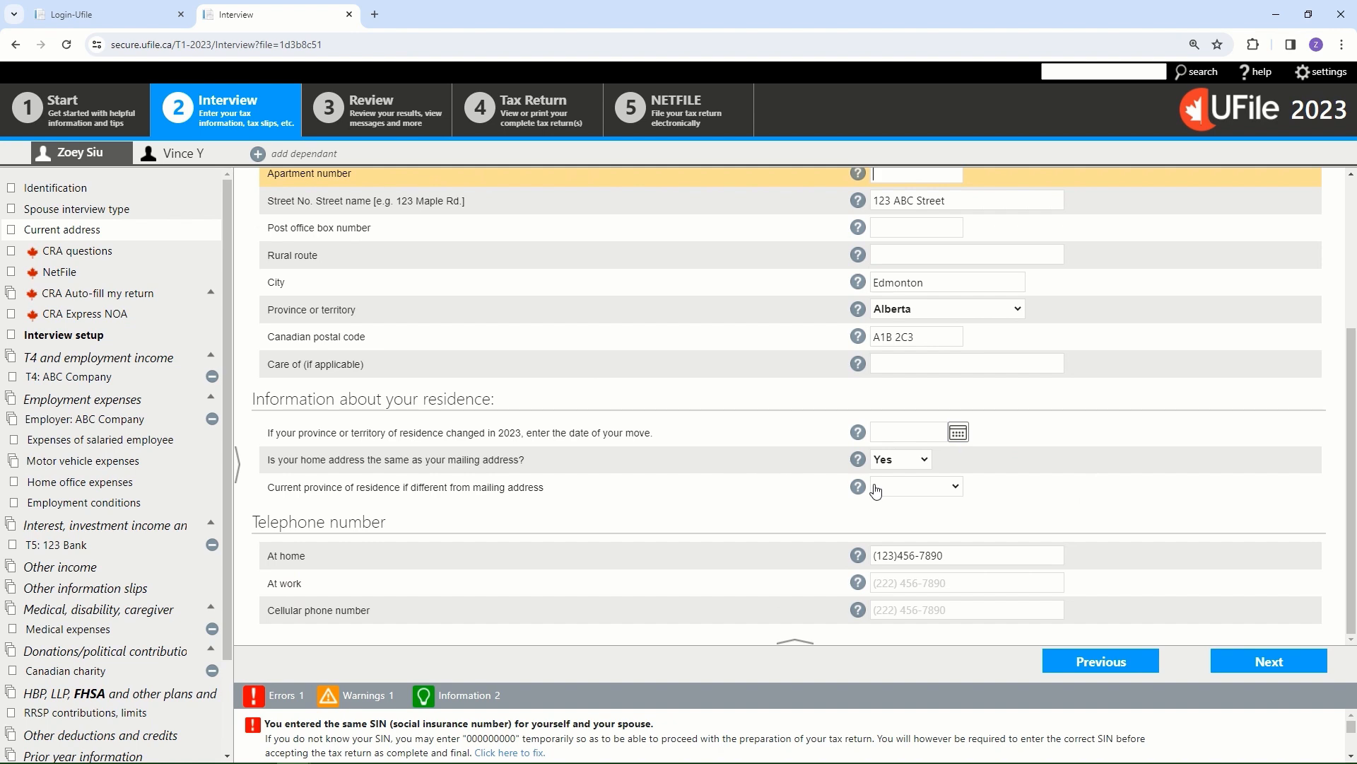
mouse_move(836, 552)
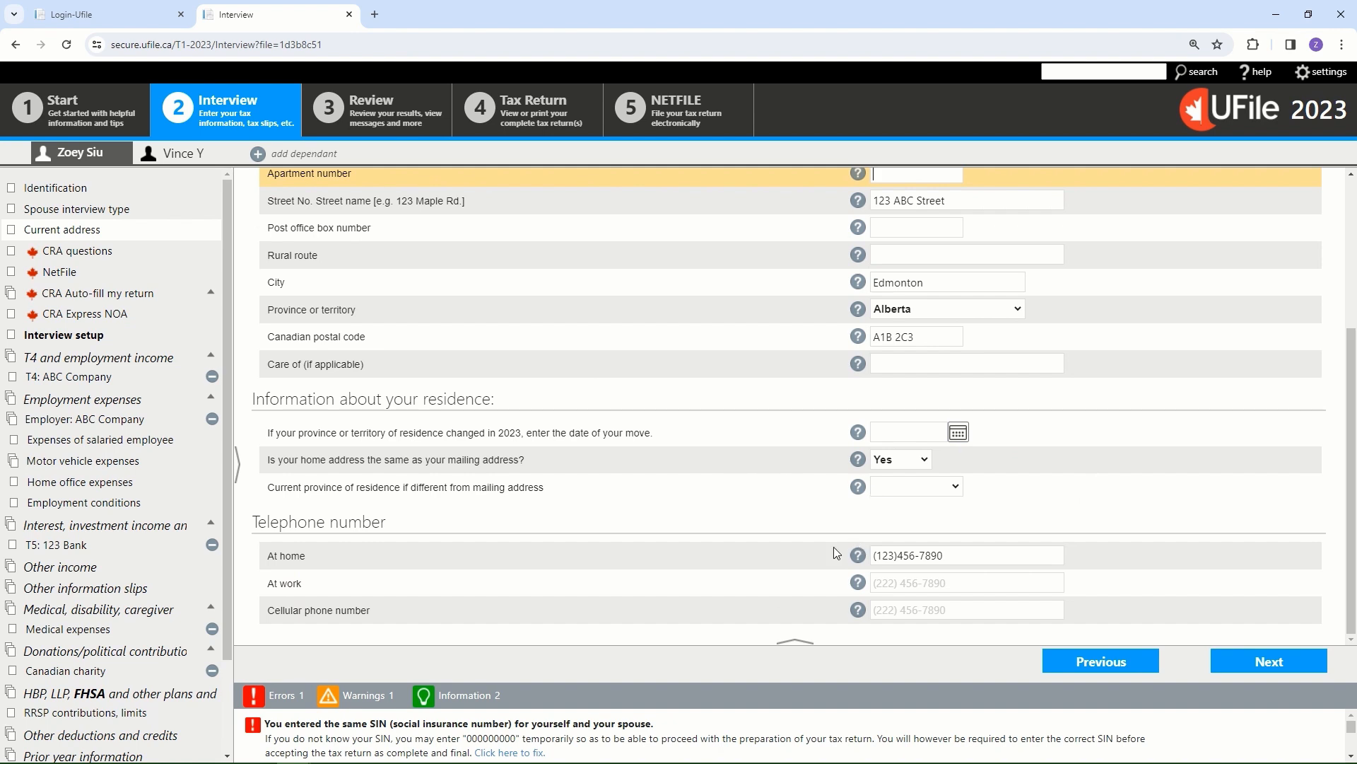
left_click(967, 555)
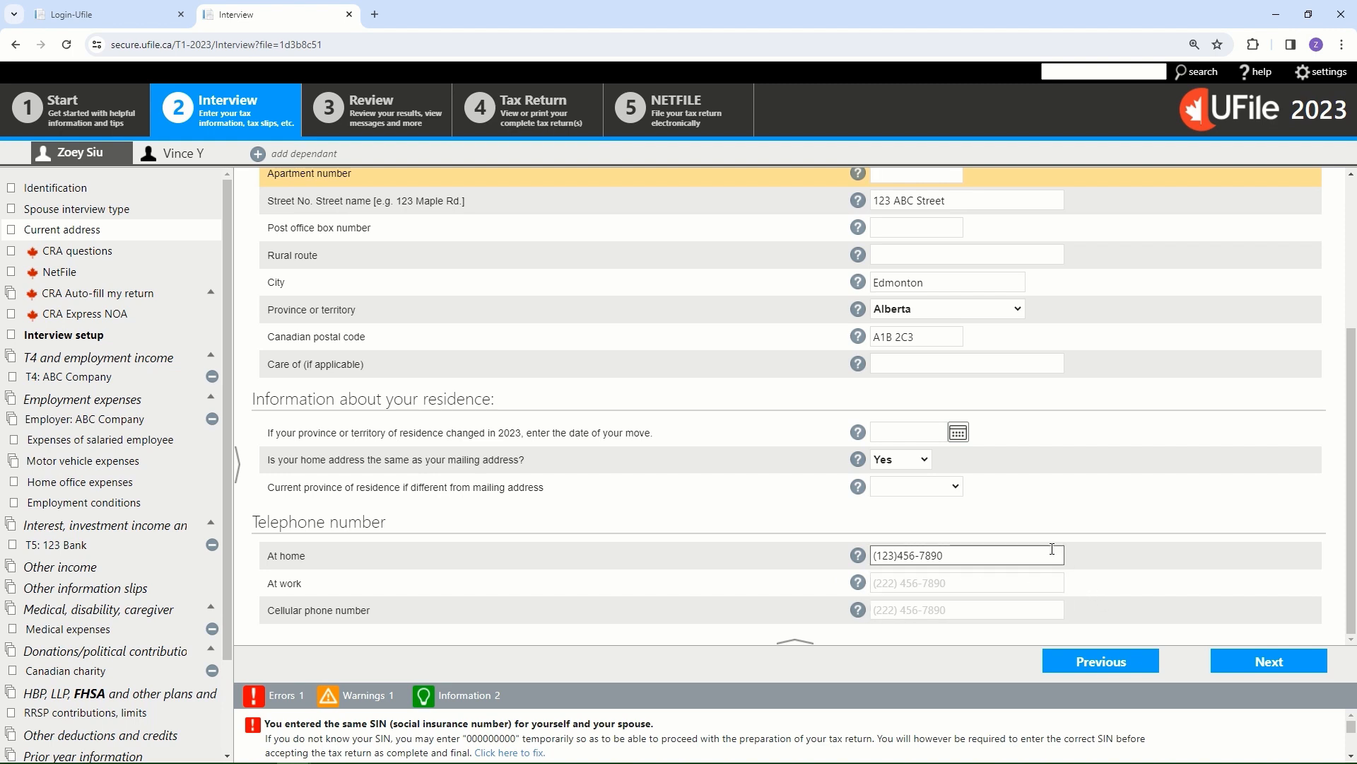
mouse_move(1152, 688)
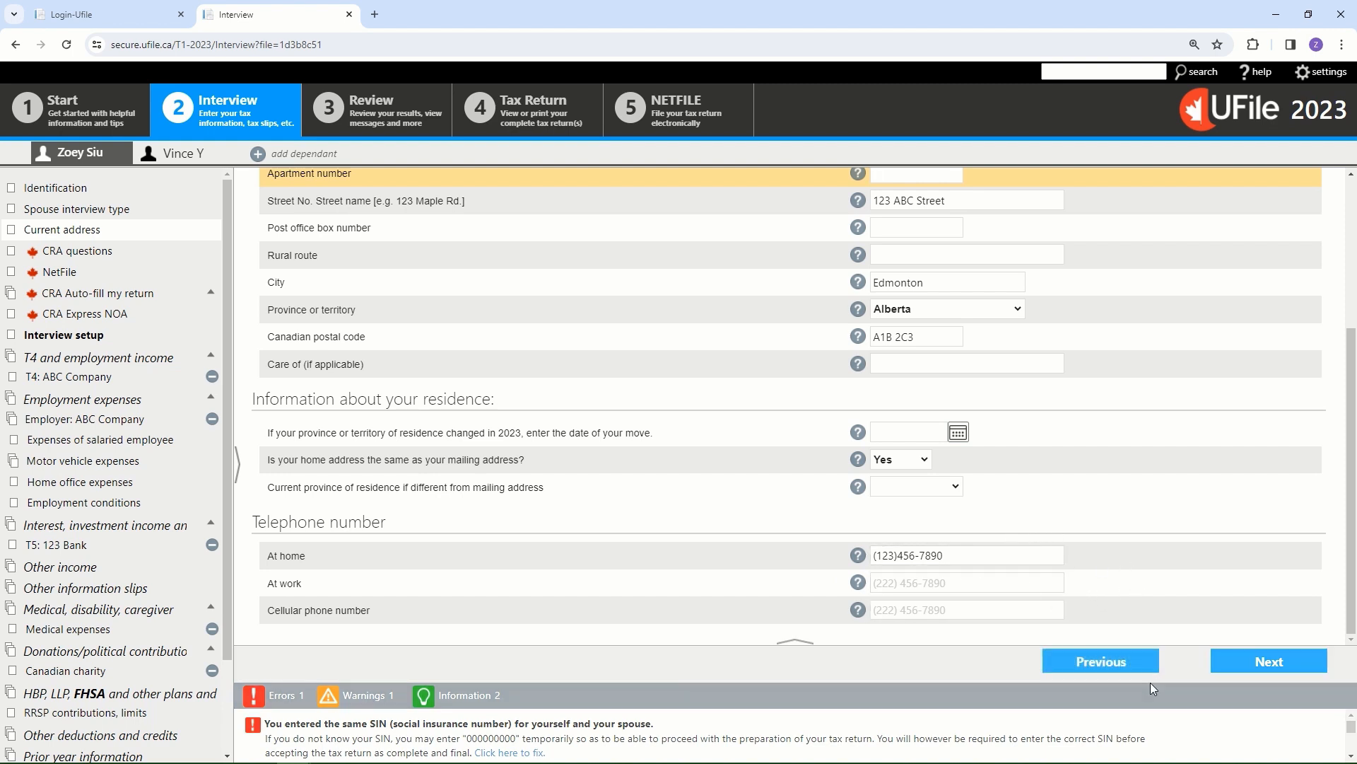
- On the CRA questions page, answer No to owning foreign property over CAN$100,000
left_click(1268, 661)
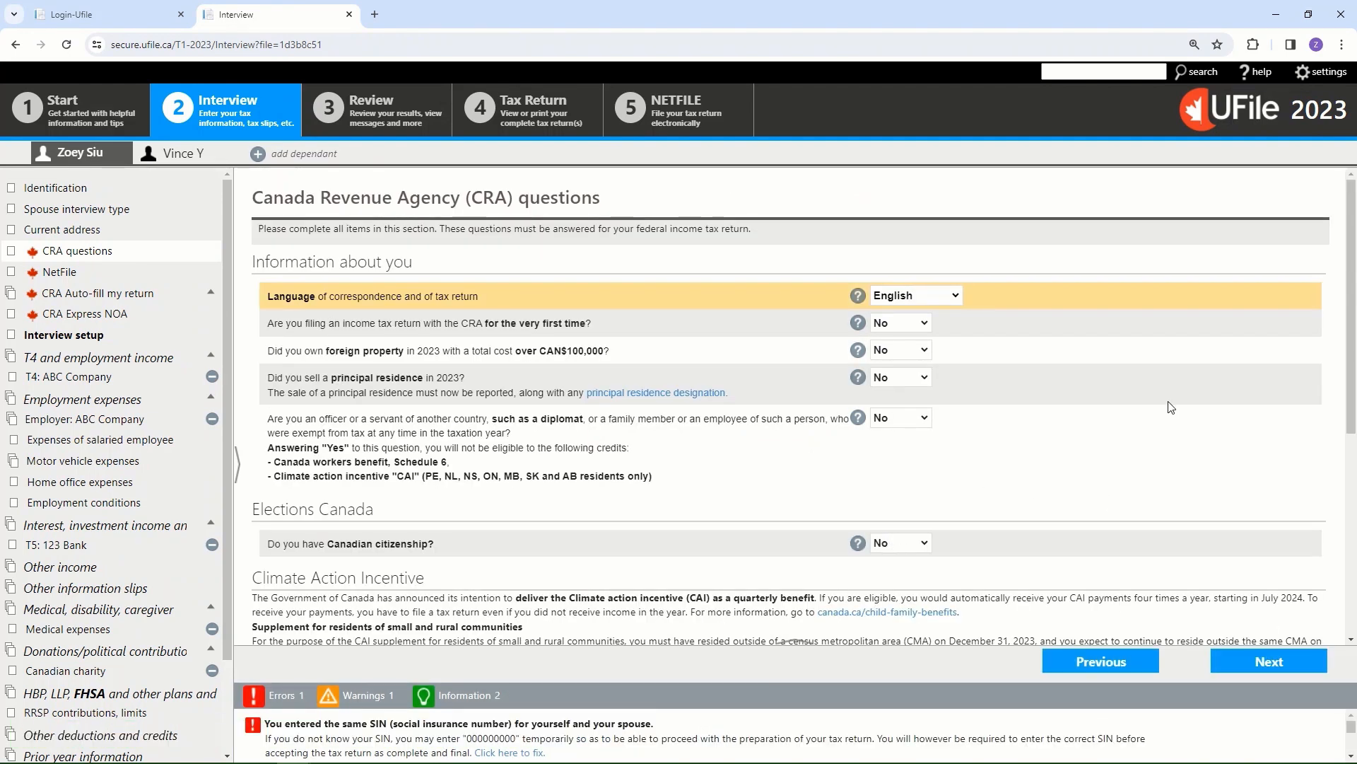
mouse_move(1128, 366)
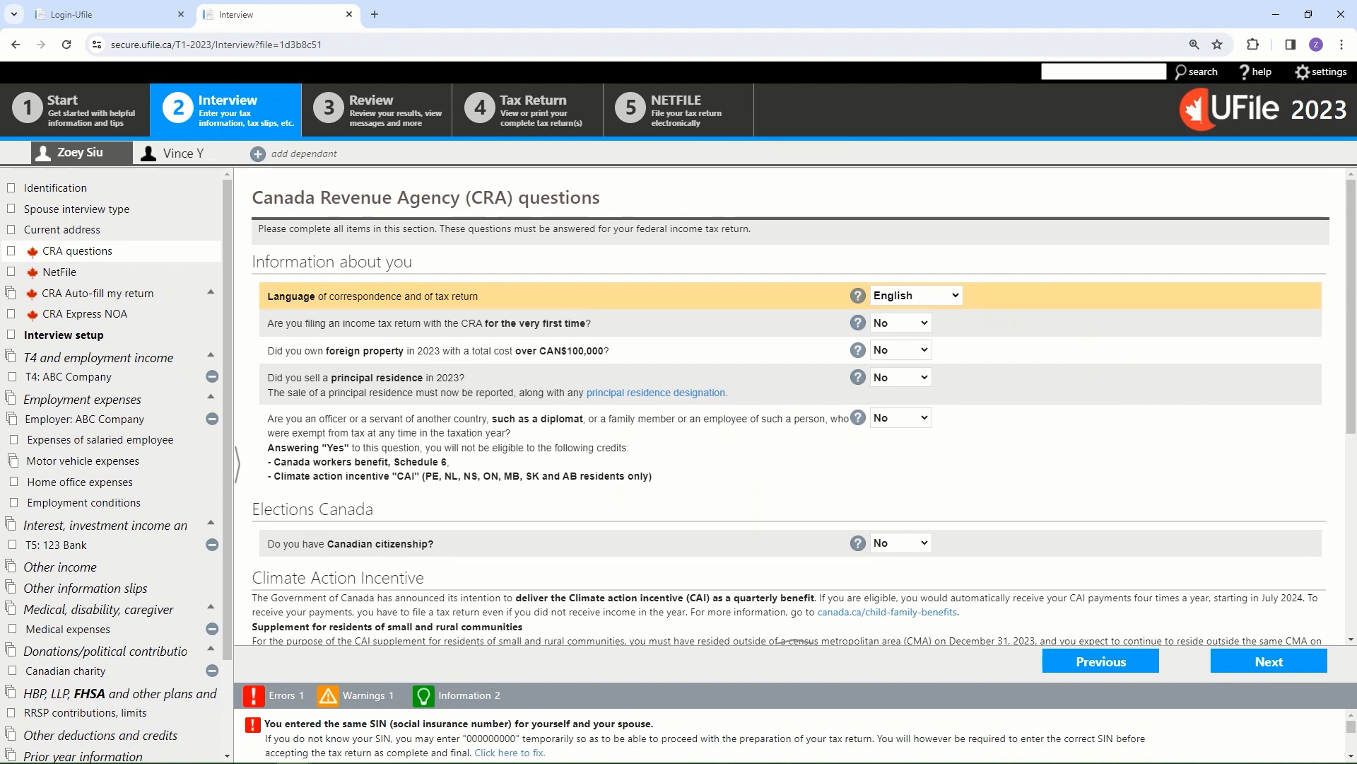
mouse_move(886, 494)
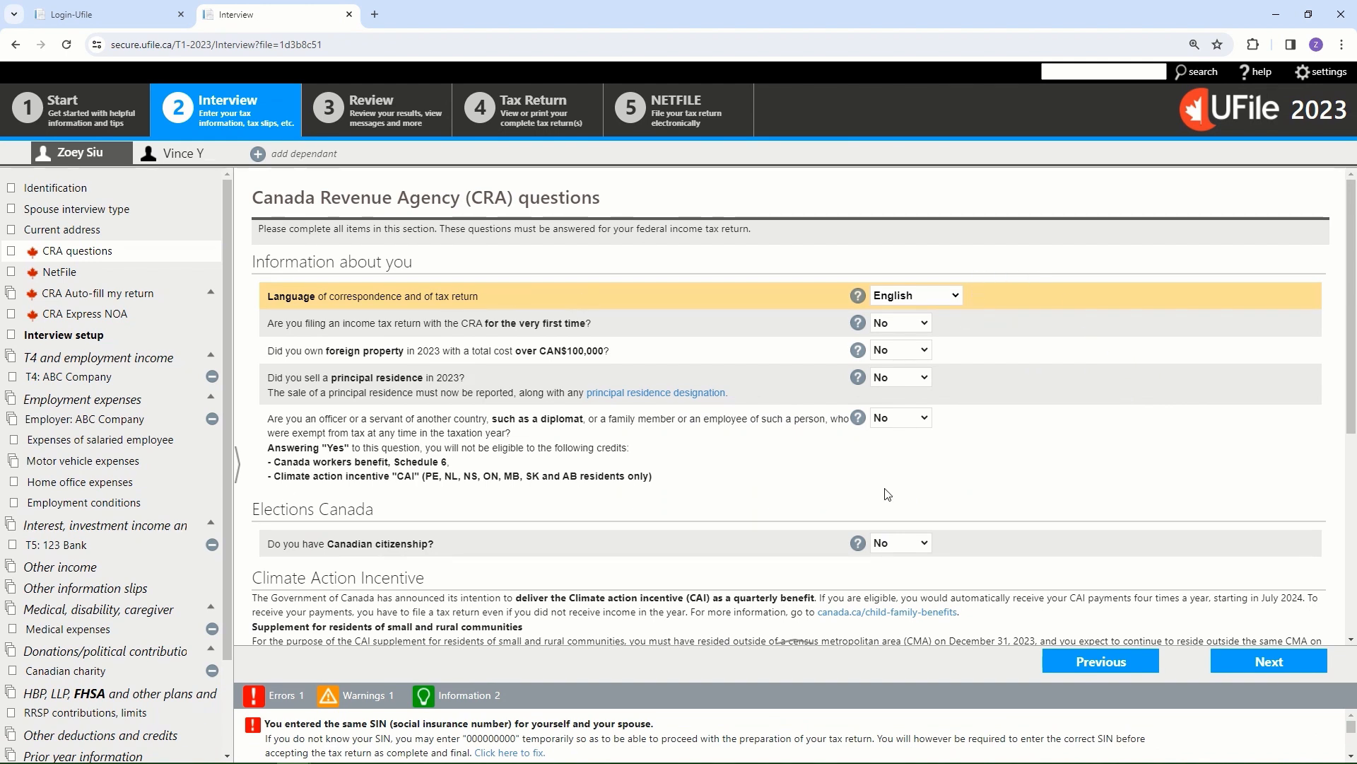
mouse_move(1187, 594)
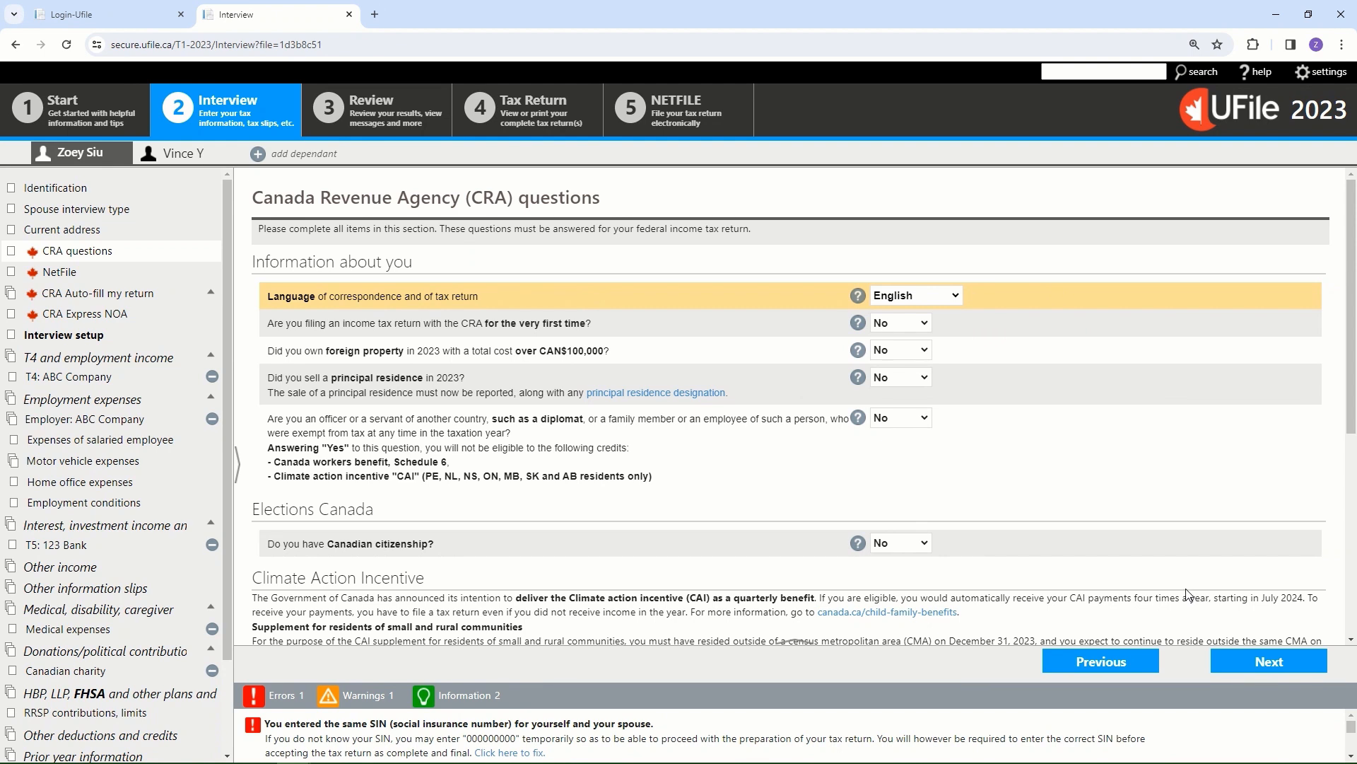
mouse_move(1126, 578)
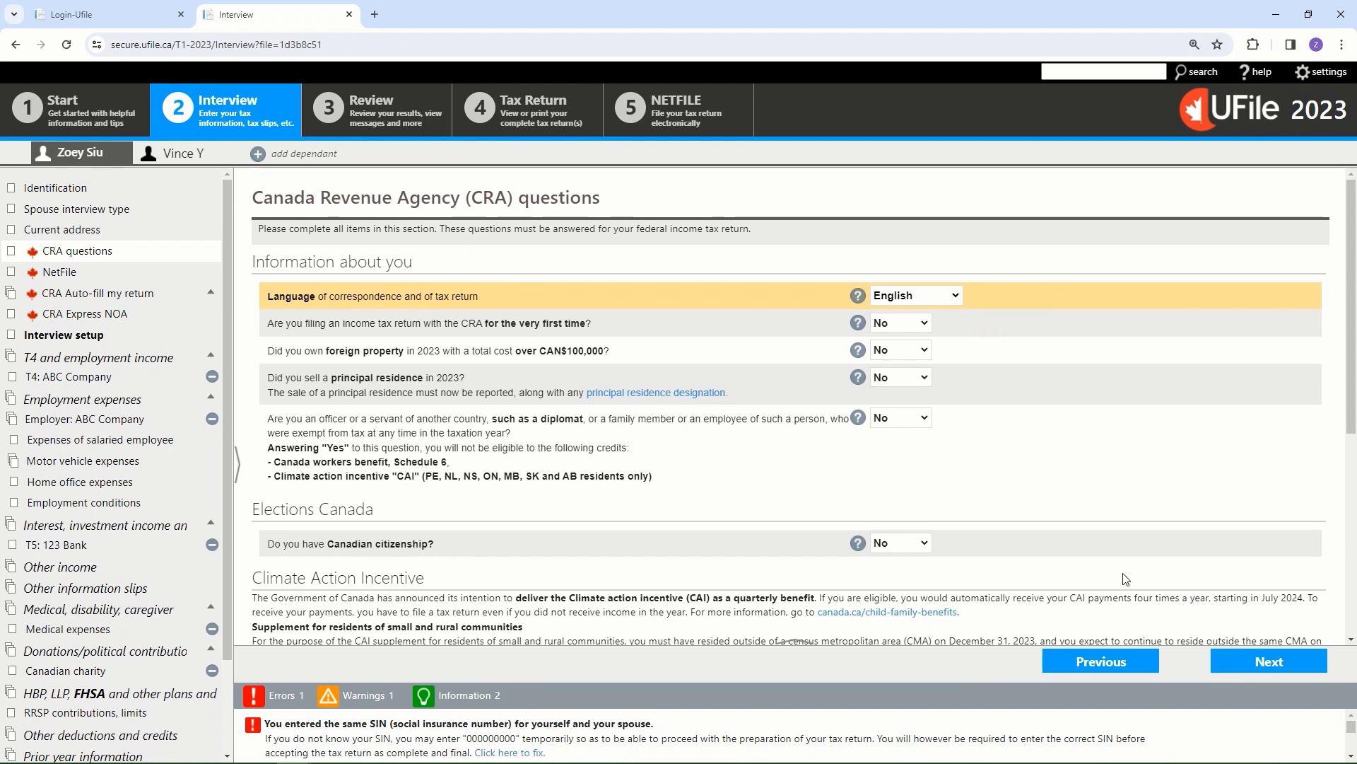
mouse_move(1103, 539)
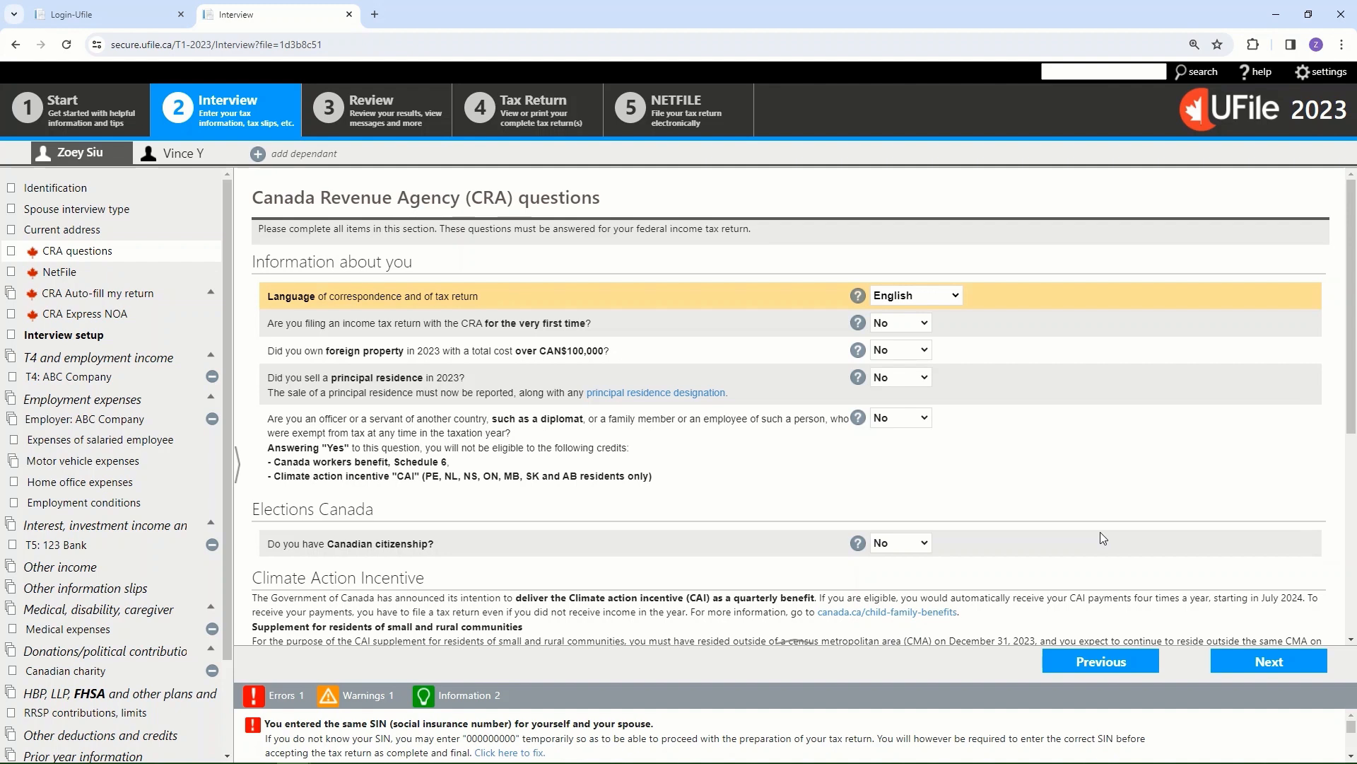
mouse_move(942, 381)
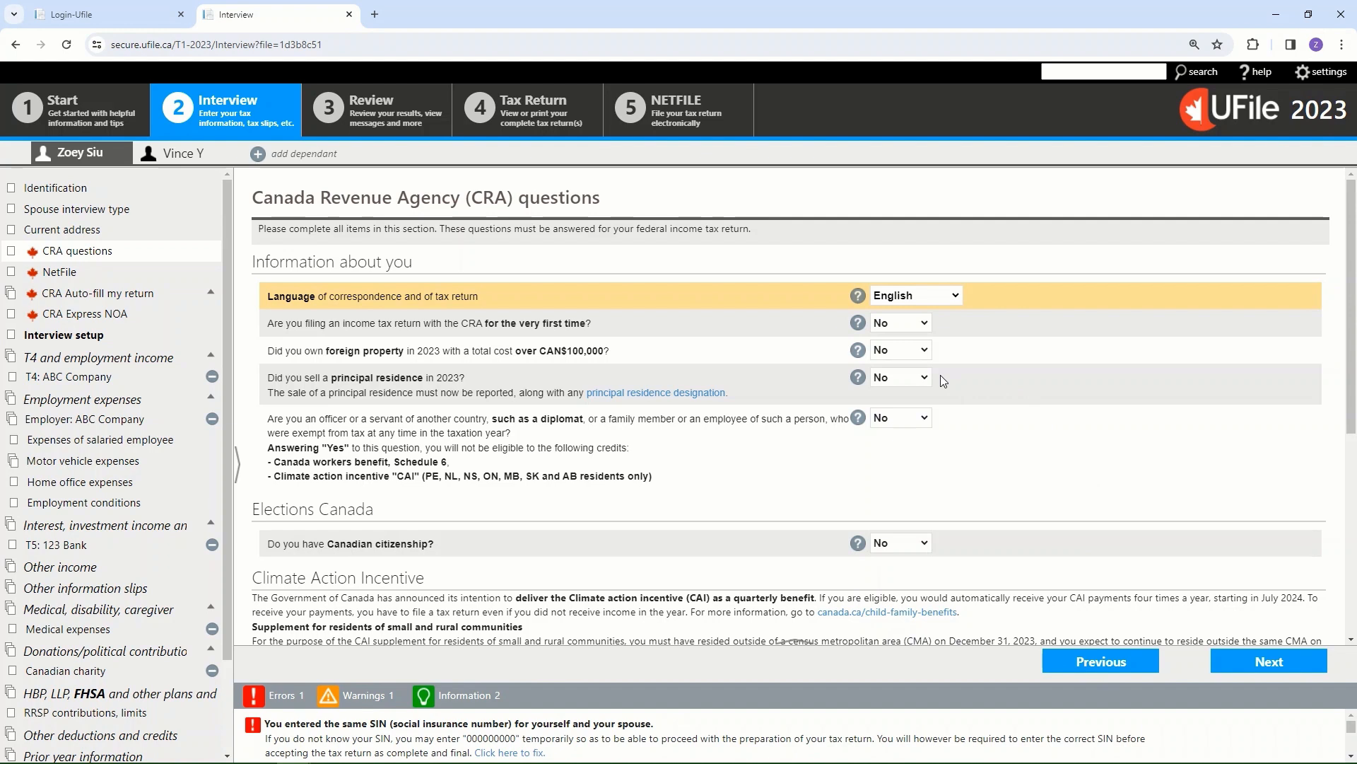
left_click(900, 348)
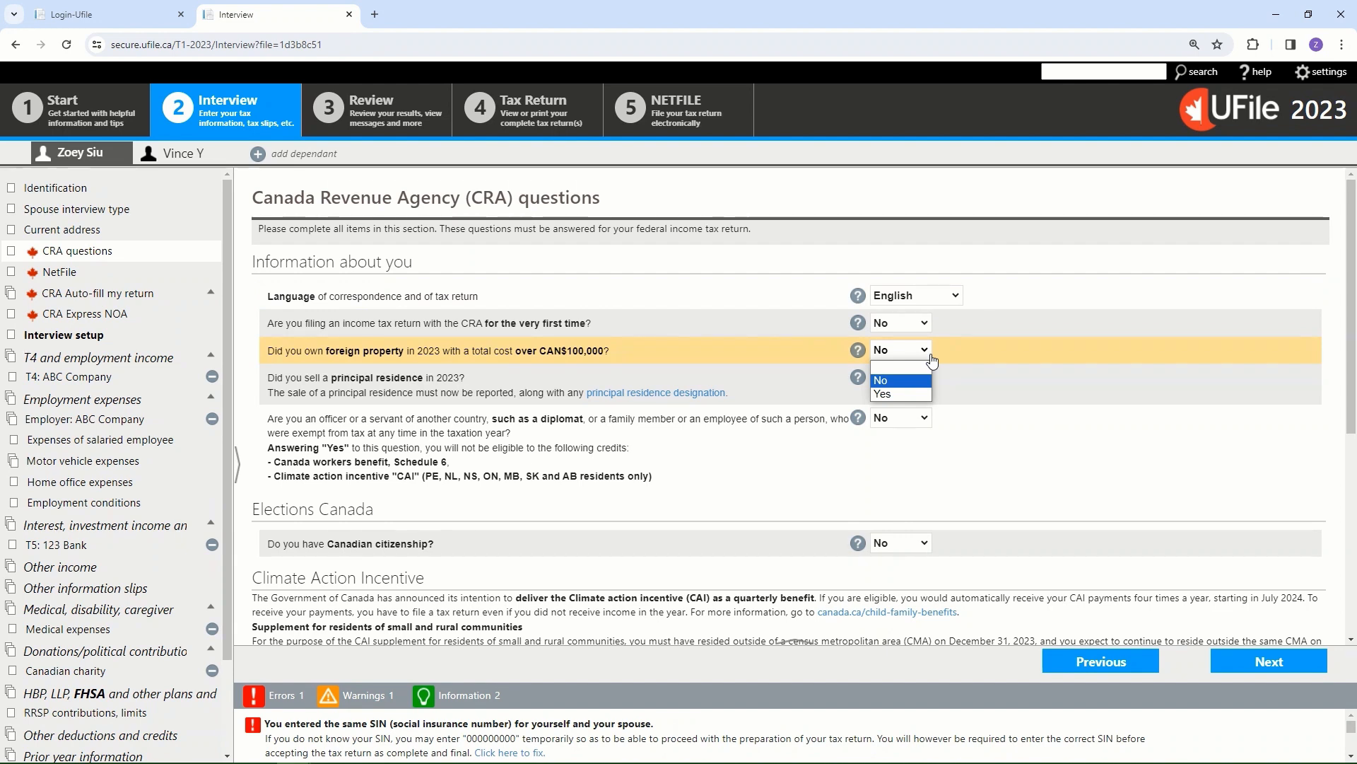
left_click(879, 379)
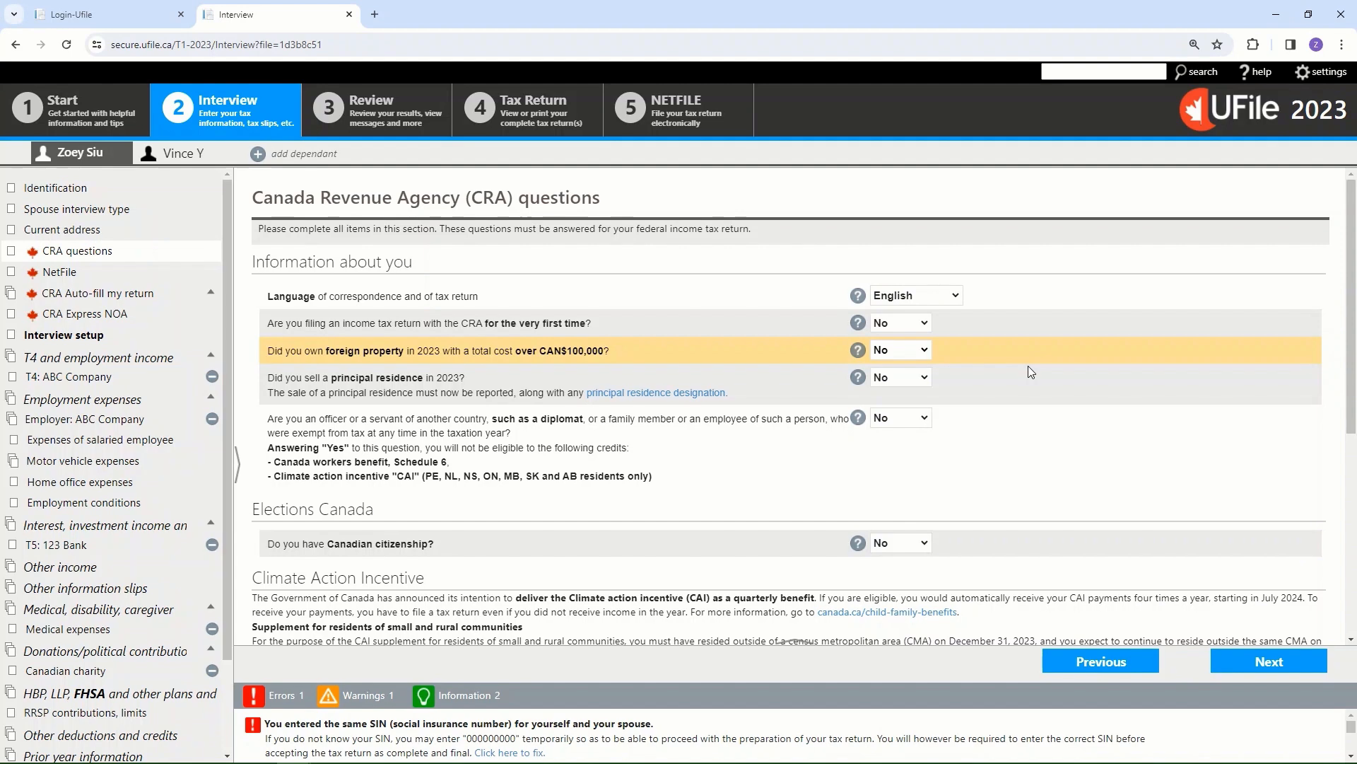
mouse_move(888, 401)
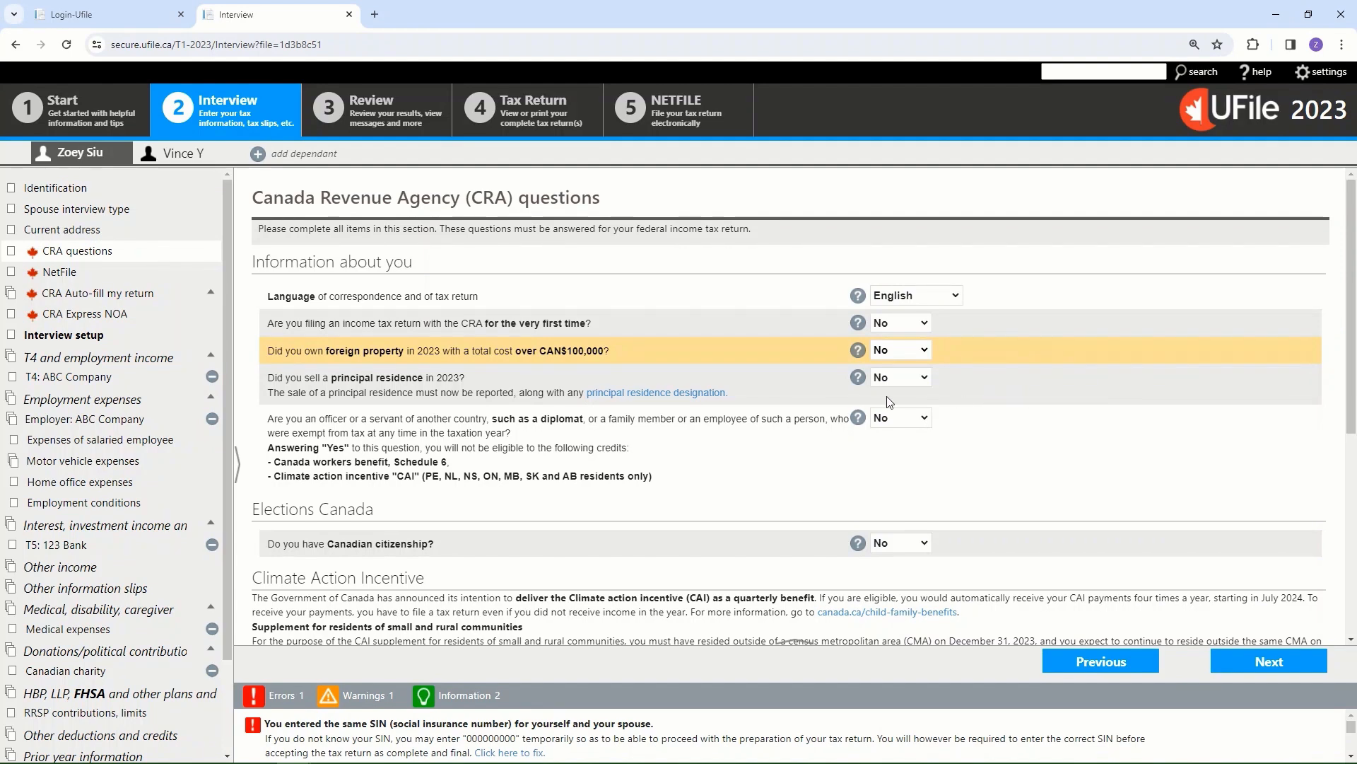
mouse_move(968, 398)
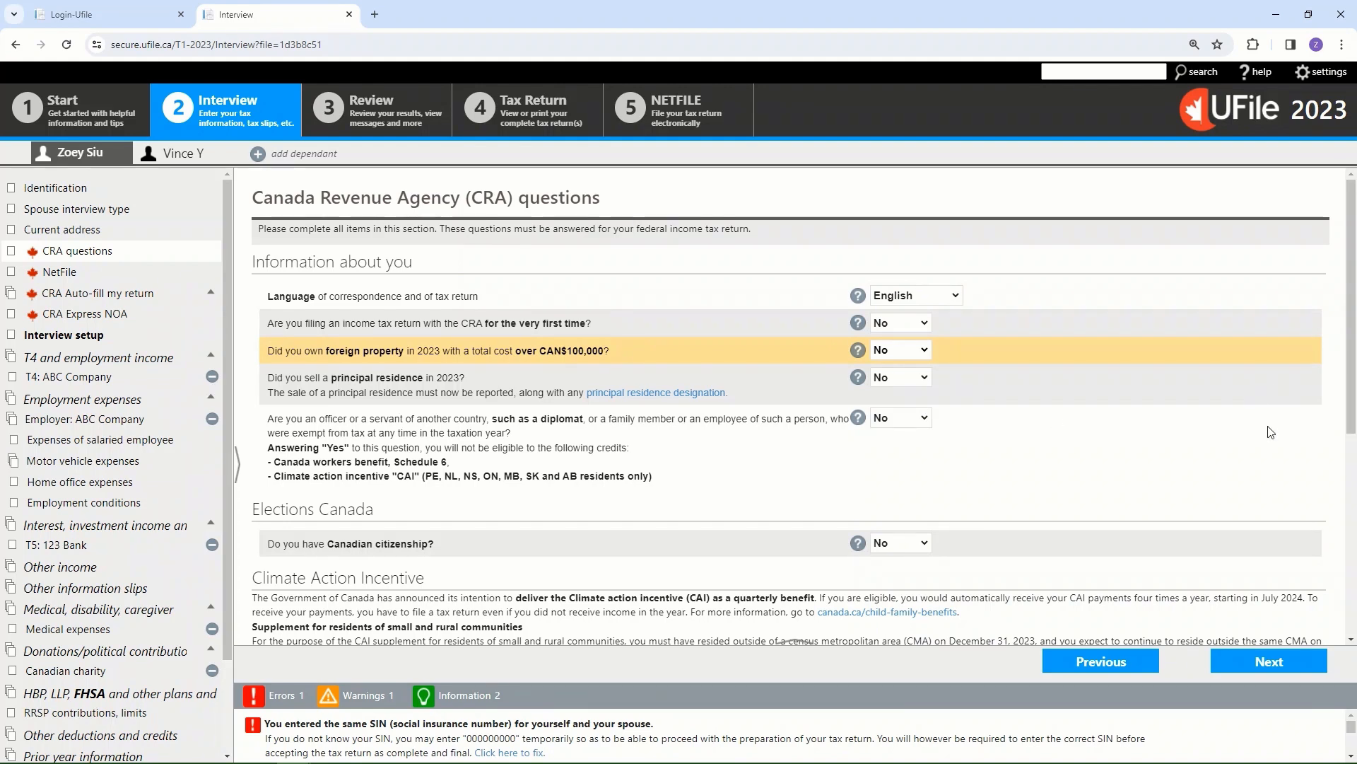
- Check that email notifications and foreign mailing address are No, then continue to NetFile
scroll("down", 3)
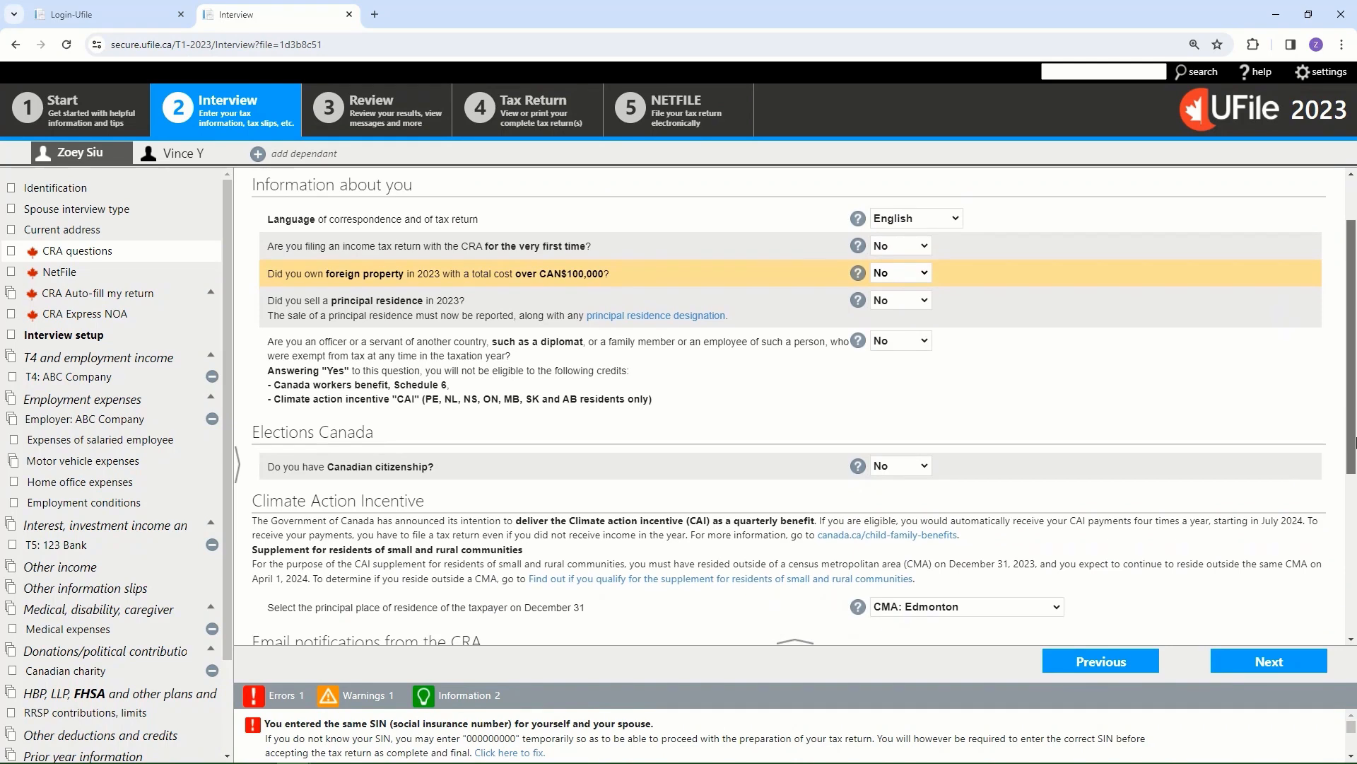
scroll("down", 3)
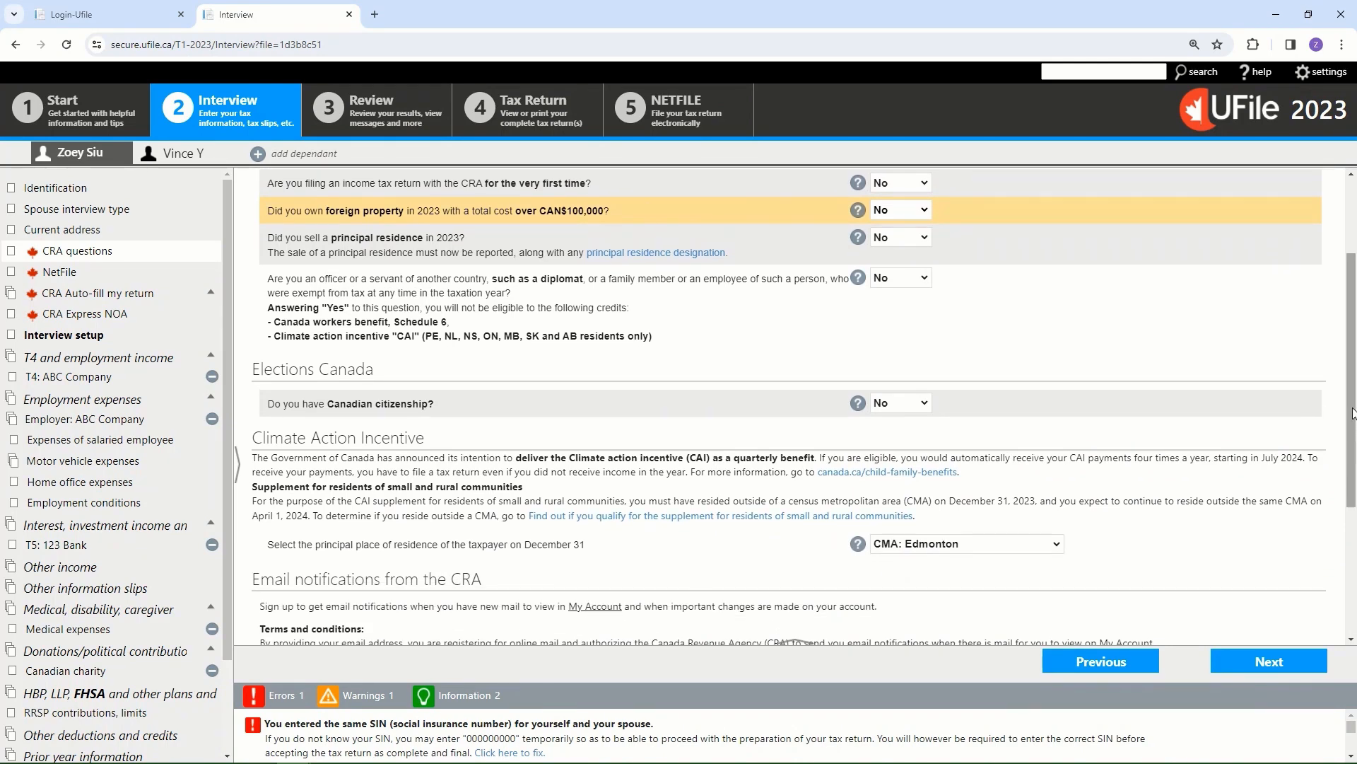
scroll("down", 3)
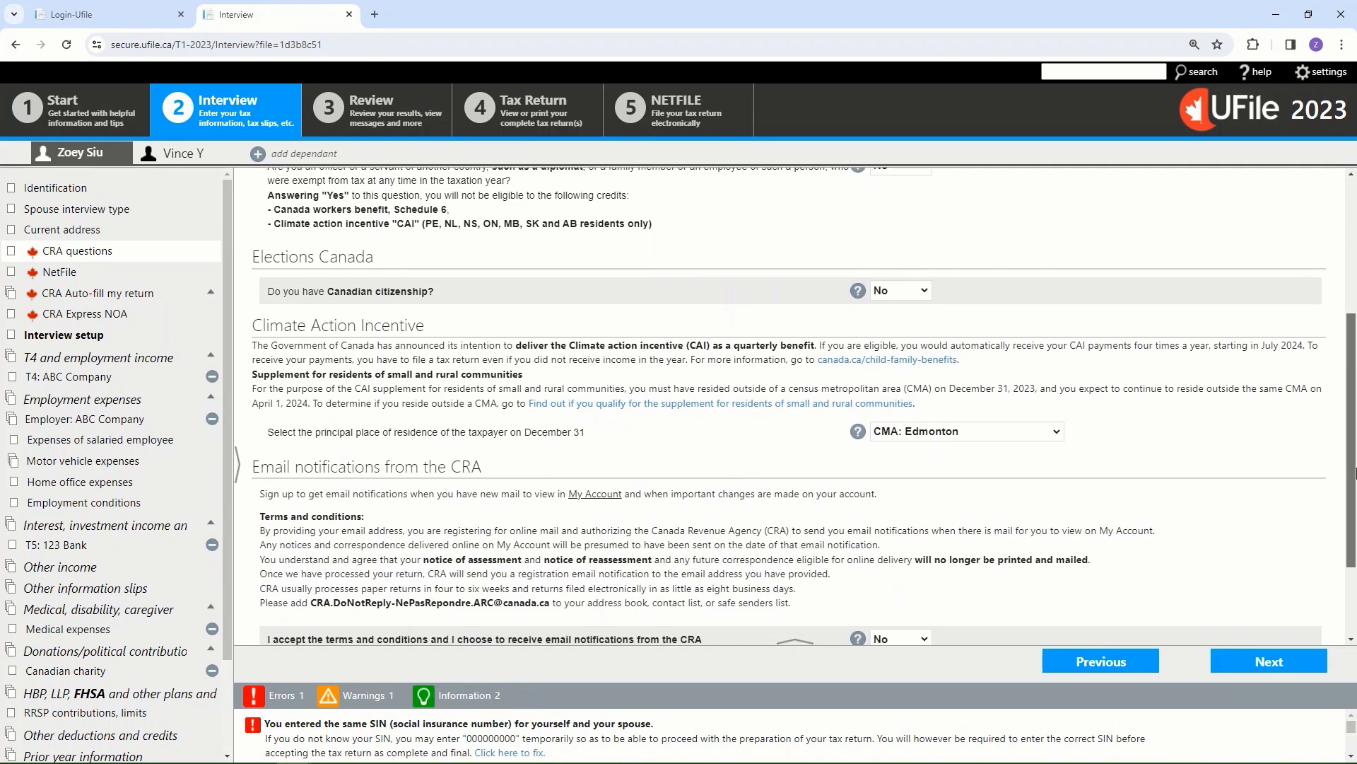
mouse_move(1156, 452)
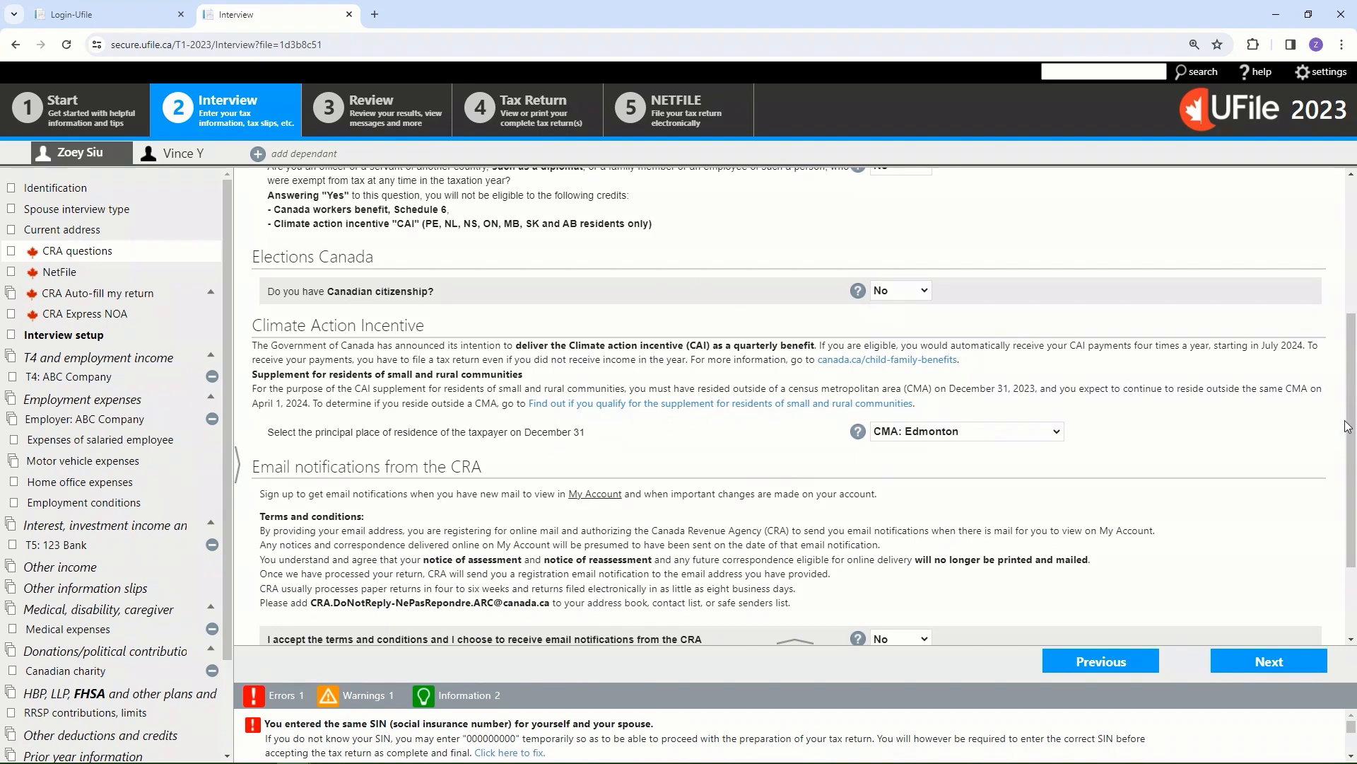
scroll("down", 3)
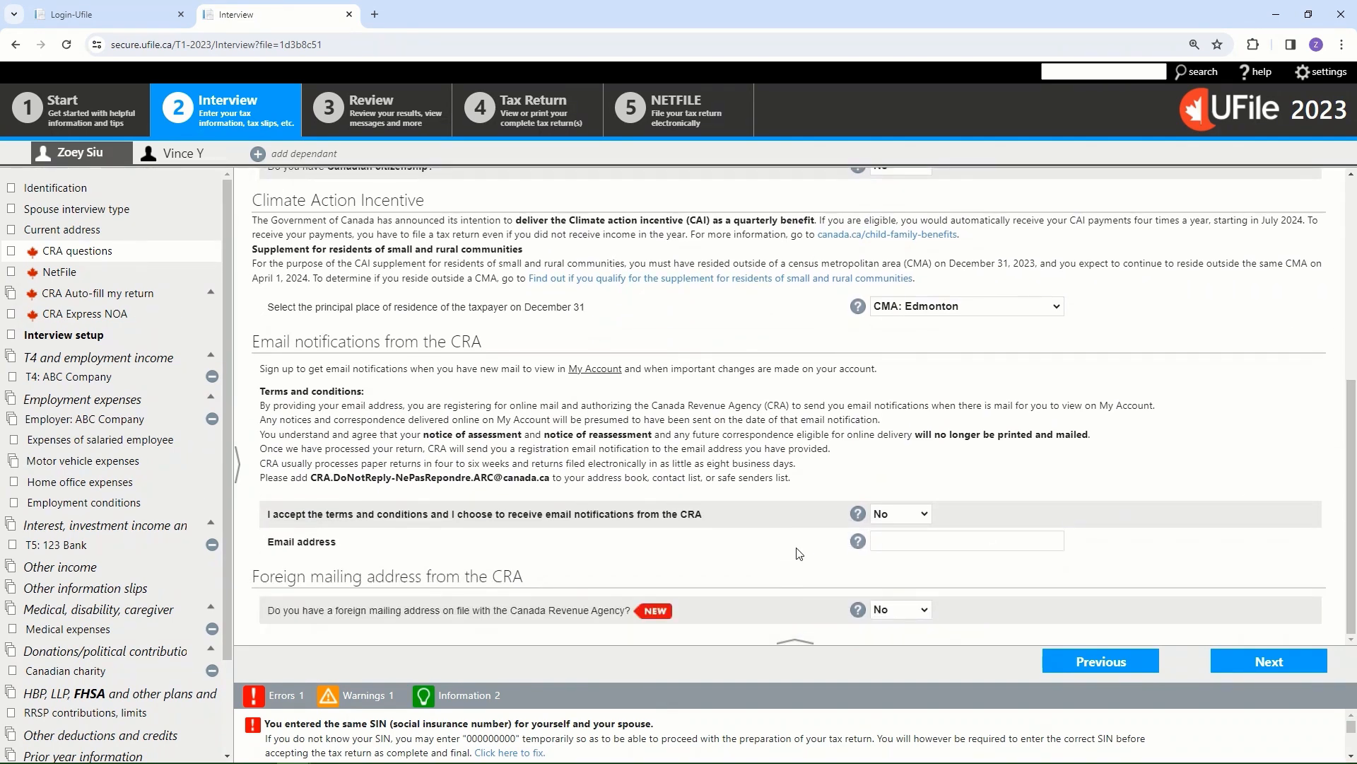
mouse_move(814, 555)
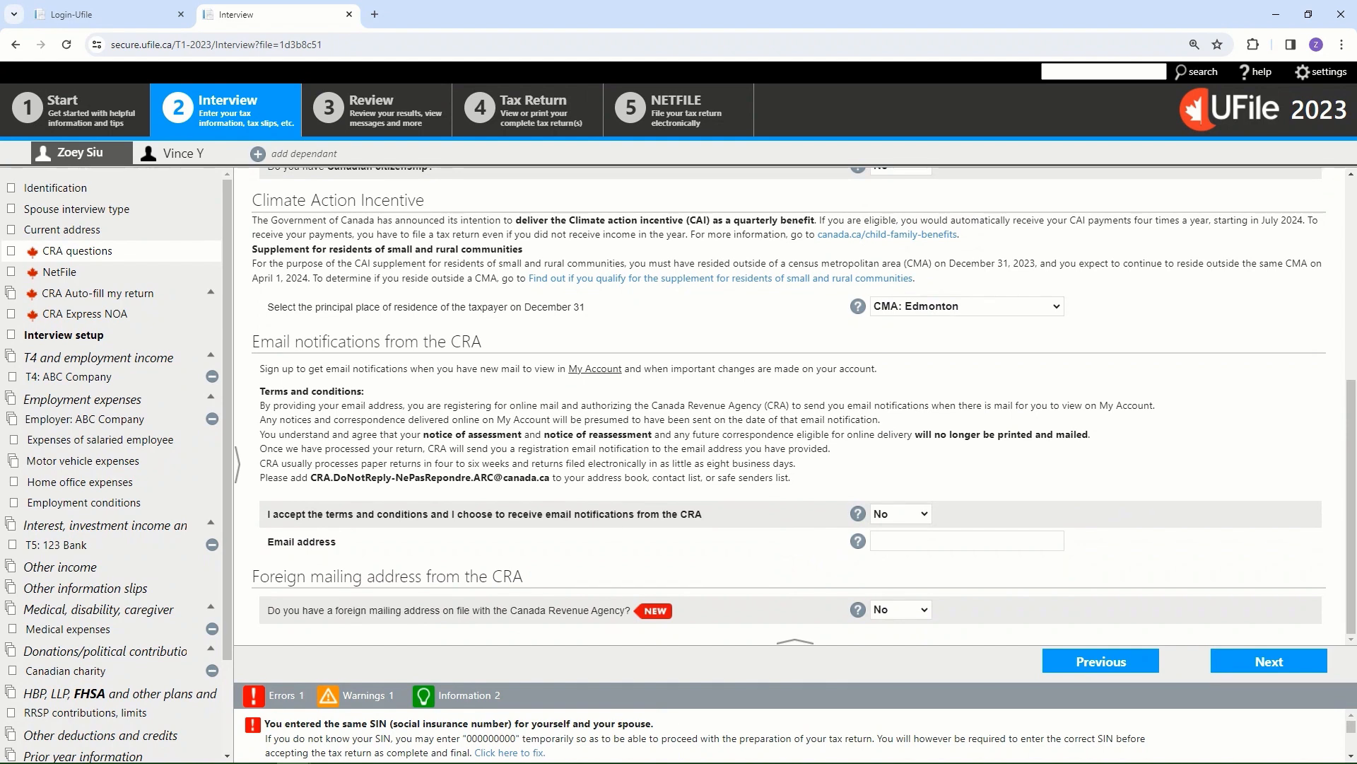
mouse_move(633, 606)
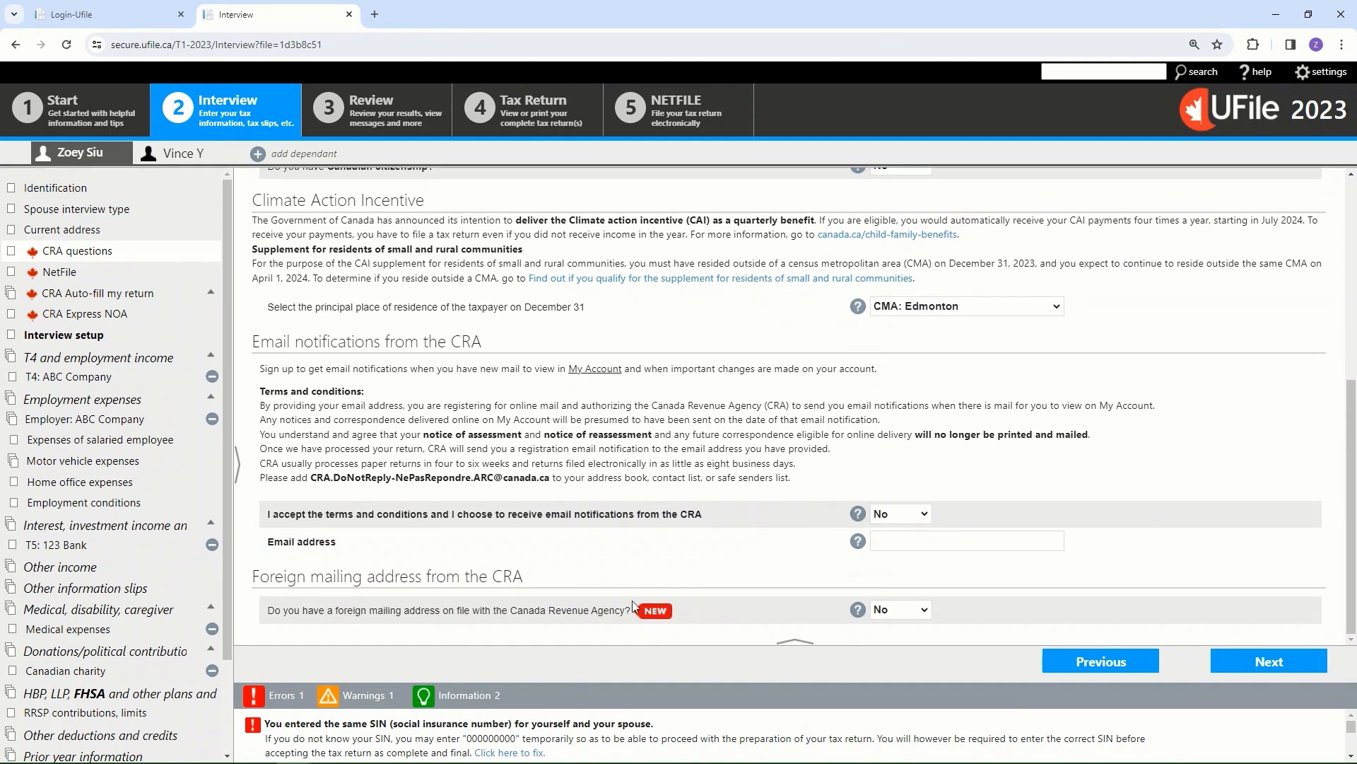
left_click(966, 541)
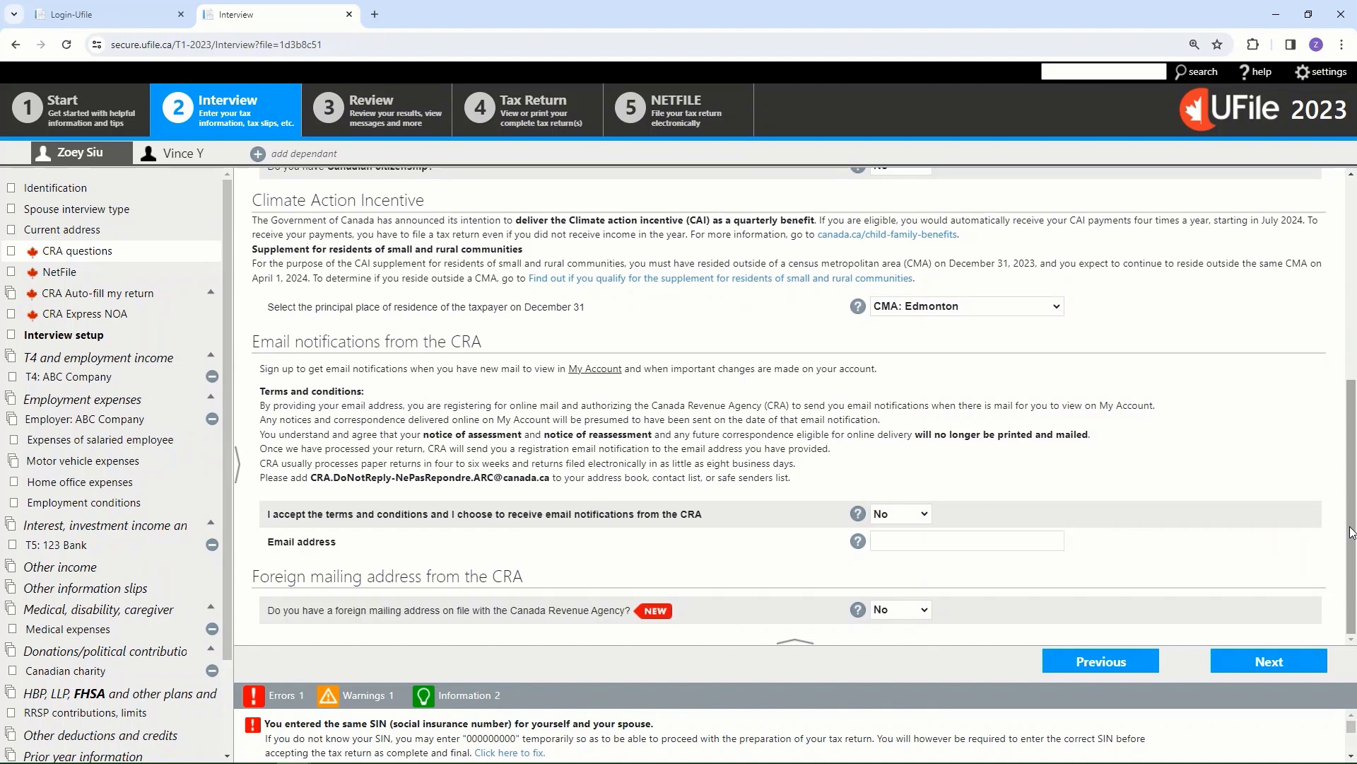
mouse_move(570, 591)
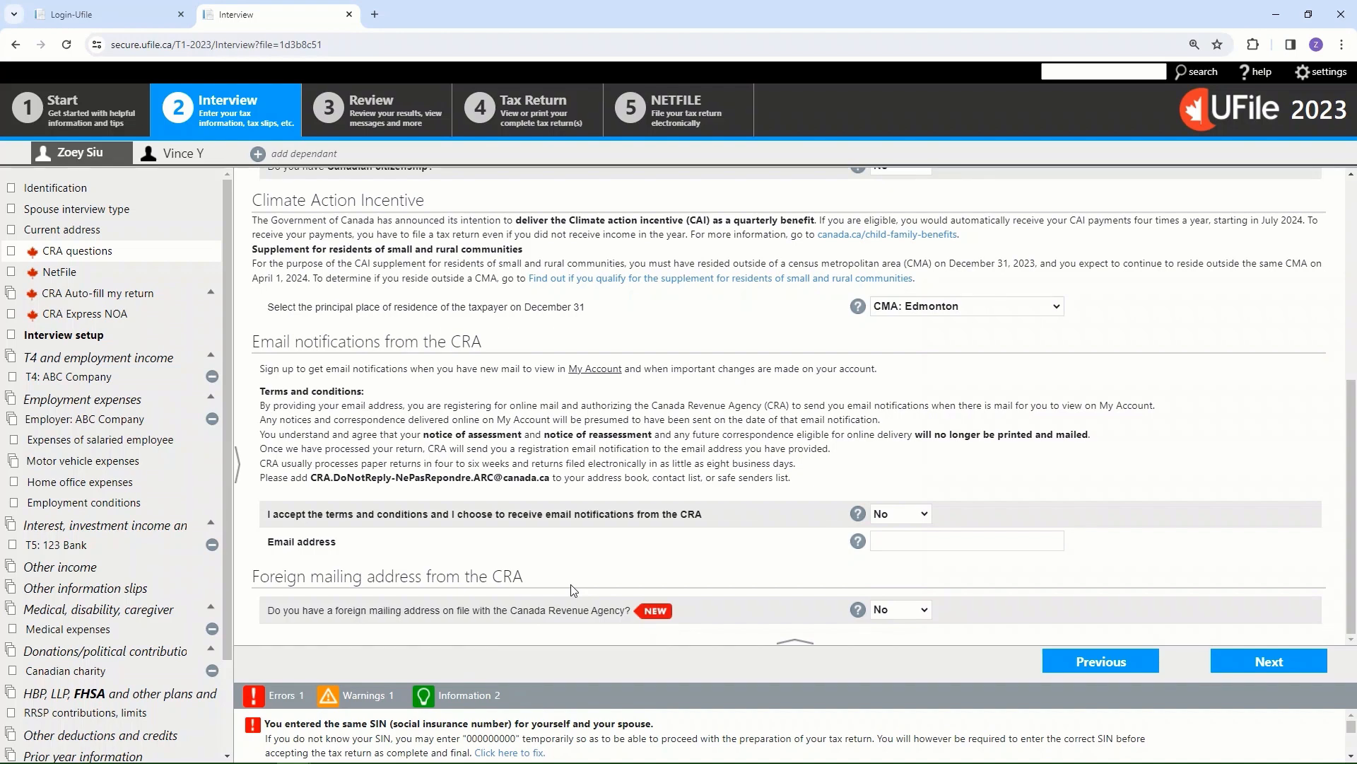
mouse_move(952, 615)
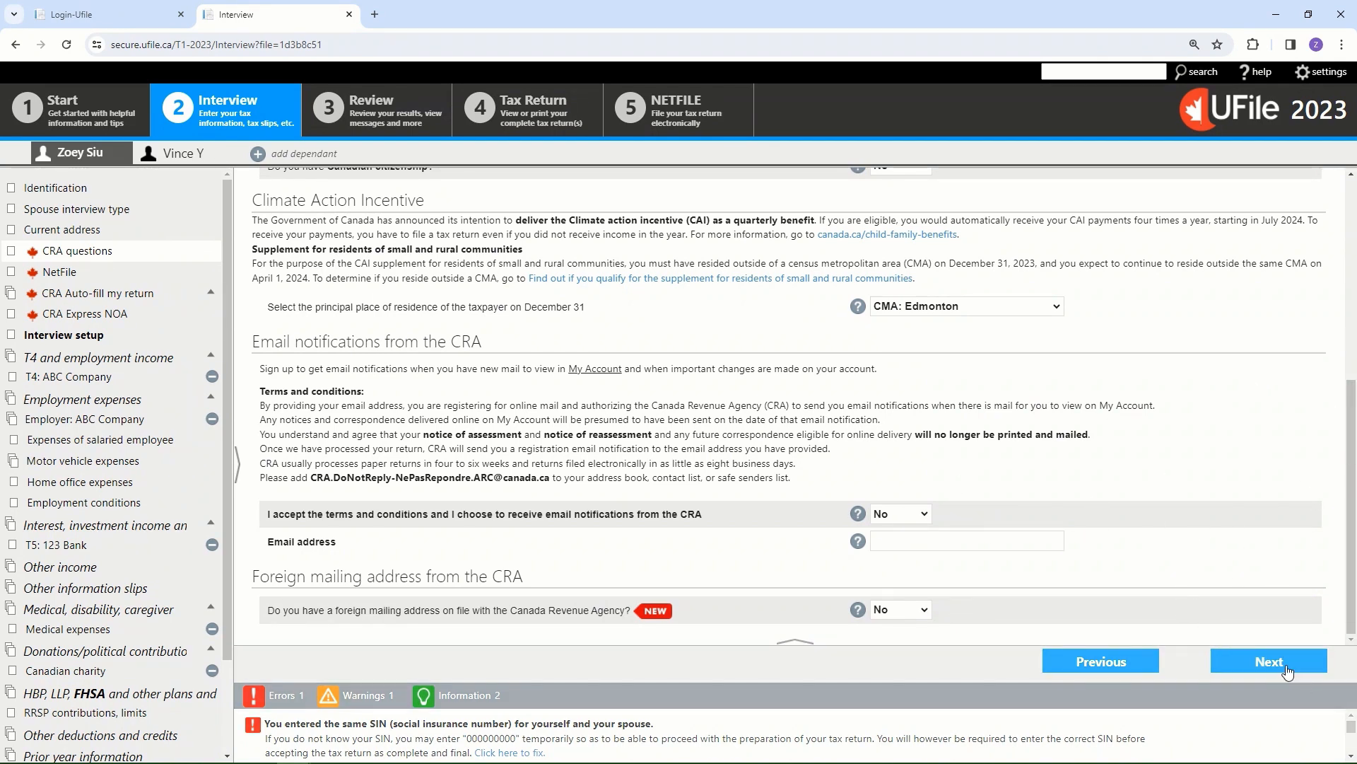
left_click(1268, 660)
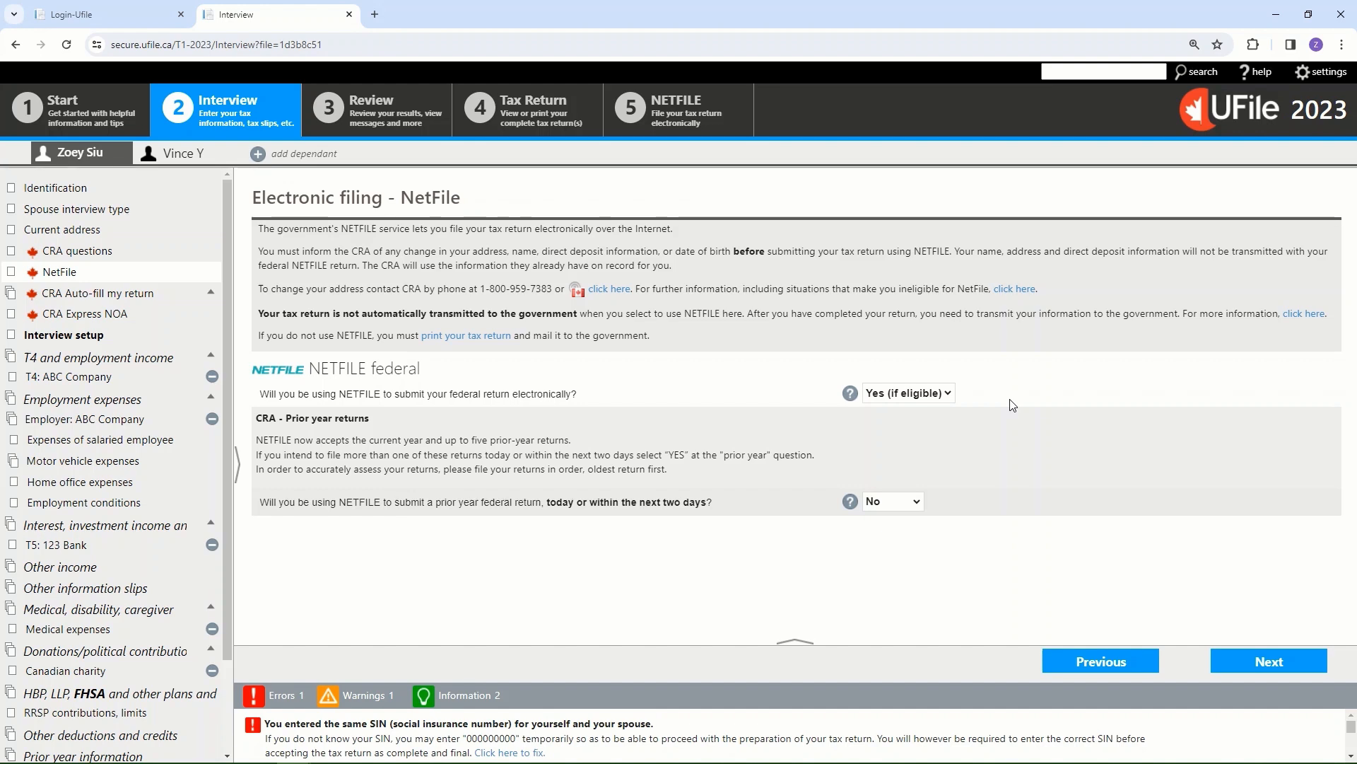
mouse_move(1007, 430)
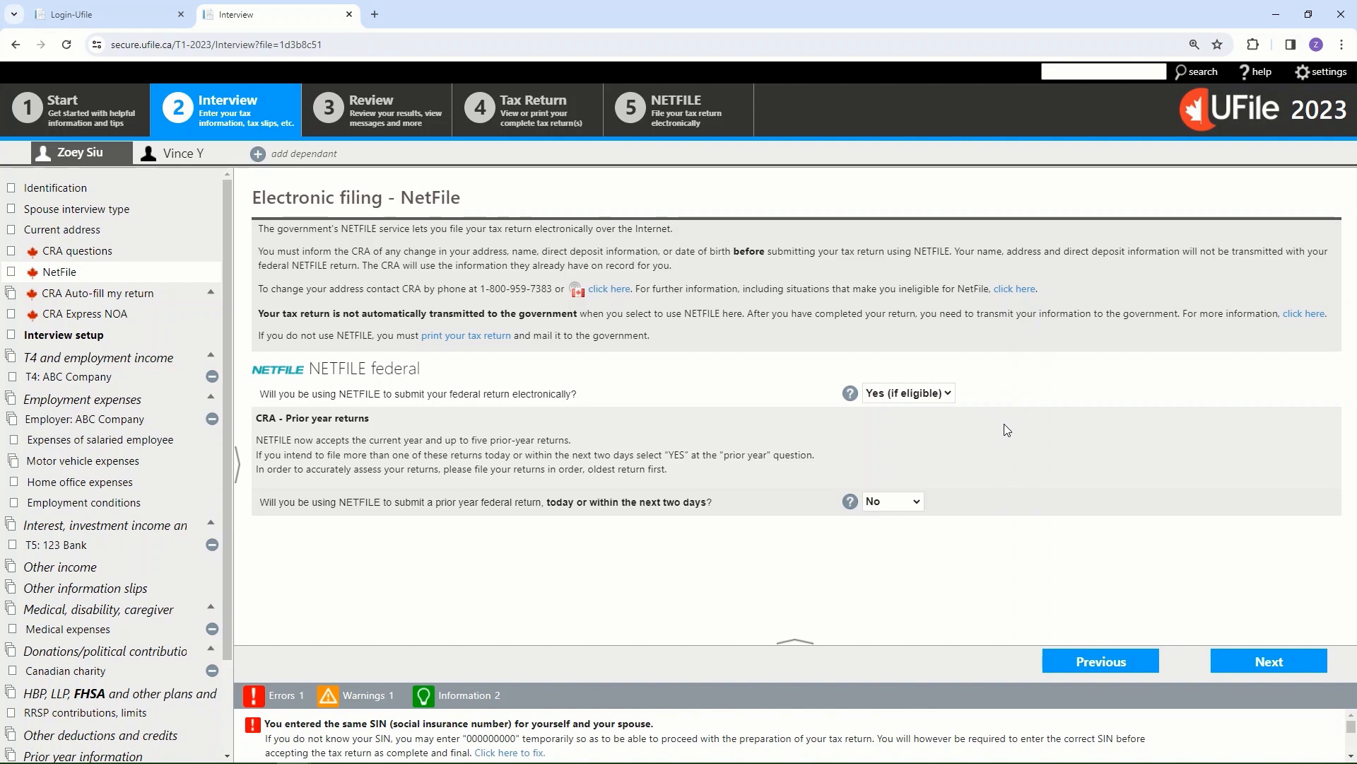
mouse_move(952, 398)
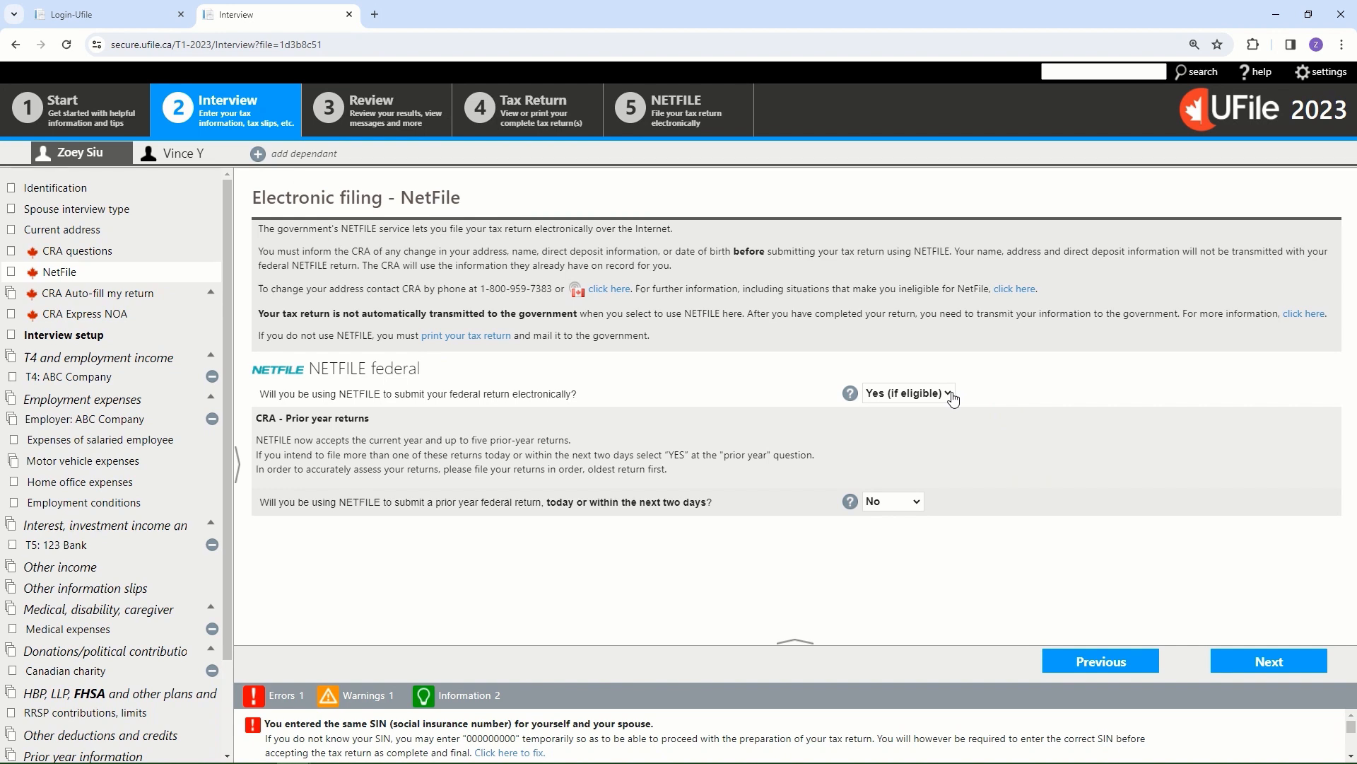
mouse_move(1028, 543)
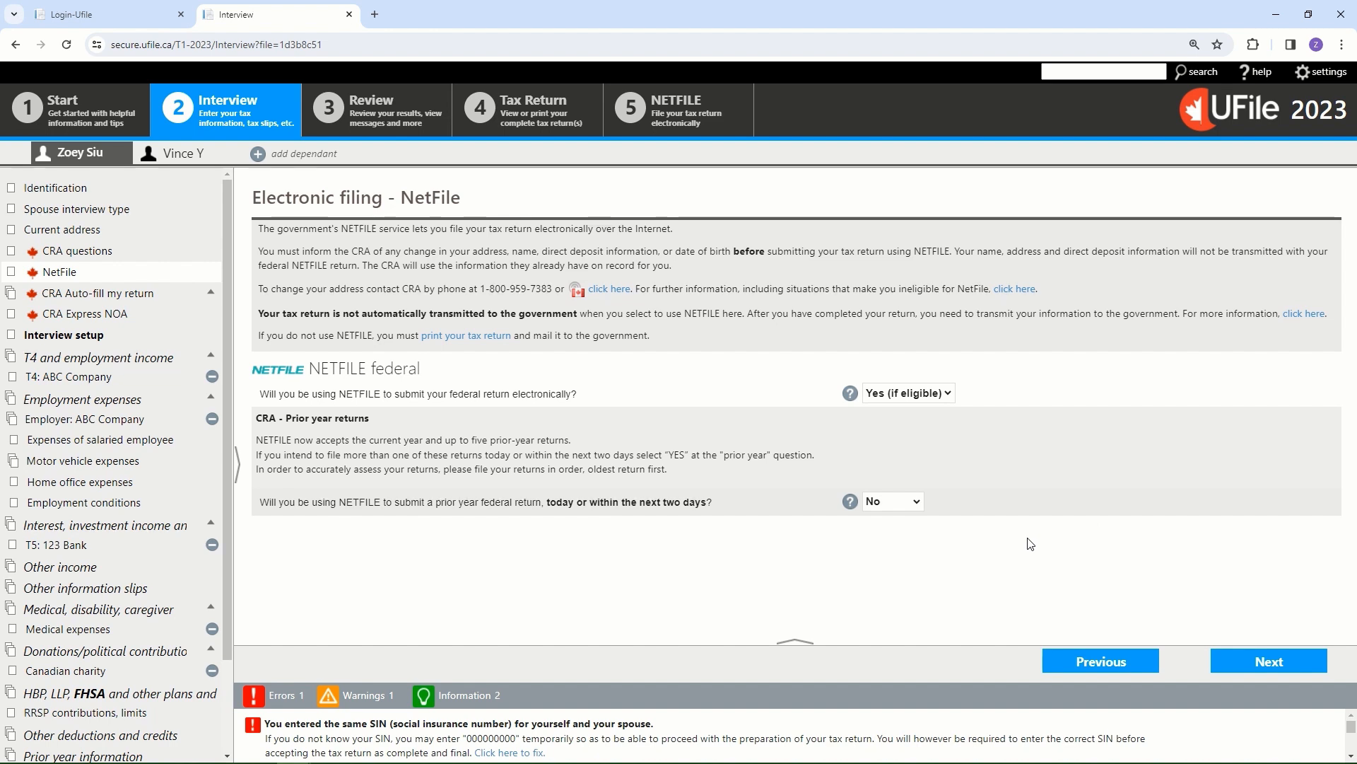
mouse_move(921, 507)
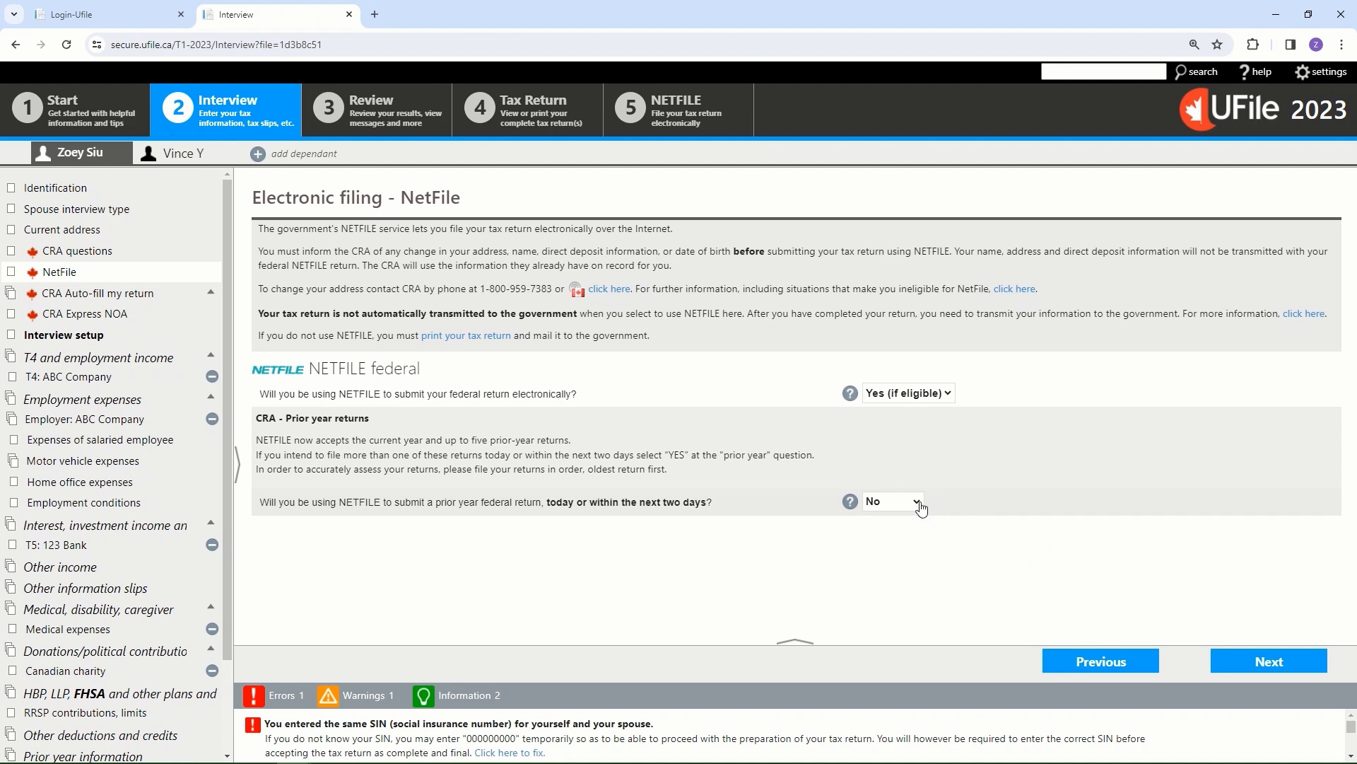
mouse_move(960, 517)
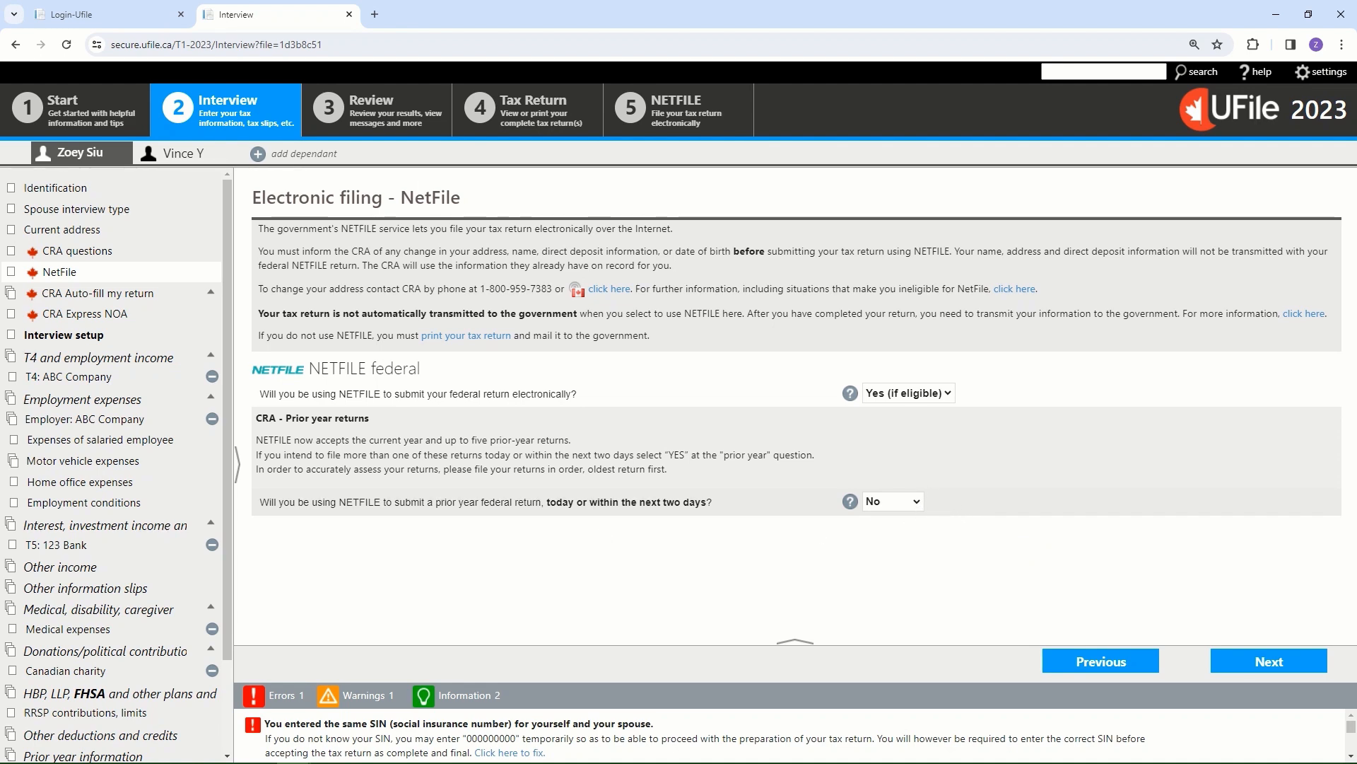
mouse_move(1002, 595)
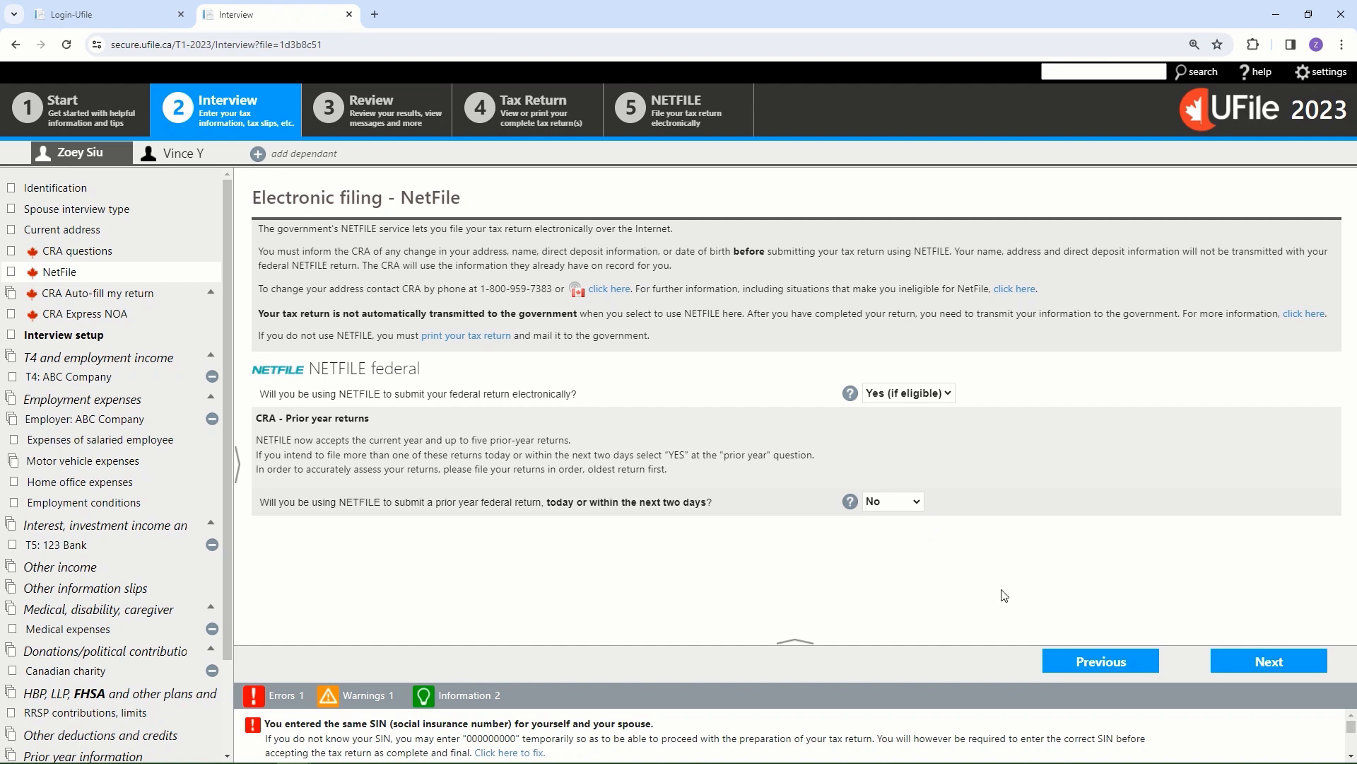
mouse_move(1052, 594)
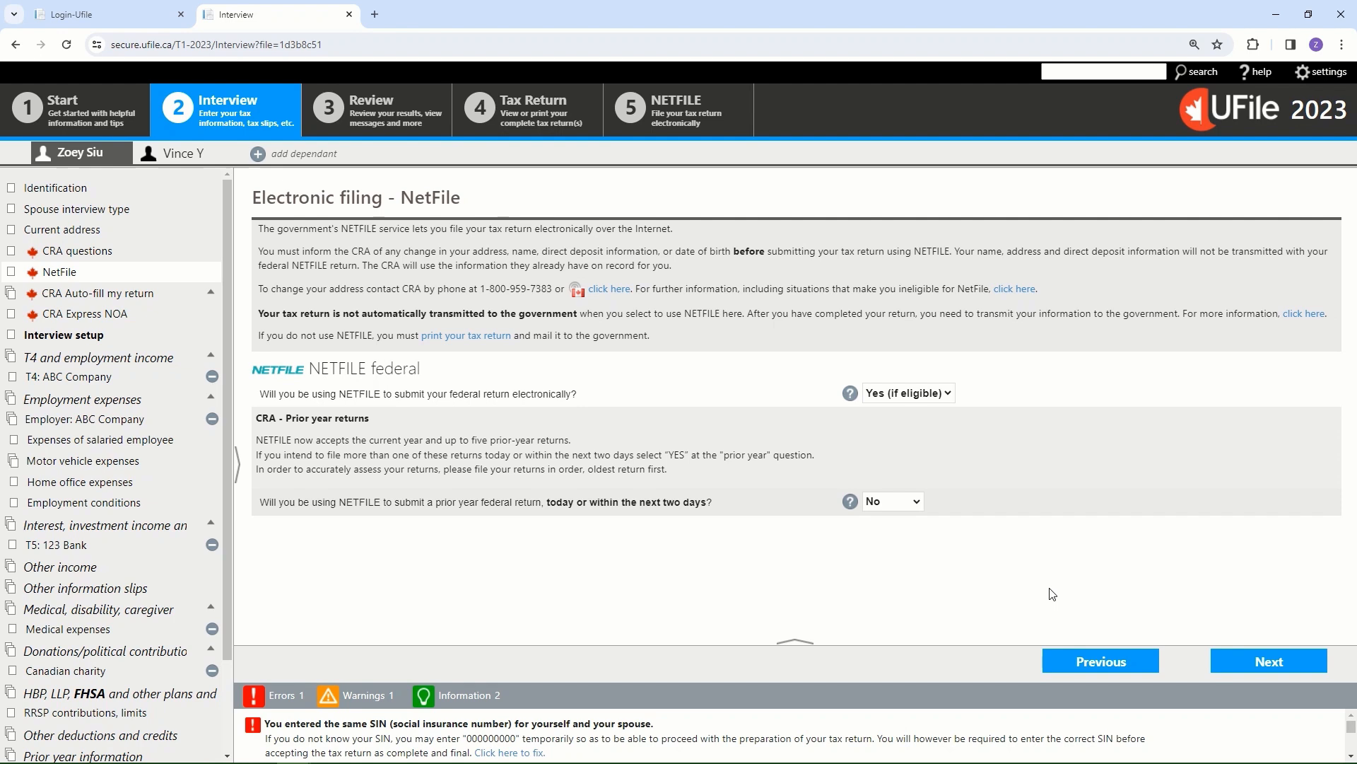
mouse_move(1032, 594)
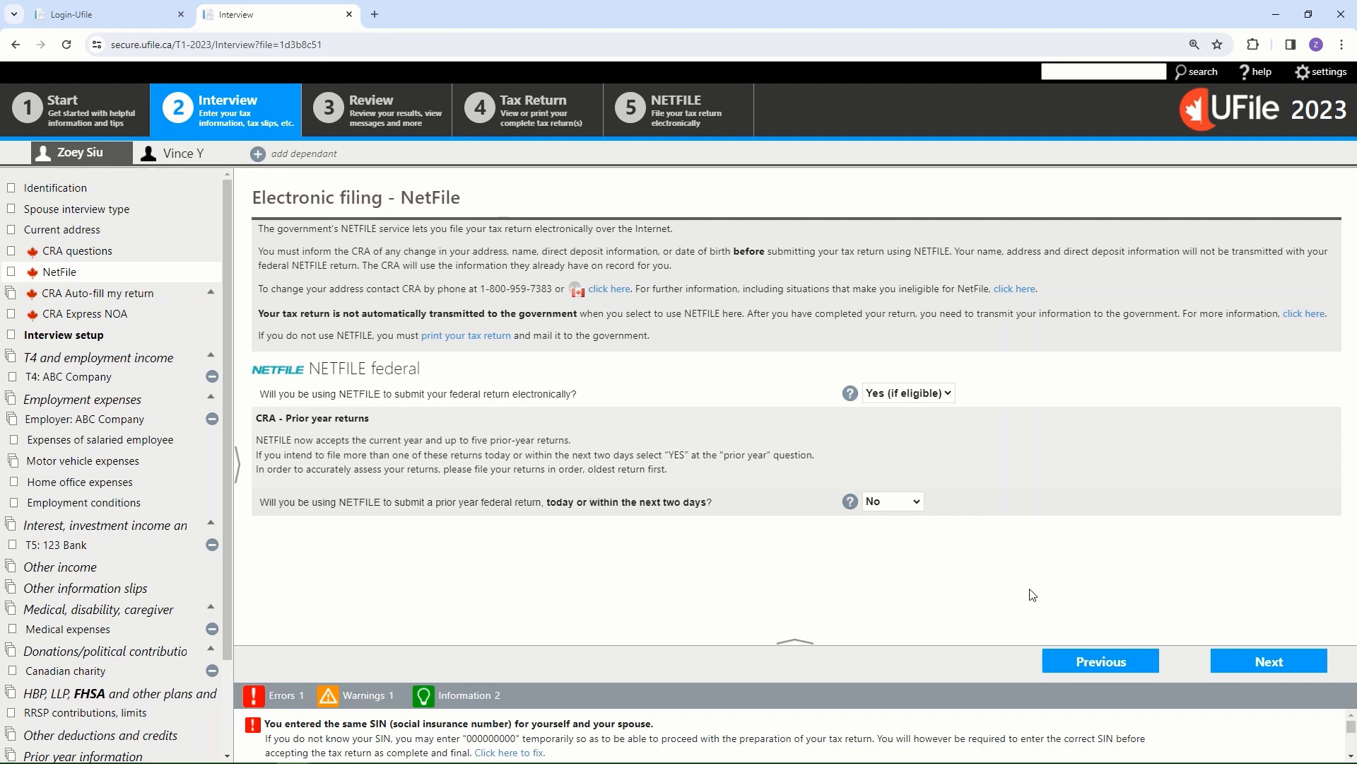
mouse_move(1106, 542)
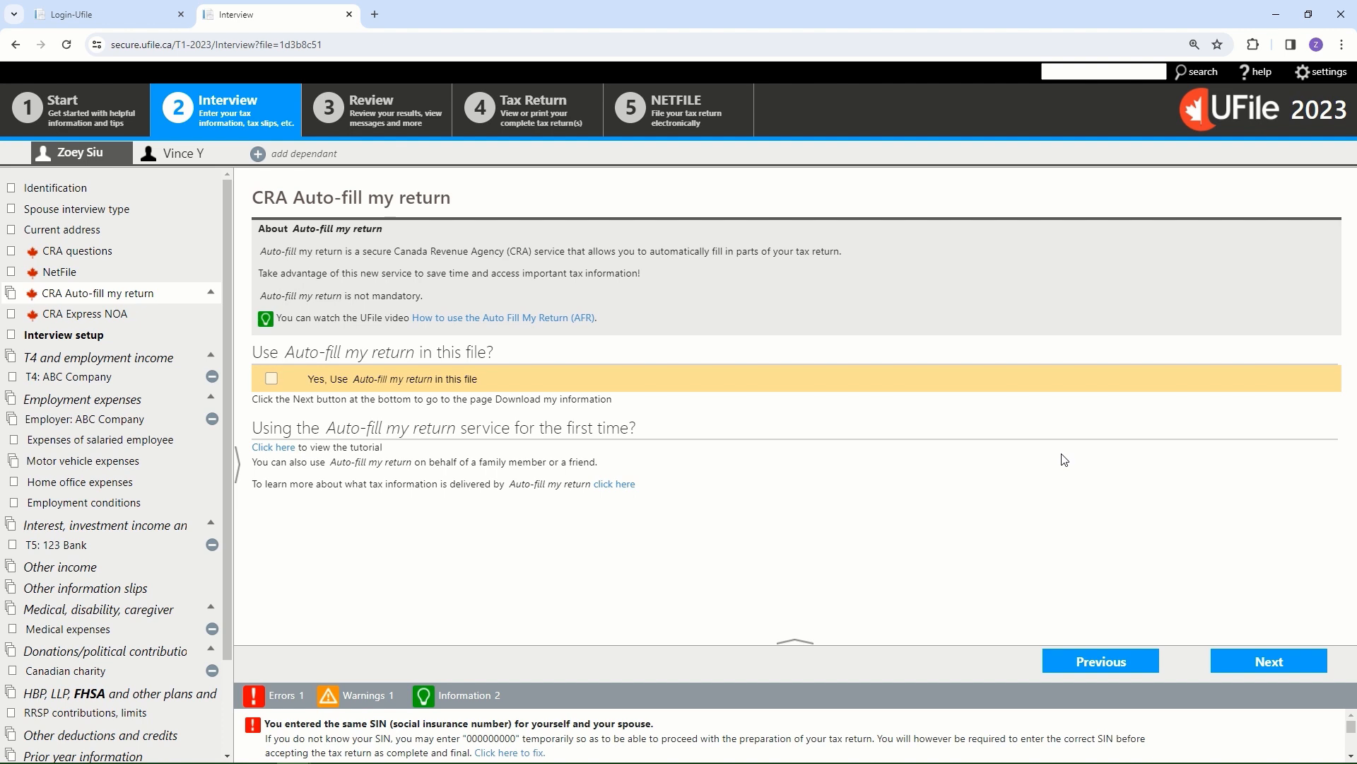
mouse_move(790, 433)
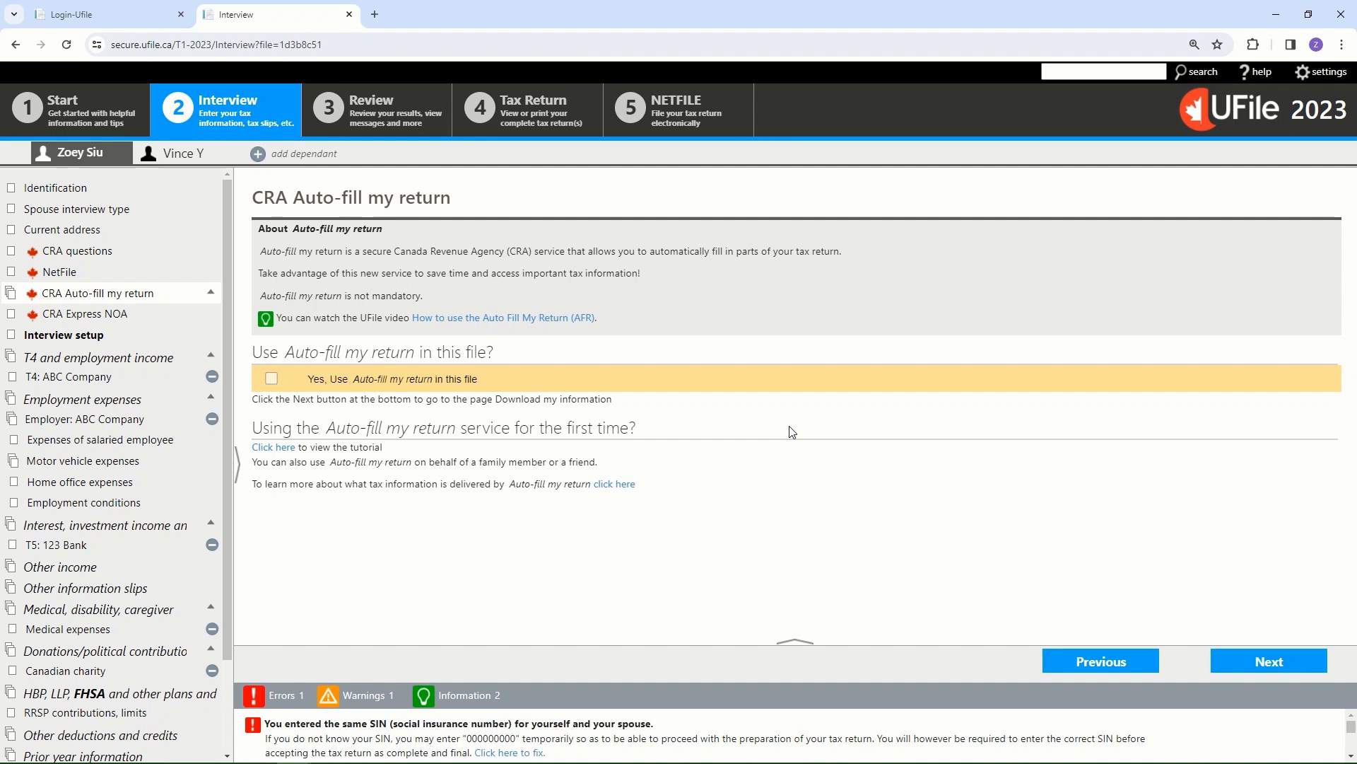
mouse_move(837, 466)
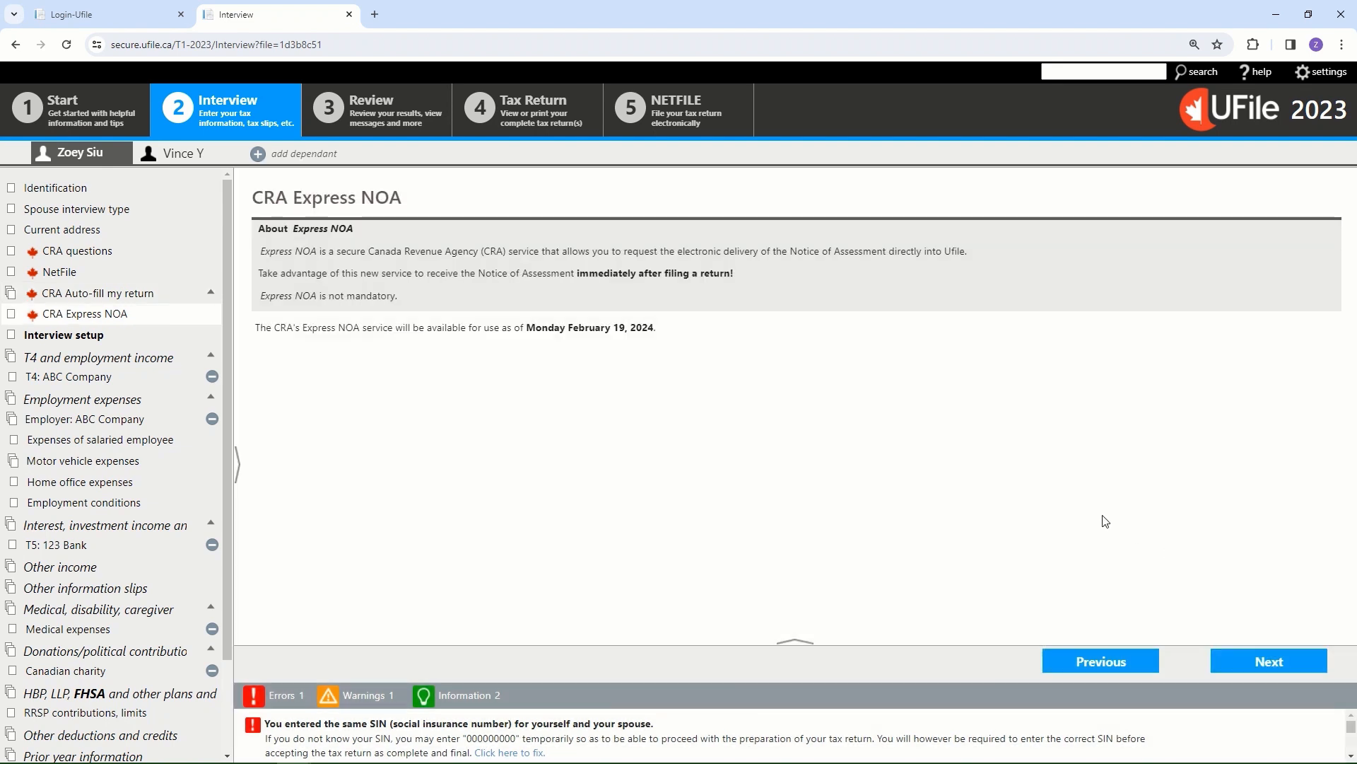
mouse_move(1089, 535)
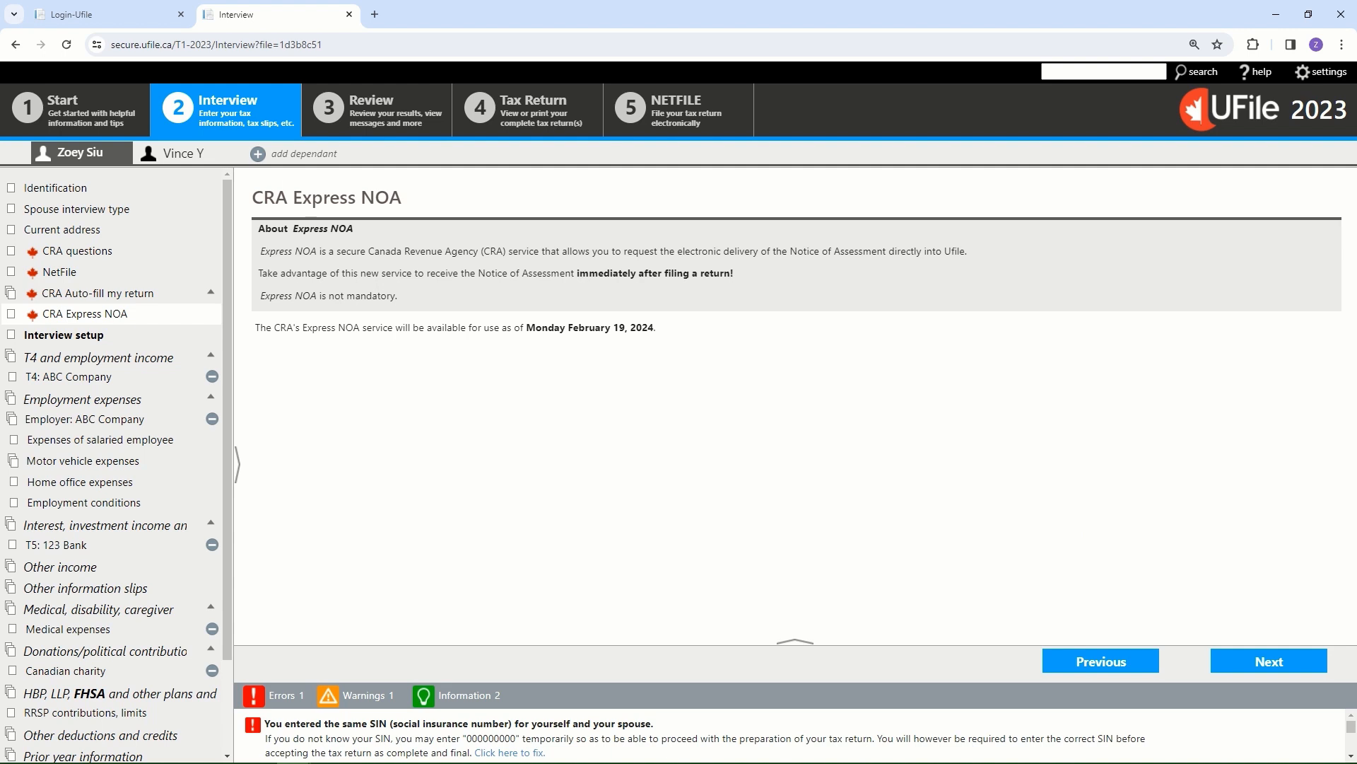
mouse_move(698, 579)
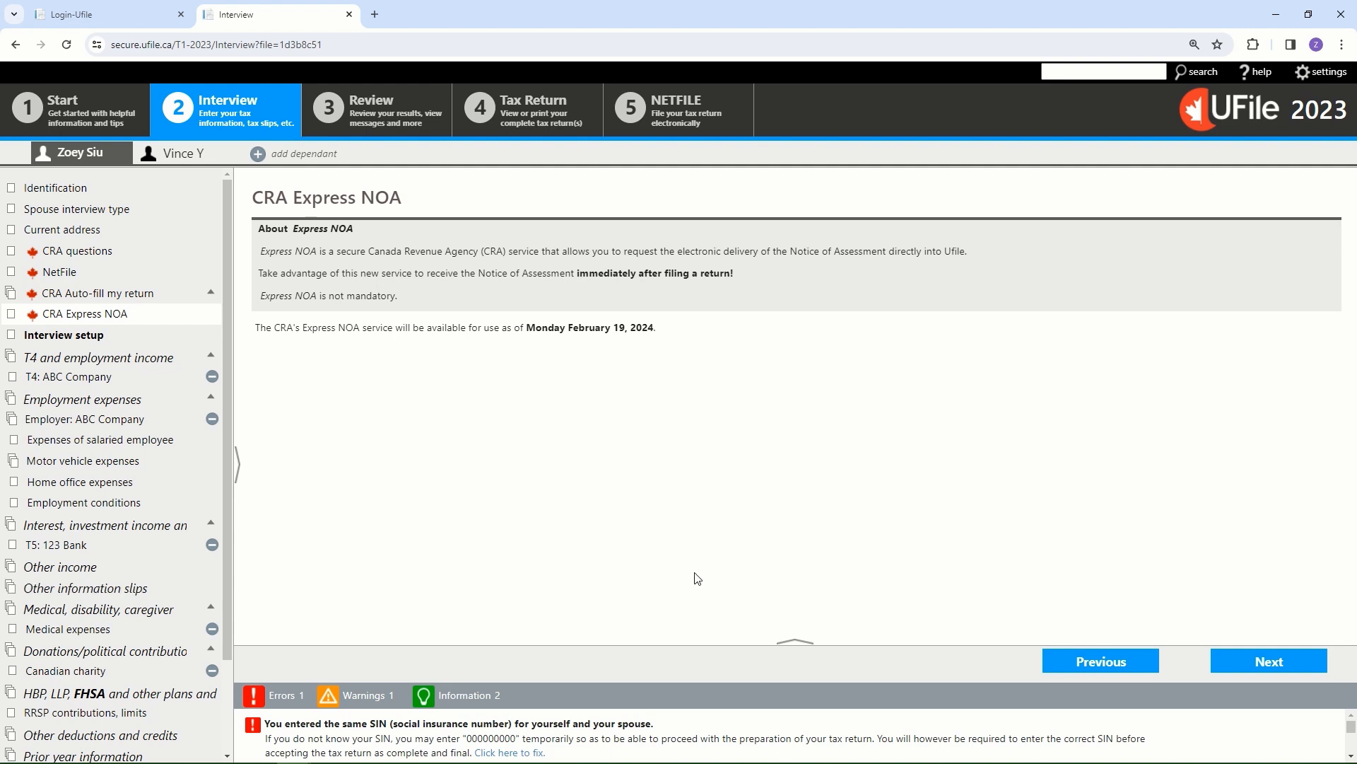
mouse_move(762, 568)
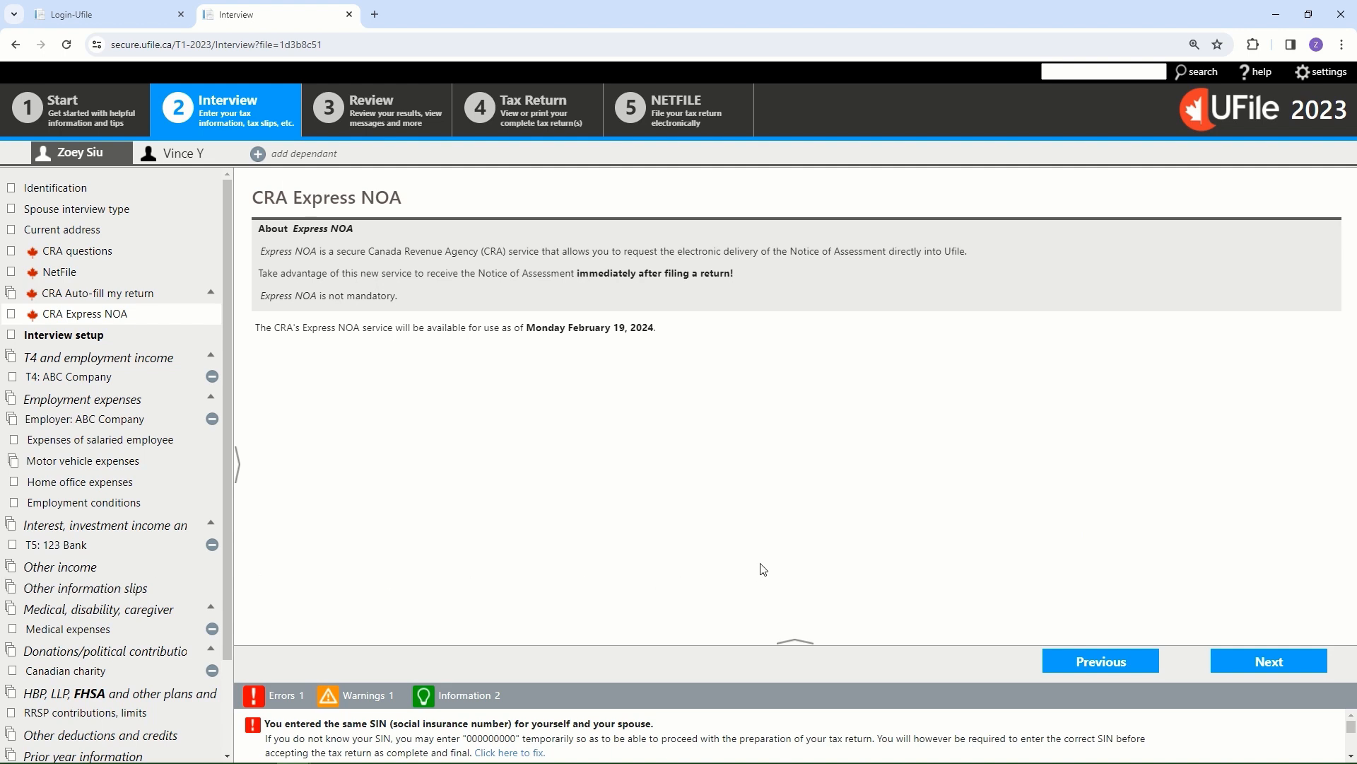
mouse_move(812, 568)
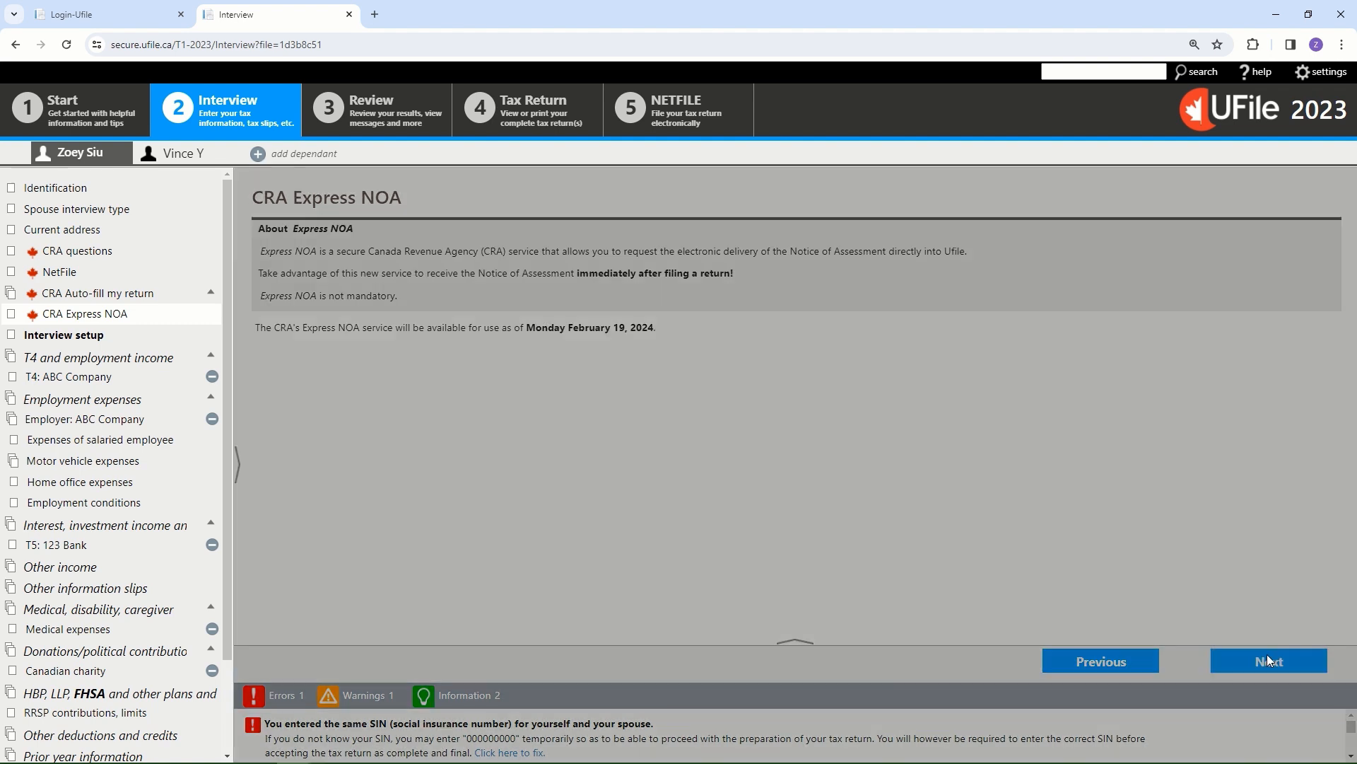
- Continue past the CRA Express NOA notice to Interview setup
left_click(1267, 660)
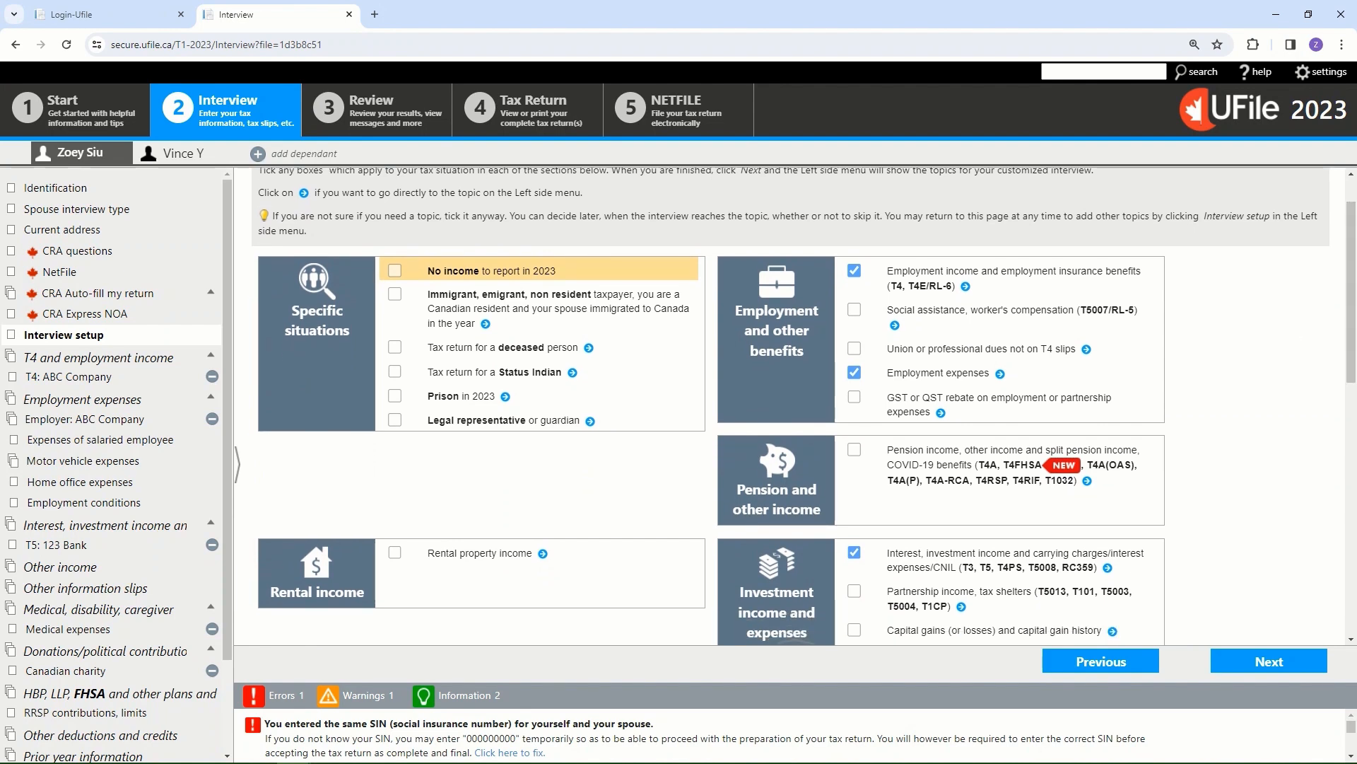
mouse_move(964, 362)
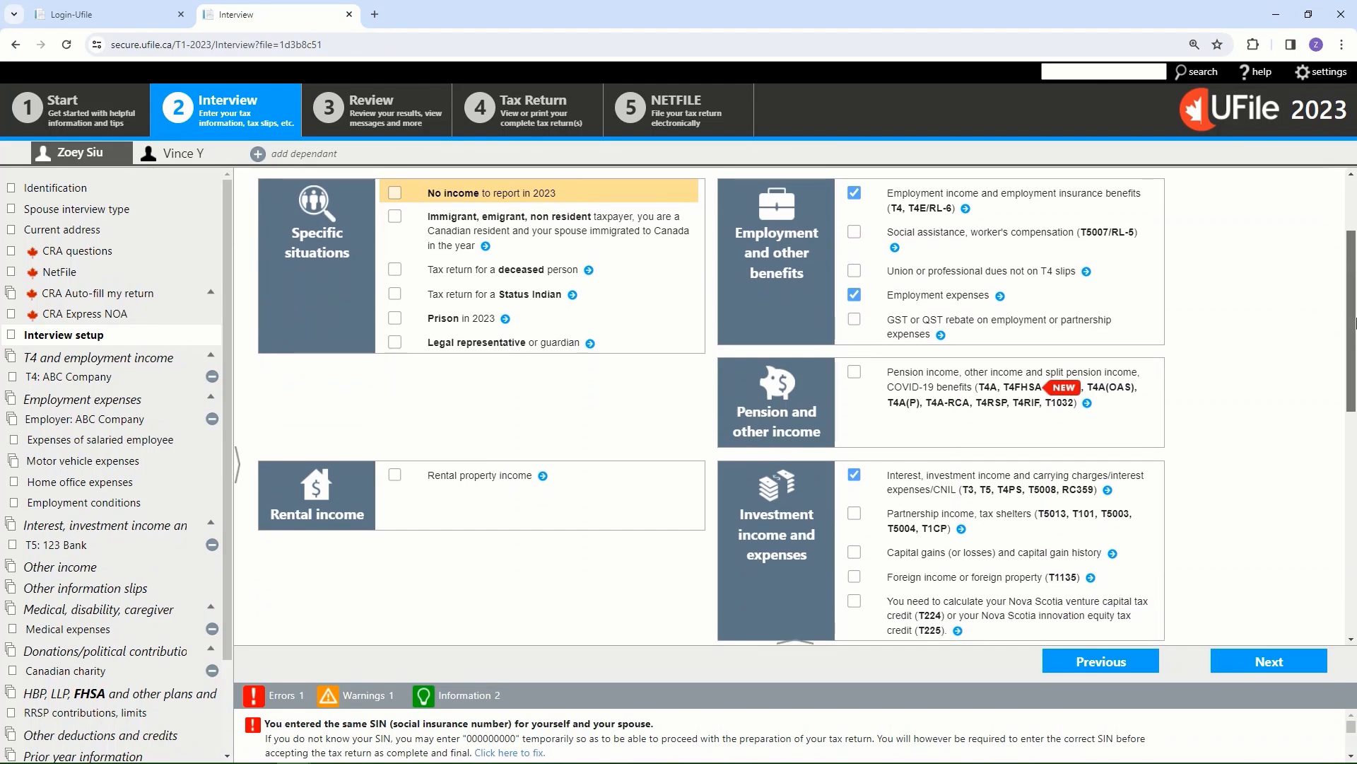
- Scroll through Interview setup, confirming only employment and investment topics are ticked
scroll("down", 3)
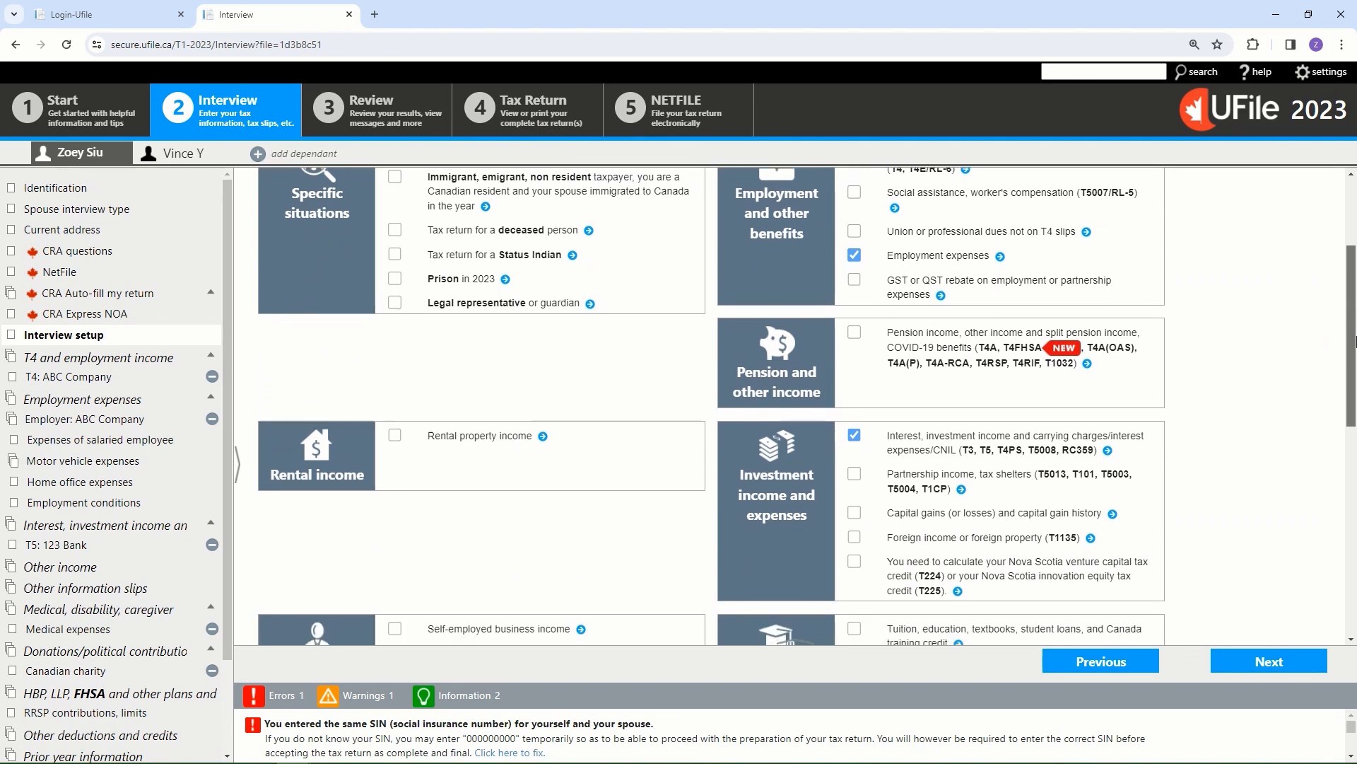
scroll("down", 3)
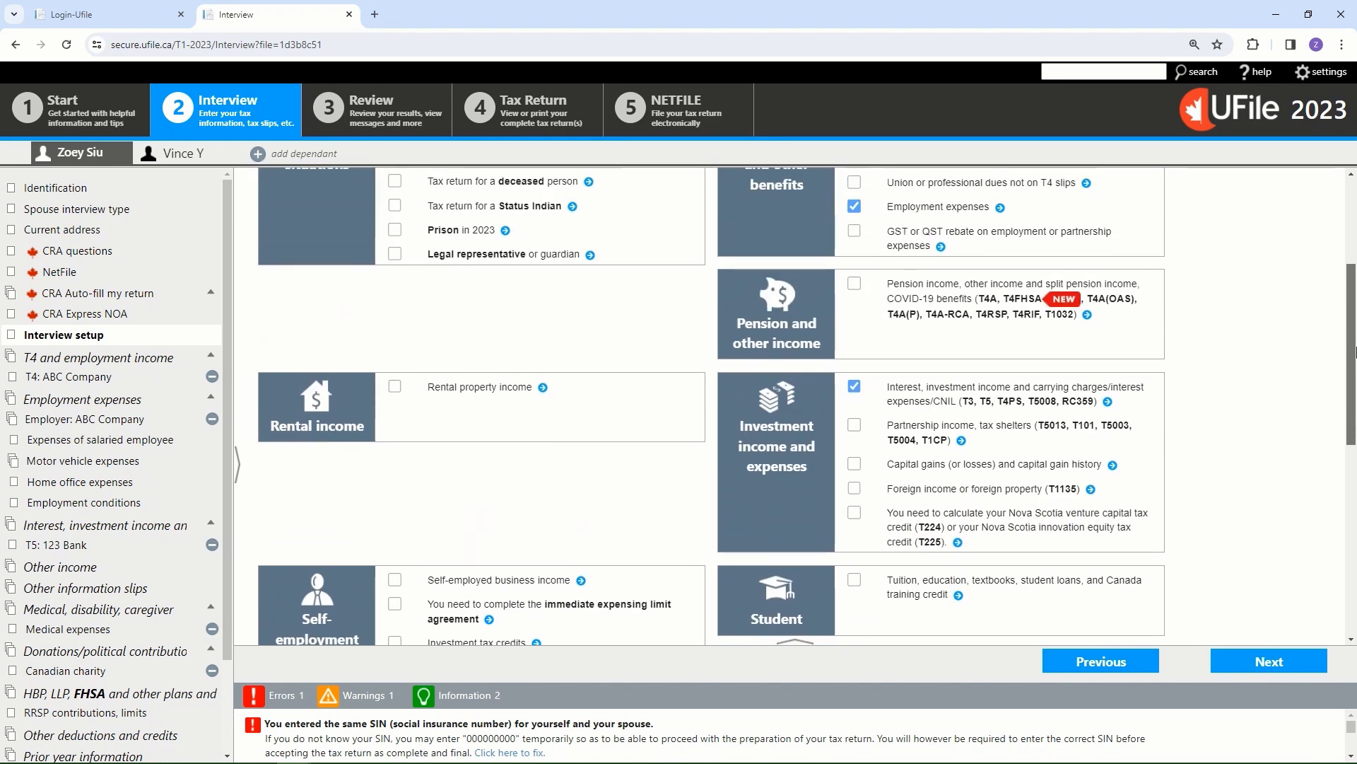
scroll("up", 3)
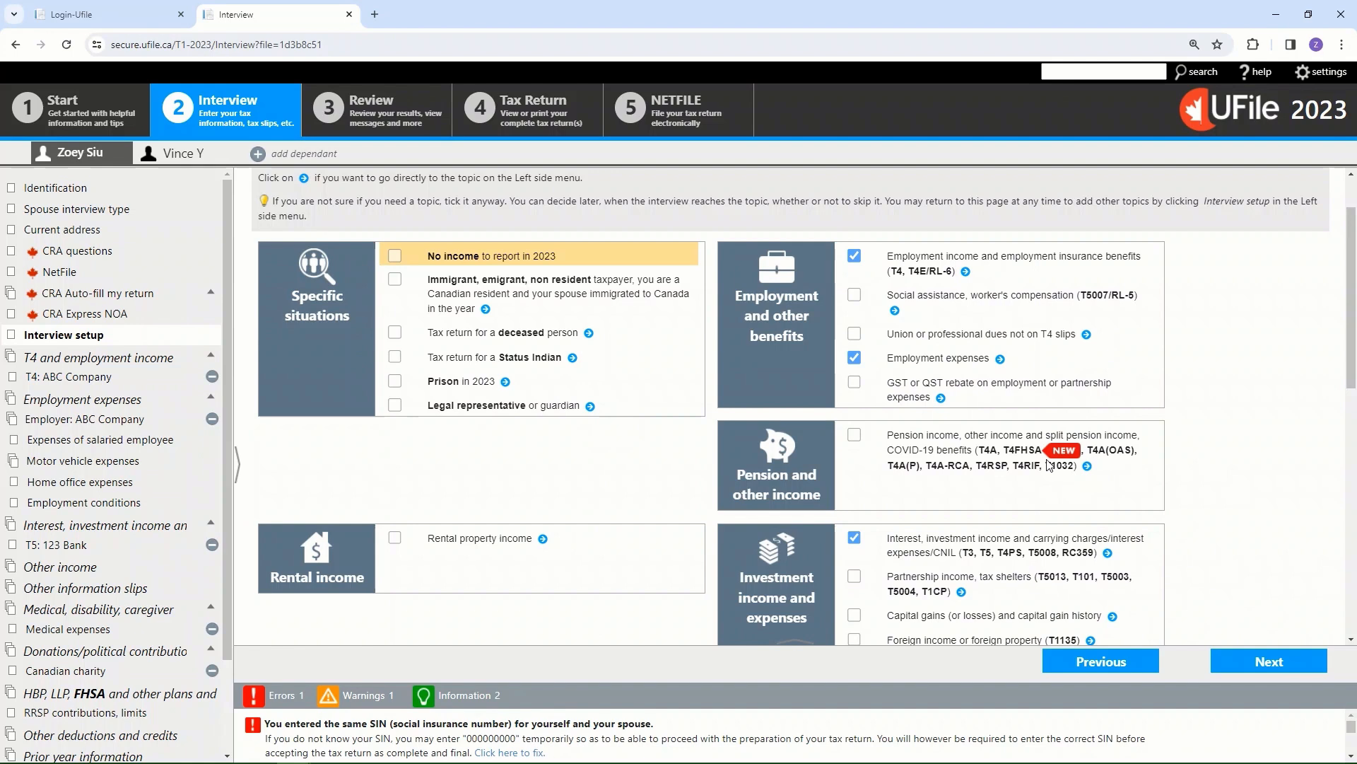
mouse_move(513, 305)
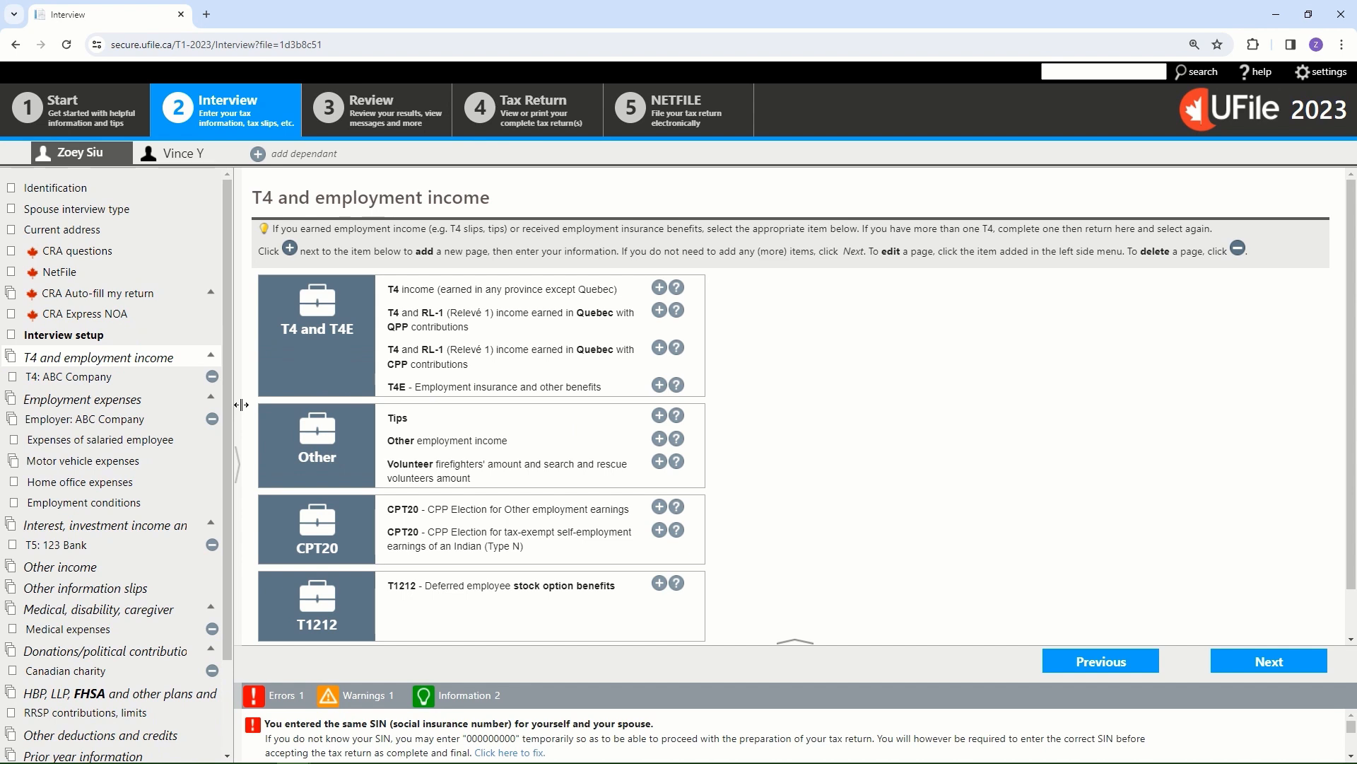
mouse_move(245, 393)
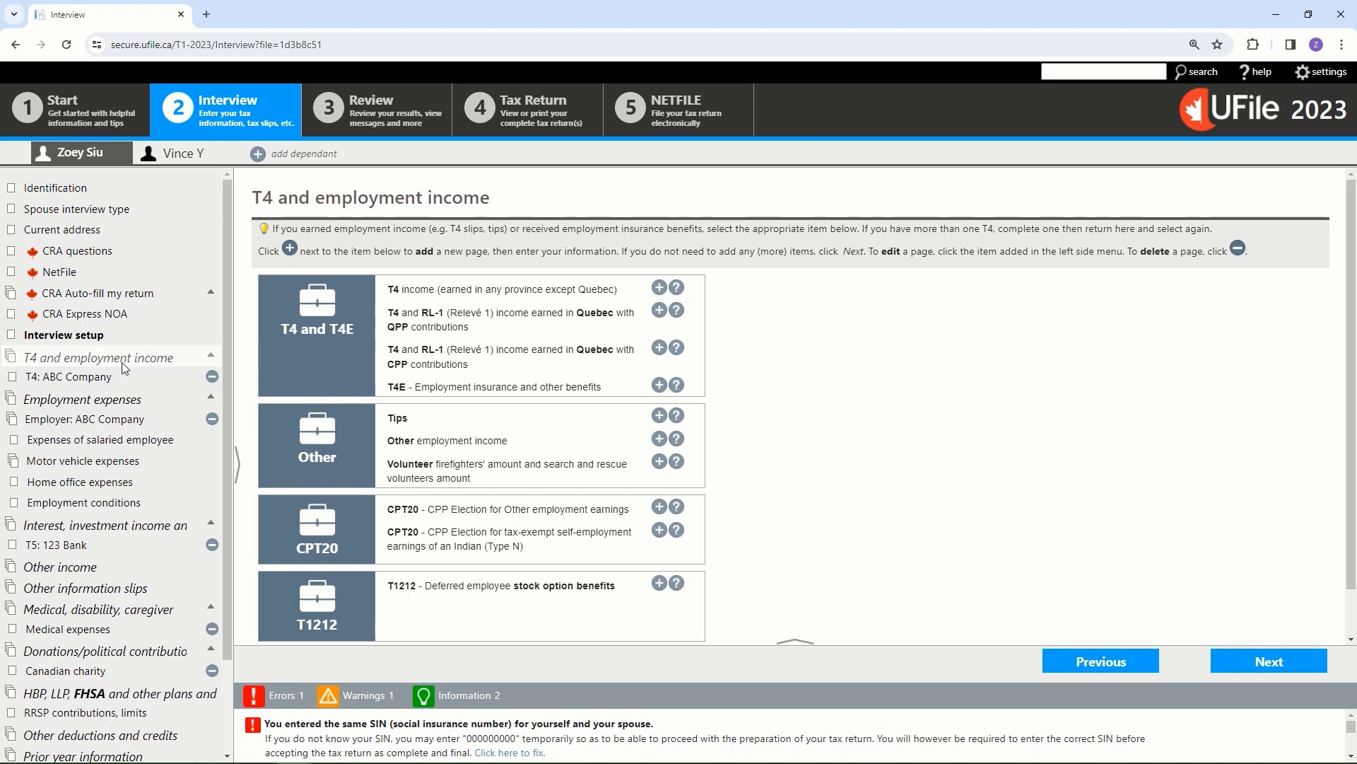
mouse_move(612, 323)
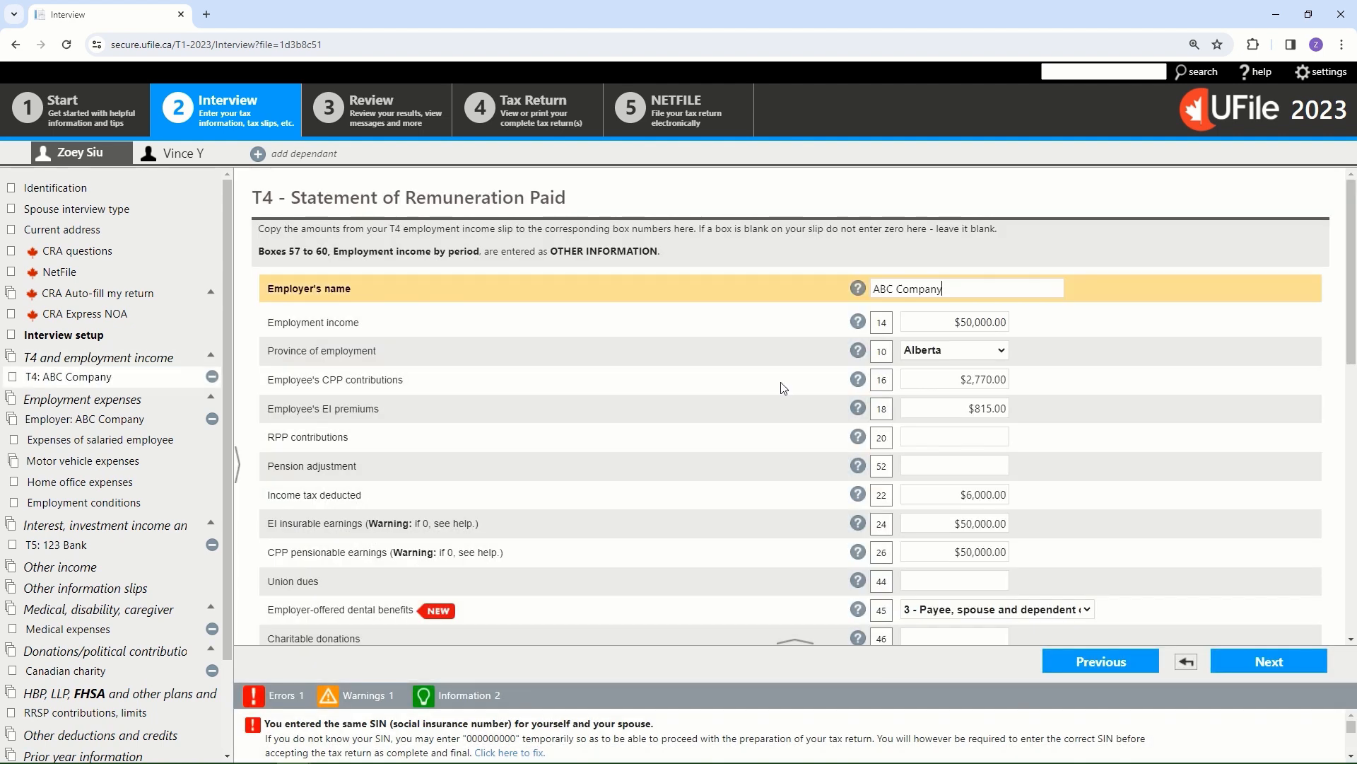
mouse_move(805, 391)
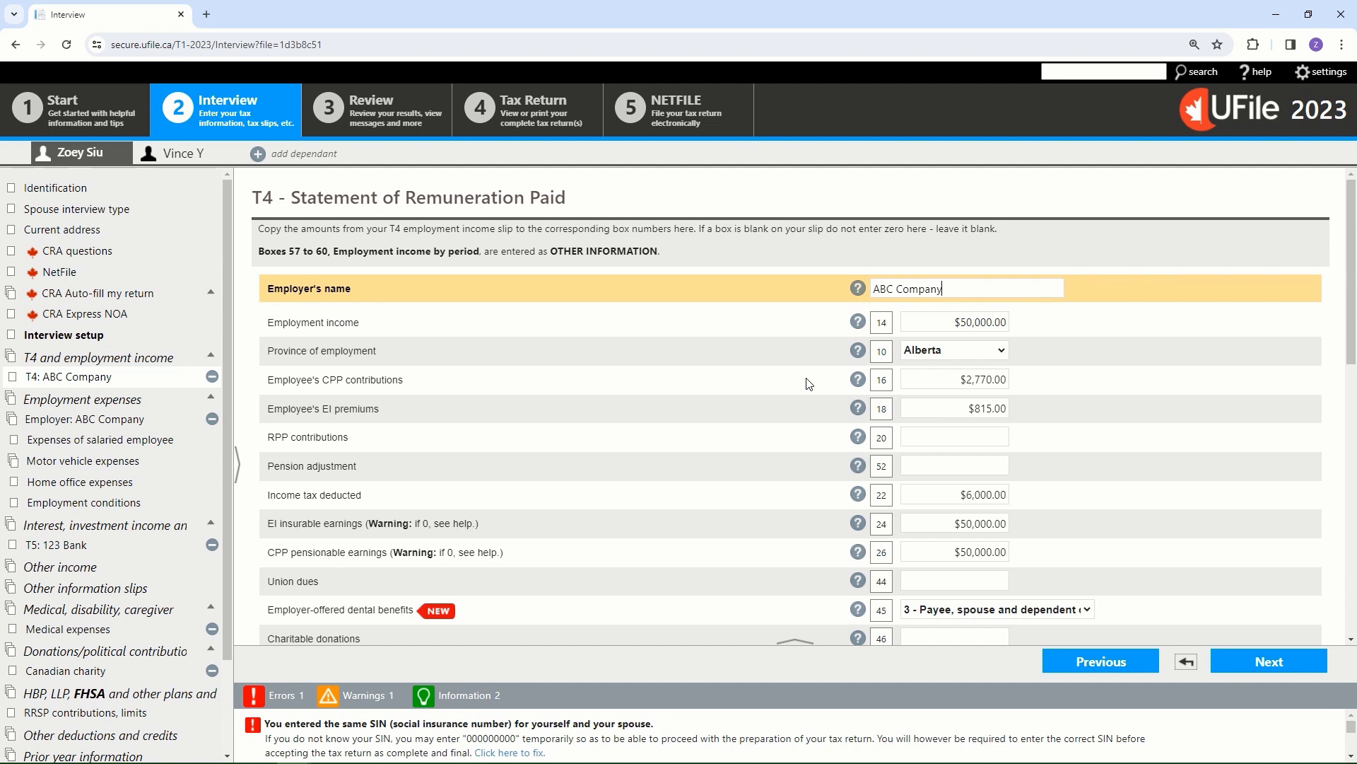
mouse_move(1164, 424)
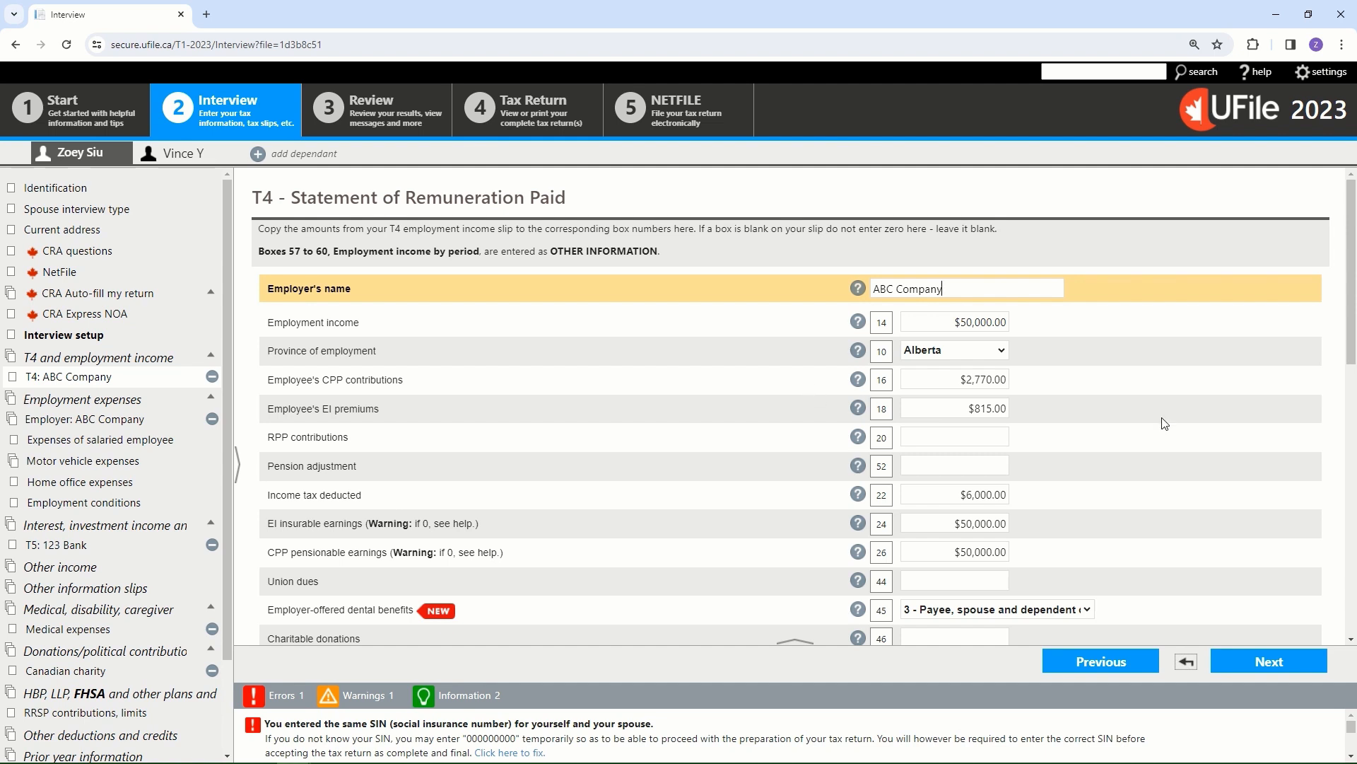
- Review the ABC Company T4 slip boxes and advance to Employment expenses
scroll("down", 3)
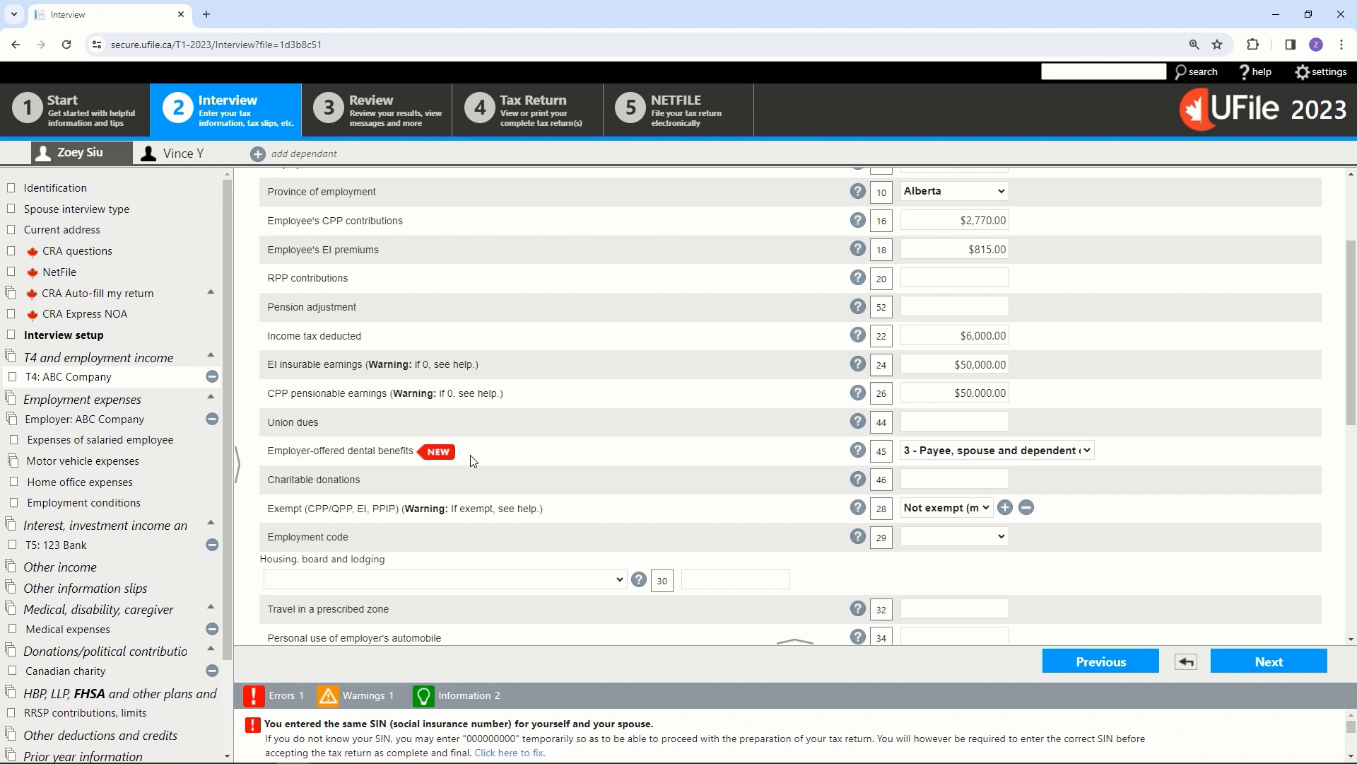
mouse_move(476, 462)
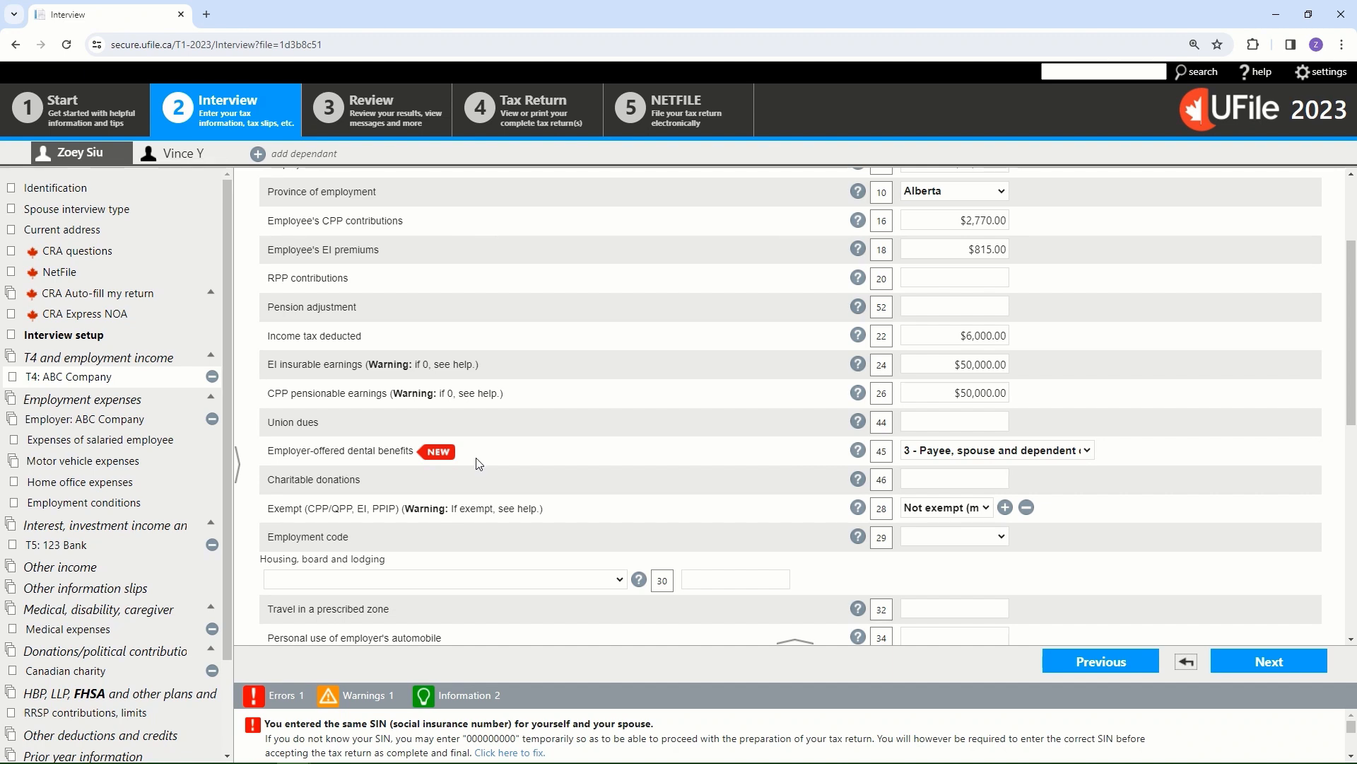
mouse_move(480, 472)
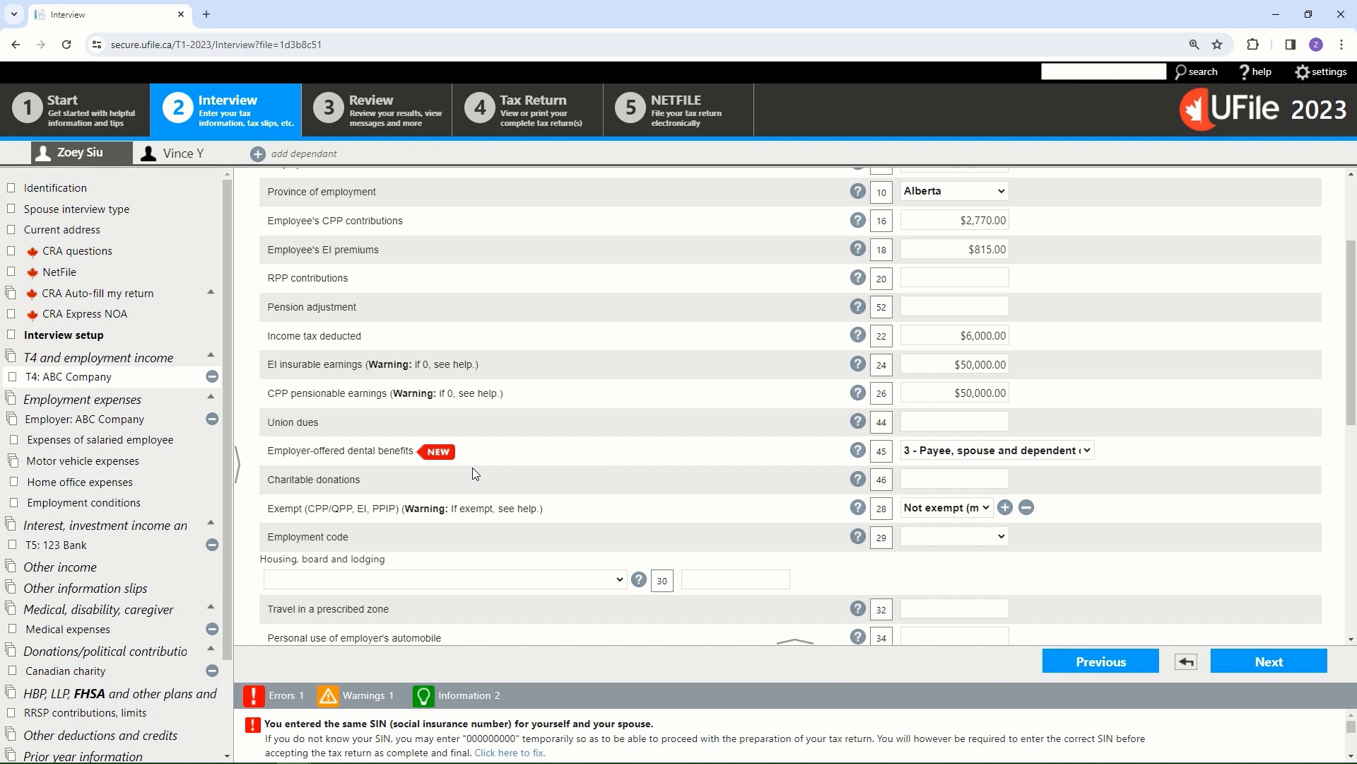
mouse_move(520, 475)
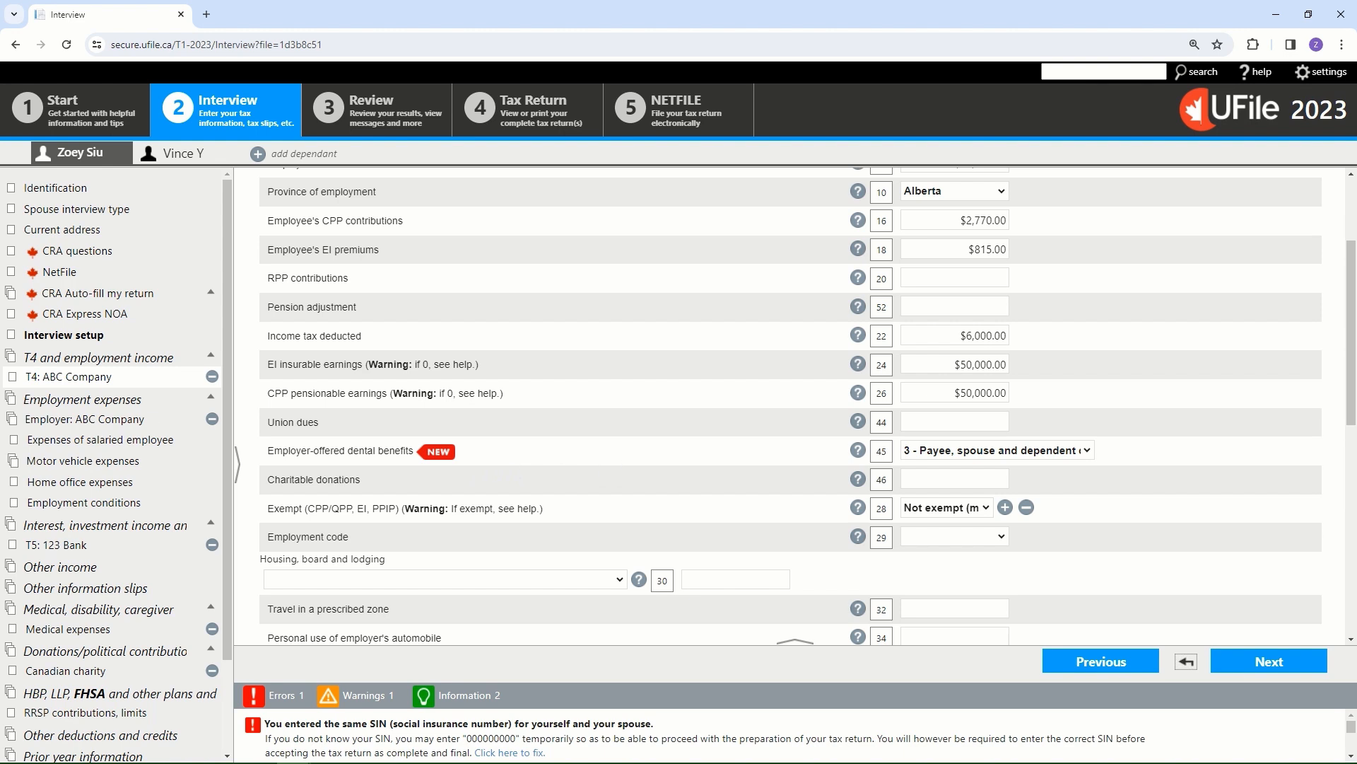
mouse_move(896, 490)
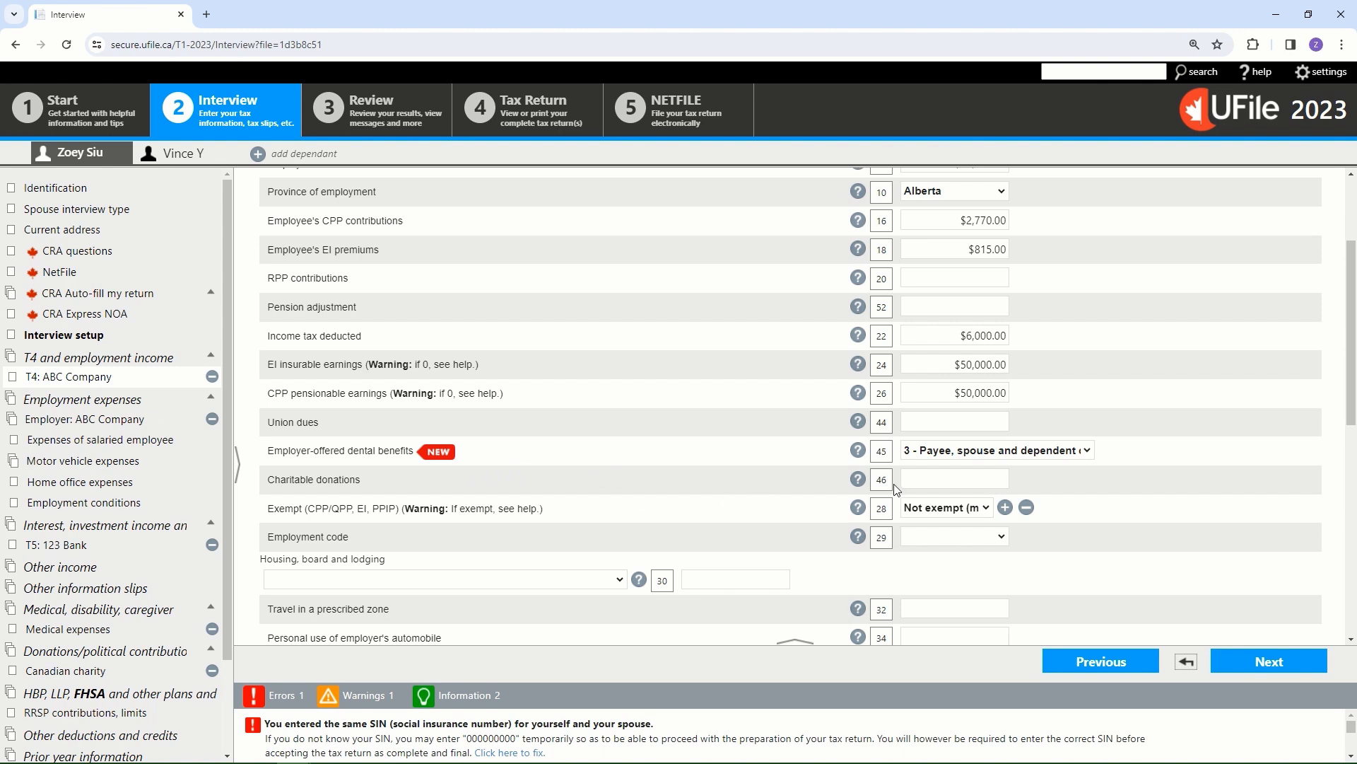
left_click(953, 479)
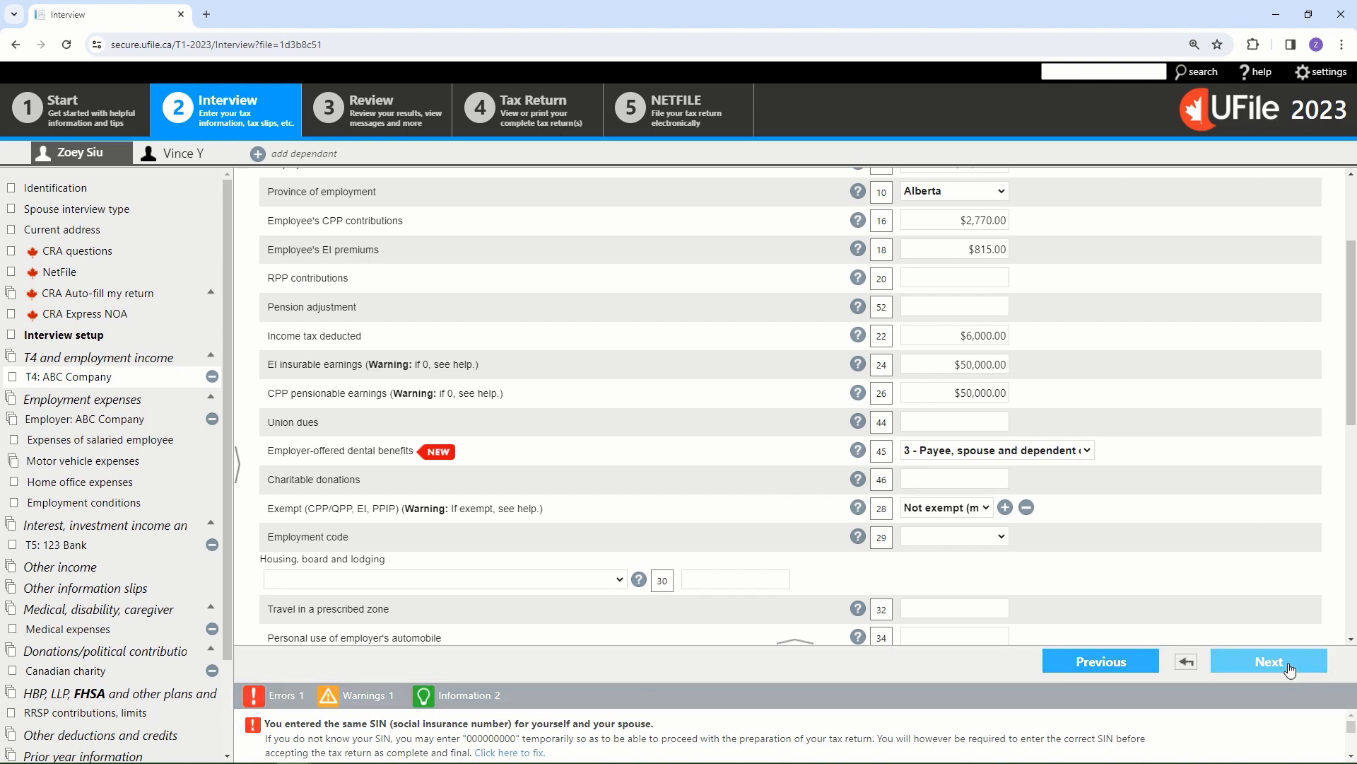
left_click(1266, 660)
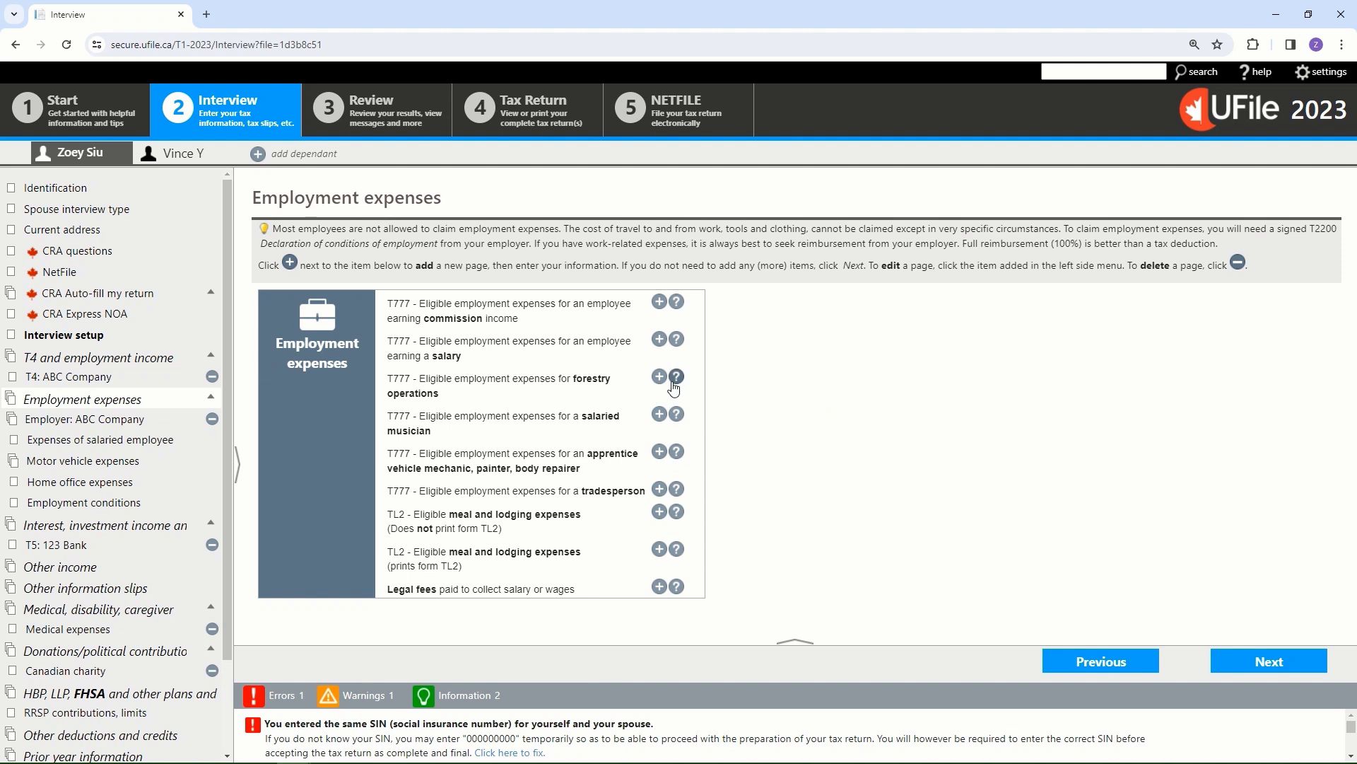
- Visit the T4 and employment income options, then return to the Employment expenses topic
left_click(99, 356)
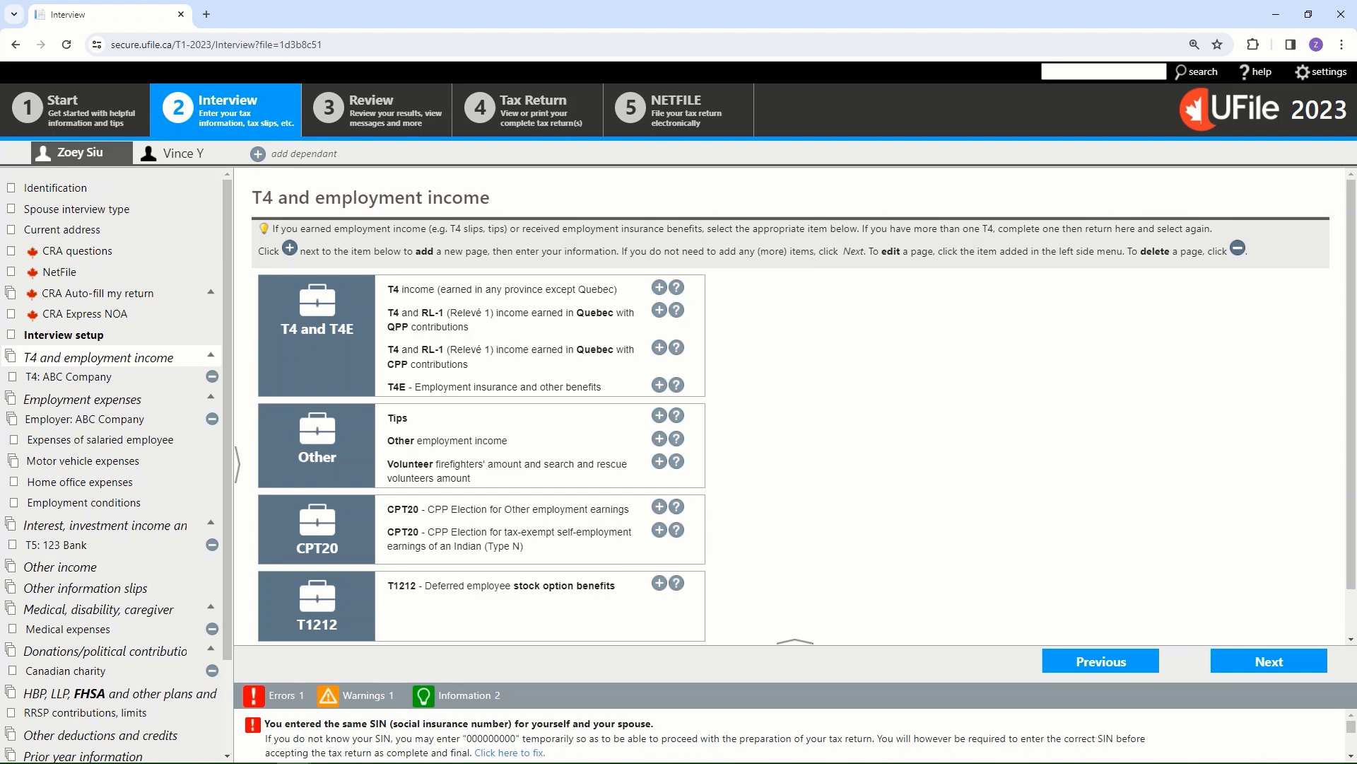
mouse_move(142, 448)
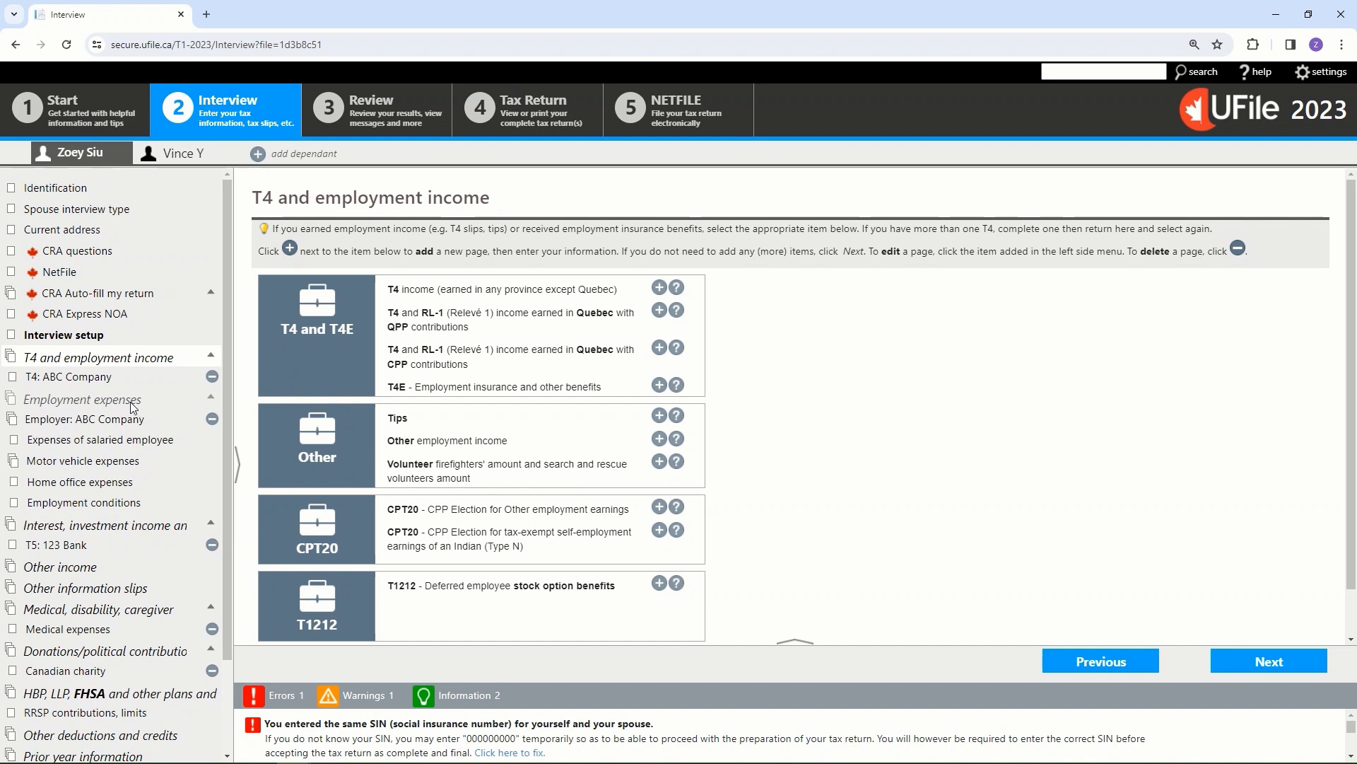
left_click(82, 399)
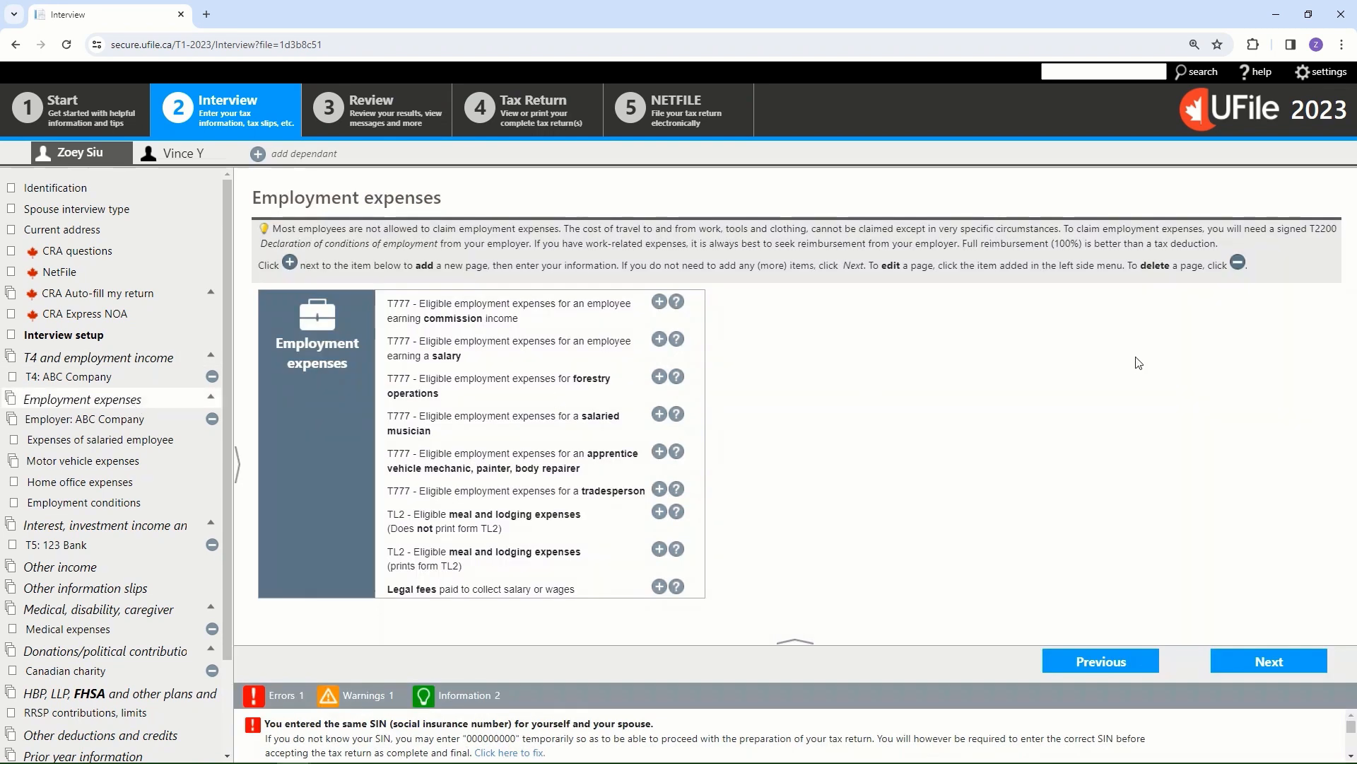
mouse_move(898, 316)
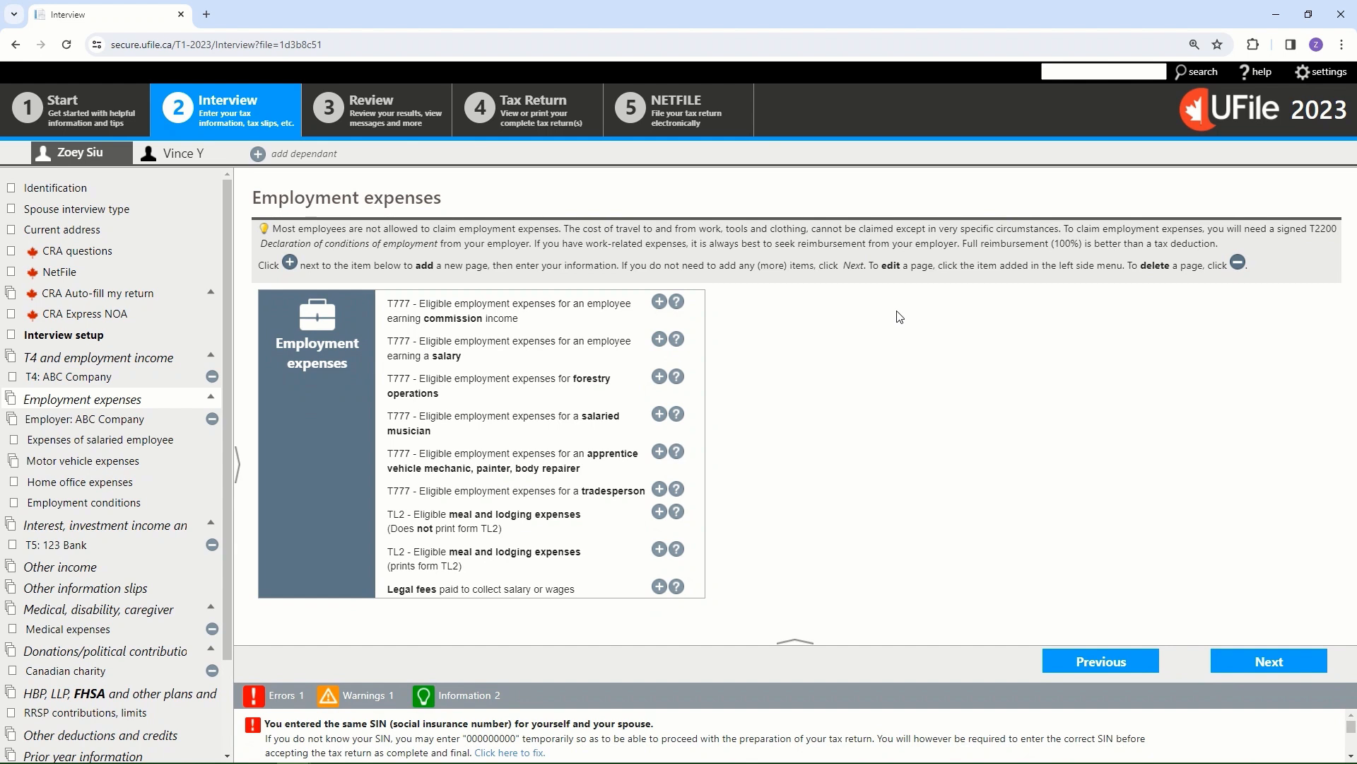
mouse_move(793, 432)
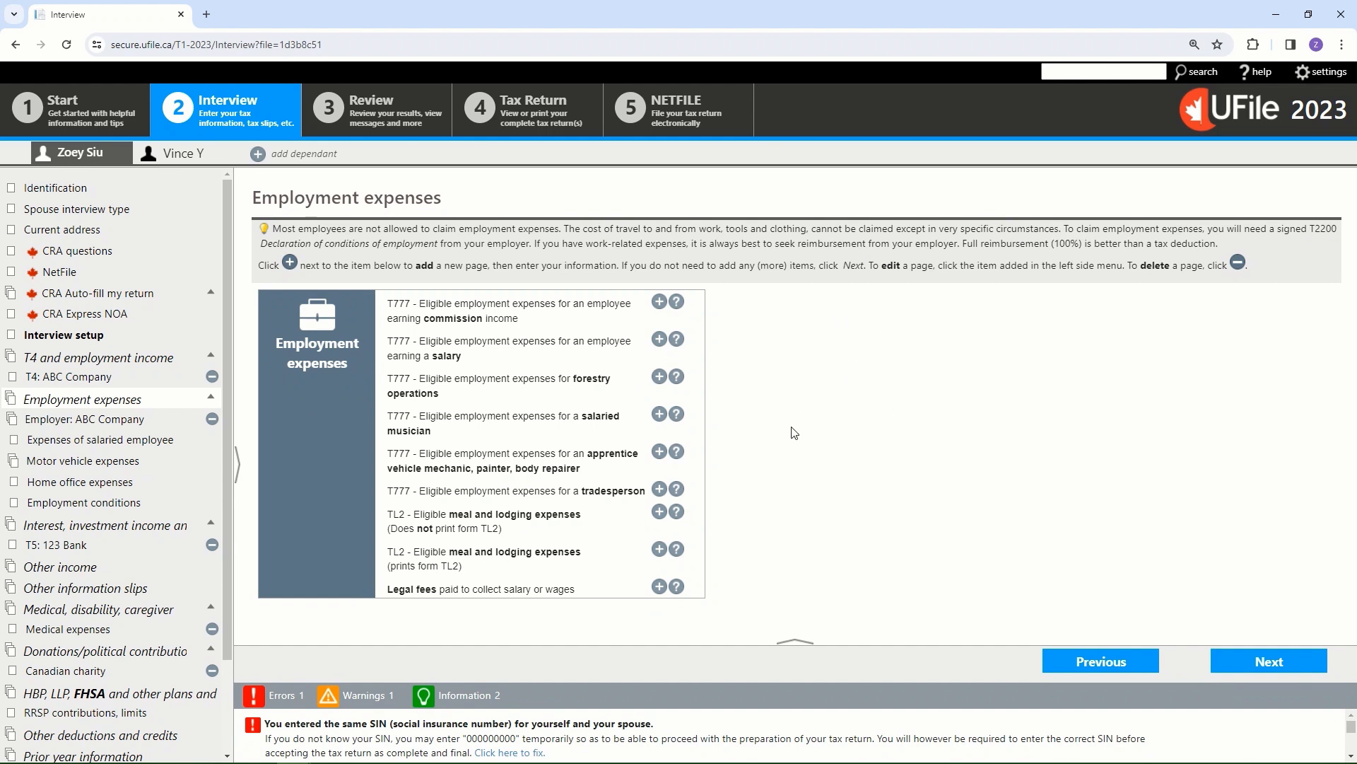
mouse_move(821, 439)
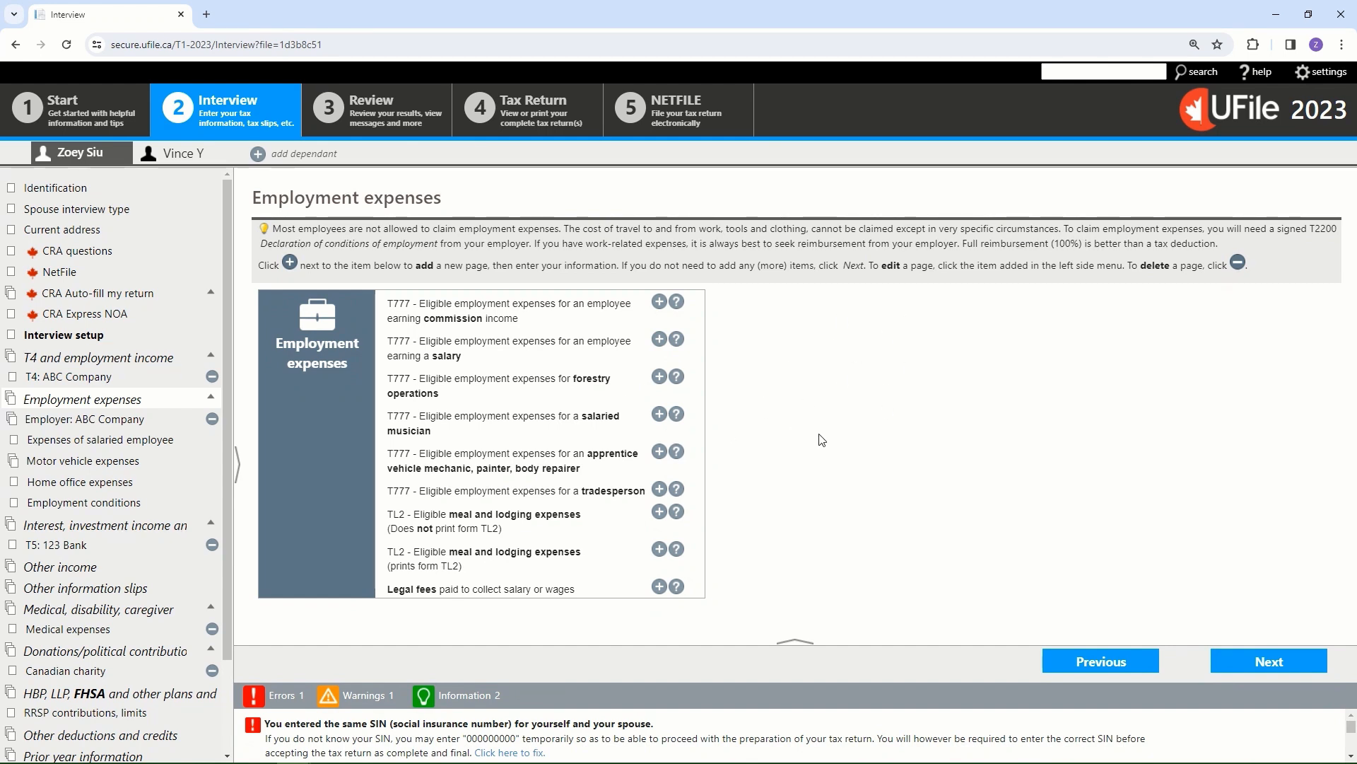
mouse_move(574, 379)
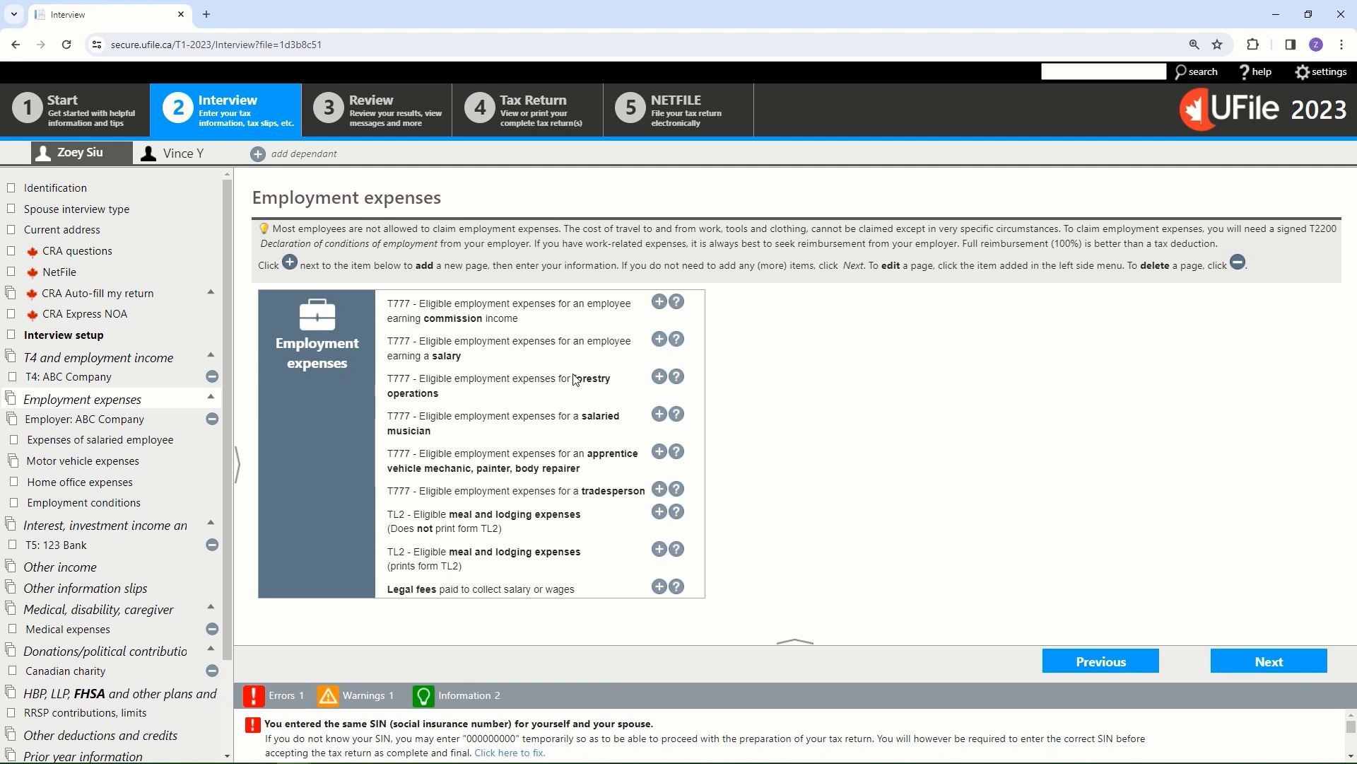
mouse_move(533, 355)
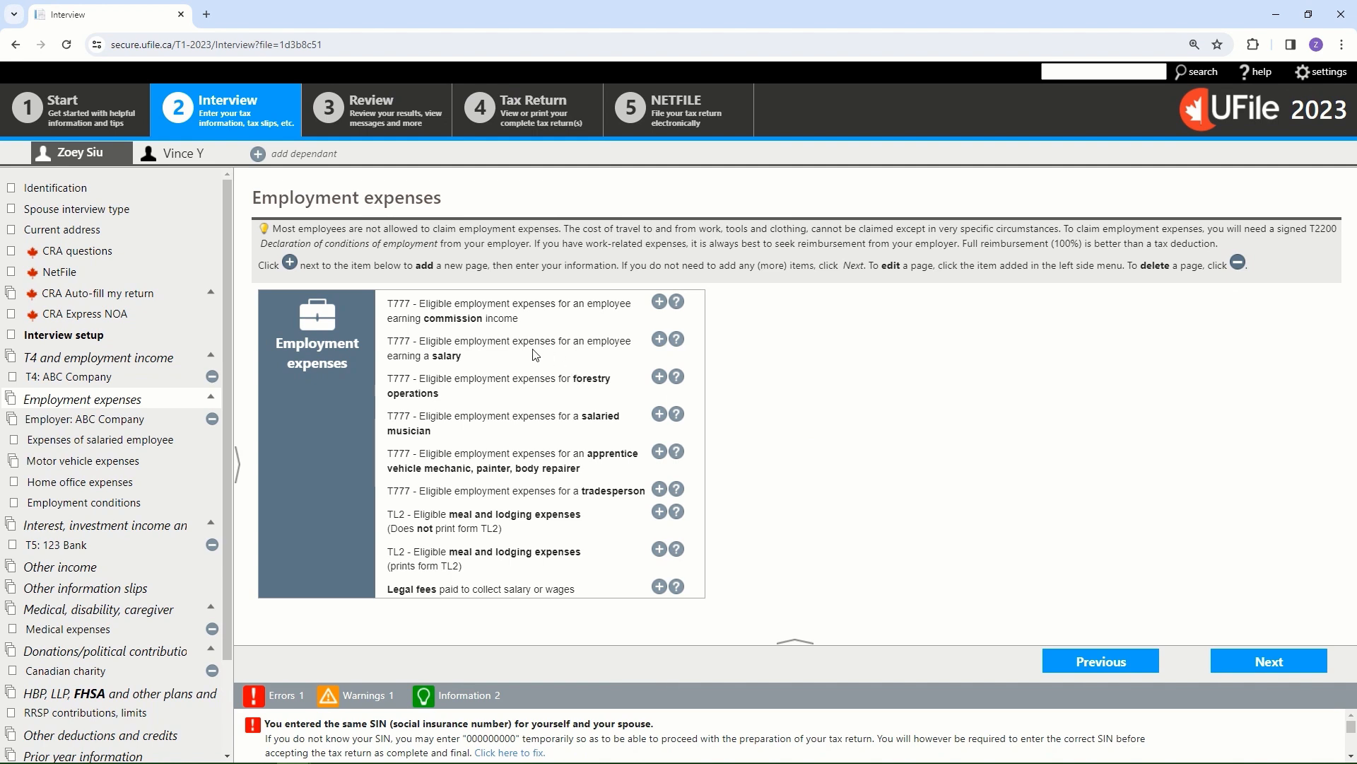
mouse_move(486, 355)
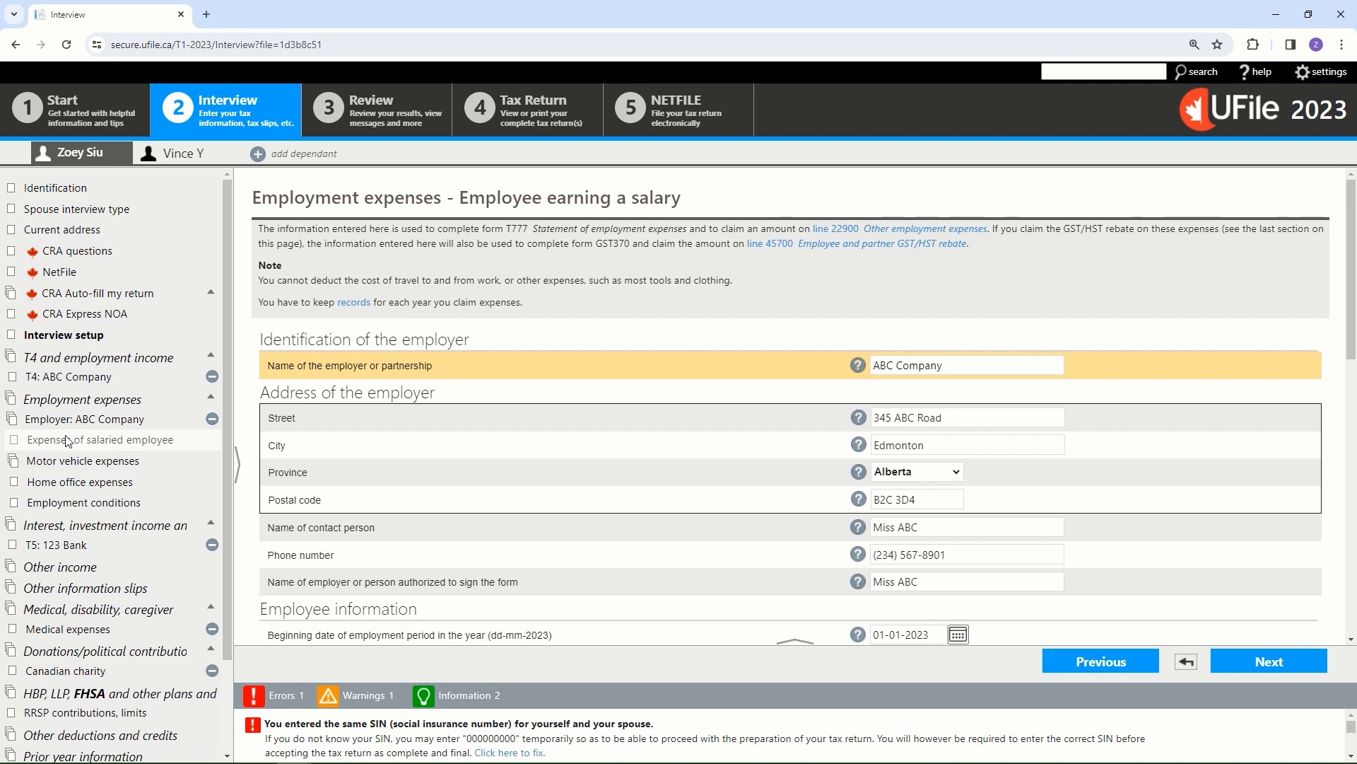
left_click(965, 365)
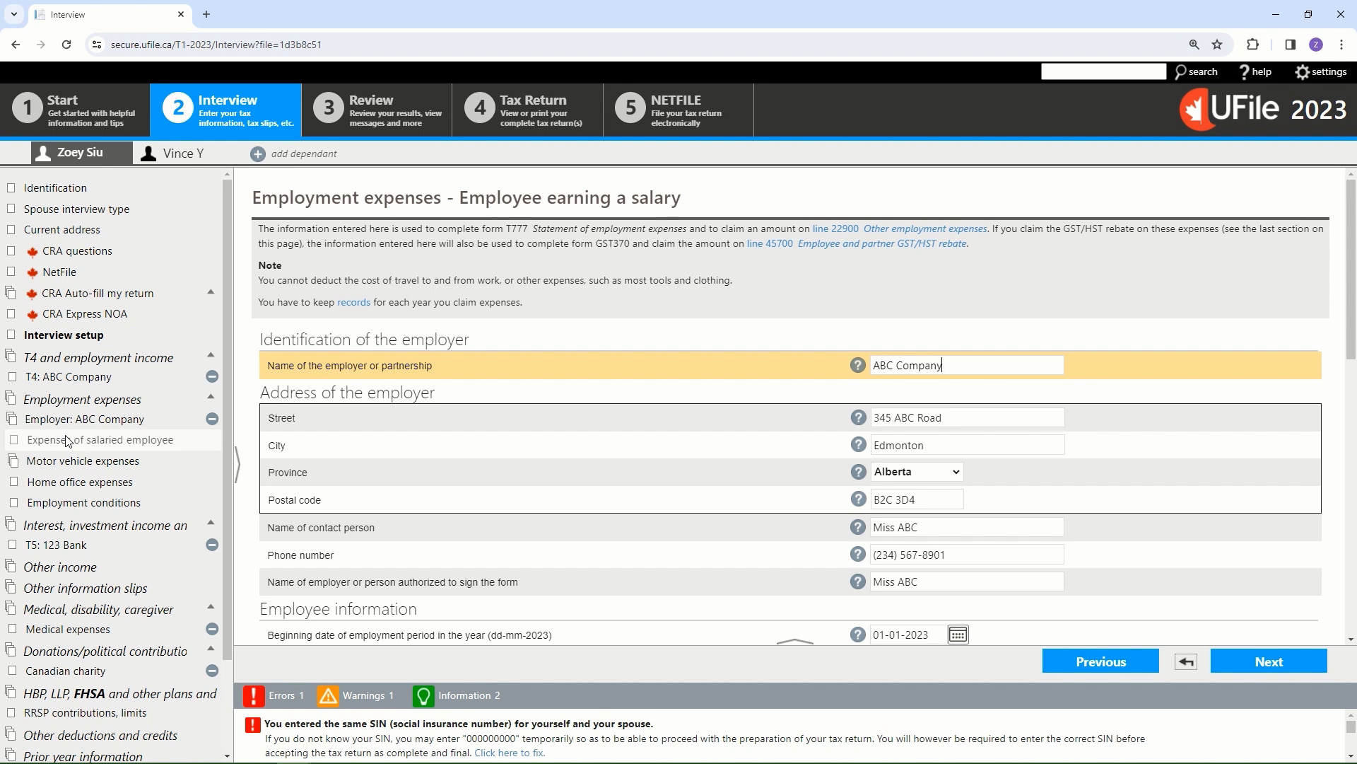
mouse_move(865, 412)
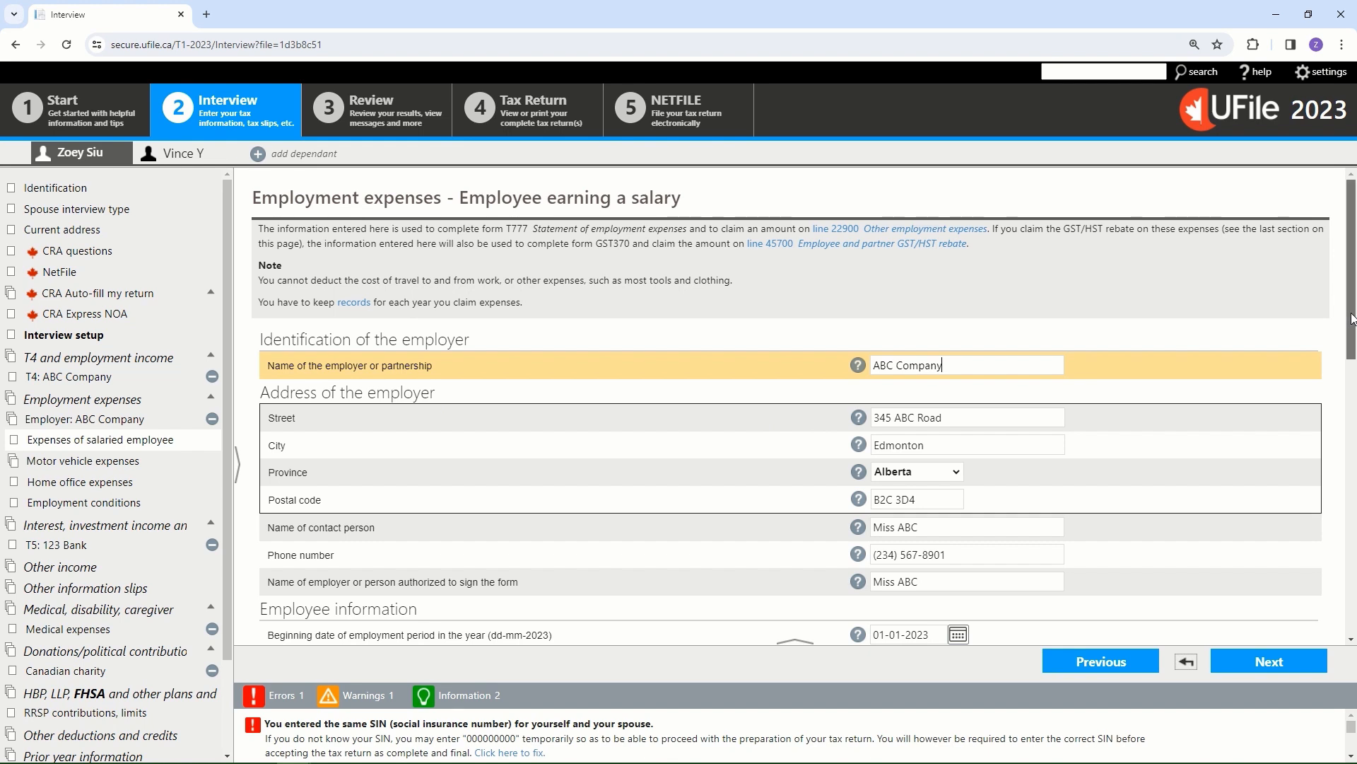
scroll("down", 3)
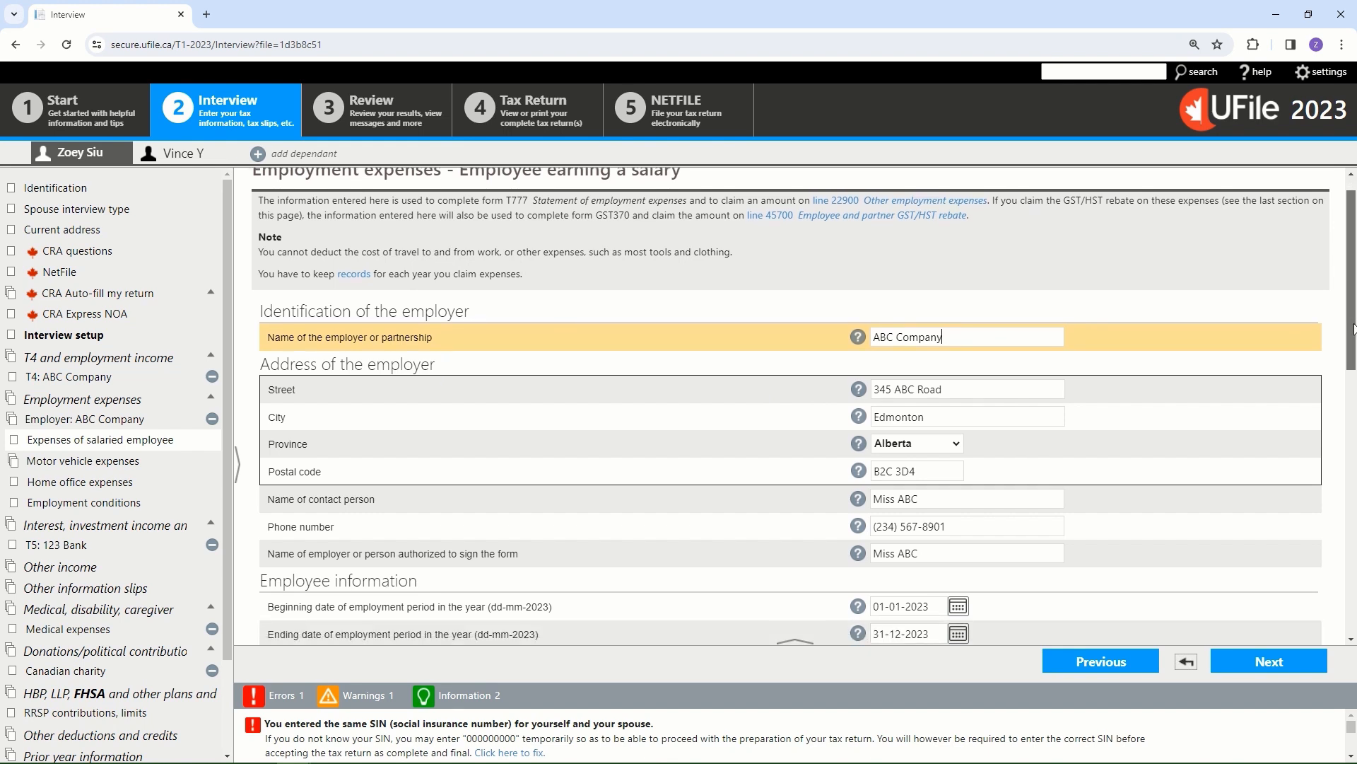
scroll("down", 3)
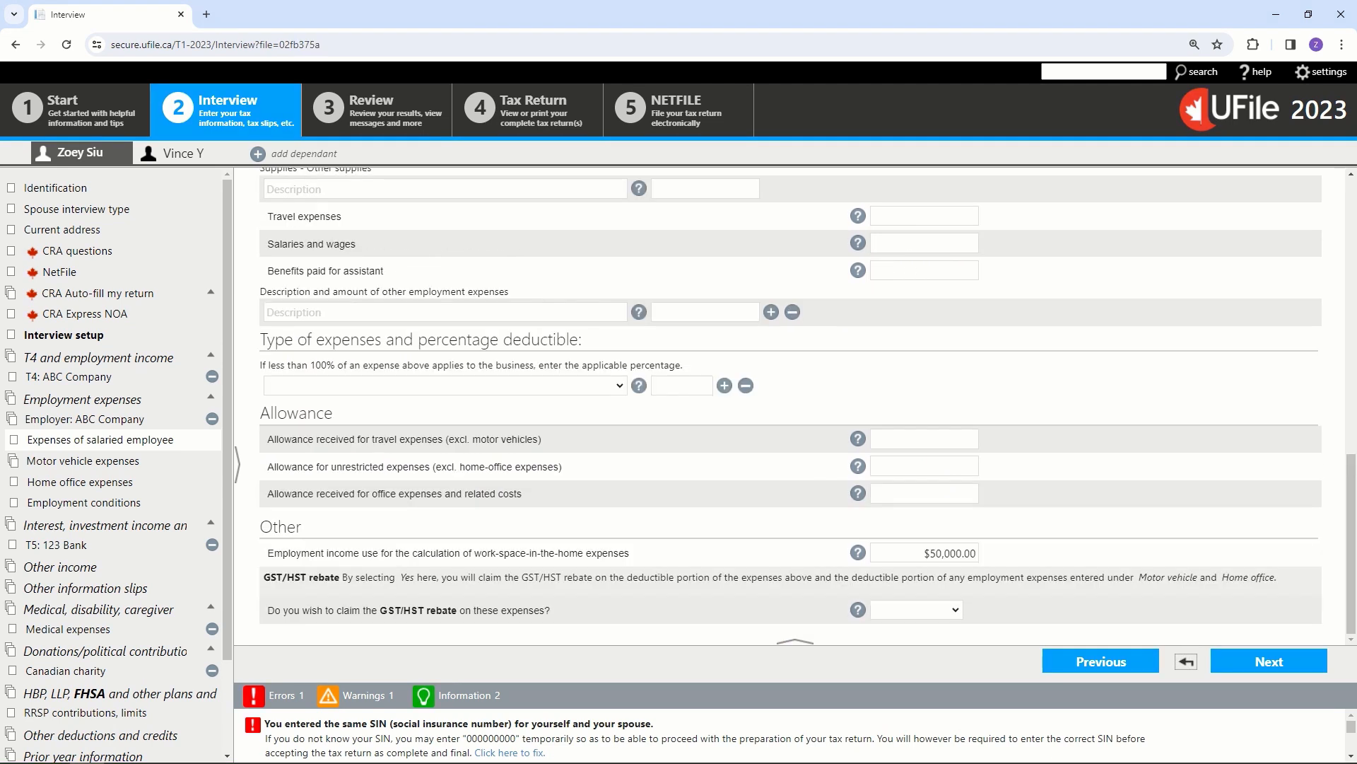
scroll("up", 3)
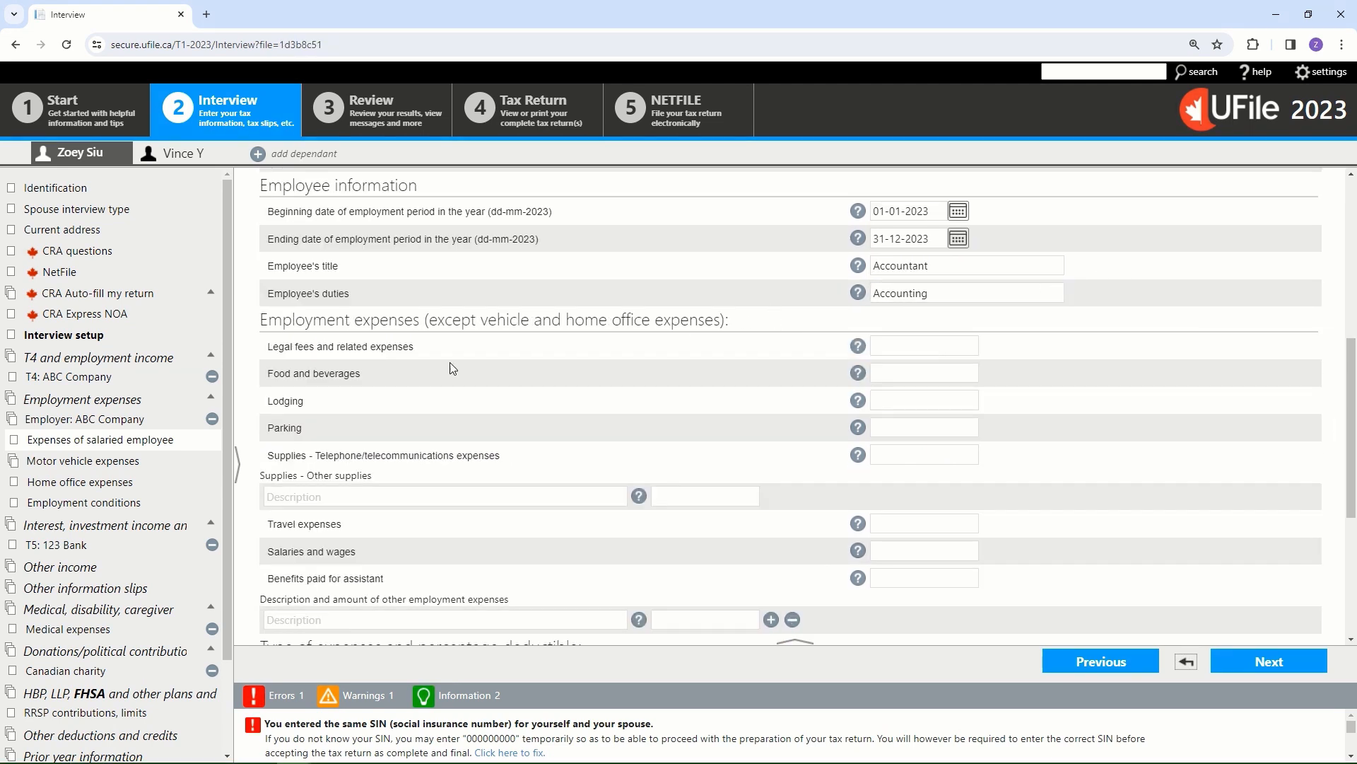
- Review the home office claim: 95% personal use plus heat, electricity, internet and water
left_click(79, 482)
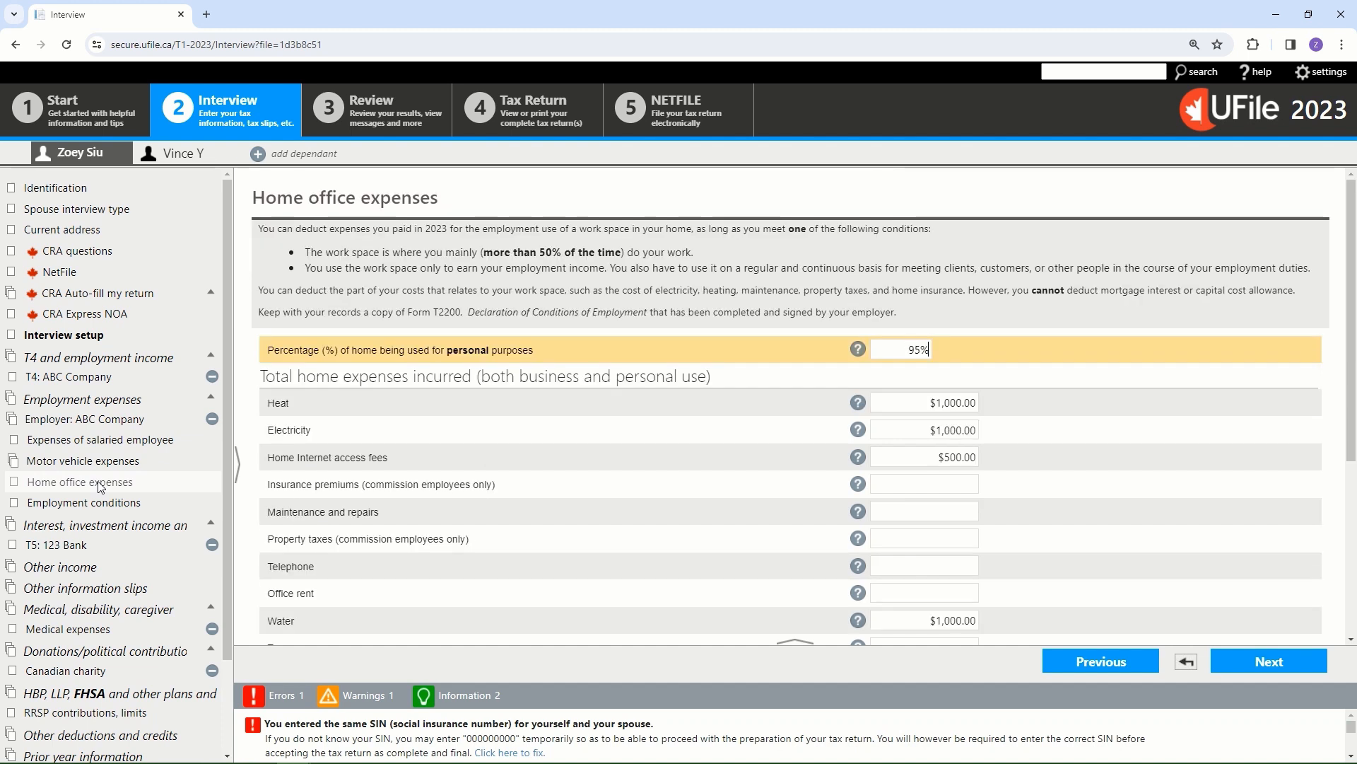
mouse_move(770, 448)
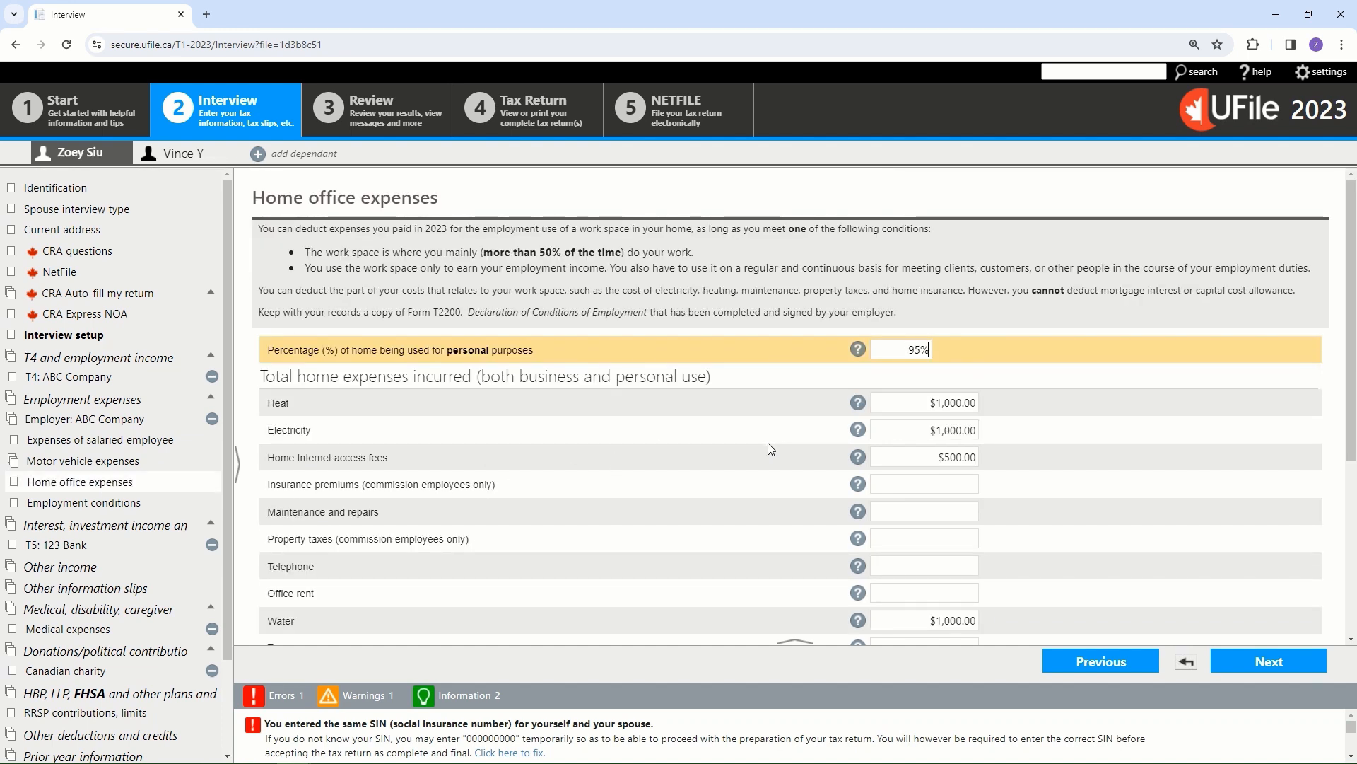
mouse_move(1307, 316)
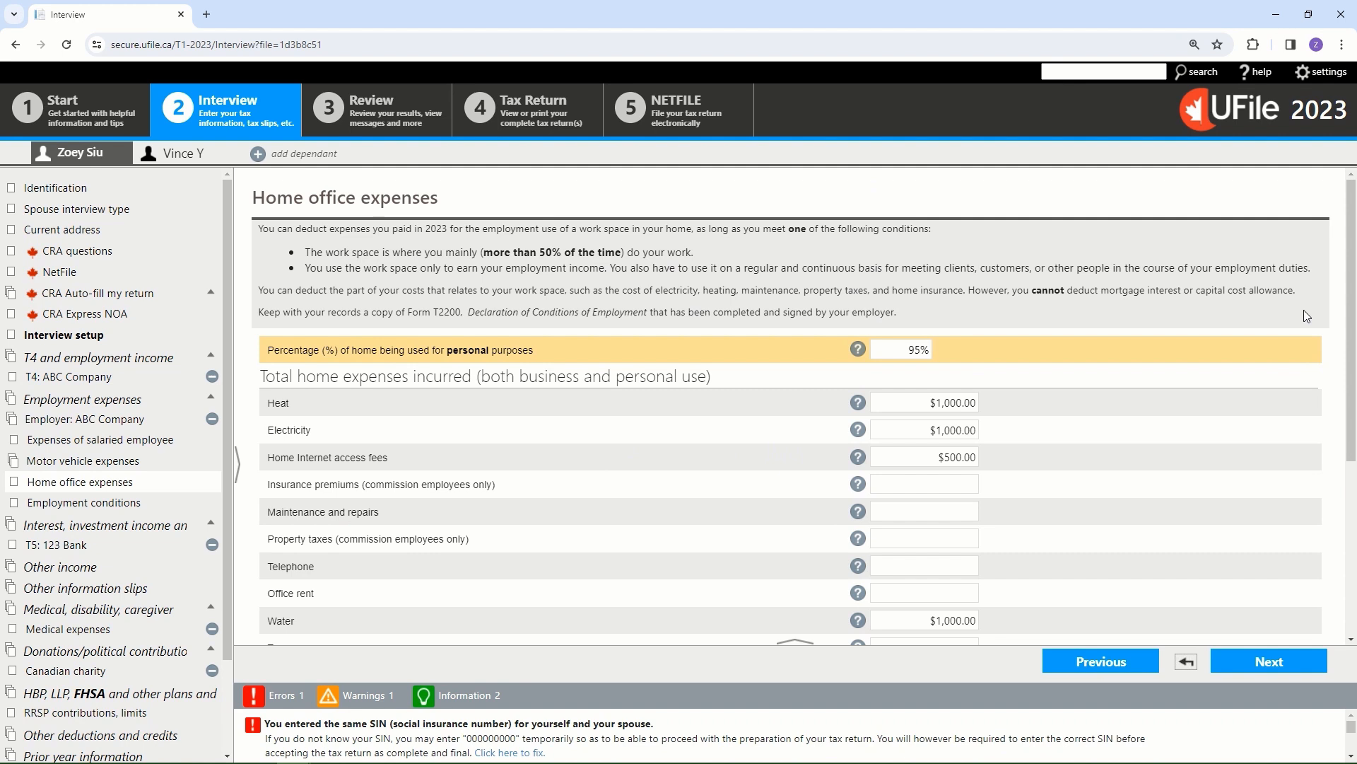
left_click(900, 348)
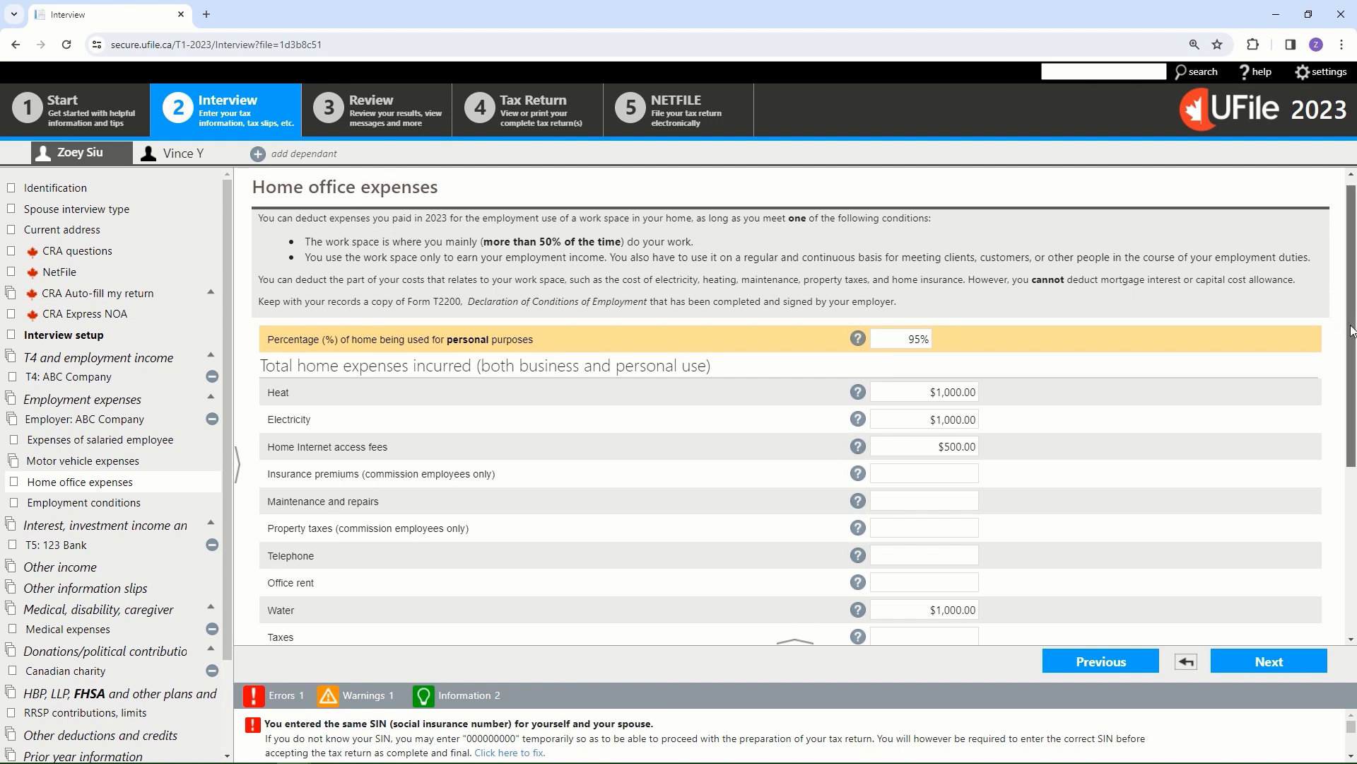
scroll("down", 3)
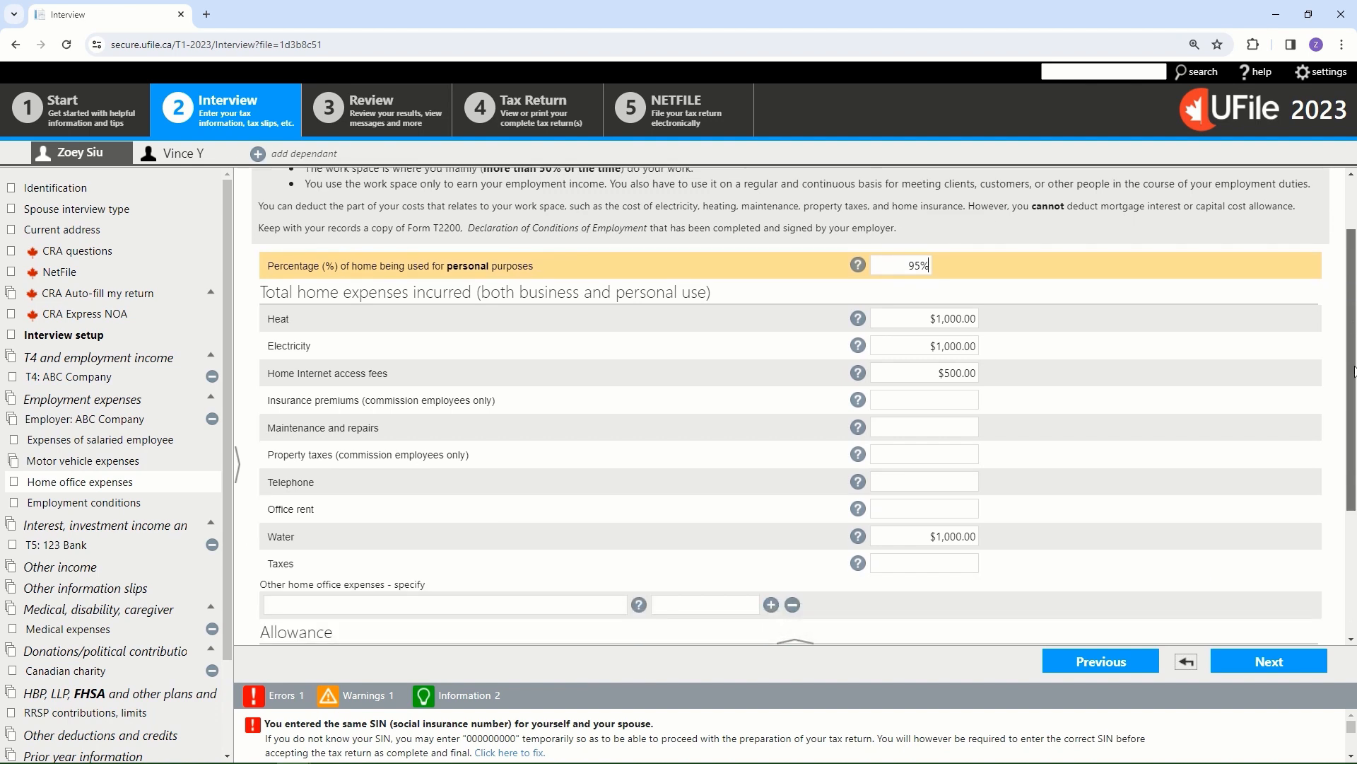
scroll("down", 3)
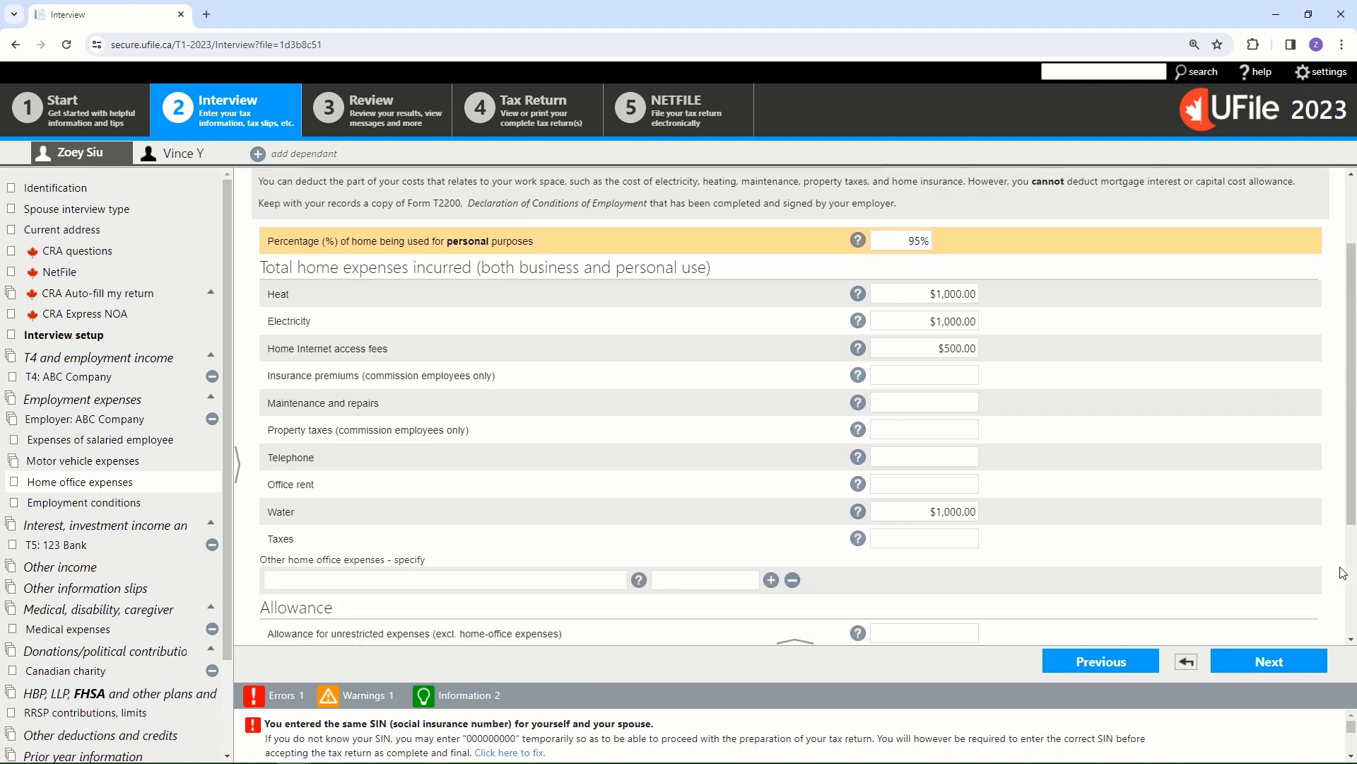
- Open the T2200 Declaration of conditions of employment page, leaving every question unchecked
left_click(83, 502)
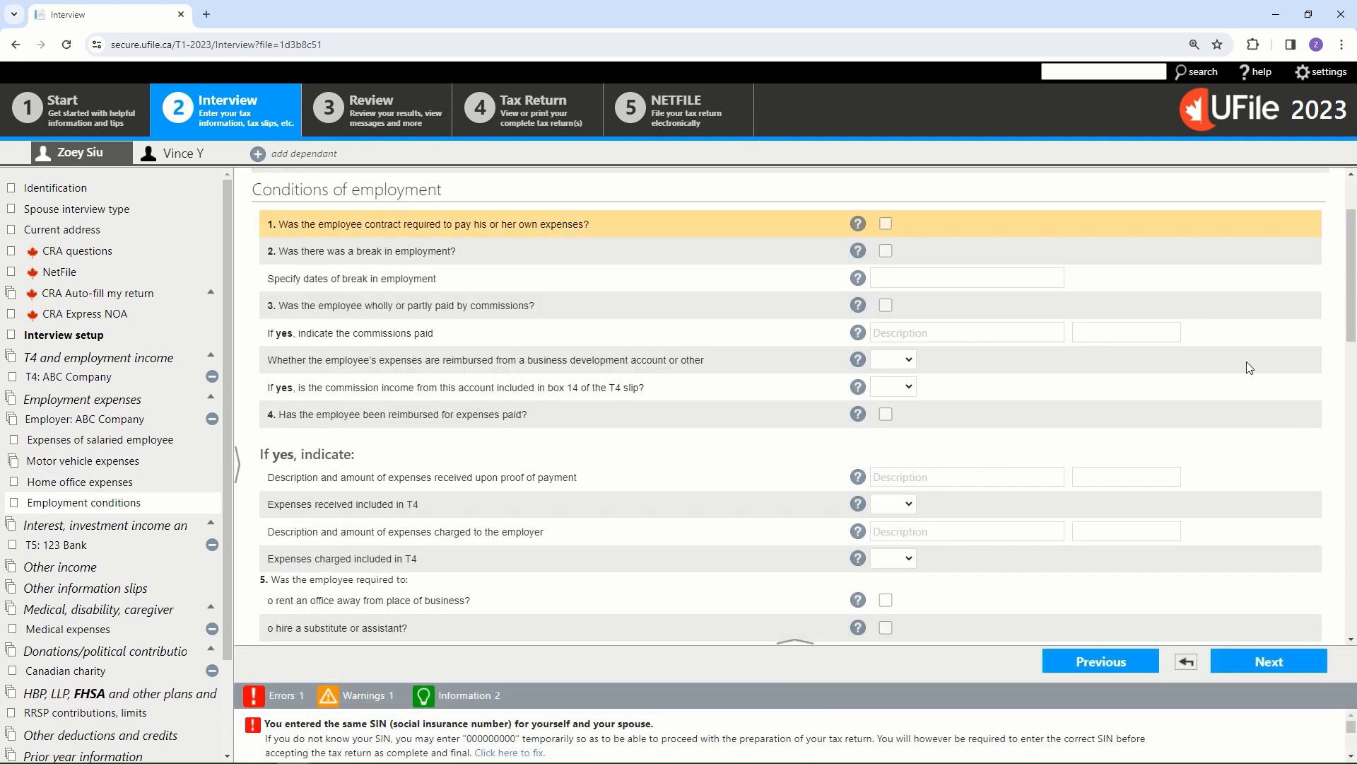
scroll("up", 3)
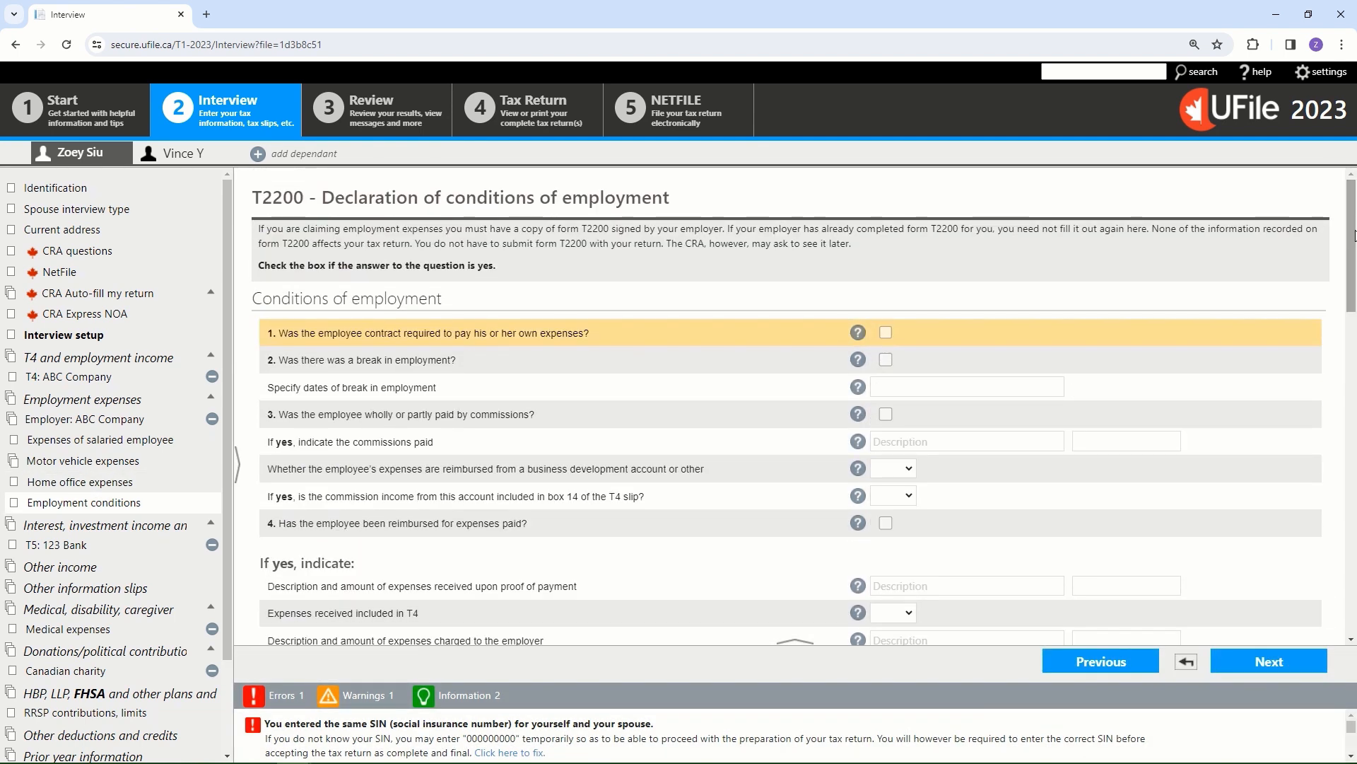
mouse_move(1100, 336)
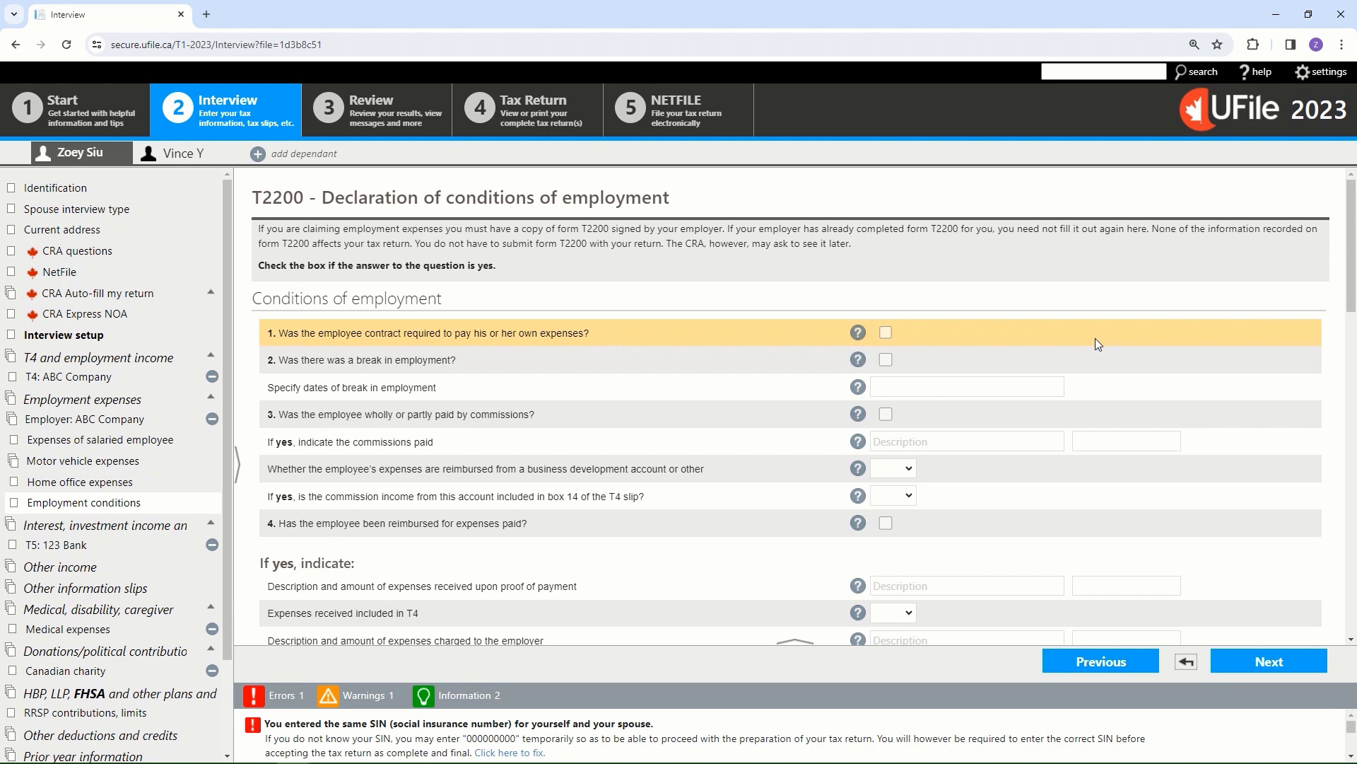
mouse_move(1114, 377)
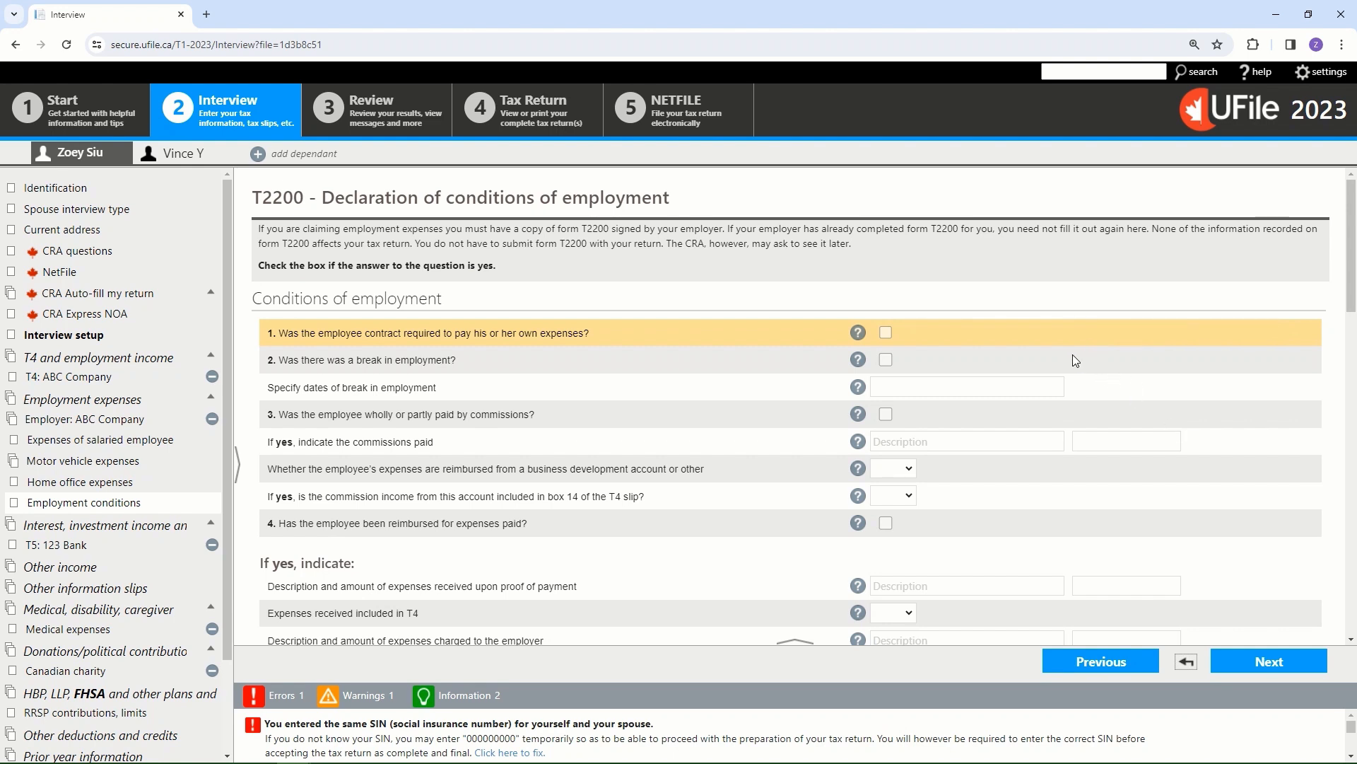
mouse_move(1085, 382)
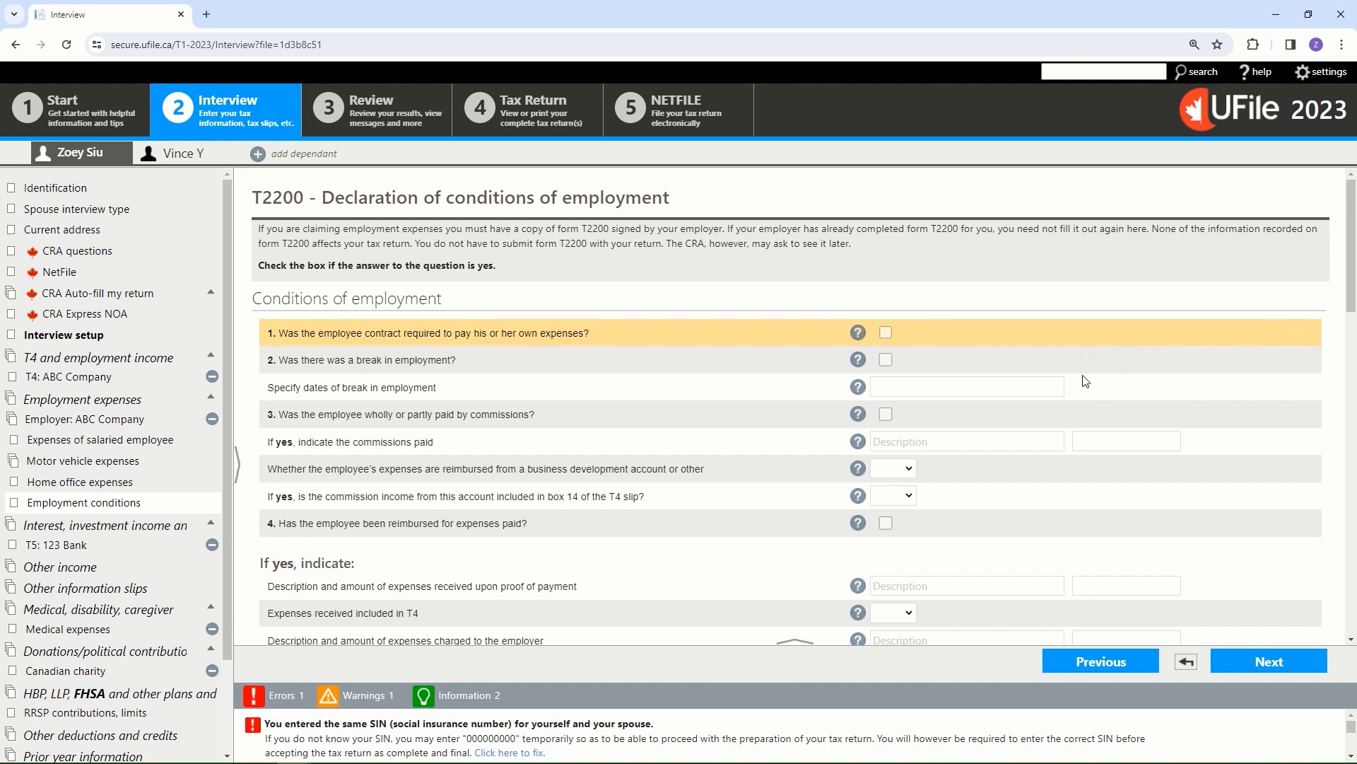
mouse_move(1073, 379)
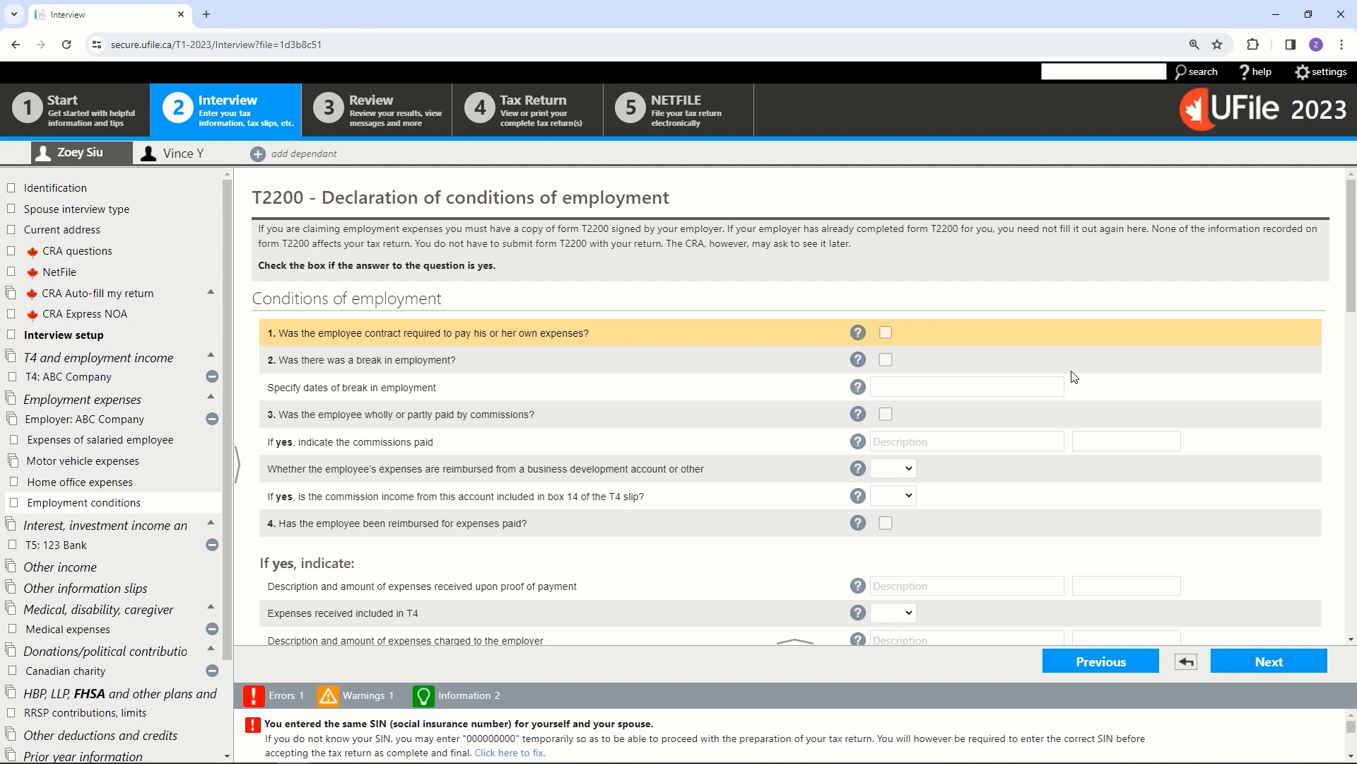
mouse_move(1079, 382)
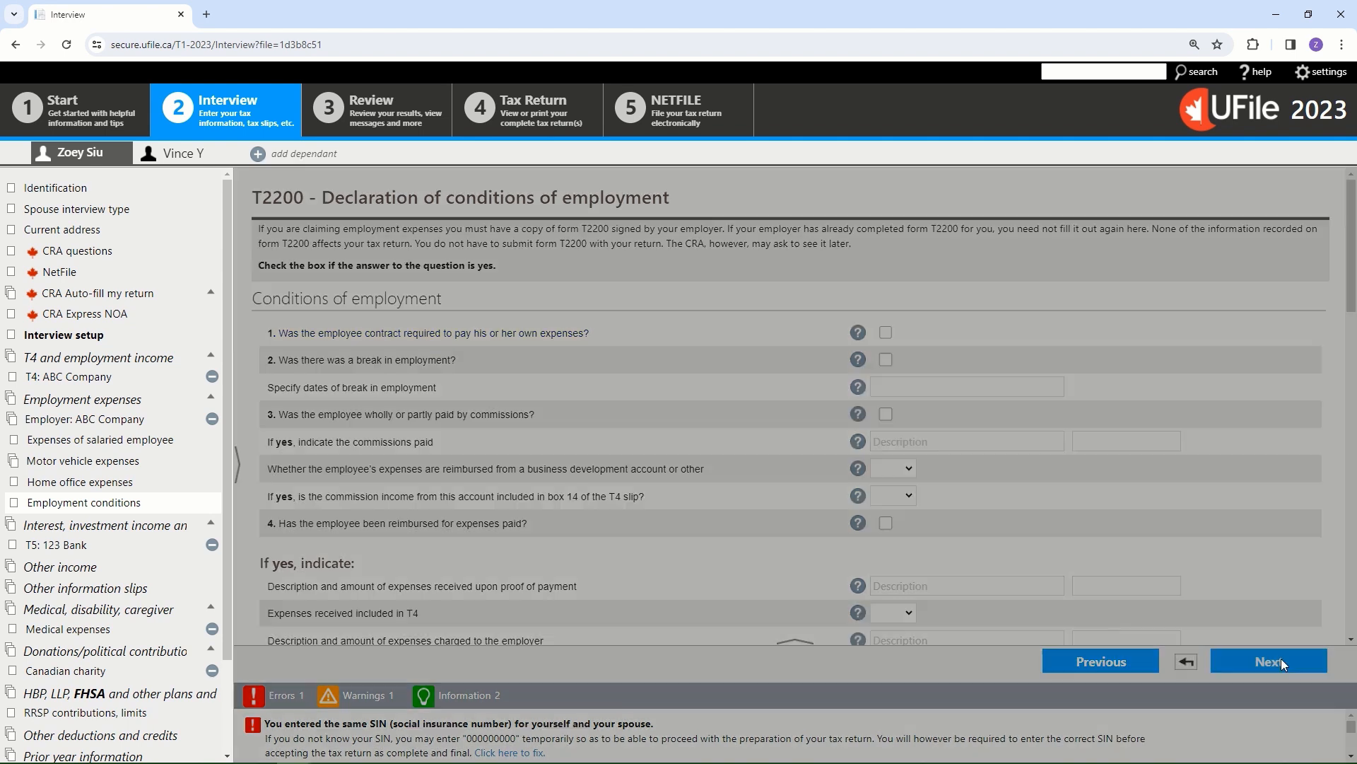
- Advance to Investment and interest income and open the T5 slip from 123 Bank
left_click(1268, 660)
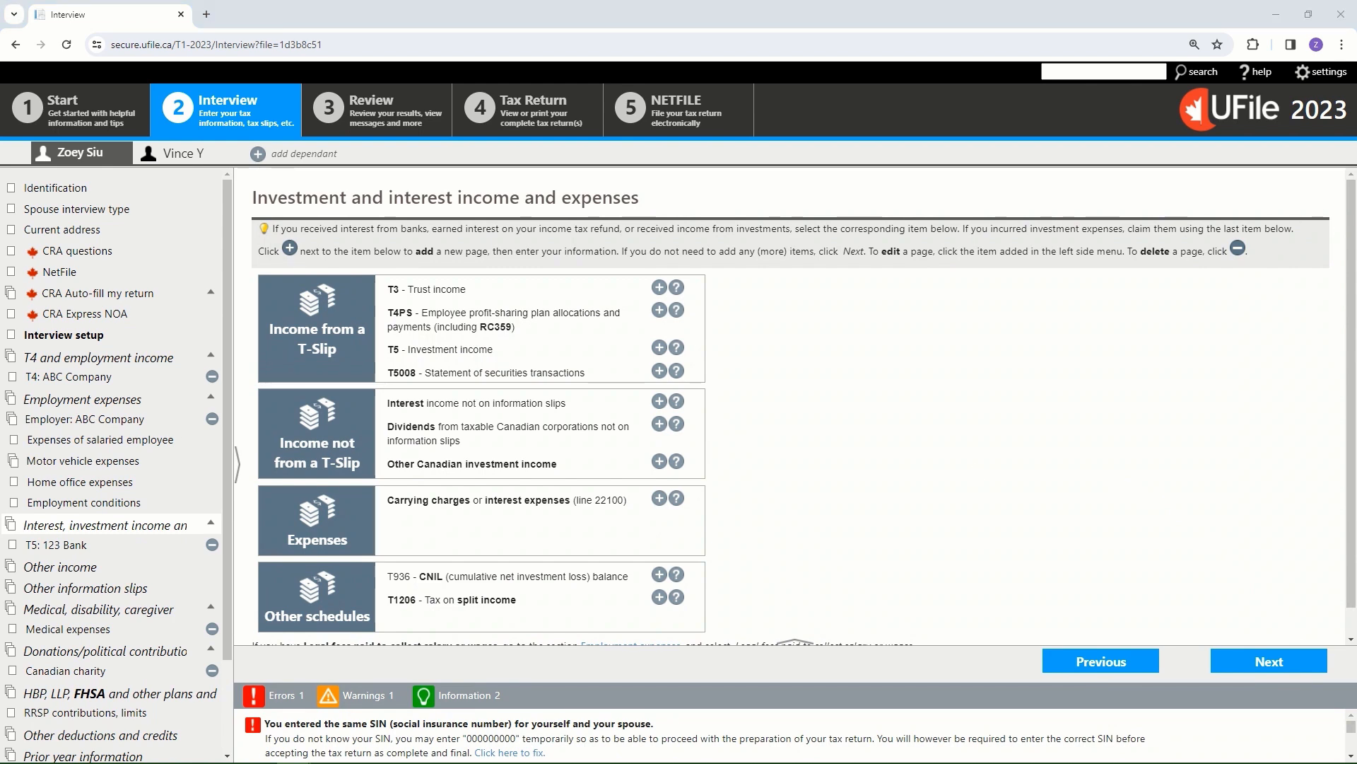
mouse_move(567, 501)
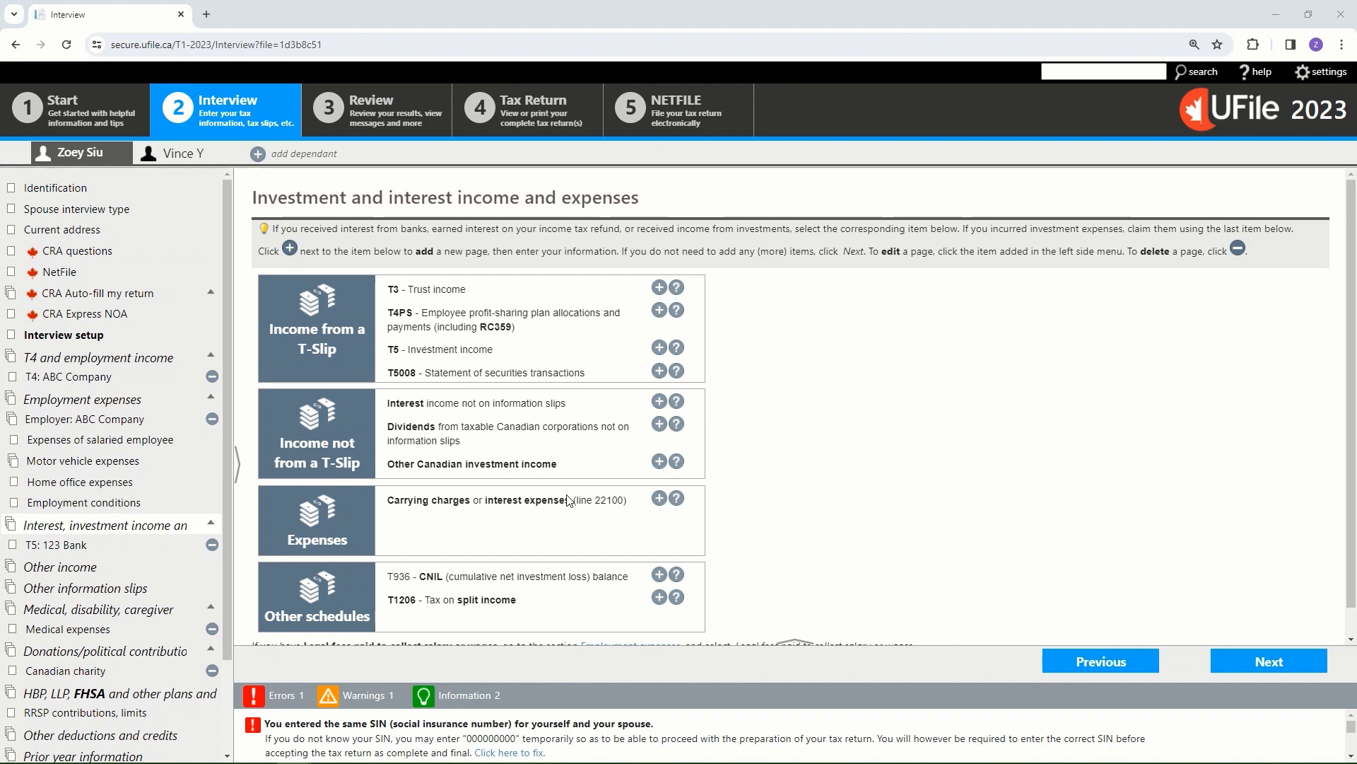
mouse_move(775, 348)
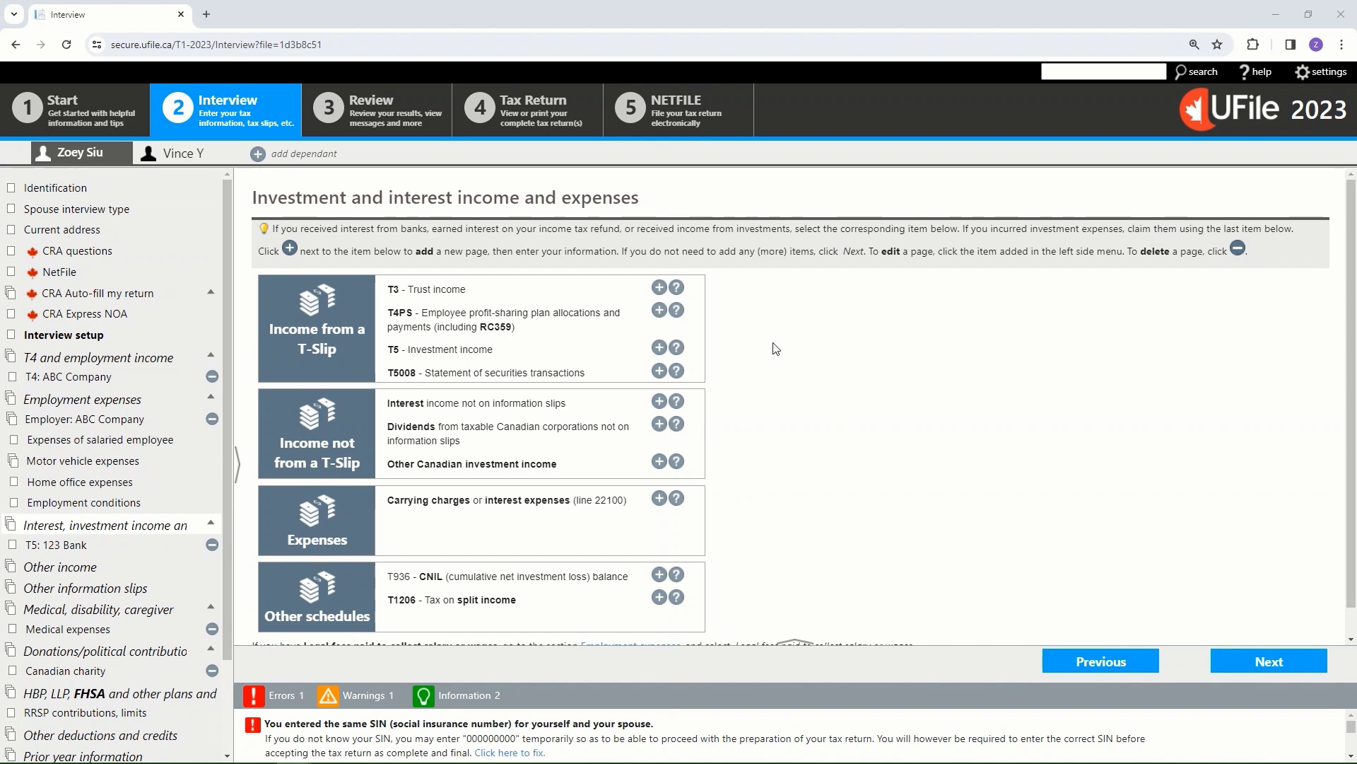
mouse_move(658, 351)
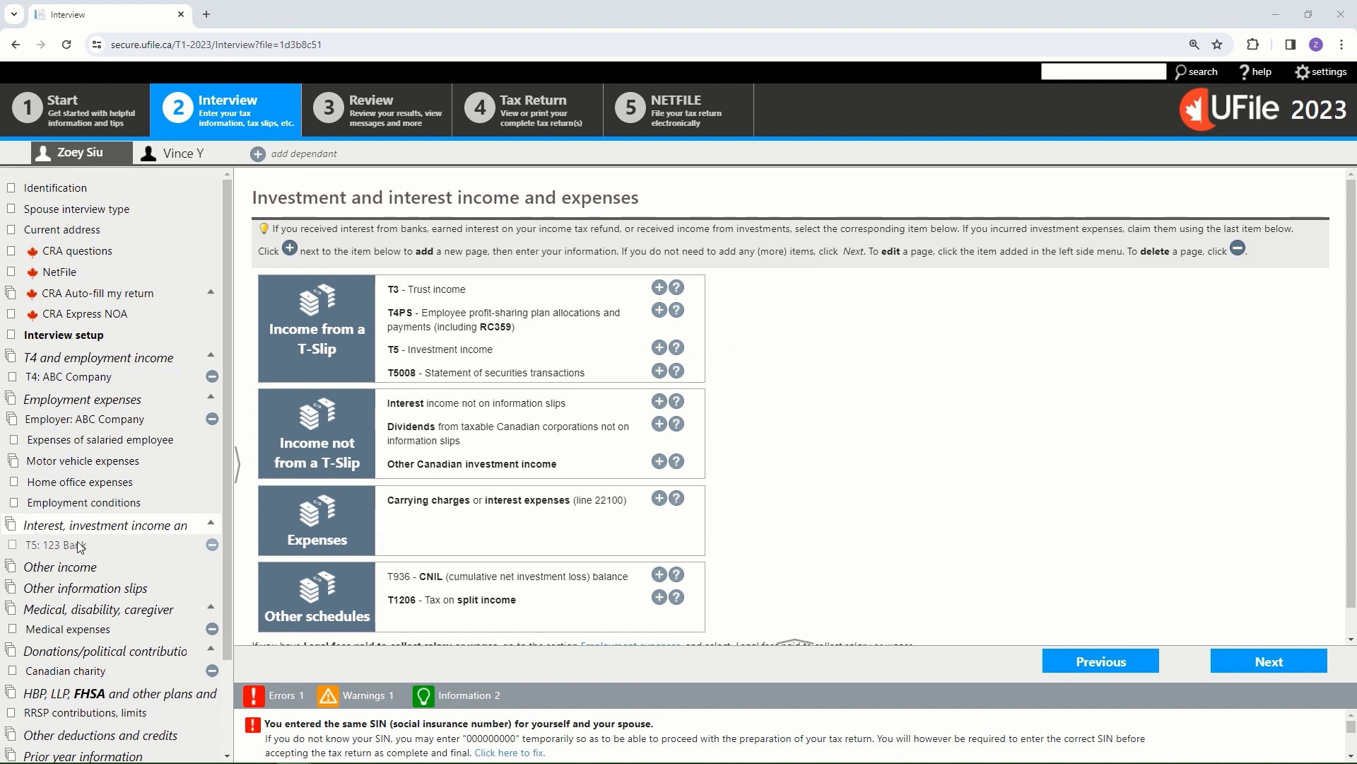
left_click(54, 544)
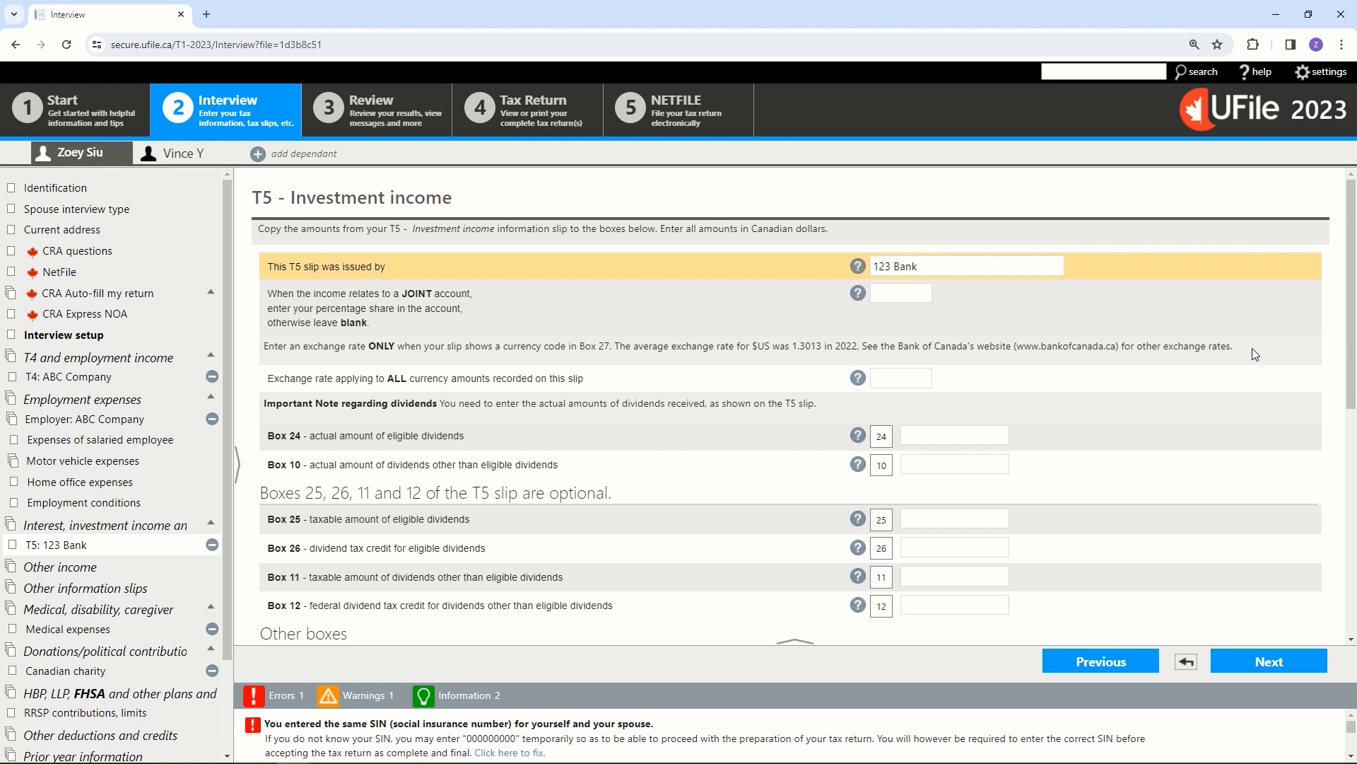
- Confirm the T5 shows $300.00 Canadian-source interest, then move to the Other income page
left_click(964, 266)
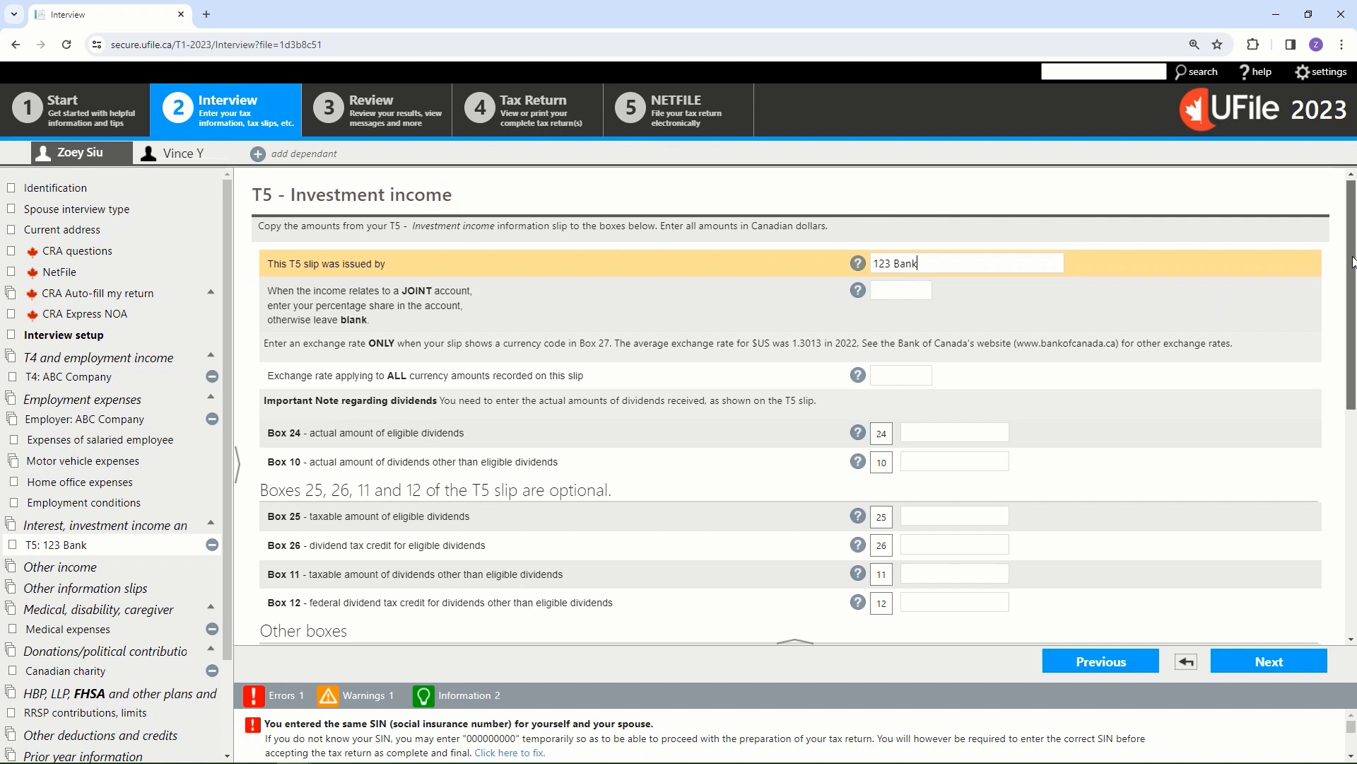
scroll("down", 3)
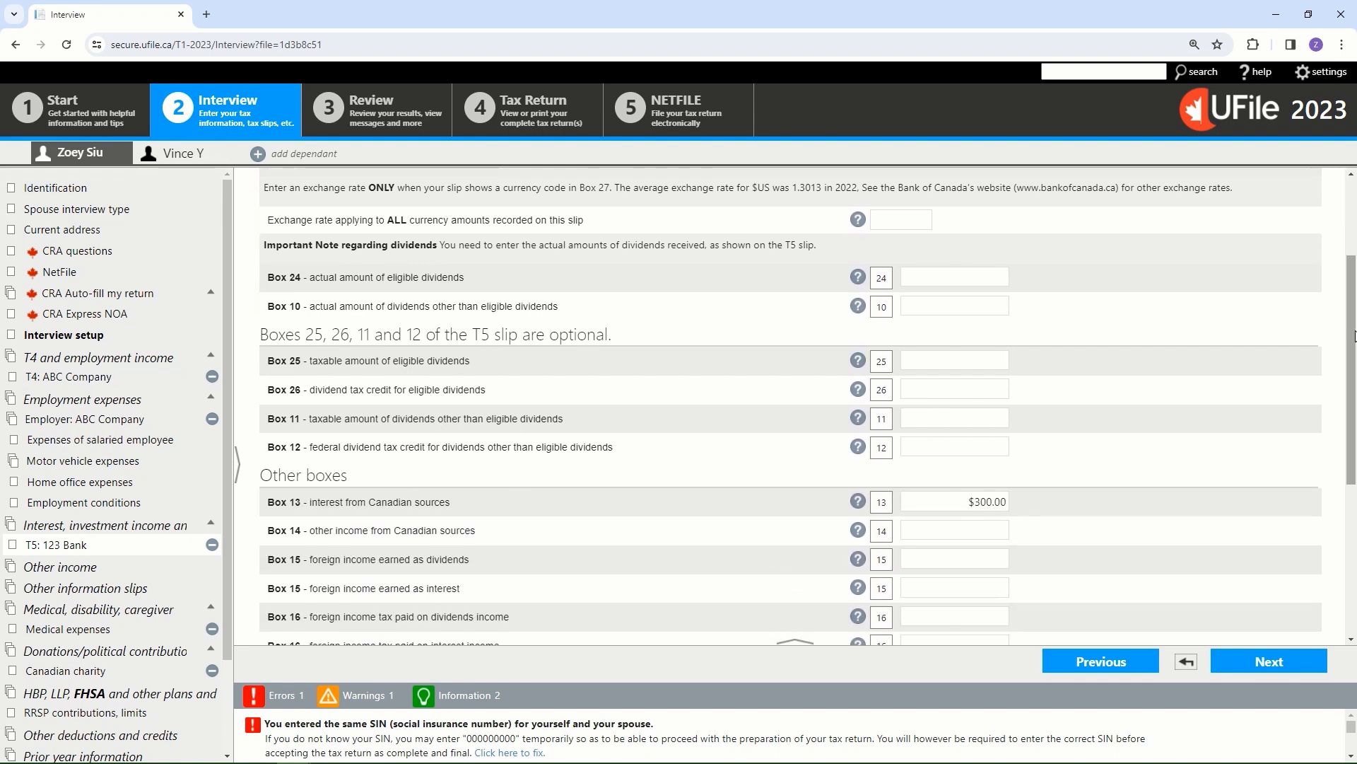
left_click(954, 501)
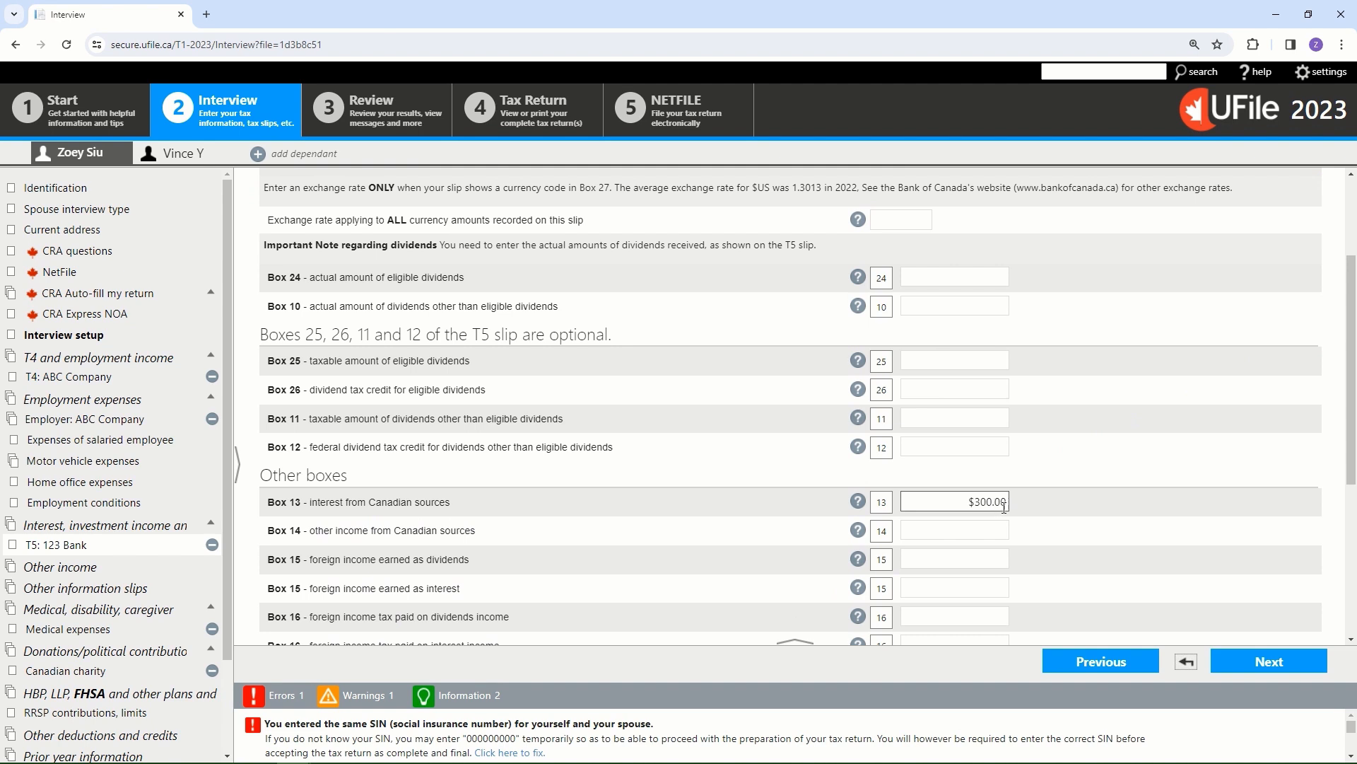
mouse_move(1024, 516)
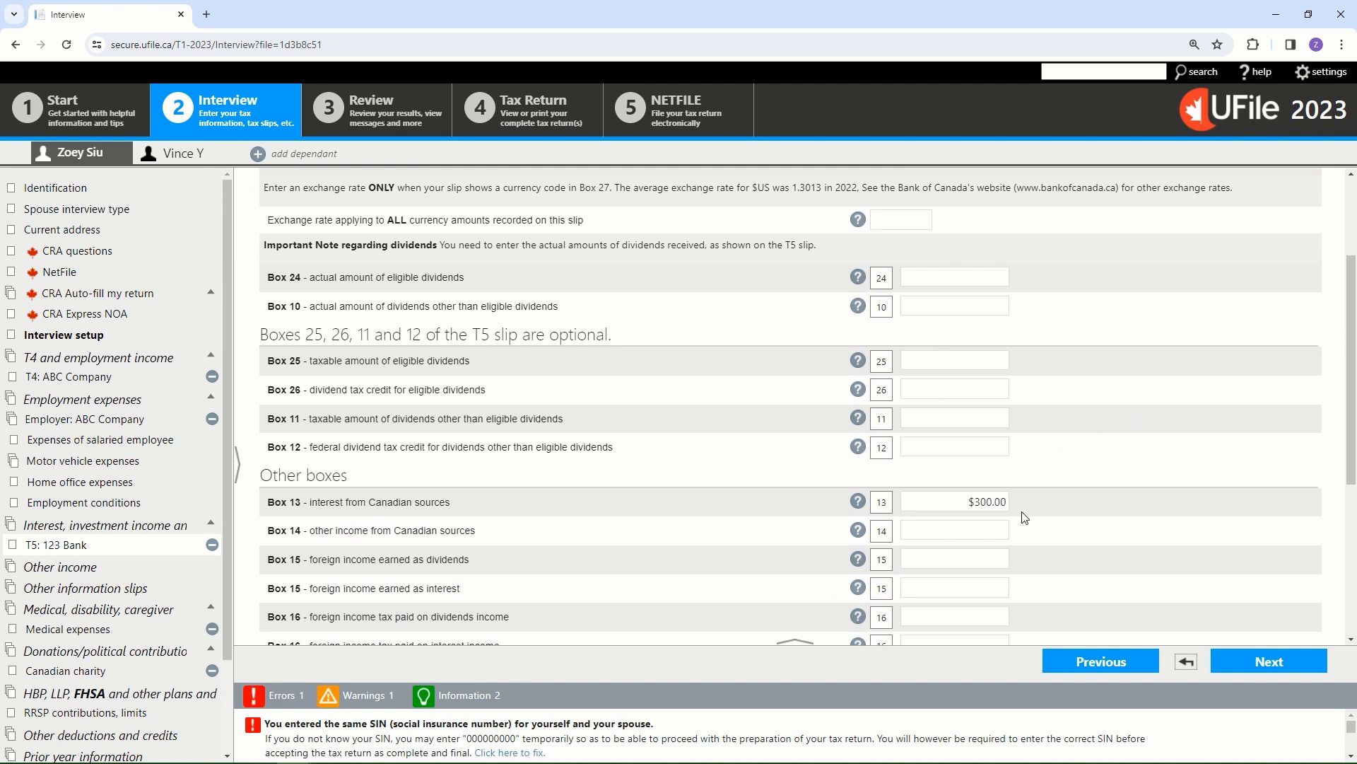
scroll("down", 3)
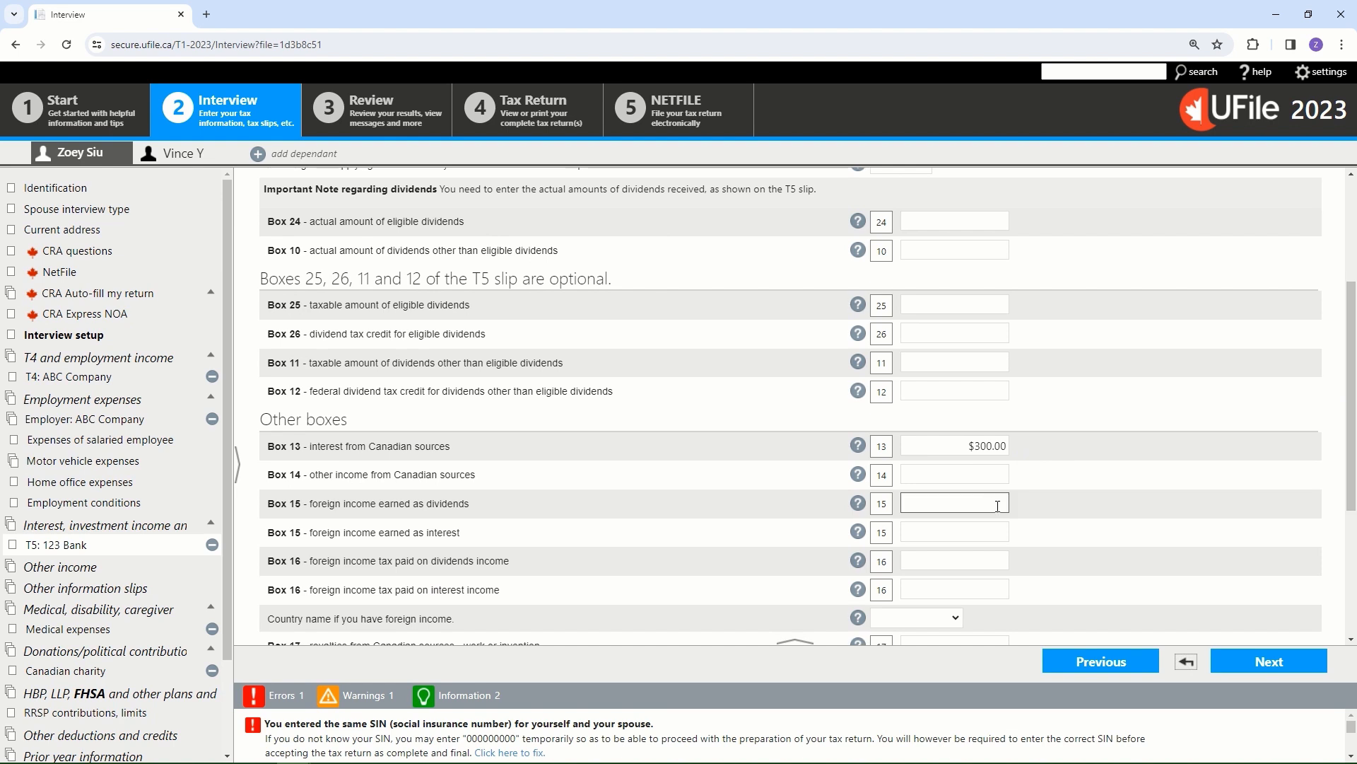
mouse_move(1235, 593)
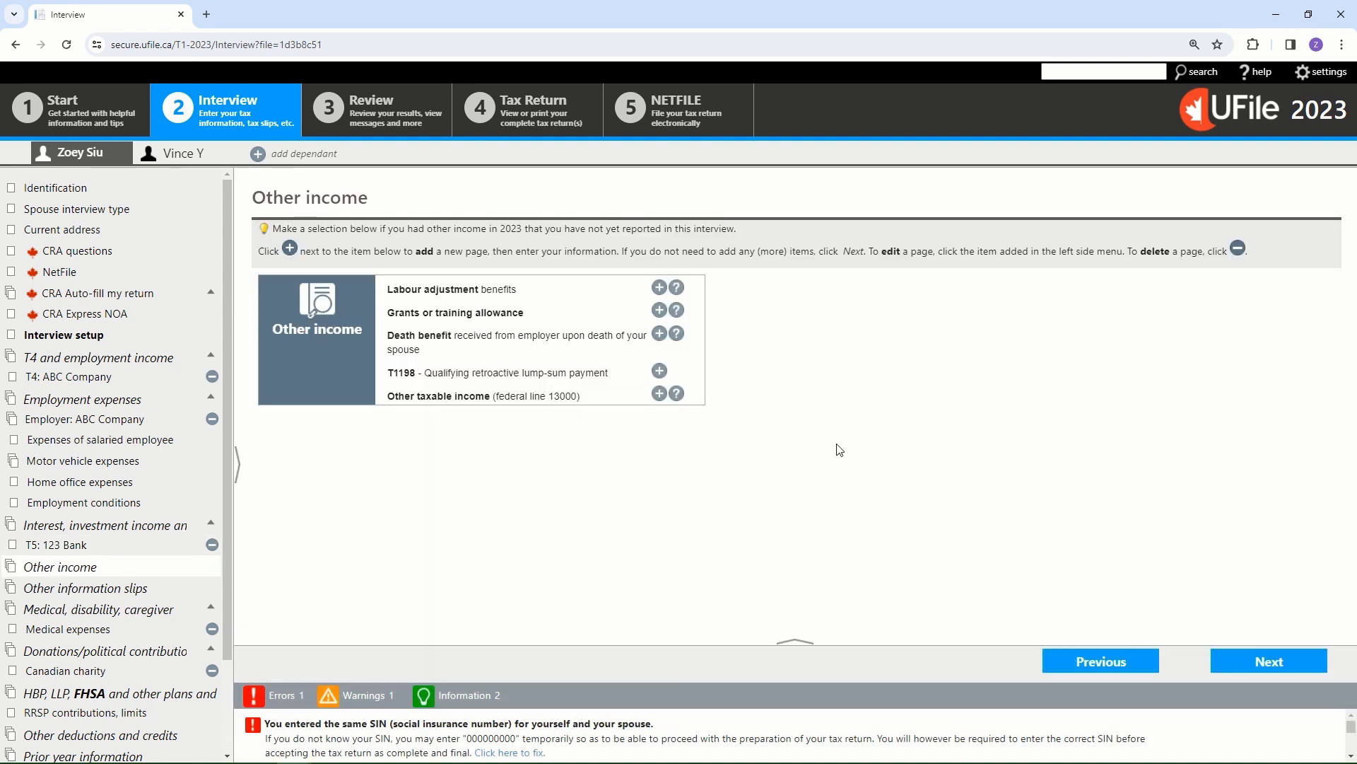
scroll("down", 3)
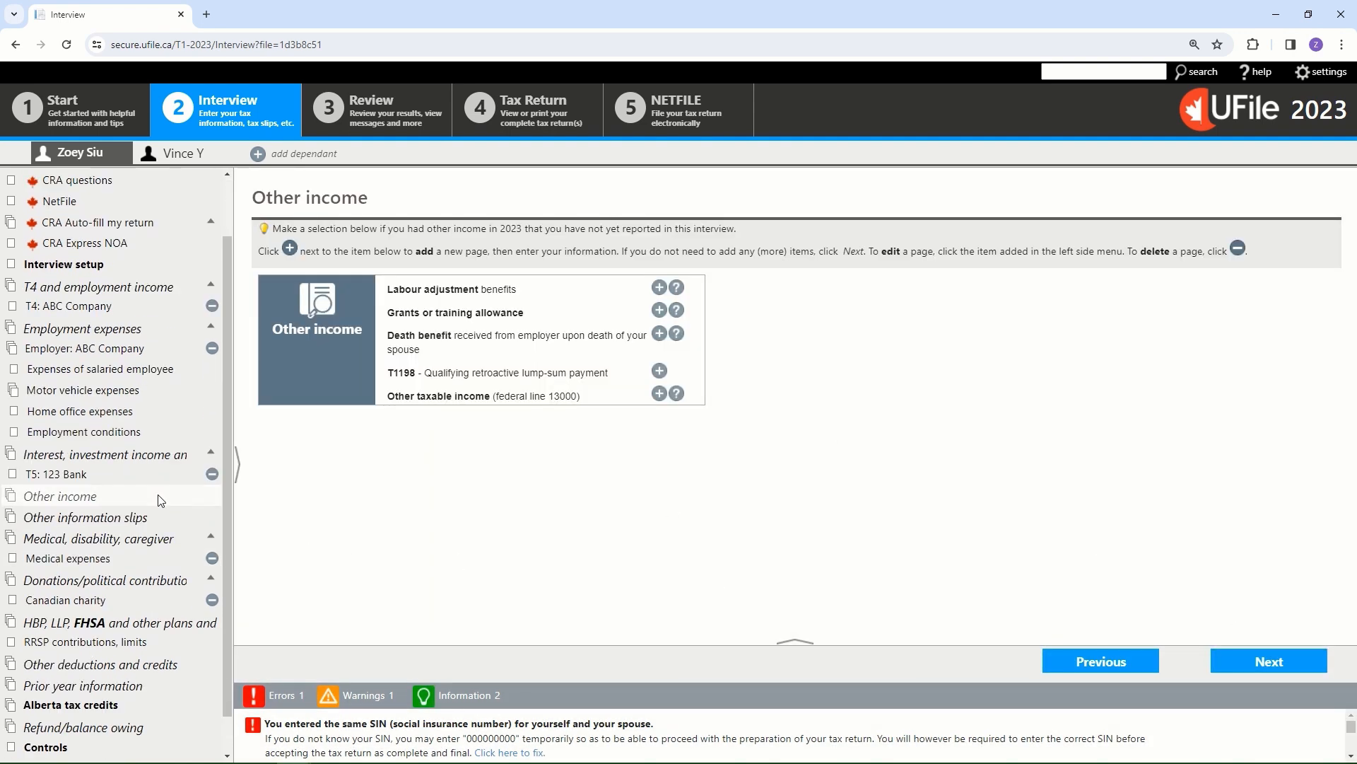
scroll("down", 3)
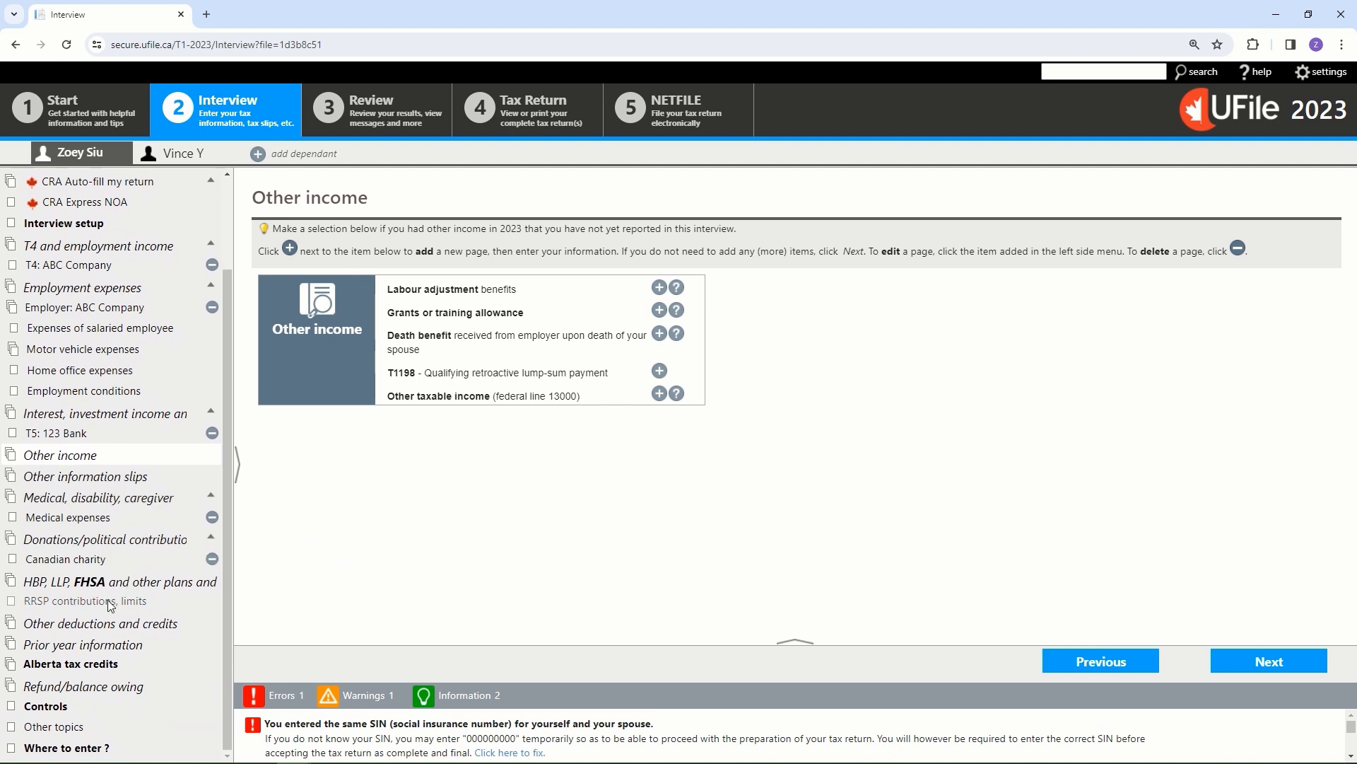
- Check the $2,000.00 RRSP deduction limit and the $2,000.00 contribution to 123 Bank
left_click(85, 601)
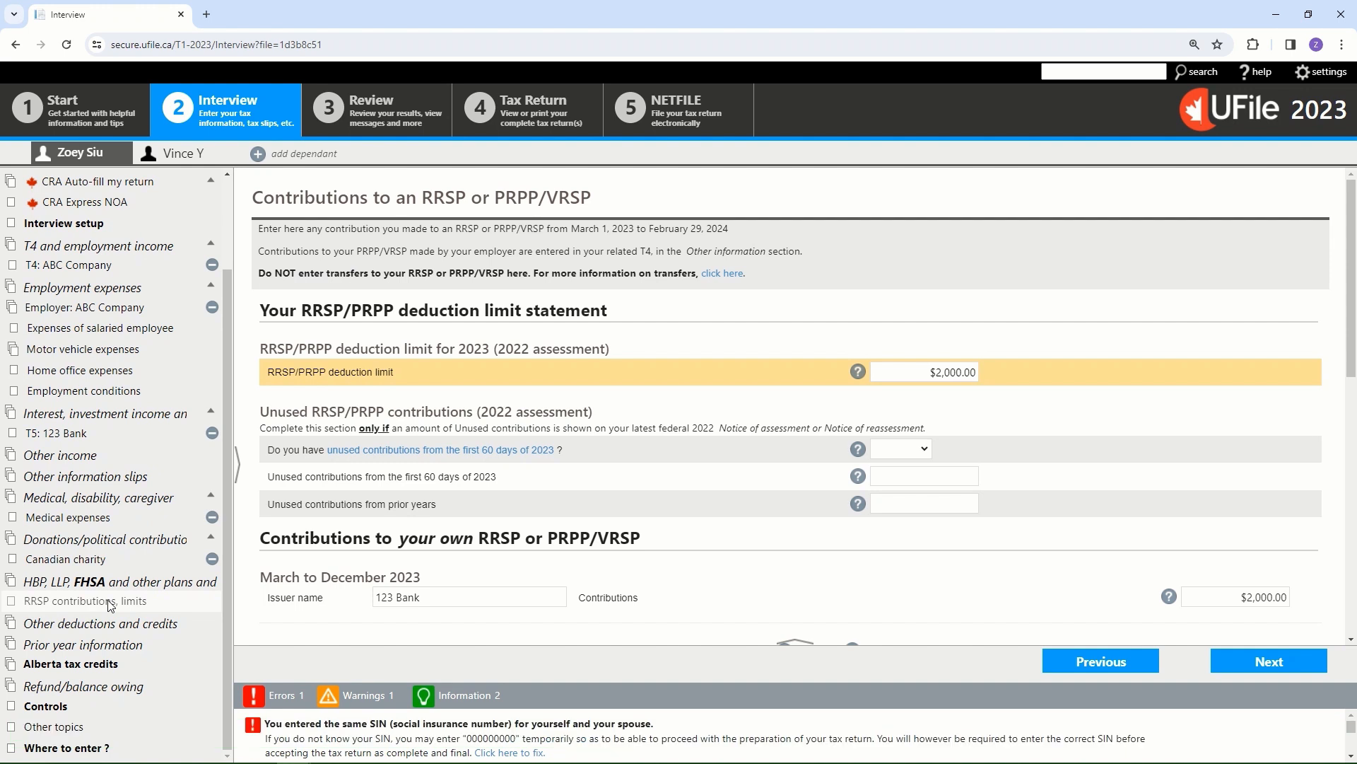
mouse_move(832, 419)
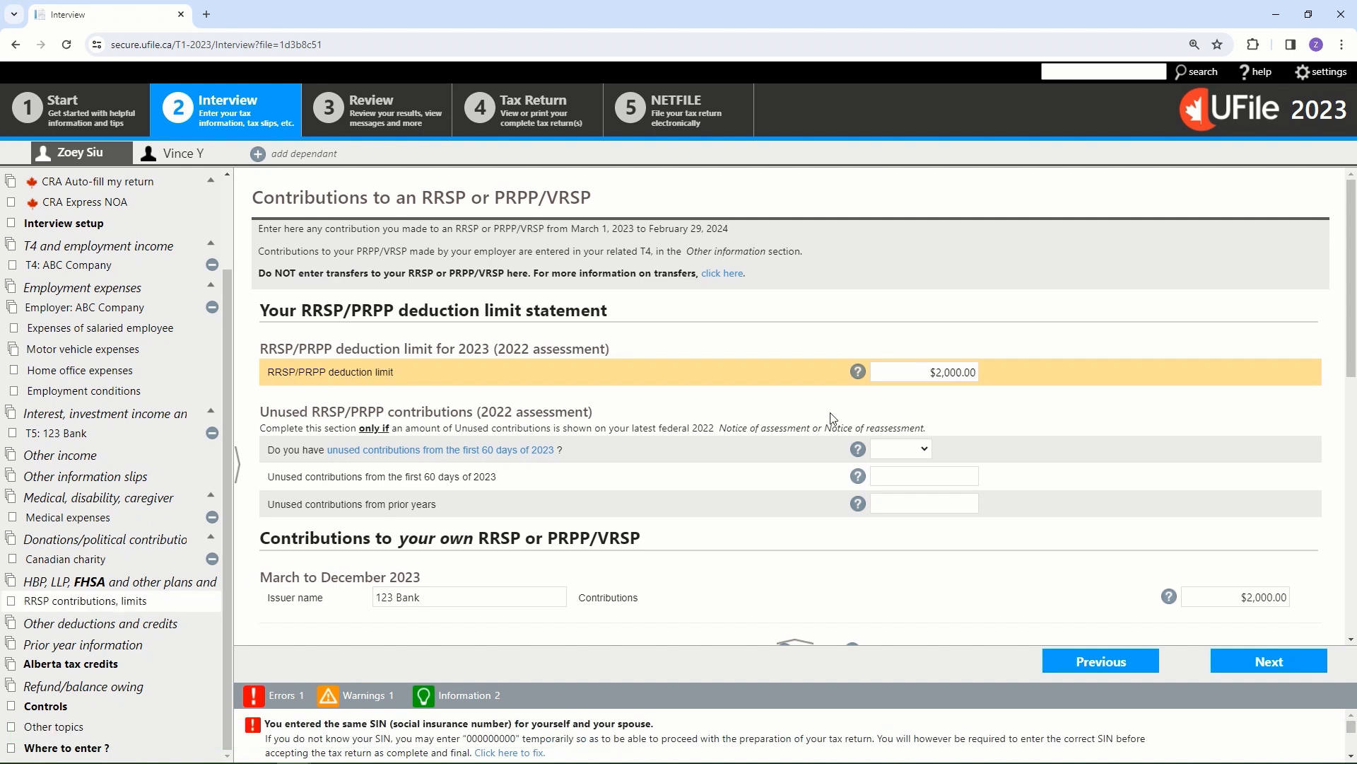
mouse_move(875, 400)
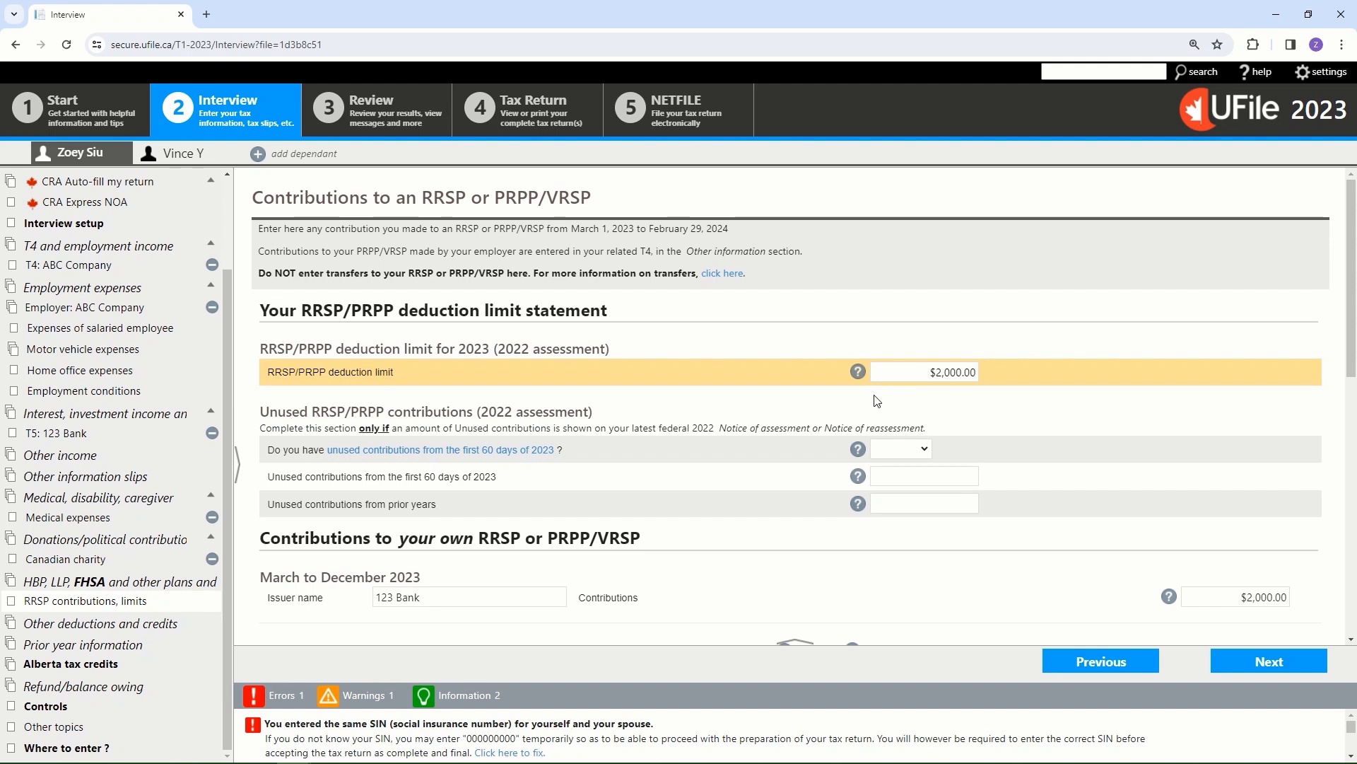
mouse_move(1064, 374)
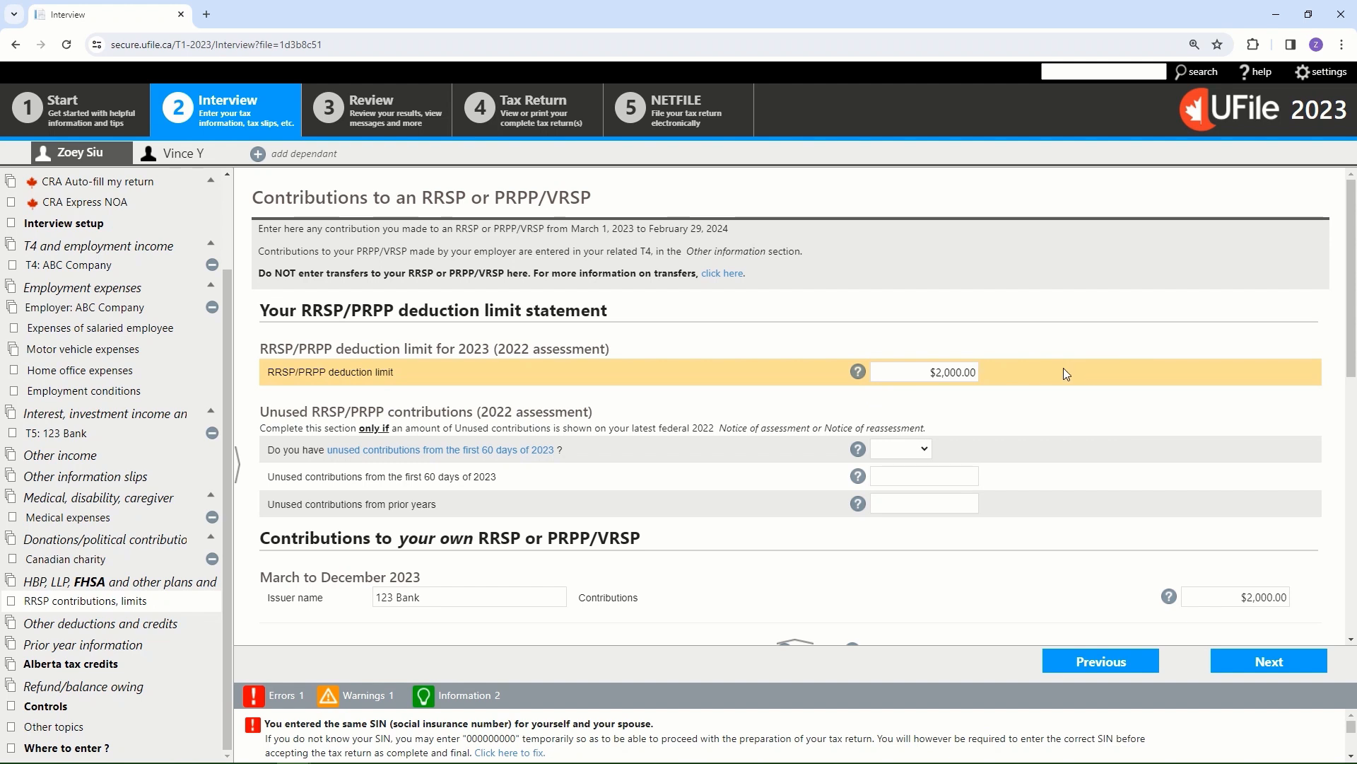
left_click(924, 372)
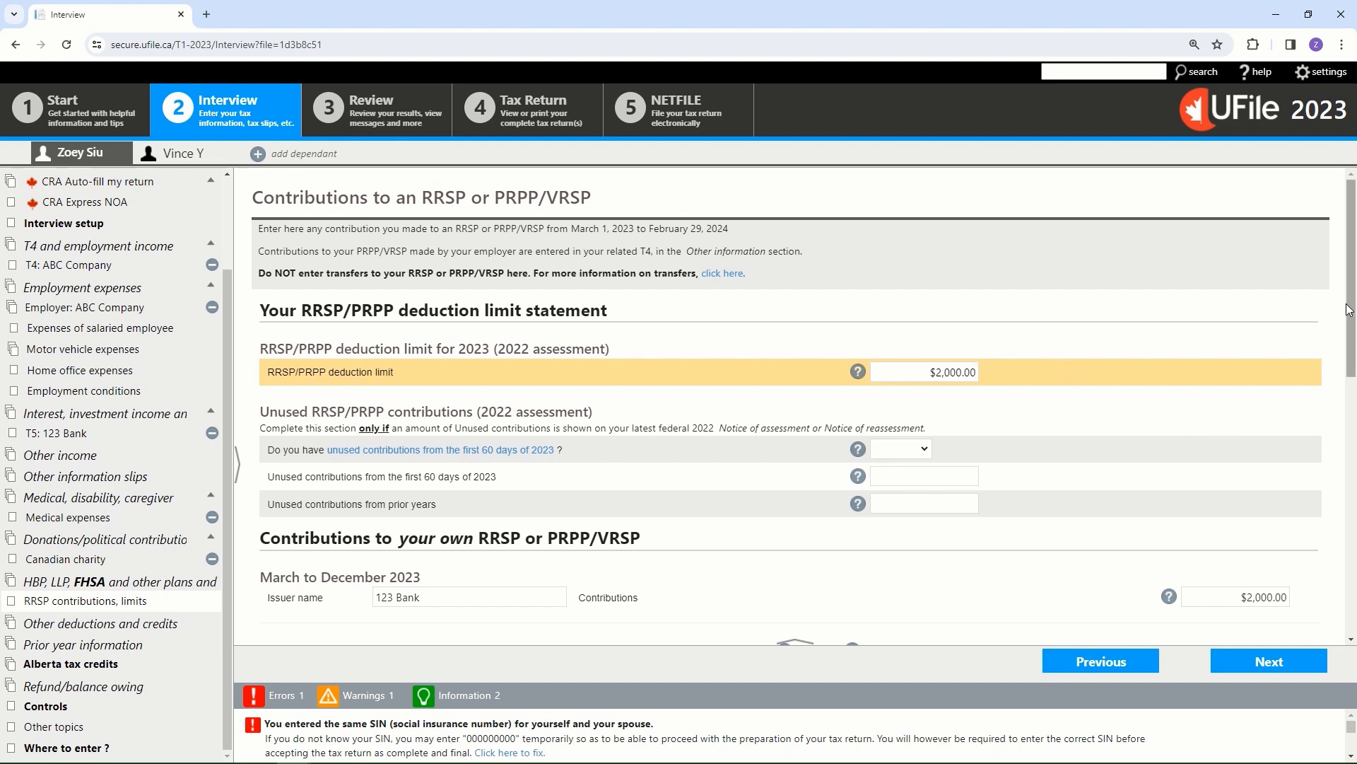
scroll("down", 3)
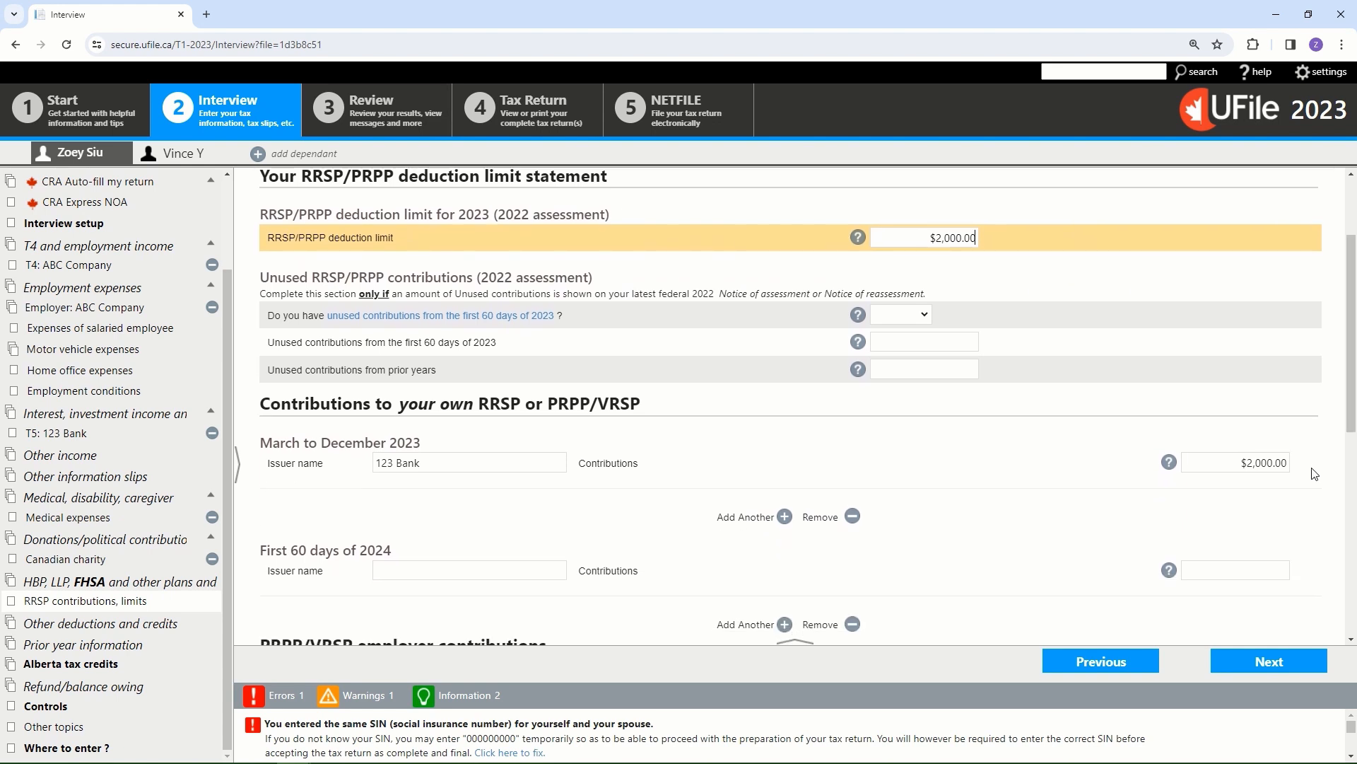
scroll("down", 3)
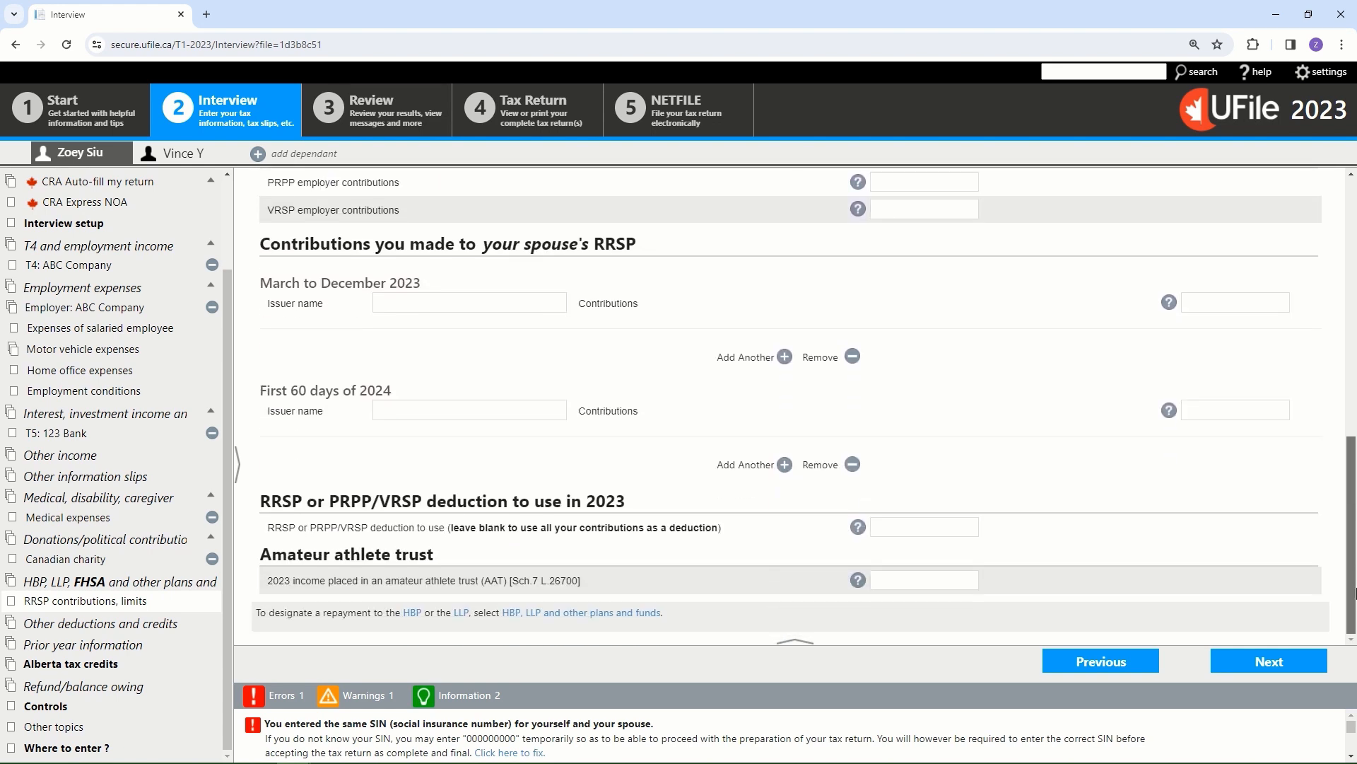
mouse_move(1117, 571)
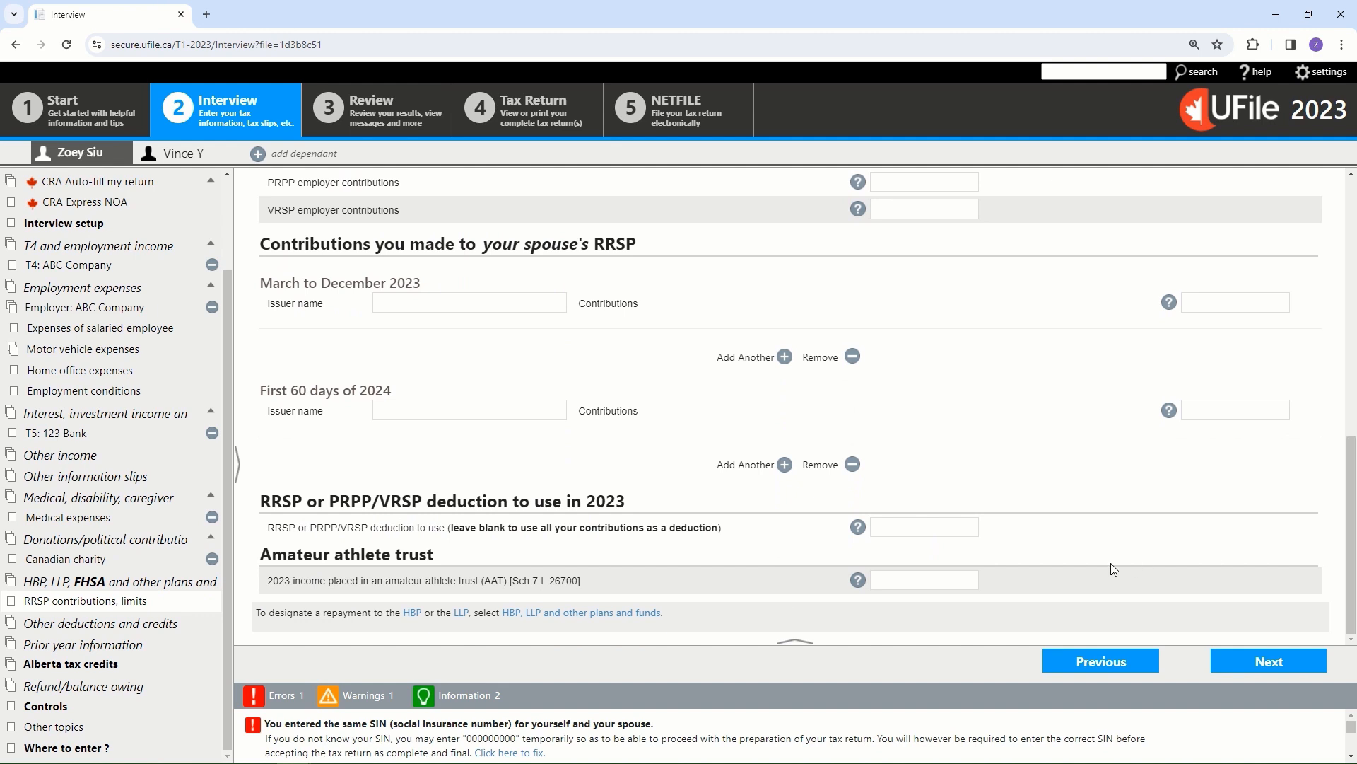
mouse_move(968, 562)
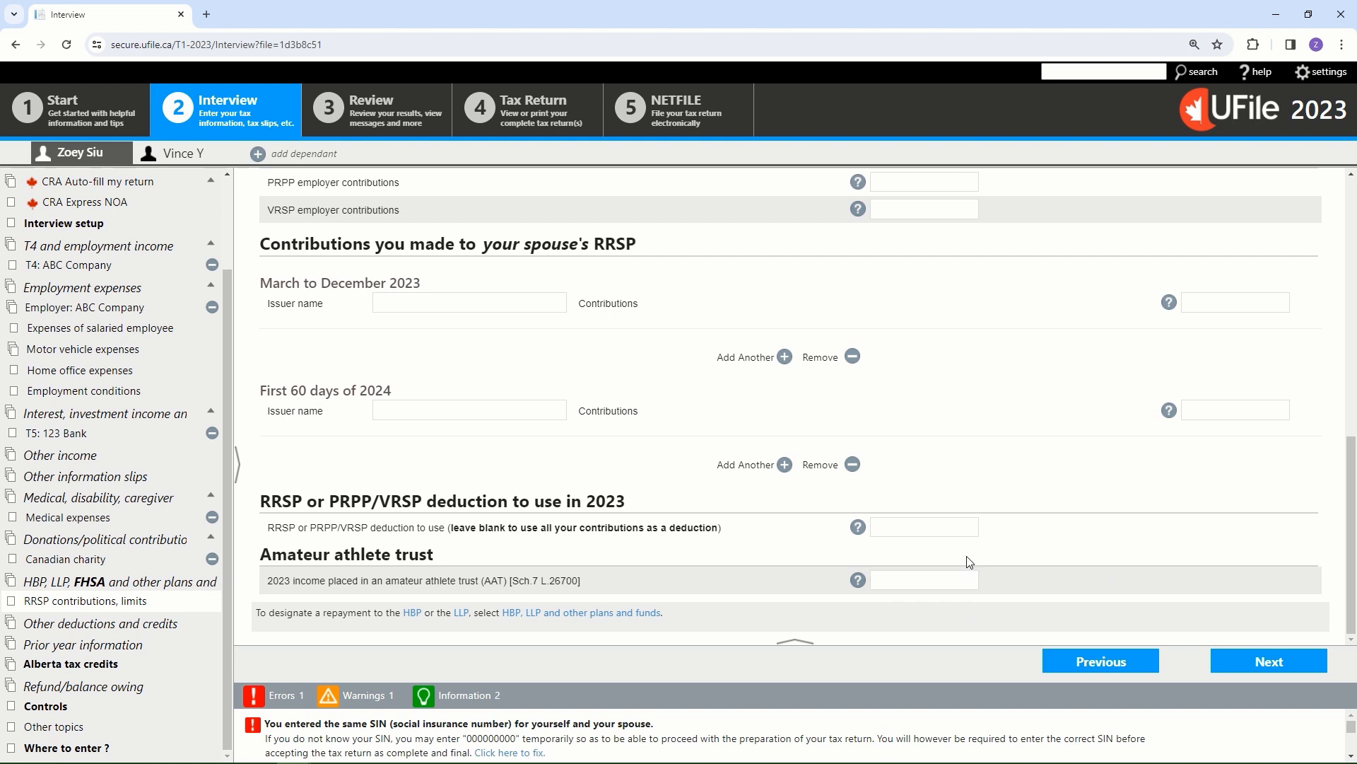
mouse_move(972, 547)
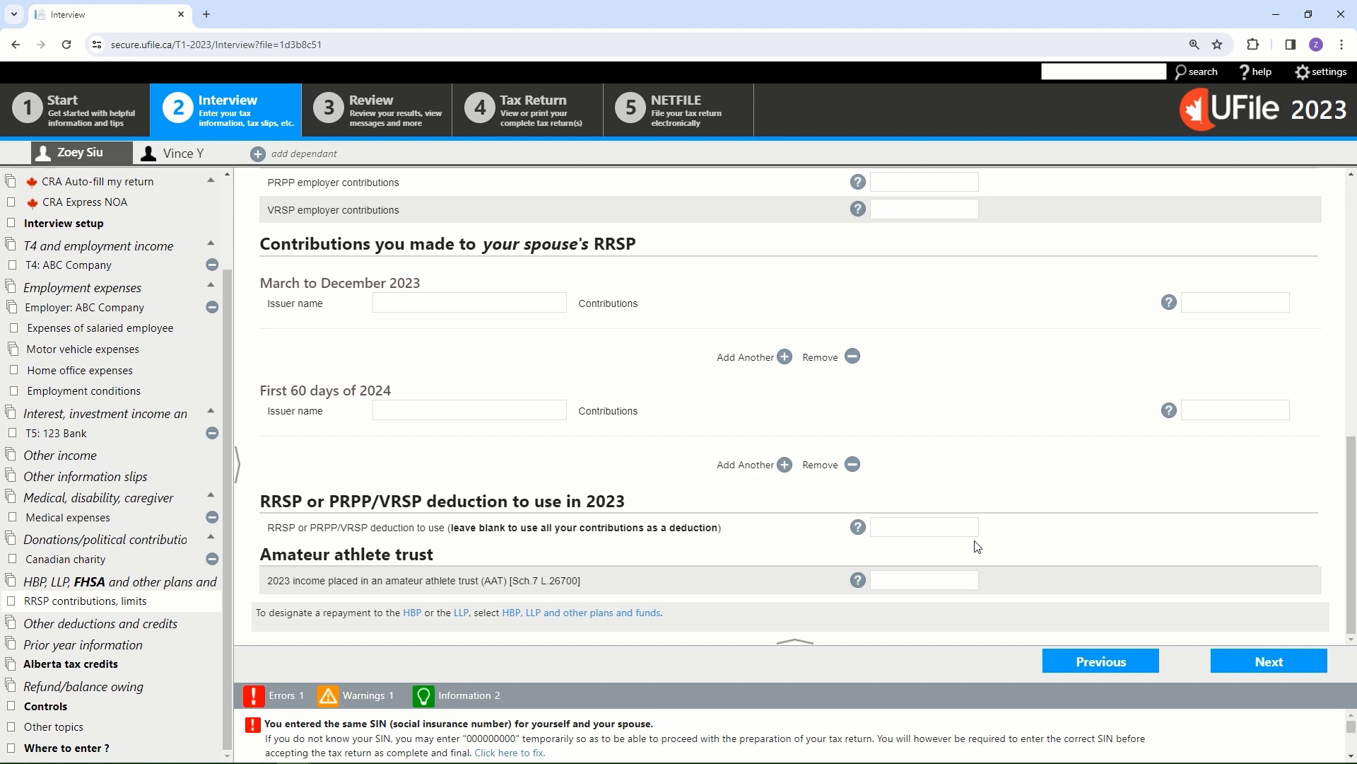
mouse_move(1033, 557)
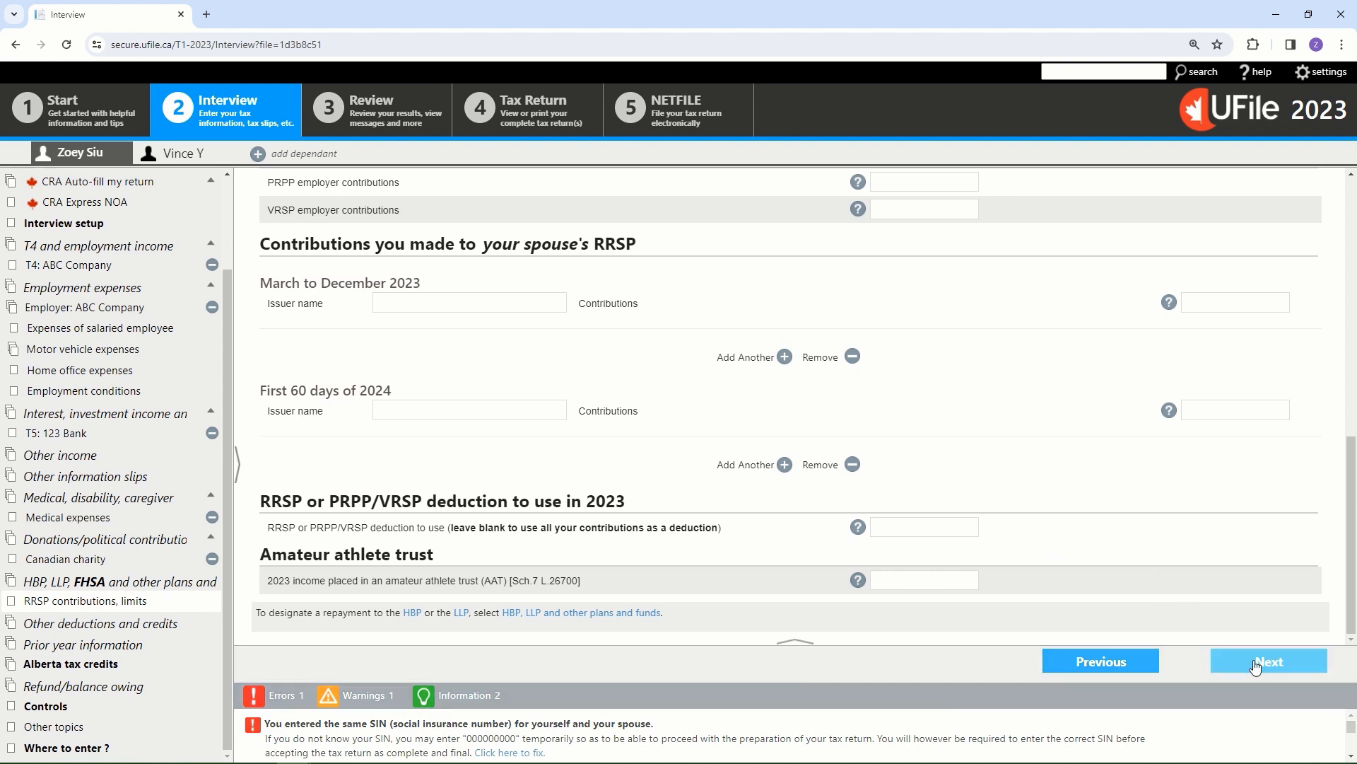
- Move past Other deductions and credits to the Donations and federal political contributions page
left_click(1268, 660)
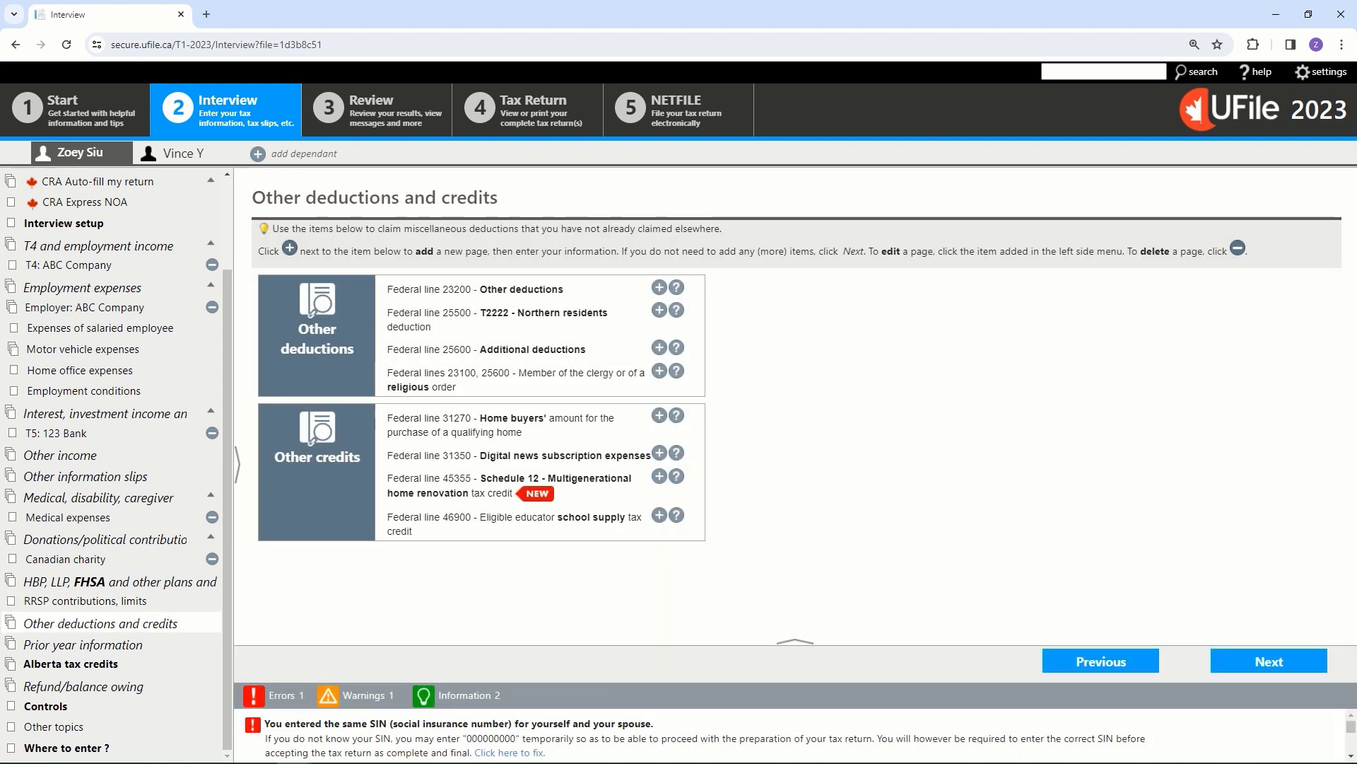
left_click(100, 539)
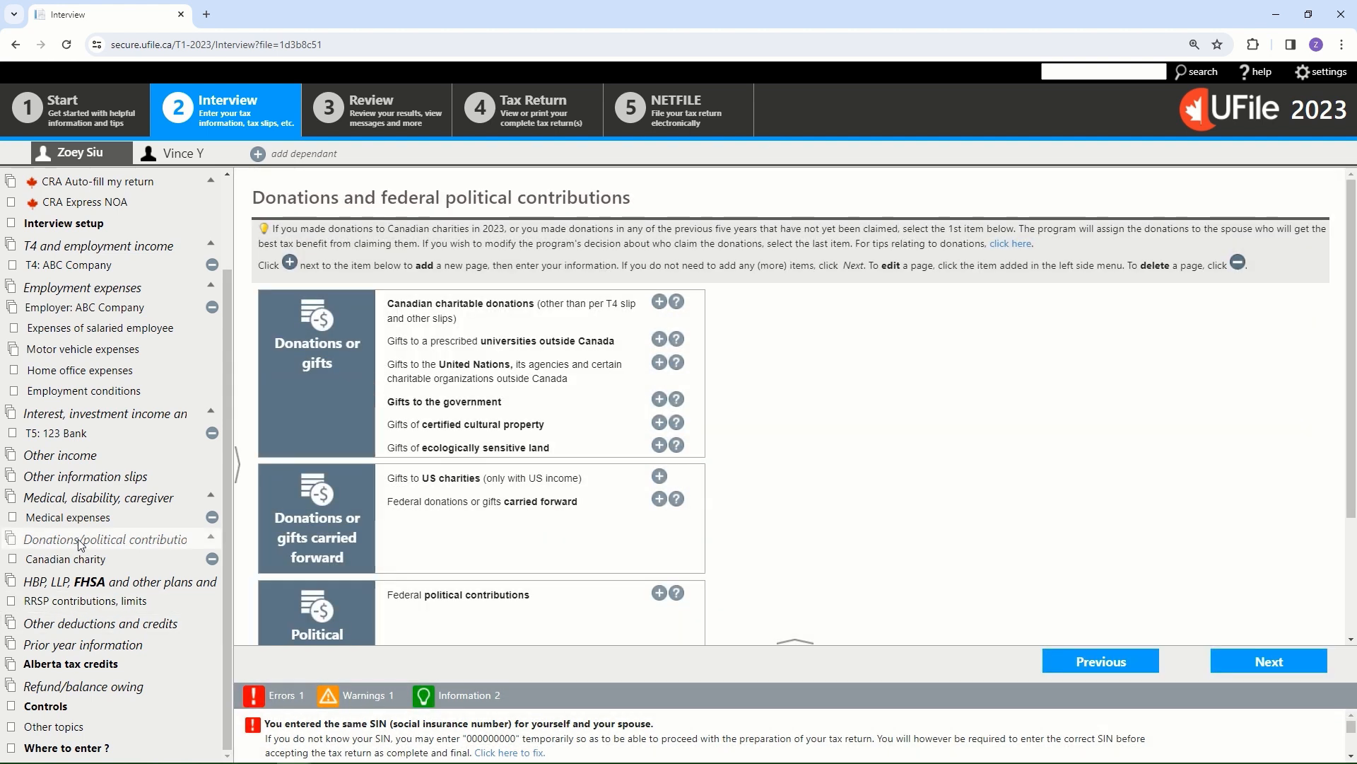
mouse_move(570, 510)
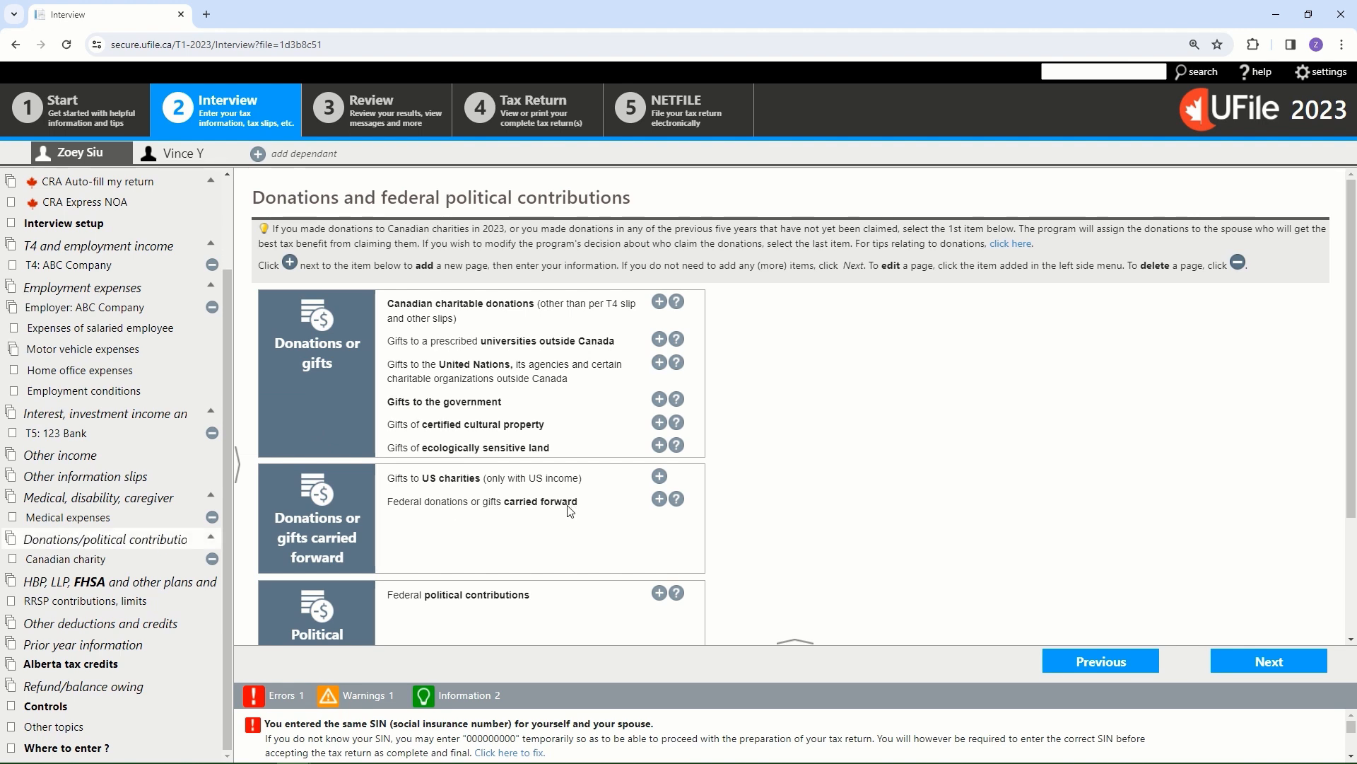
mouse_move(871, 475)
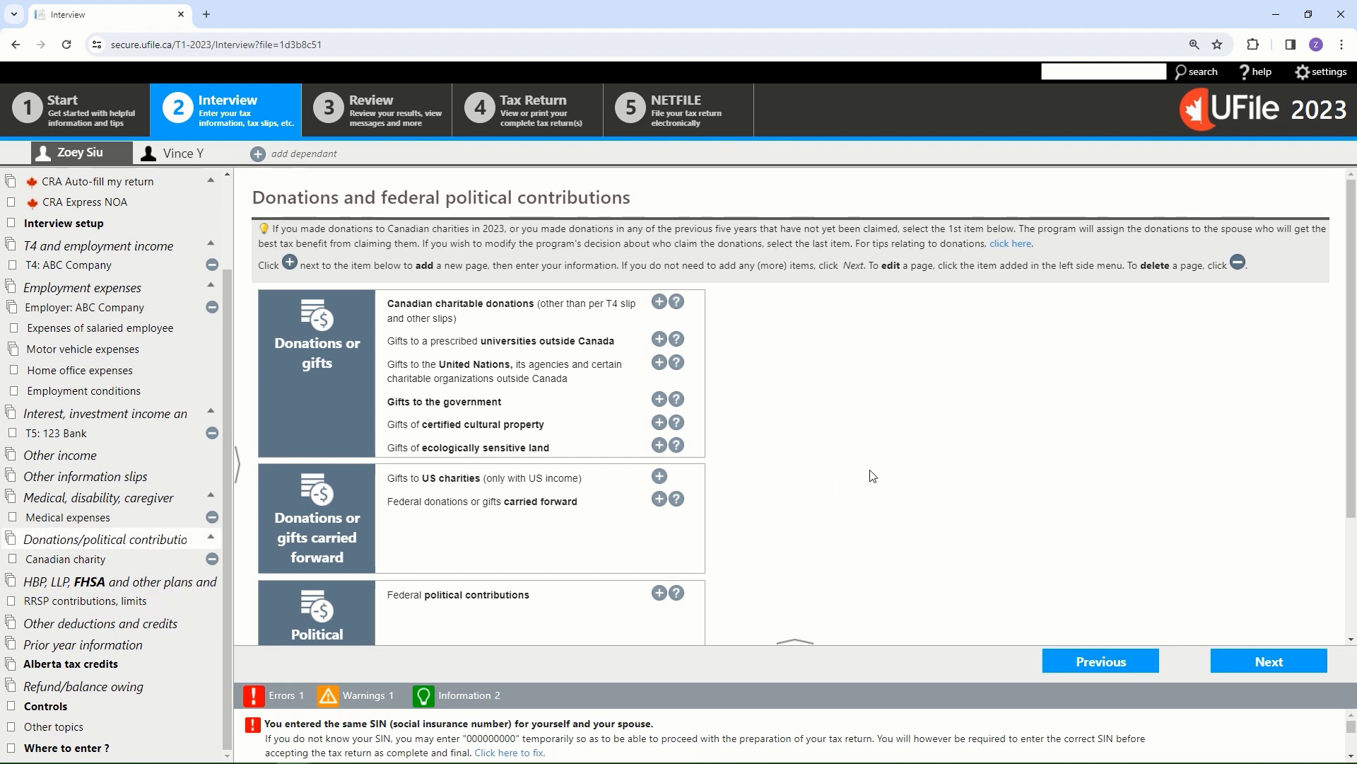
mouse_move(798, 292)
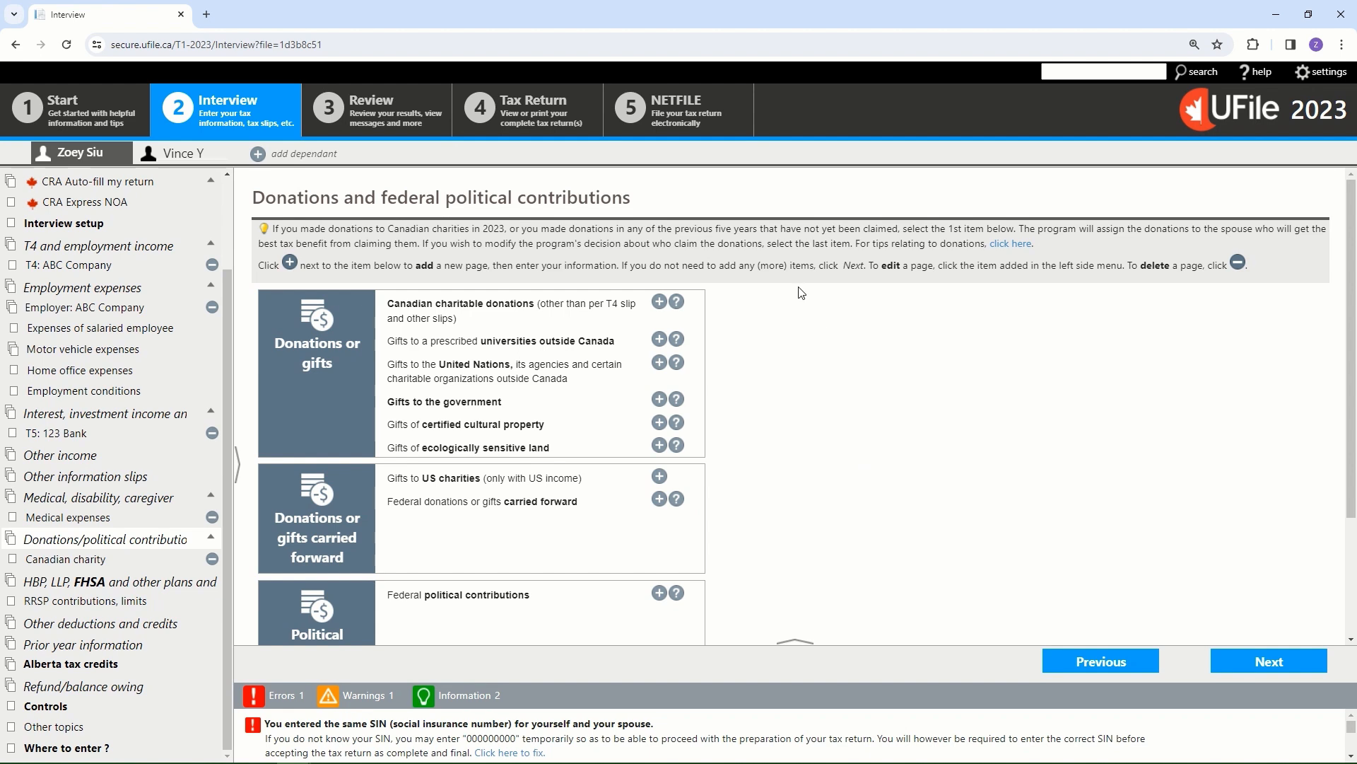
mouse_move(821, 317)
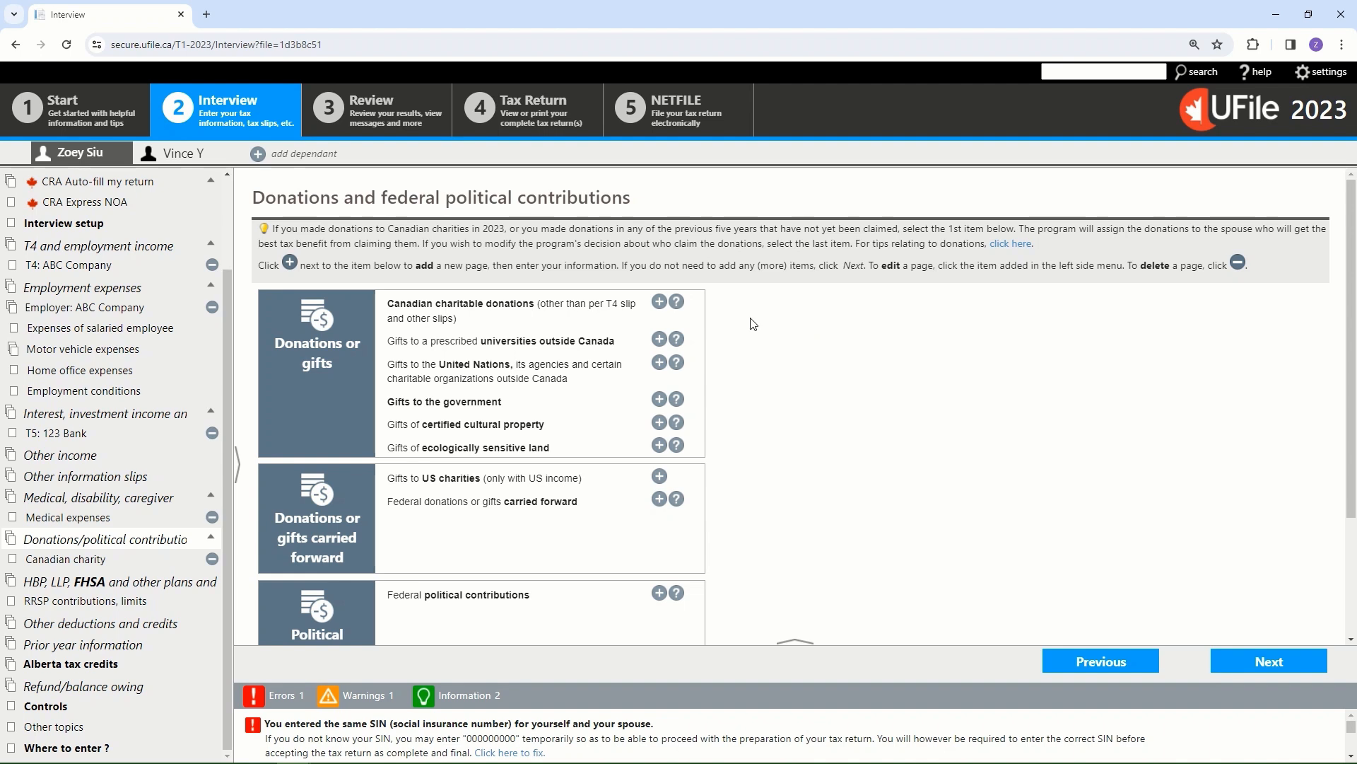
mouse_move(578, 314)
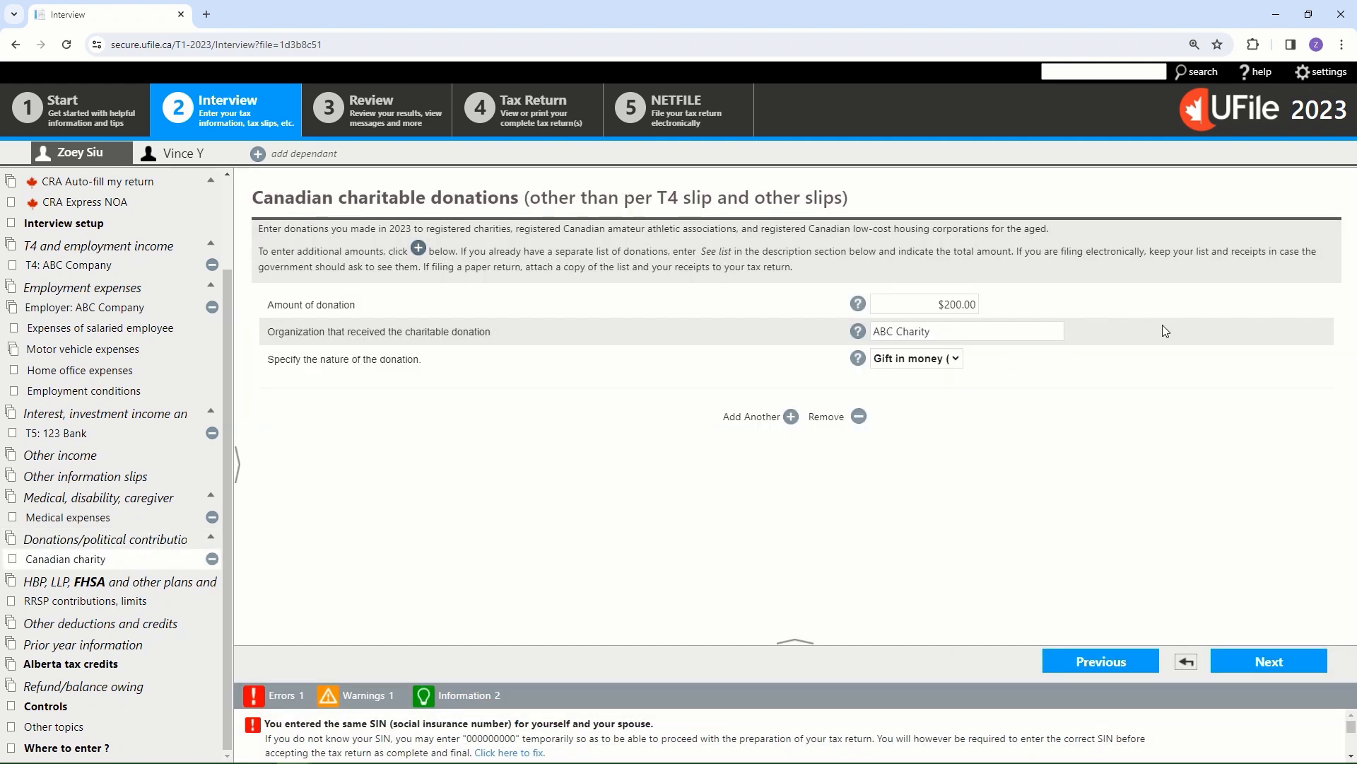
- Review the $200 ABC Charity donation amount, then advance to HBP, LLP, FHSA and other plans
left_click(924, 304)
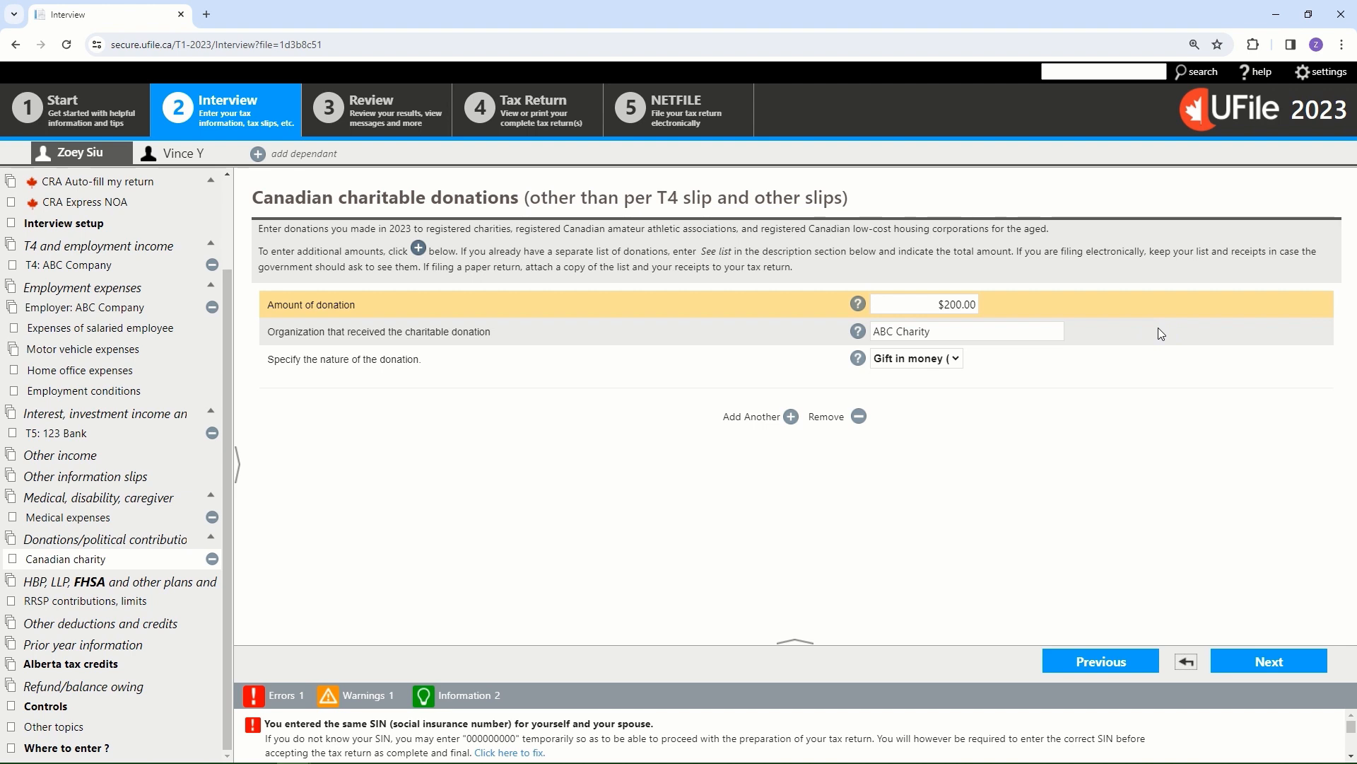
mouse_move(1172, 379)
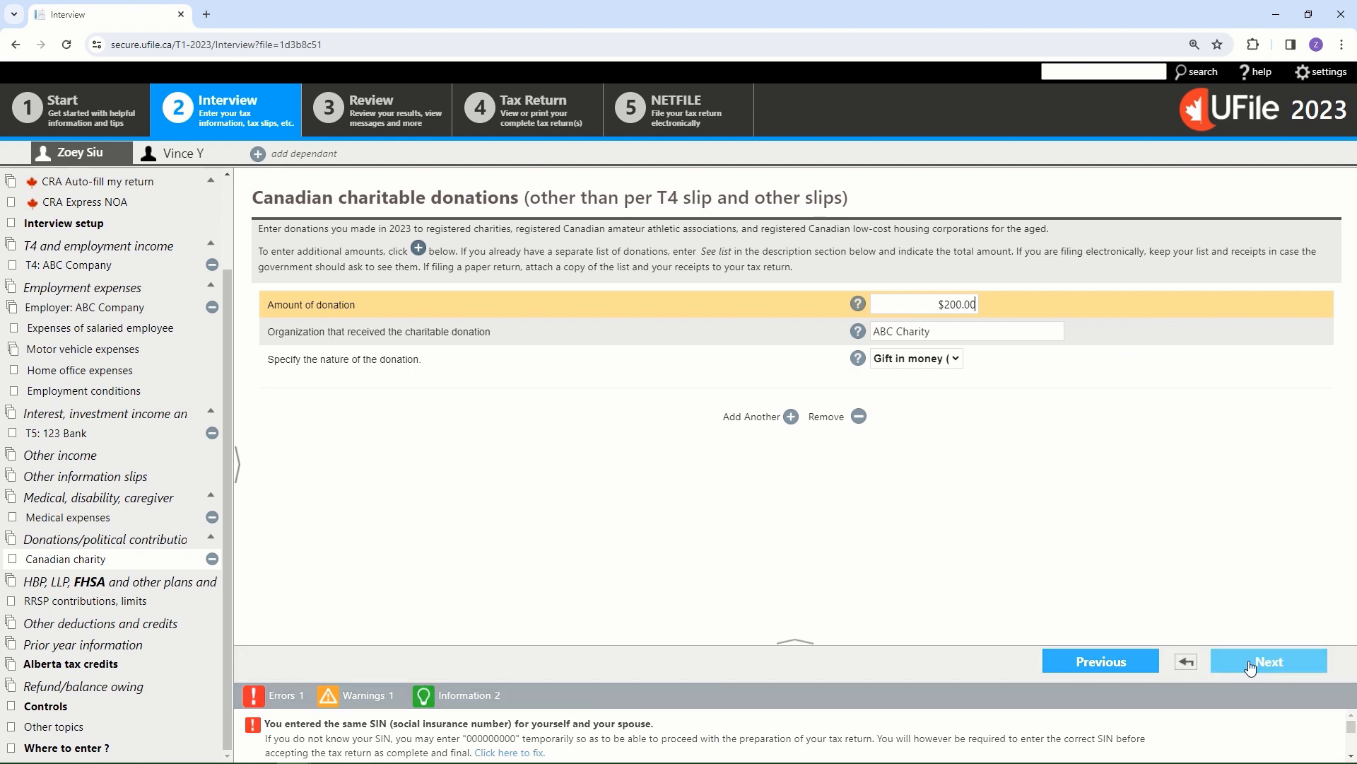
left_click(1267, 660)
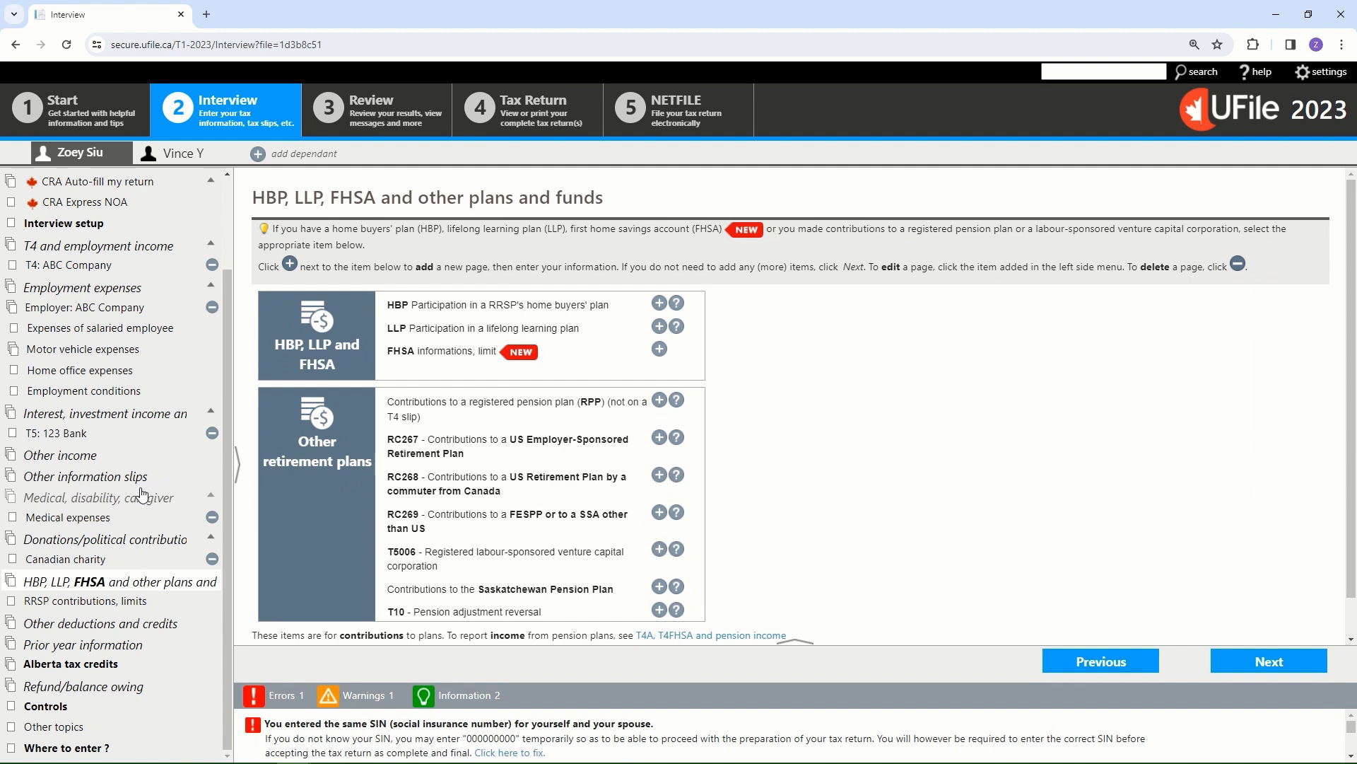
mouse_move(112, 501)
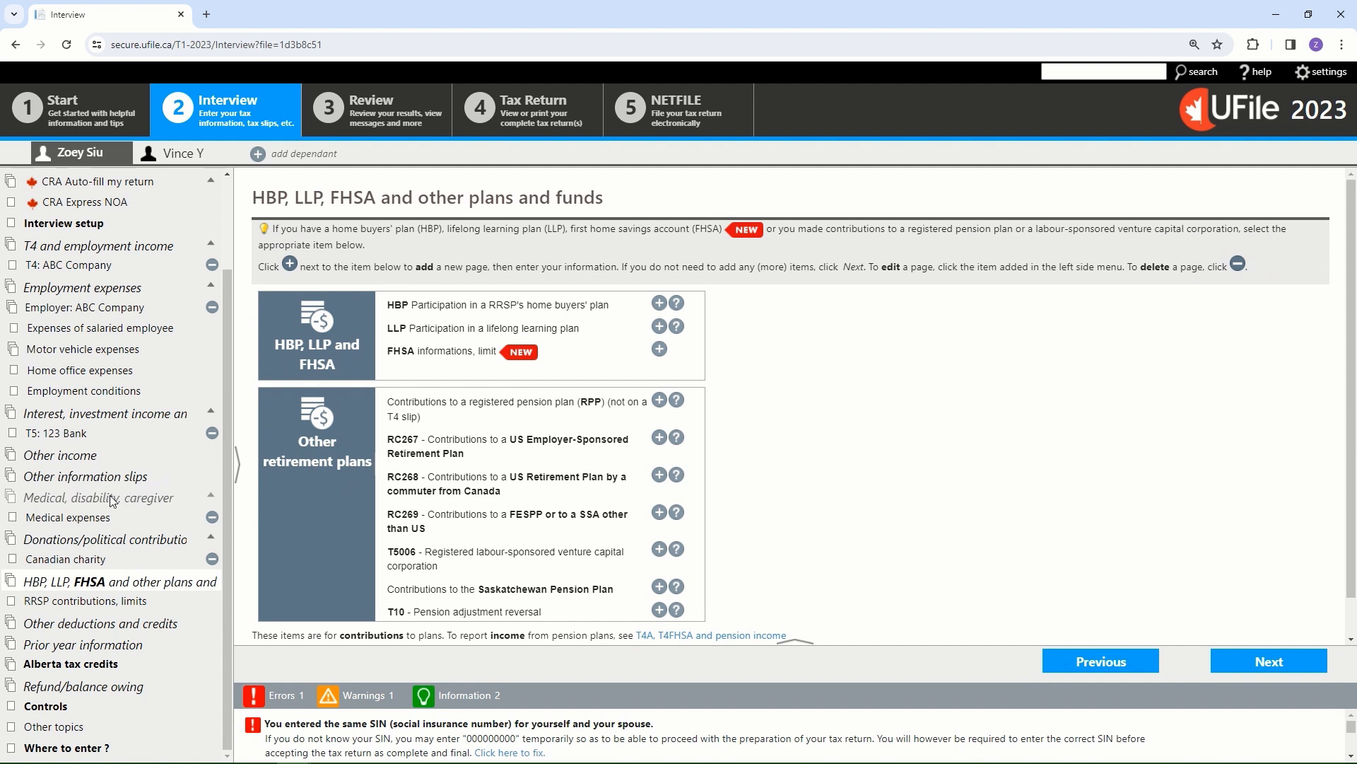
- Open the Medical expenses, disability deductions section from the left menu
left_click(98, 497)
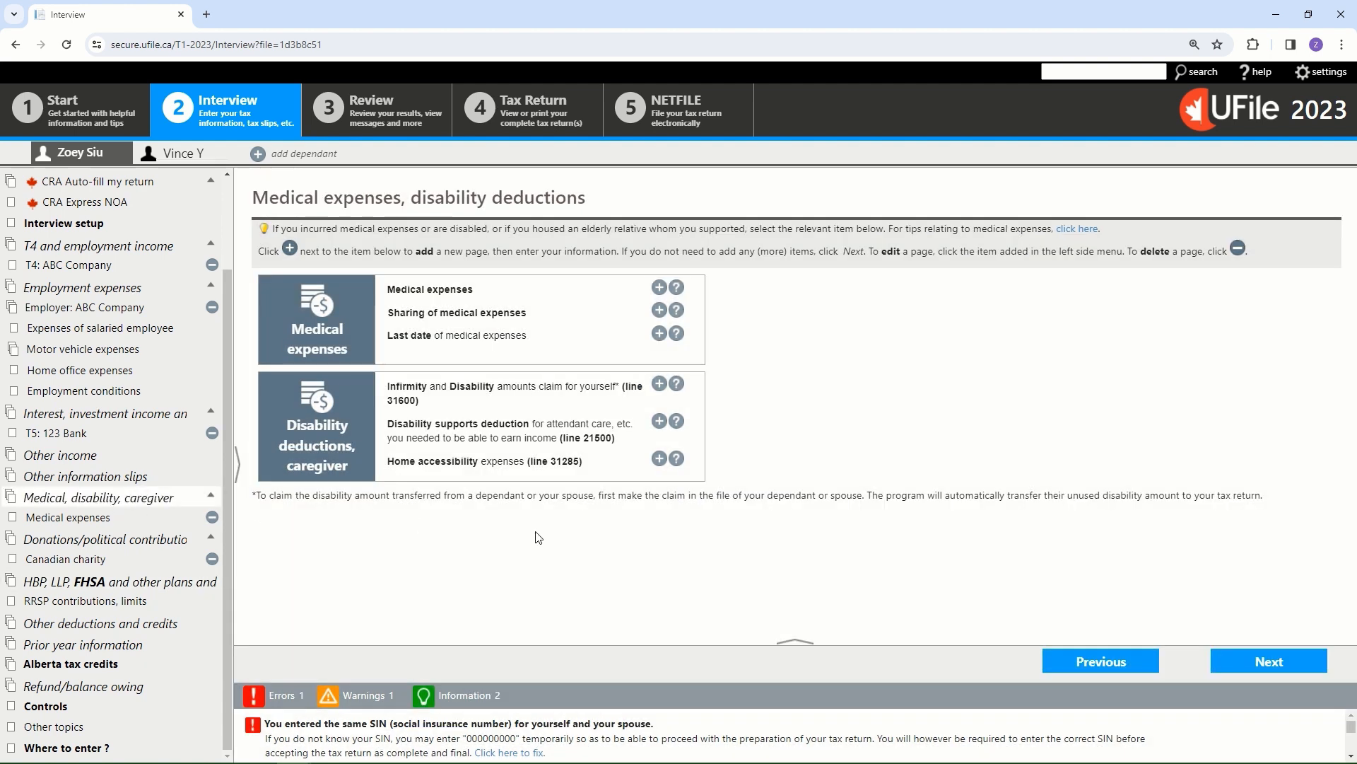
mouse_move(606, 540)
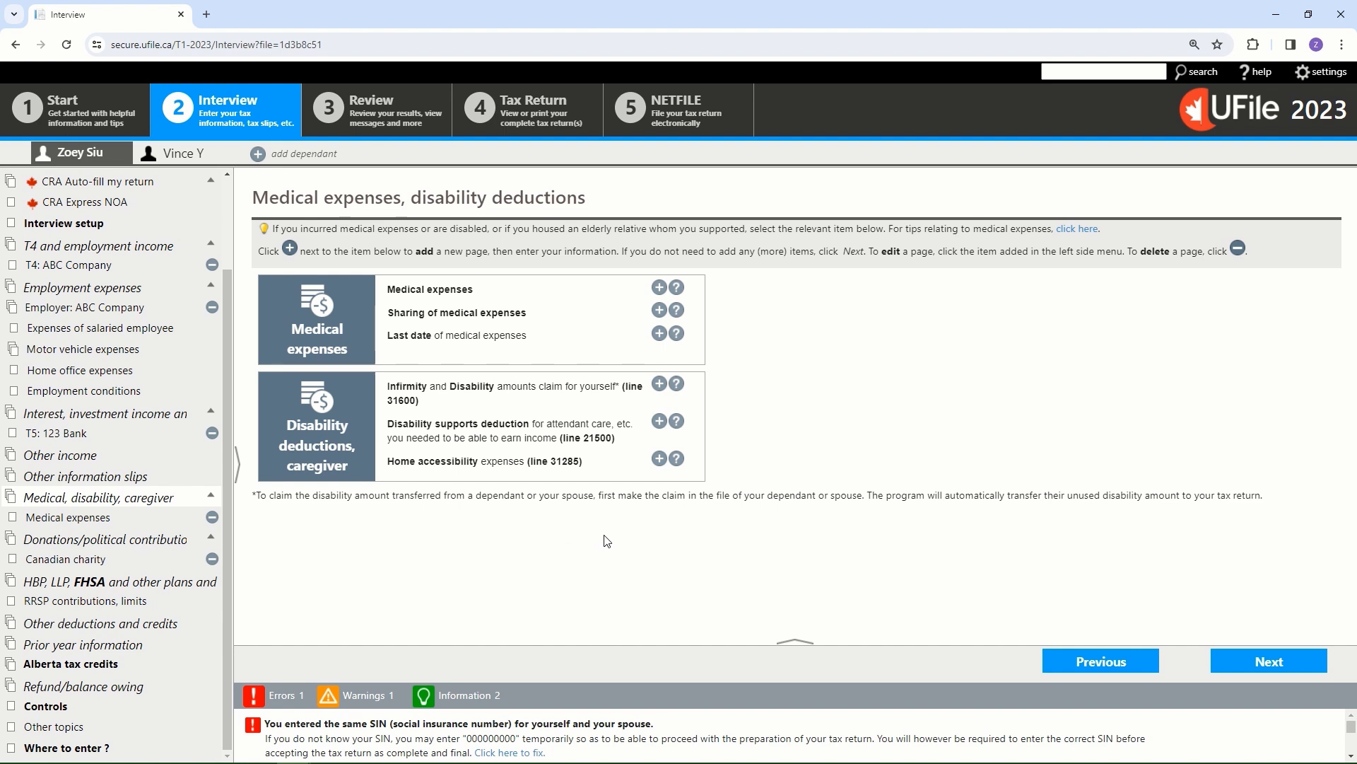
mouse_move(135, 538)
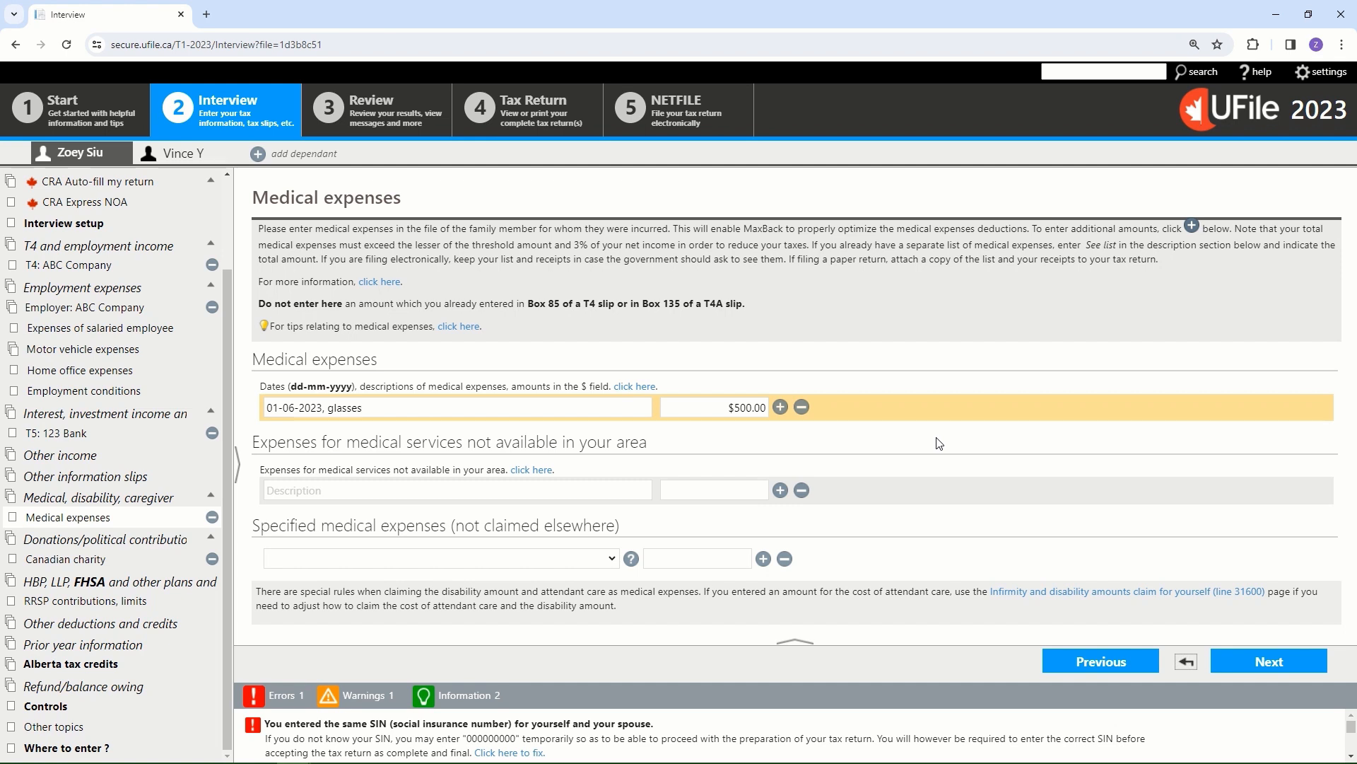
mouse_move(979, 451)
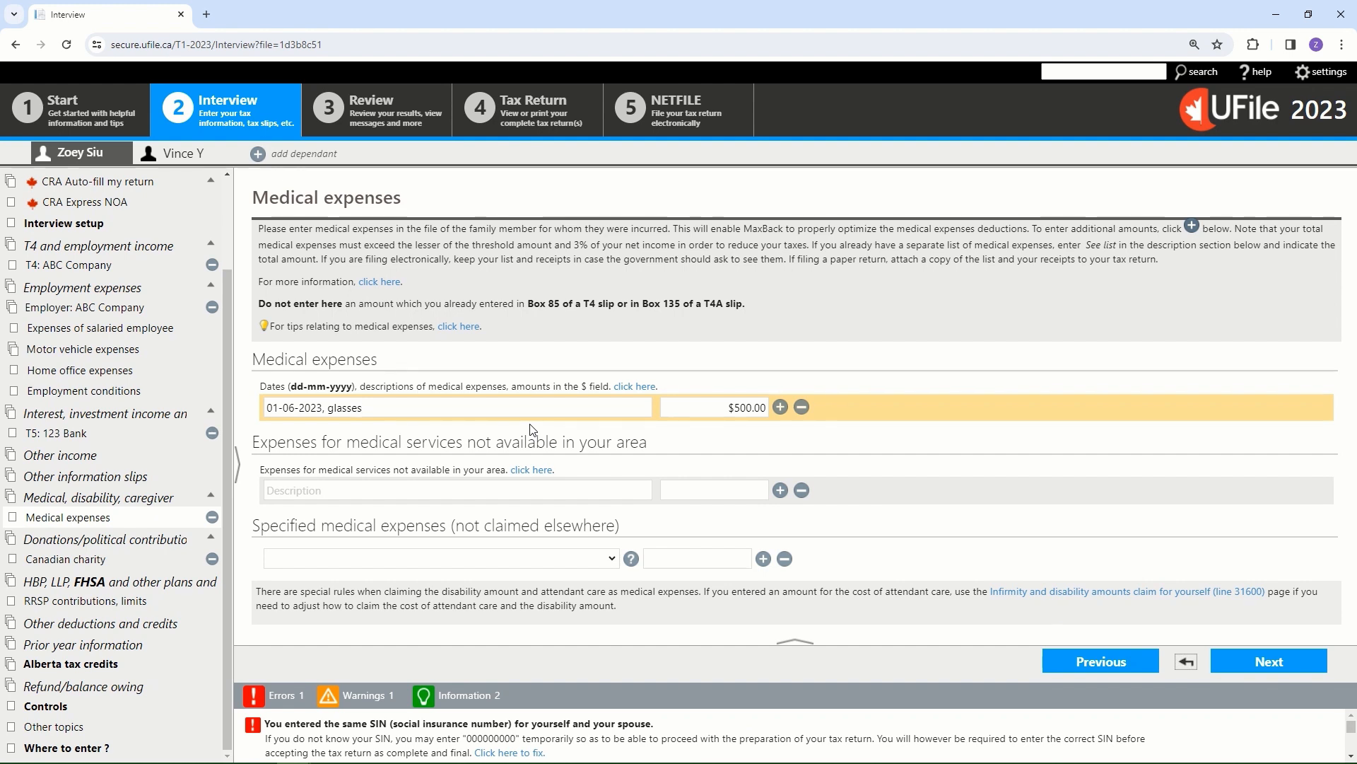
mouse_move(706, 444)
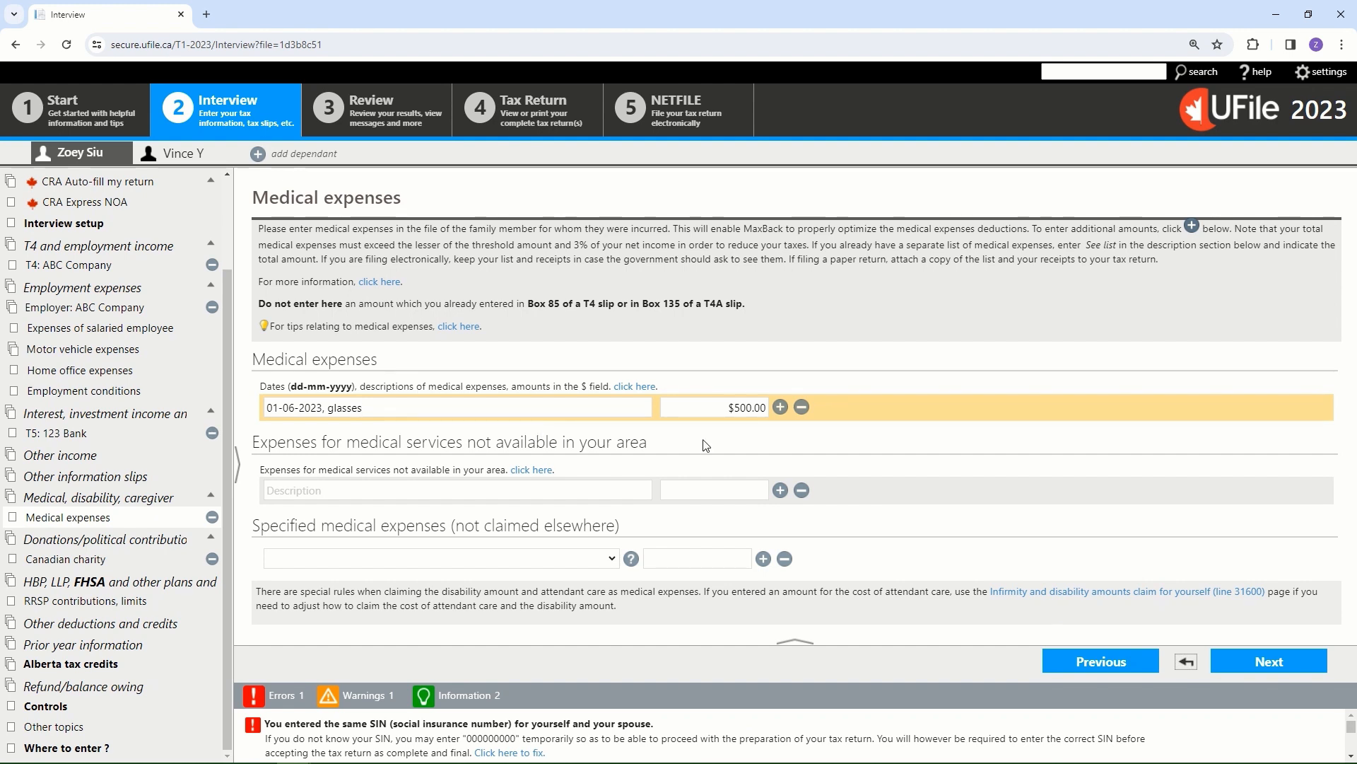
mouse_move(782, 429)
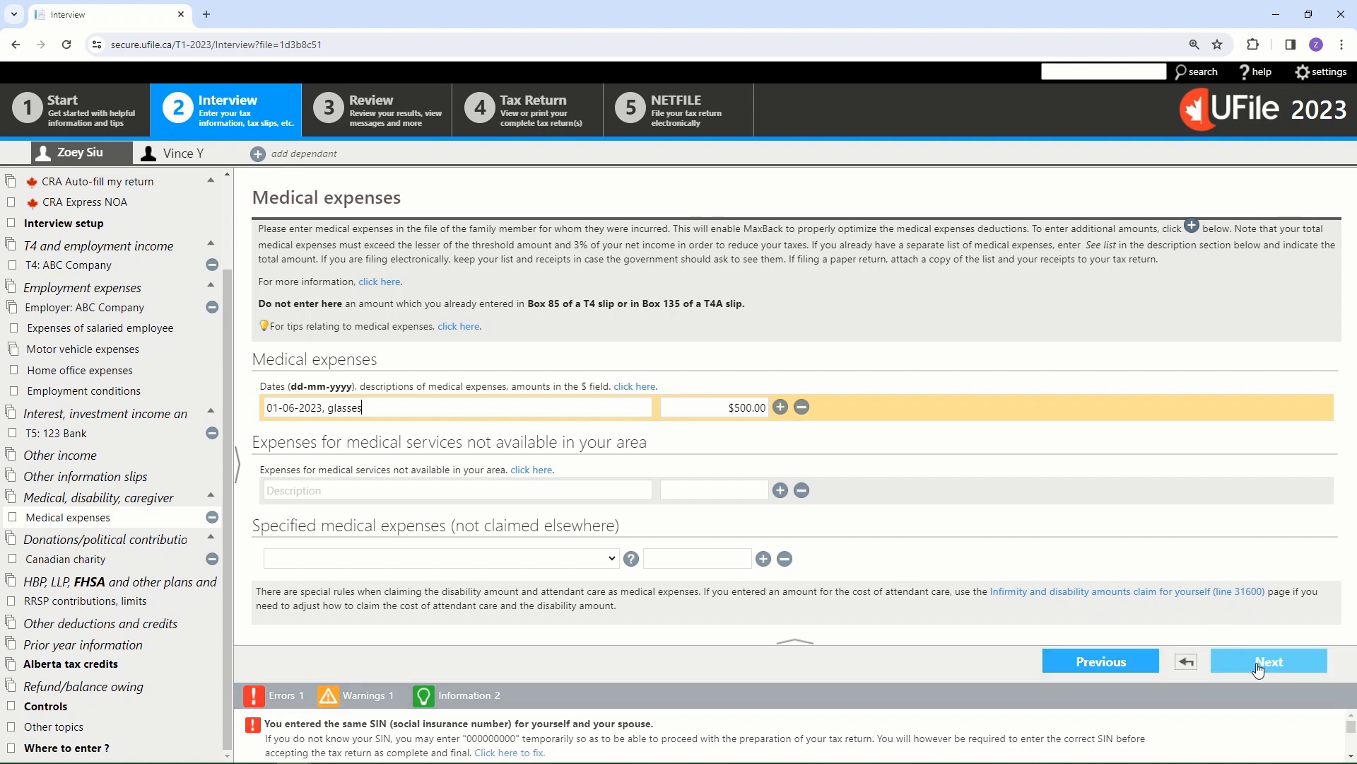
- View the $500 glasses expense dated 01-06-2023, then advance to Donations and political contributions
left_click(633, 386)
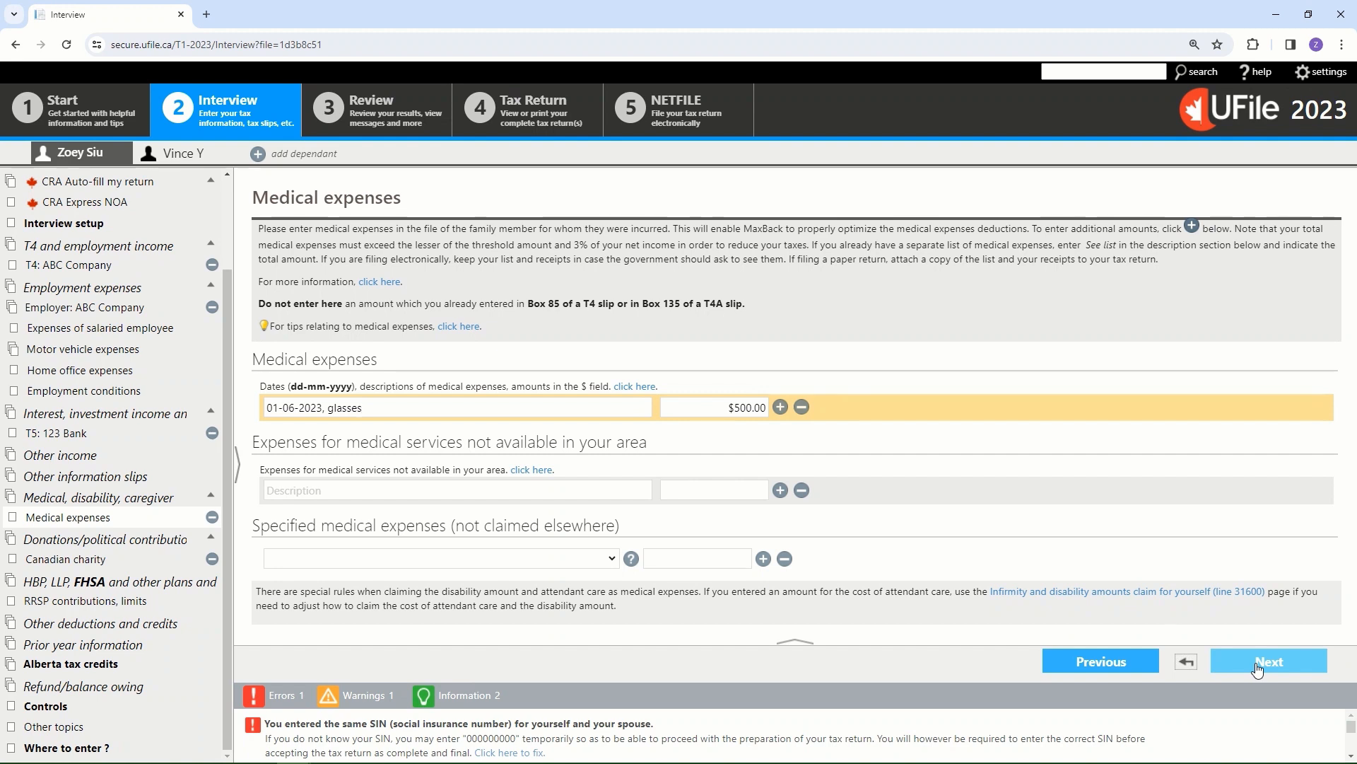
left_click(1267, 660)
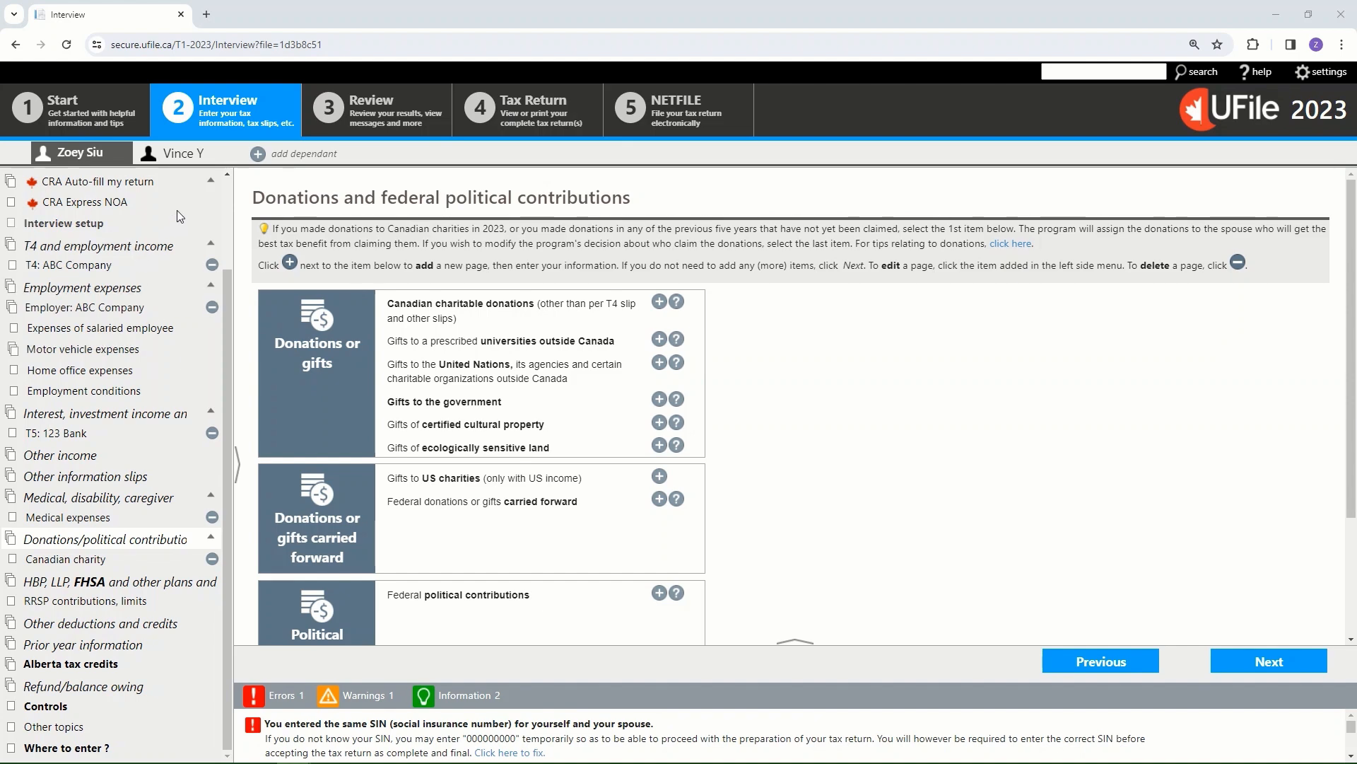
mouse_move(185, 153)
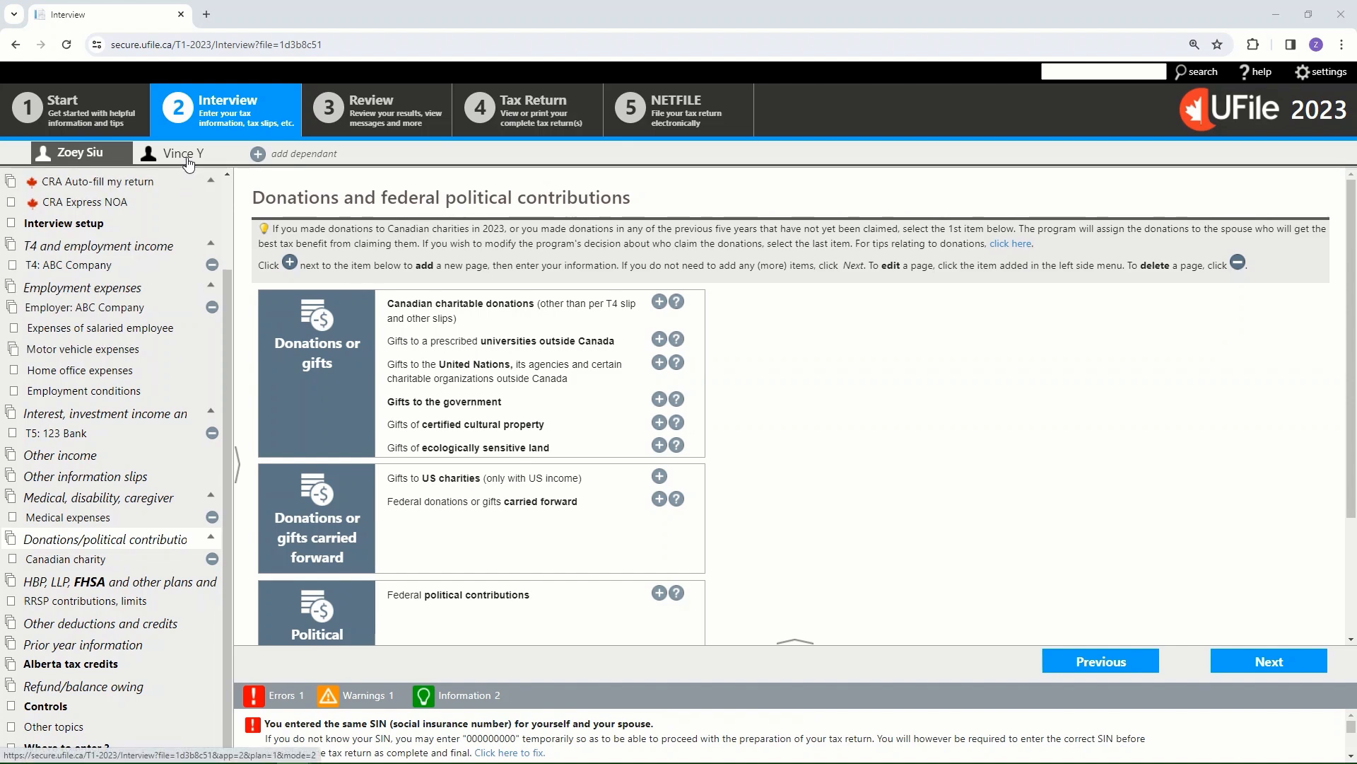
left_click(181, 153)
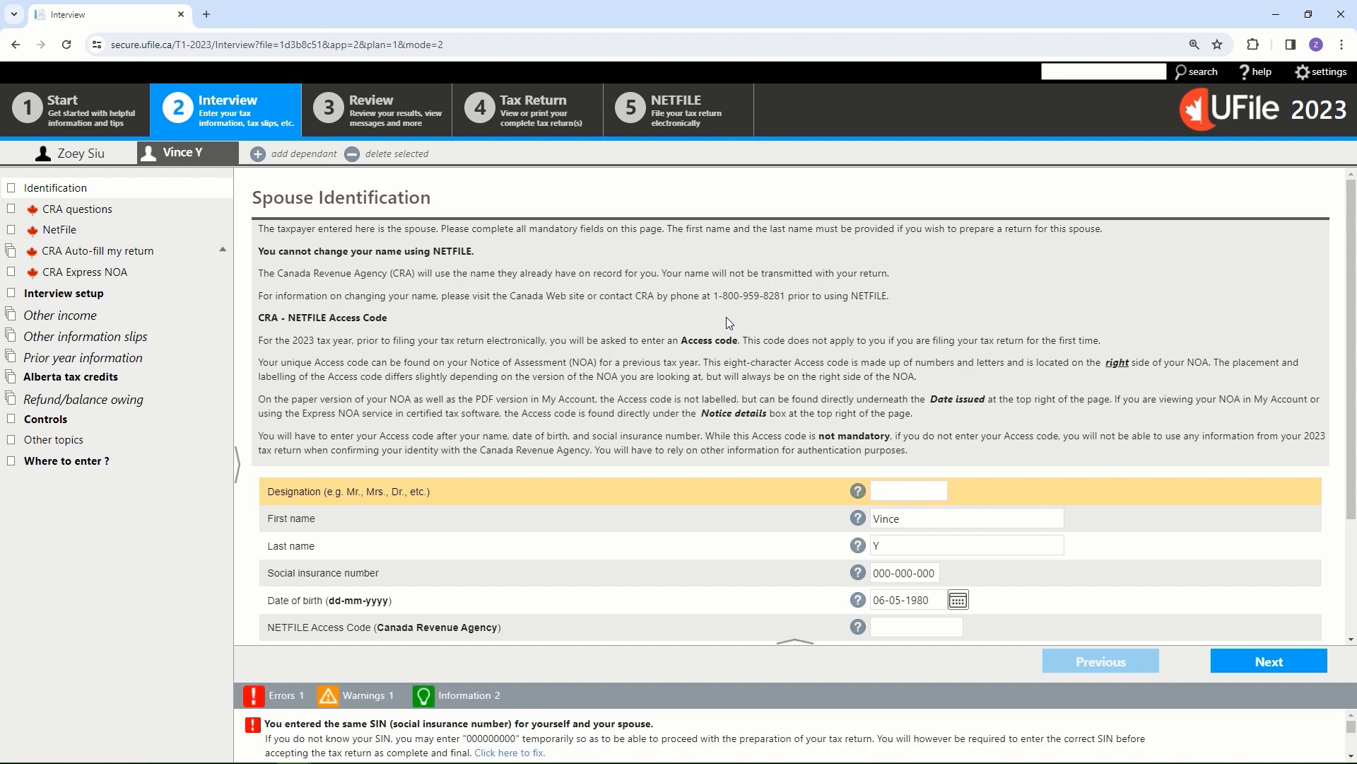
mouse_move(964, 451)
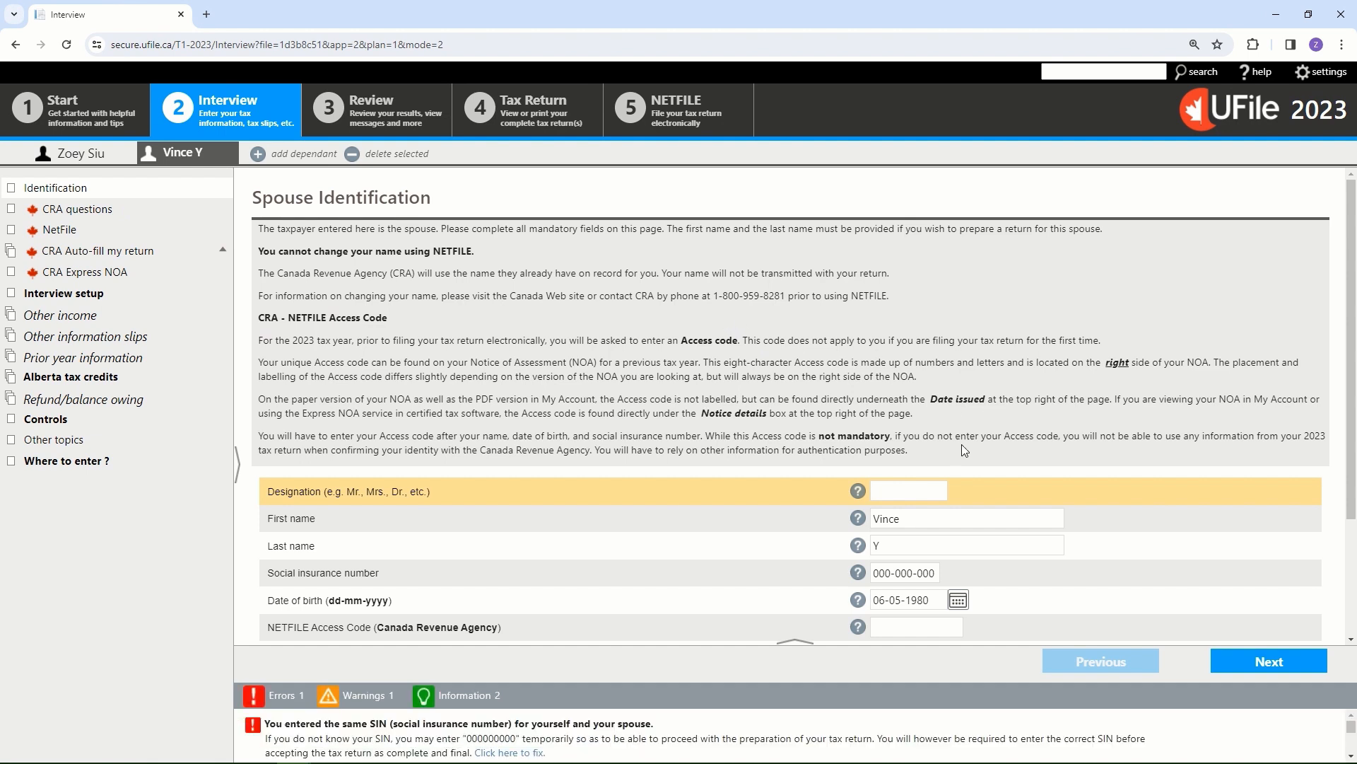
left_click(908, 491)
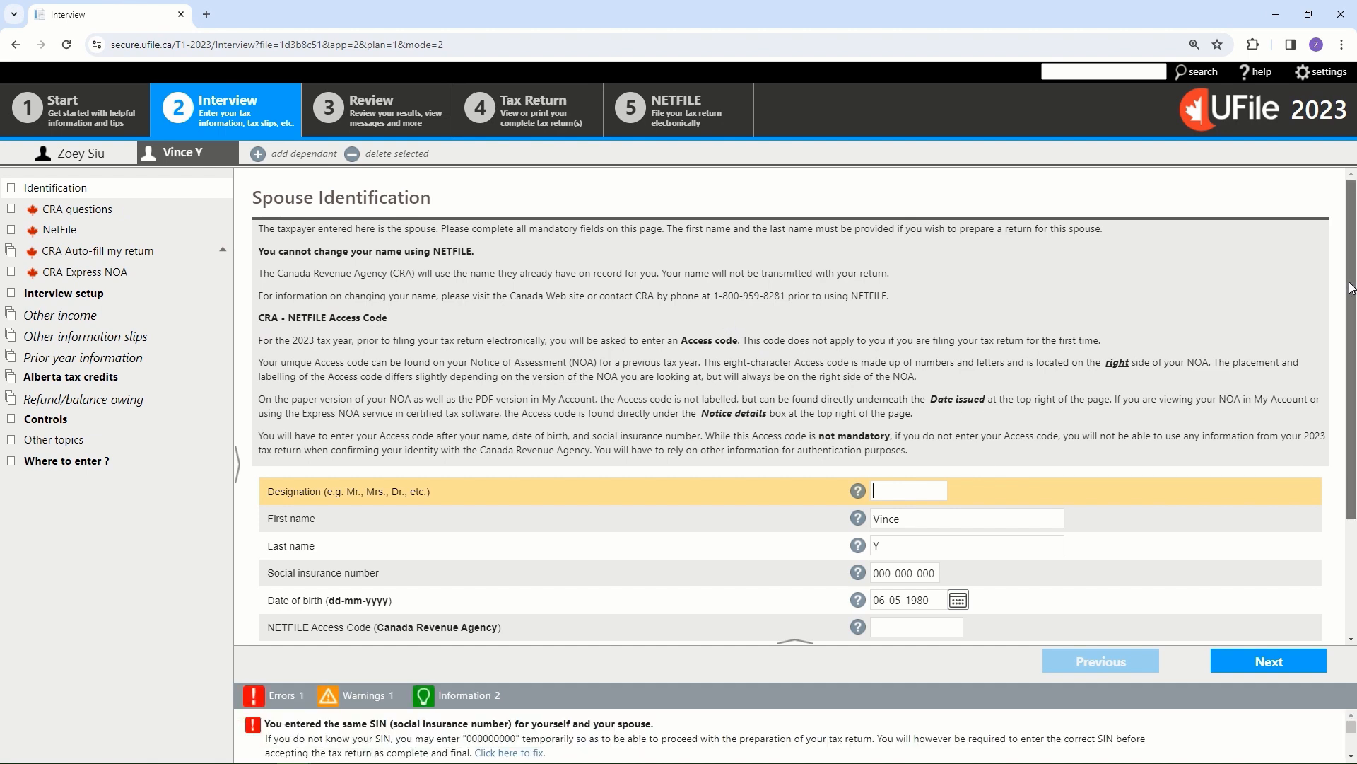
scroll("down", 3)
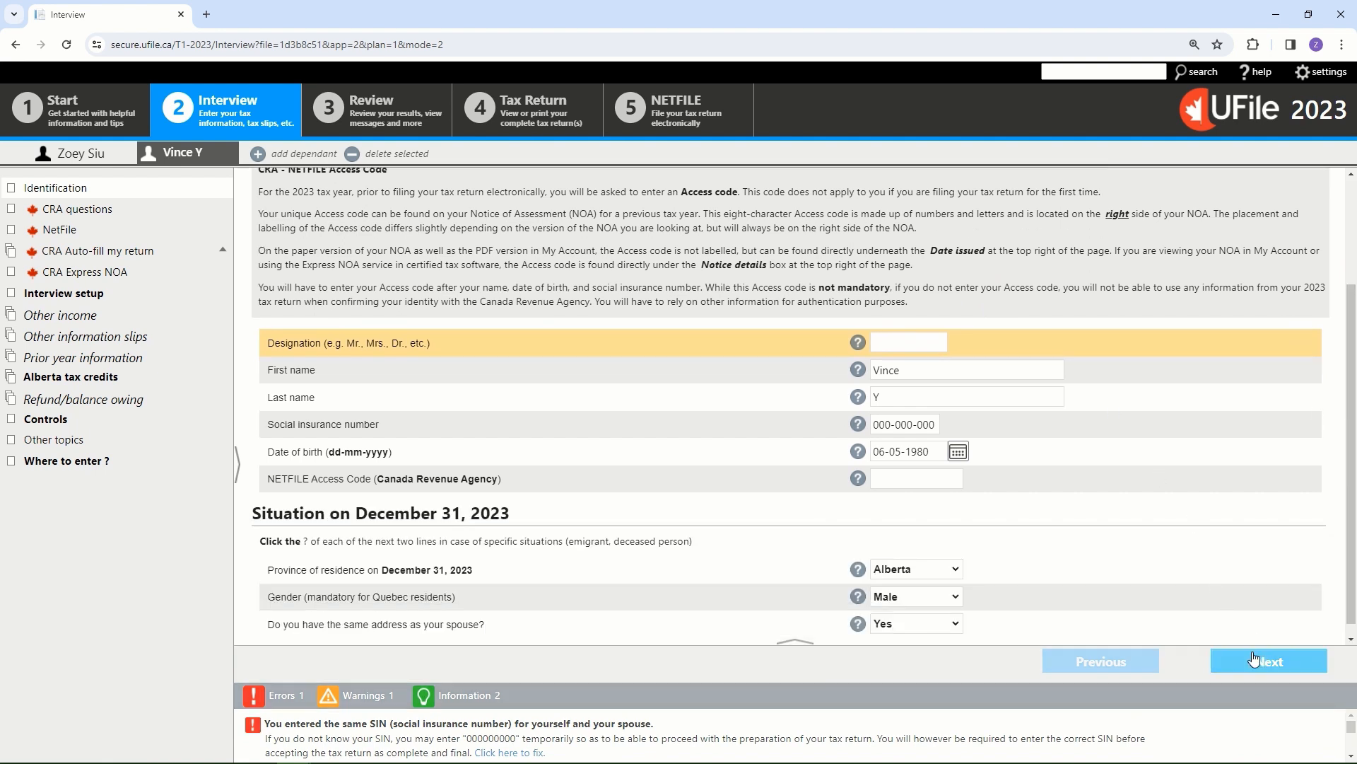
left_click(1267, 660)
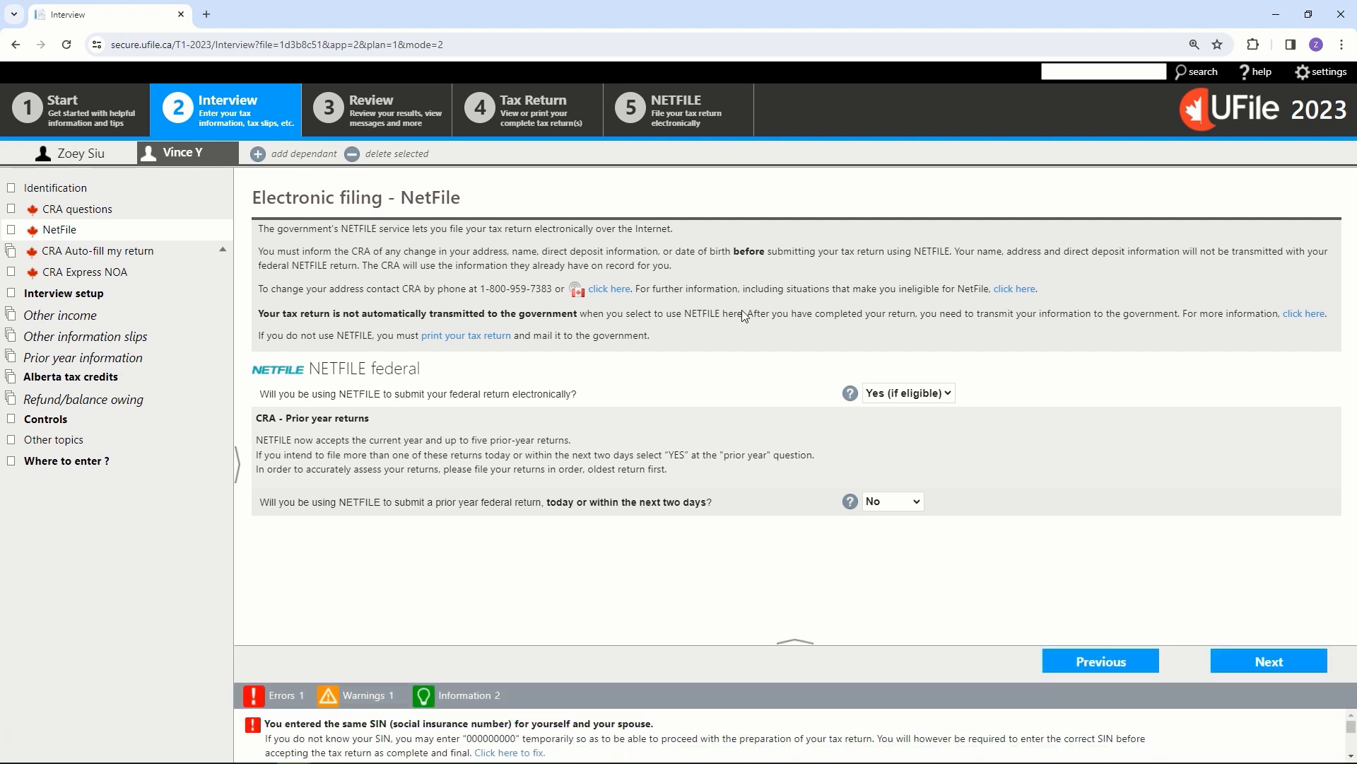
mouse_move(698, 316)
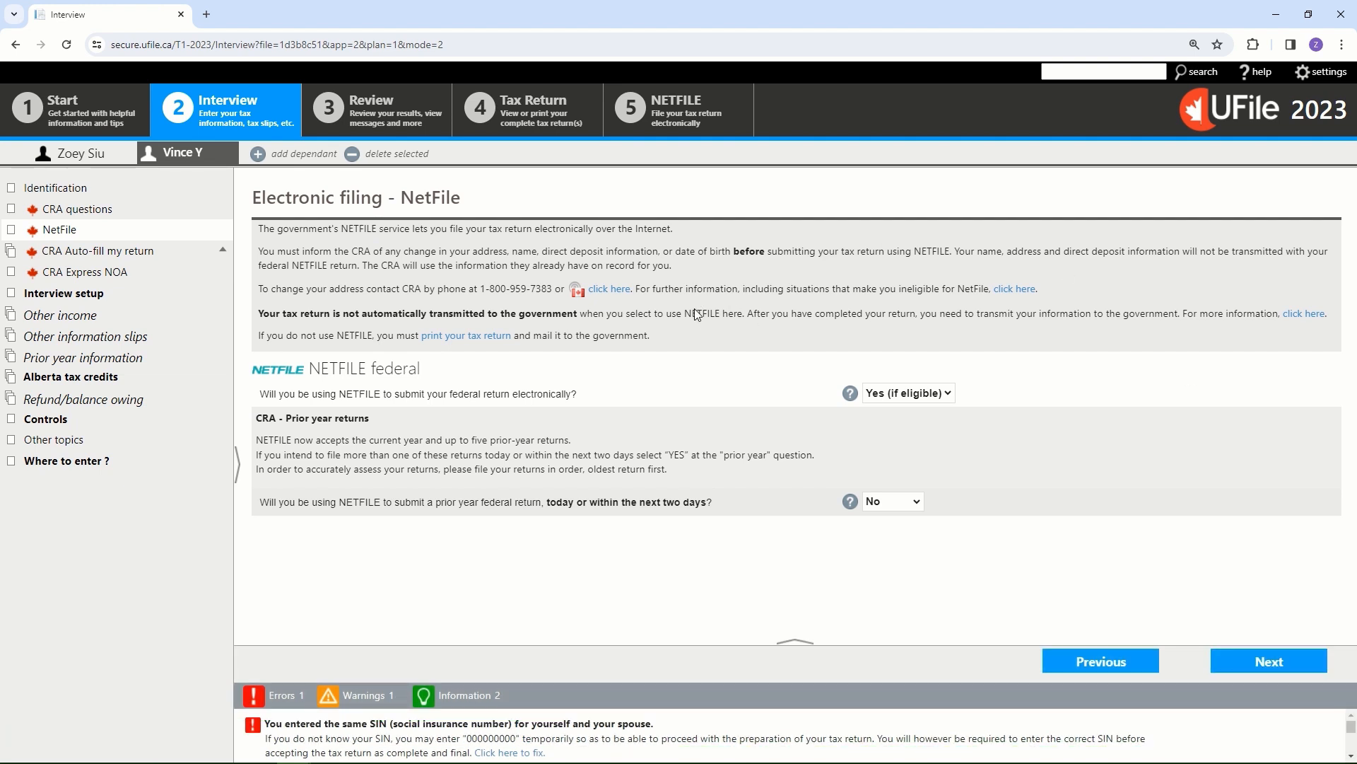
mouse_move(297, 165)
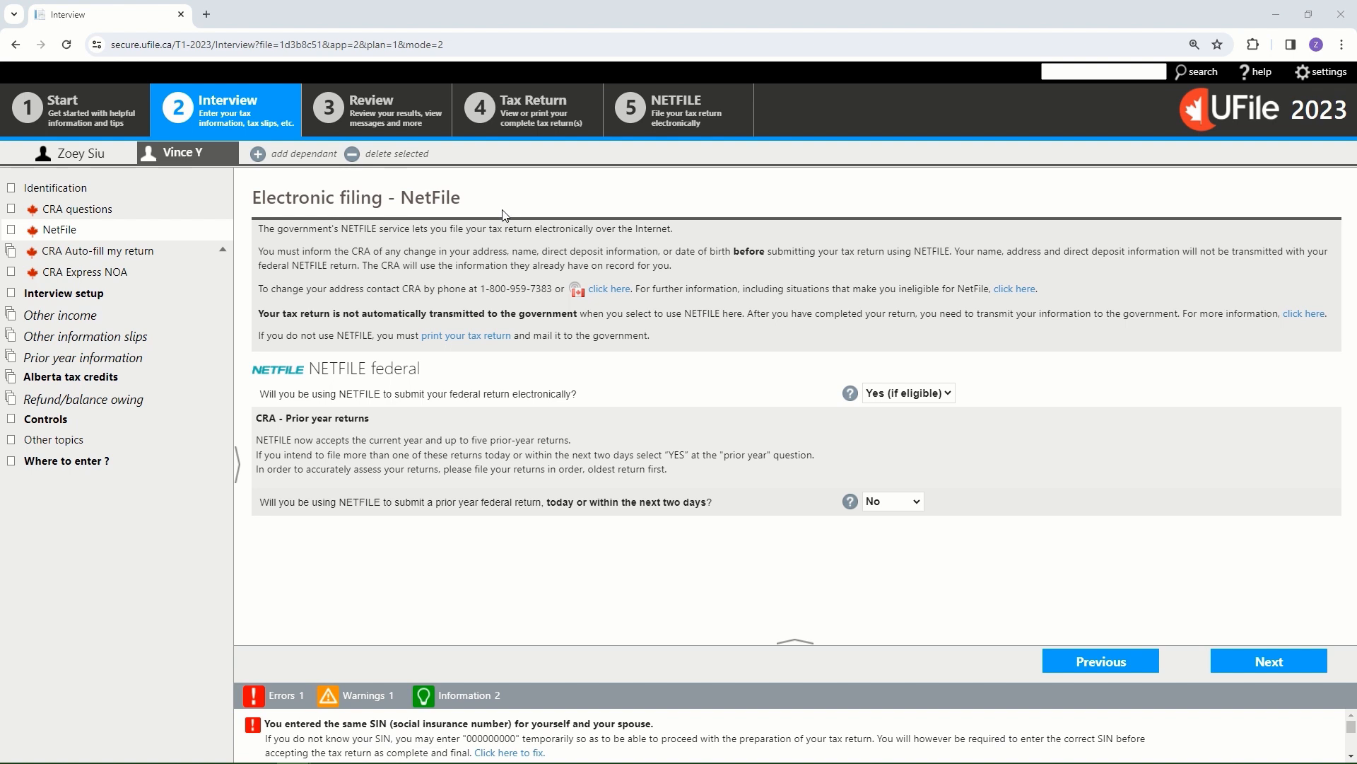
left_click(376, 111)
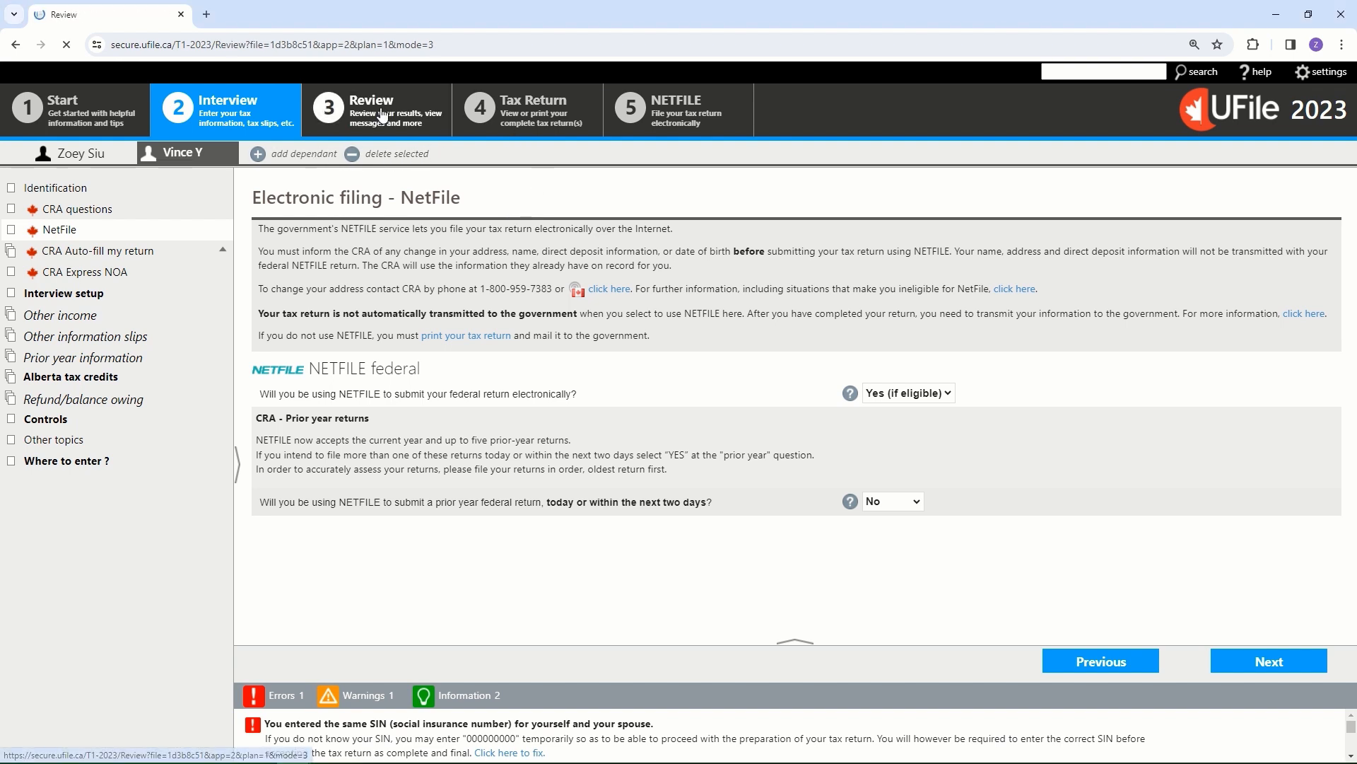
- View the $3,923.24 total refund in Review, then open the Tax-saving ideas page
left_click(376, 110)
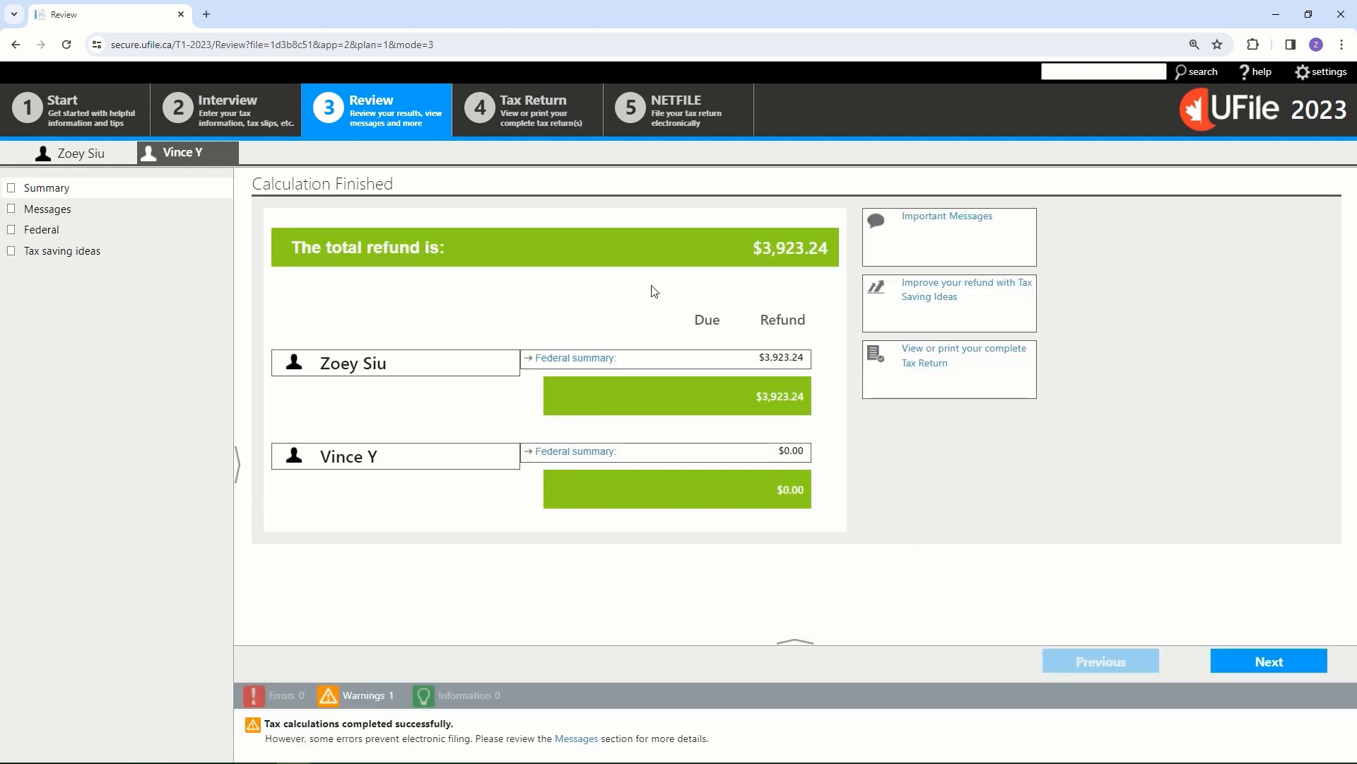
mouse_move(756, 371)
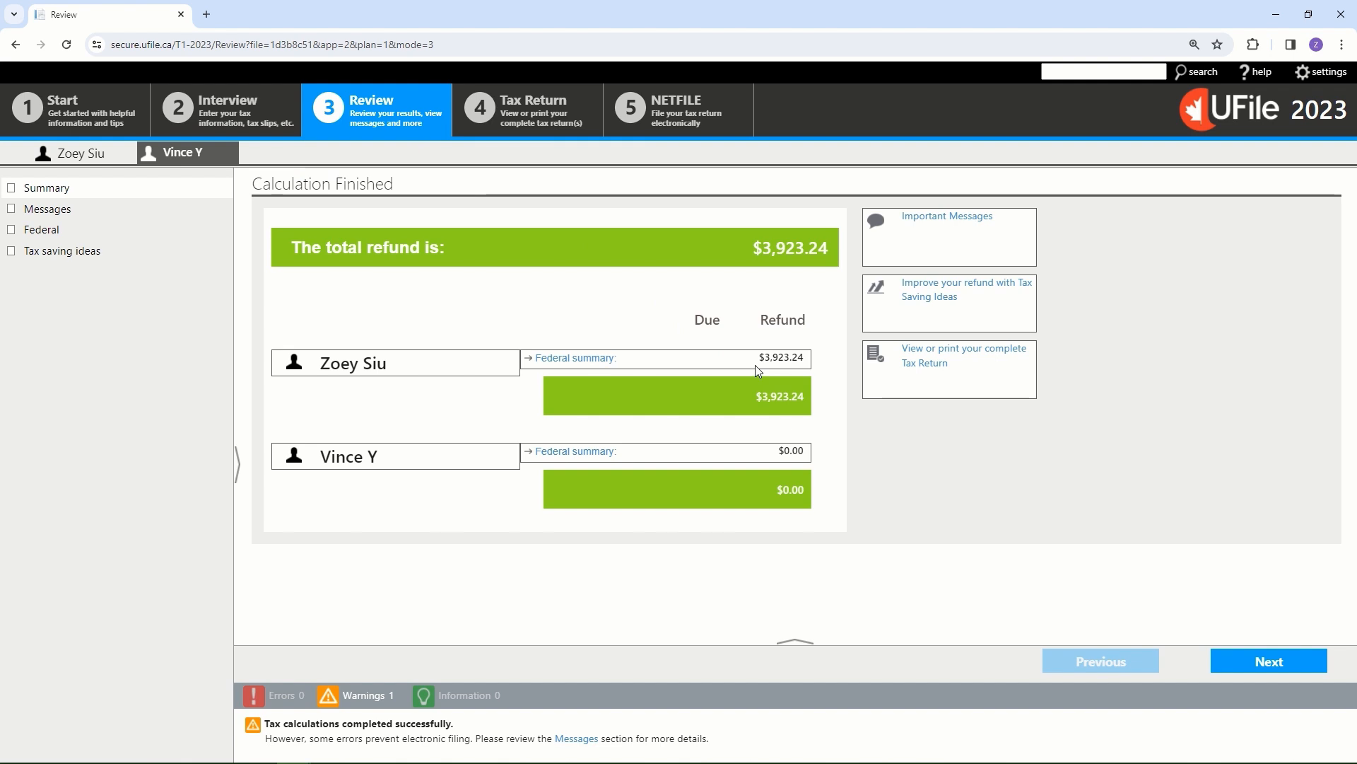
mouse_move(812, 409)
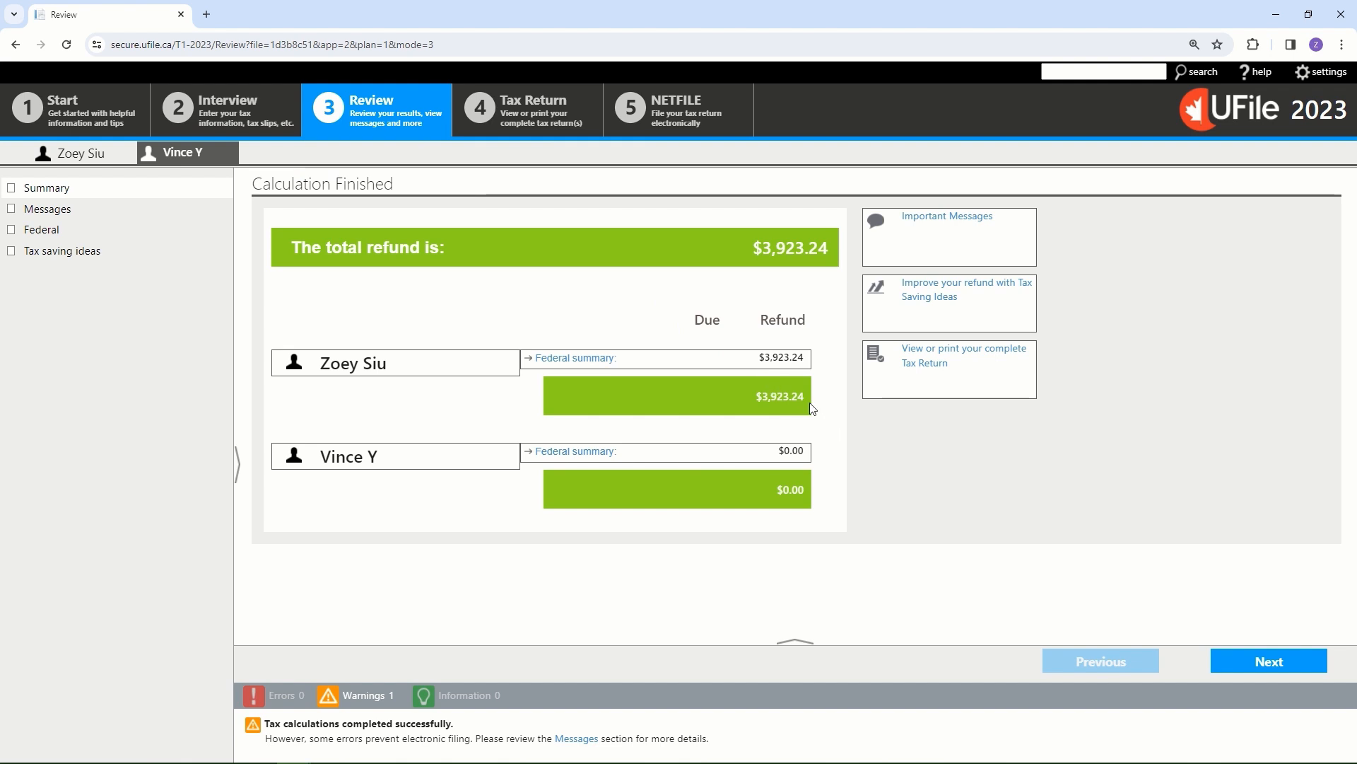
mouse_move(806, 404)
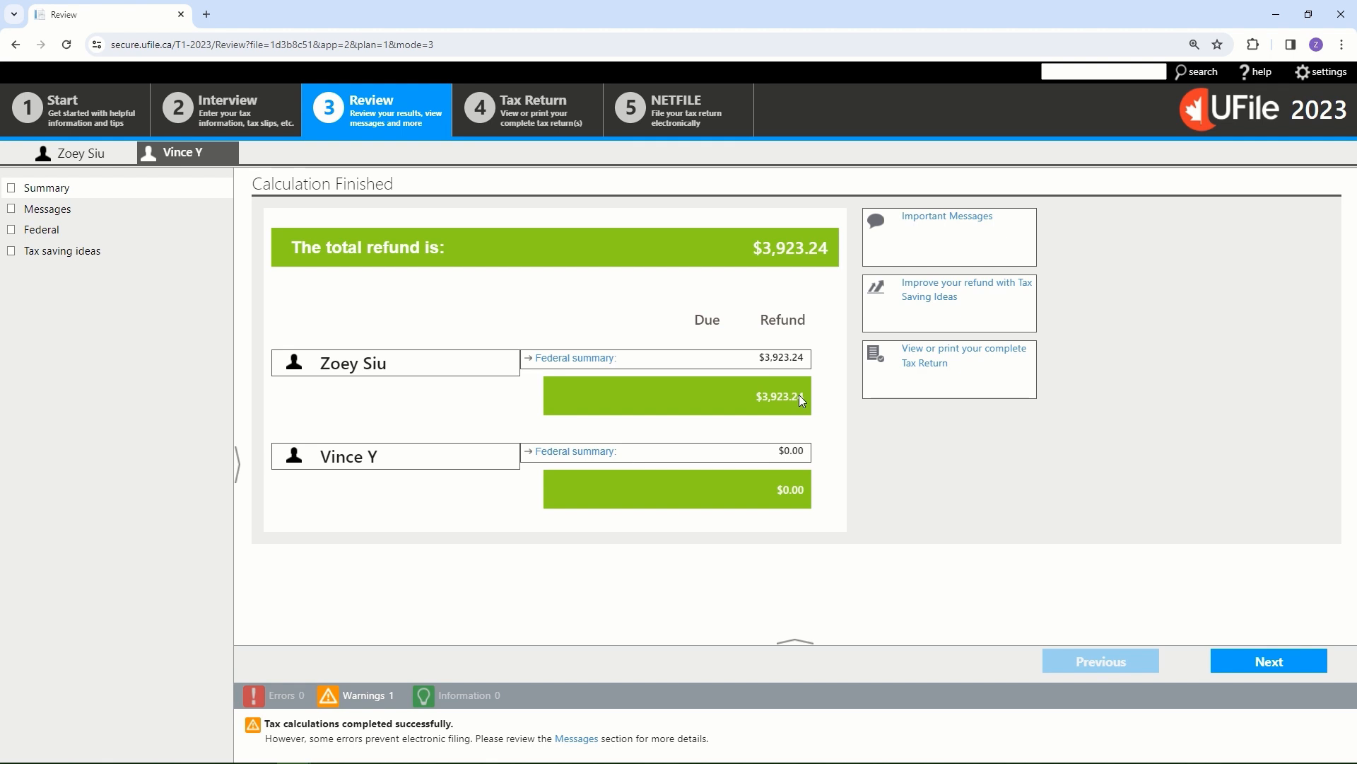
mouse_move(706, 416)
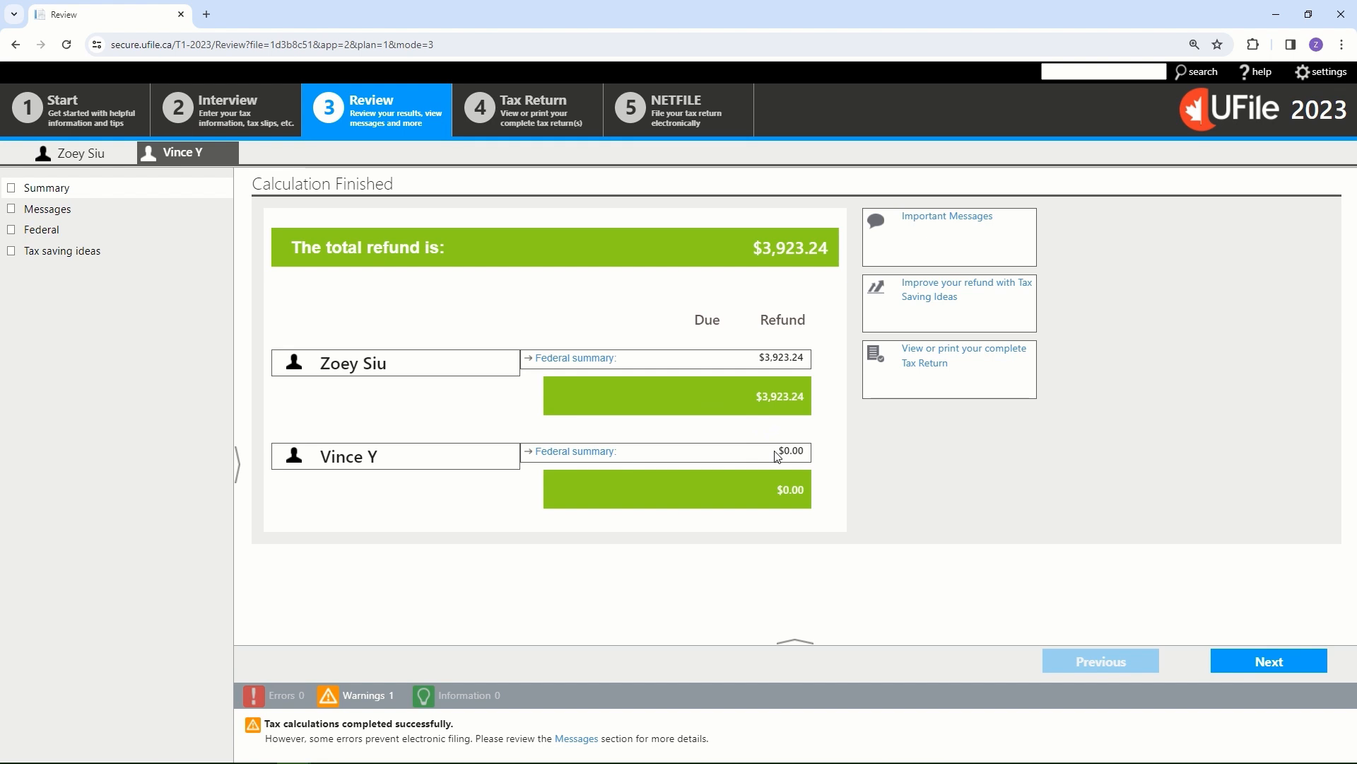
mouse_move(413, 463)
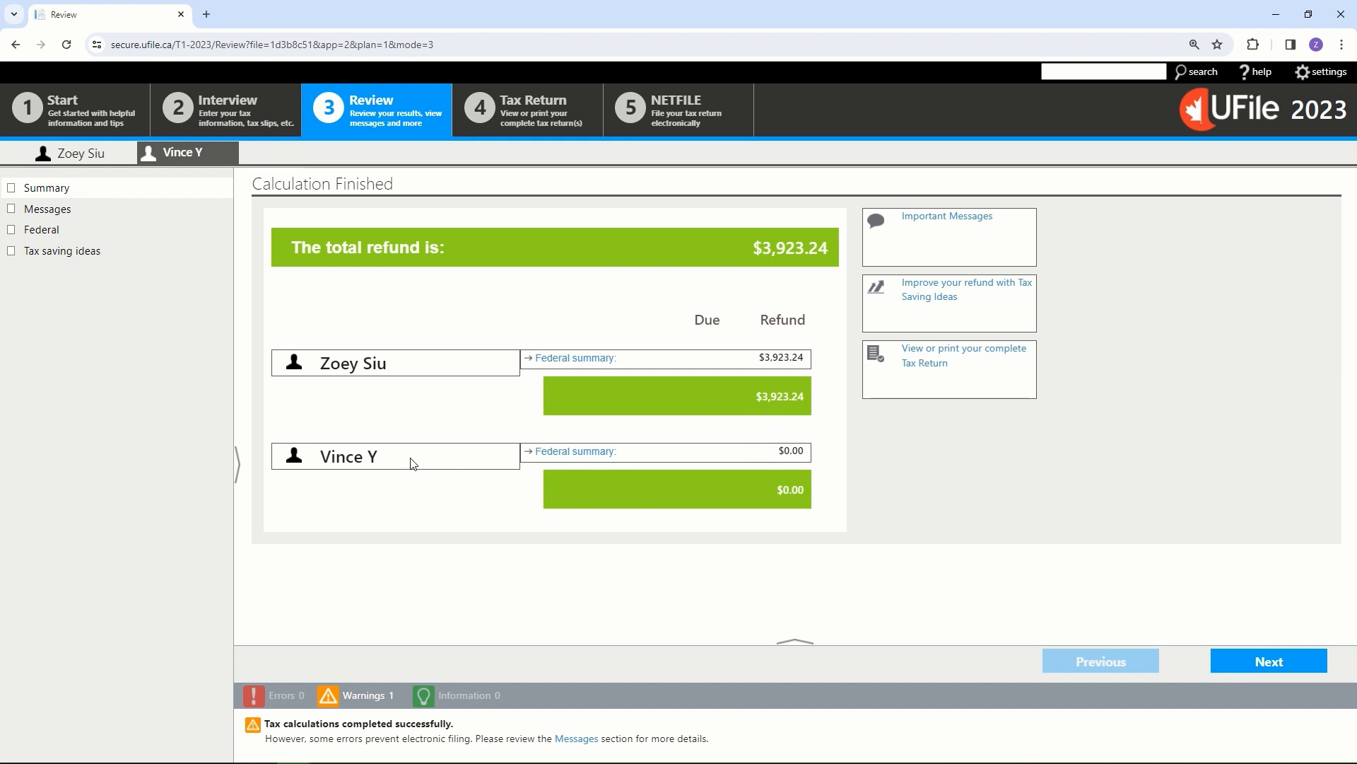
mouse_move(444, 630)
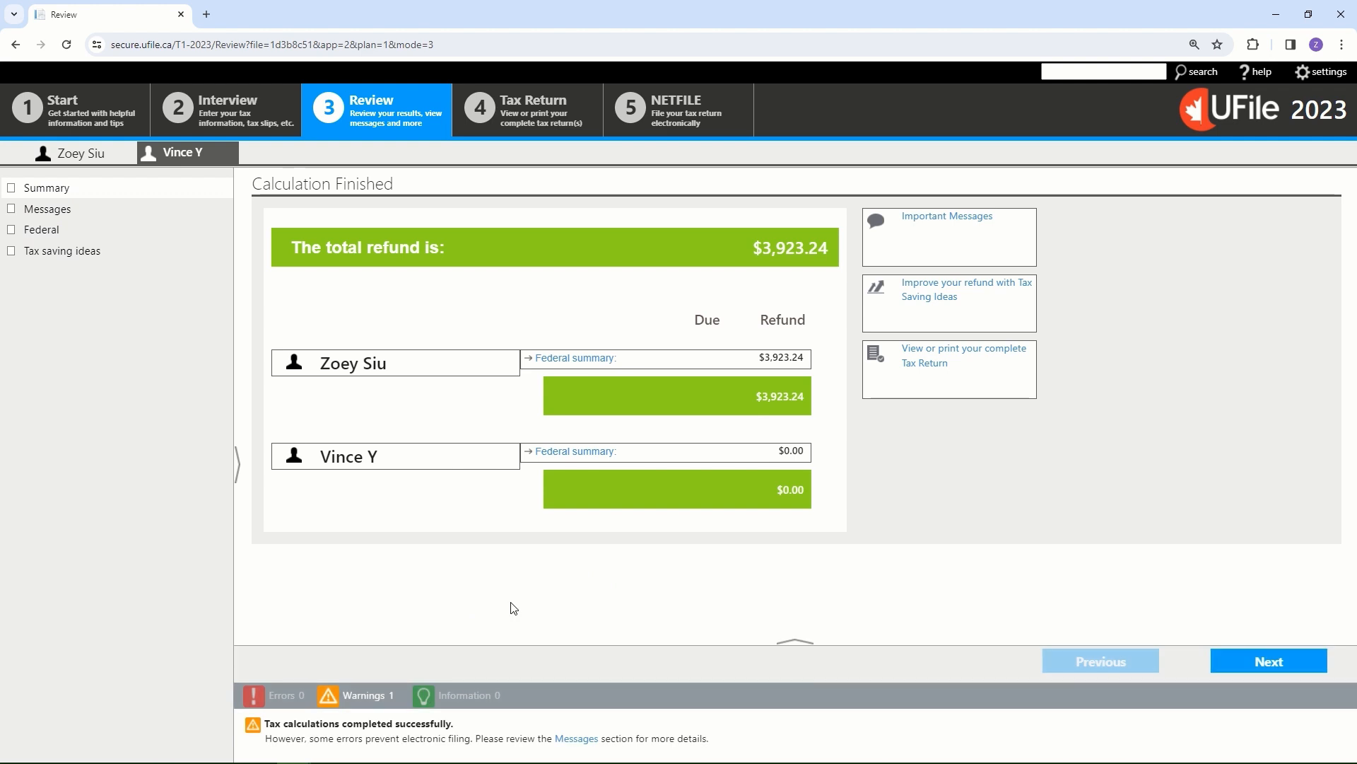
left_click(63, 251)
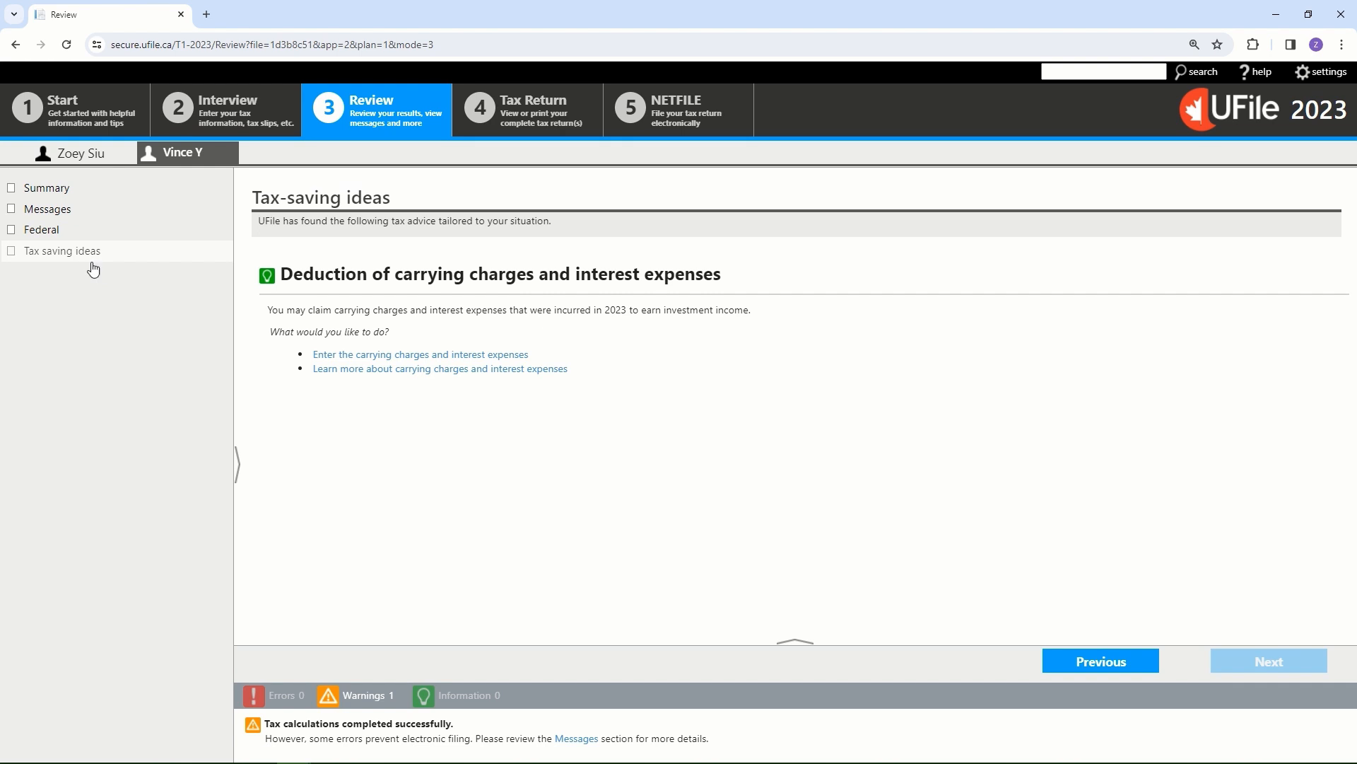
mouse_move(541, 457)
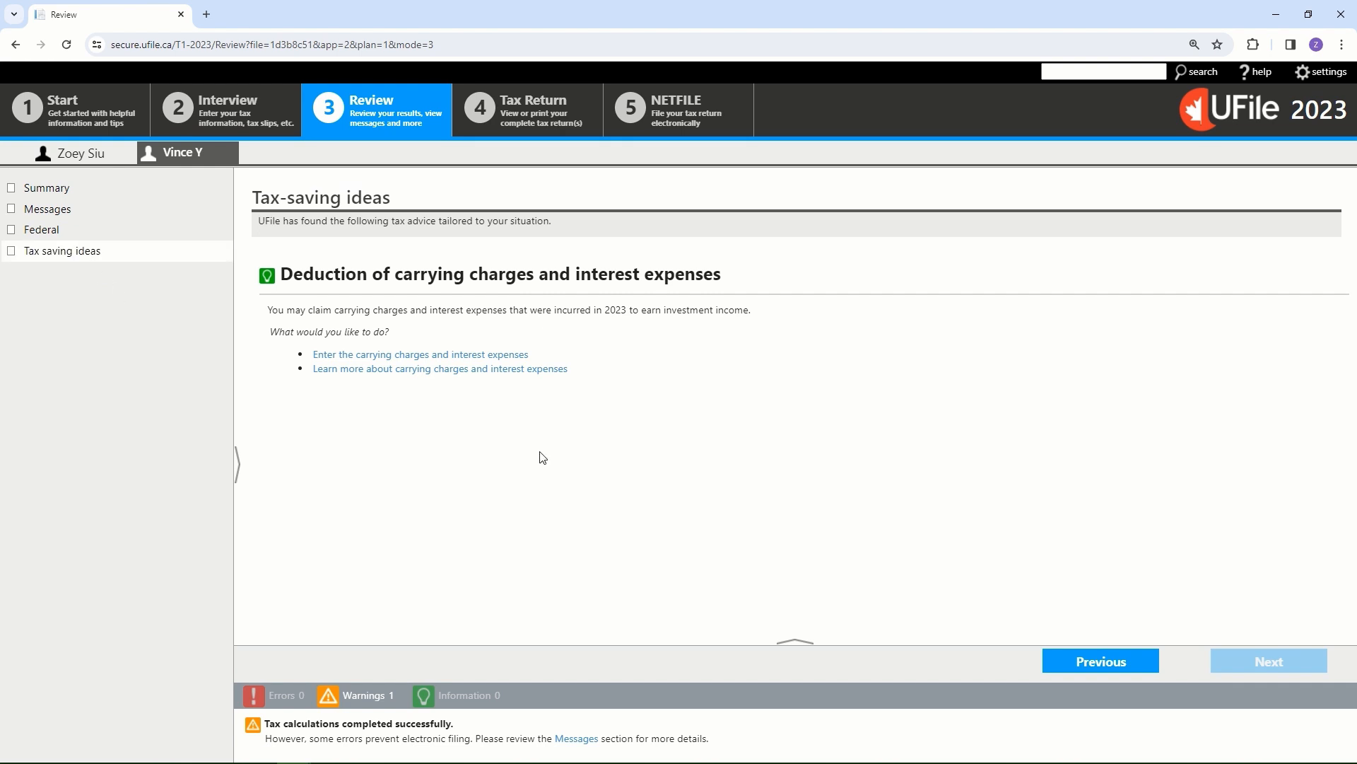
mouse_move(271, 249)
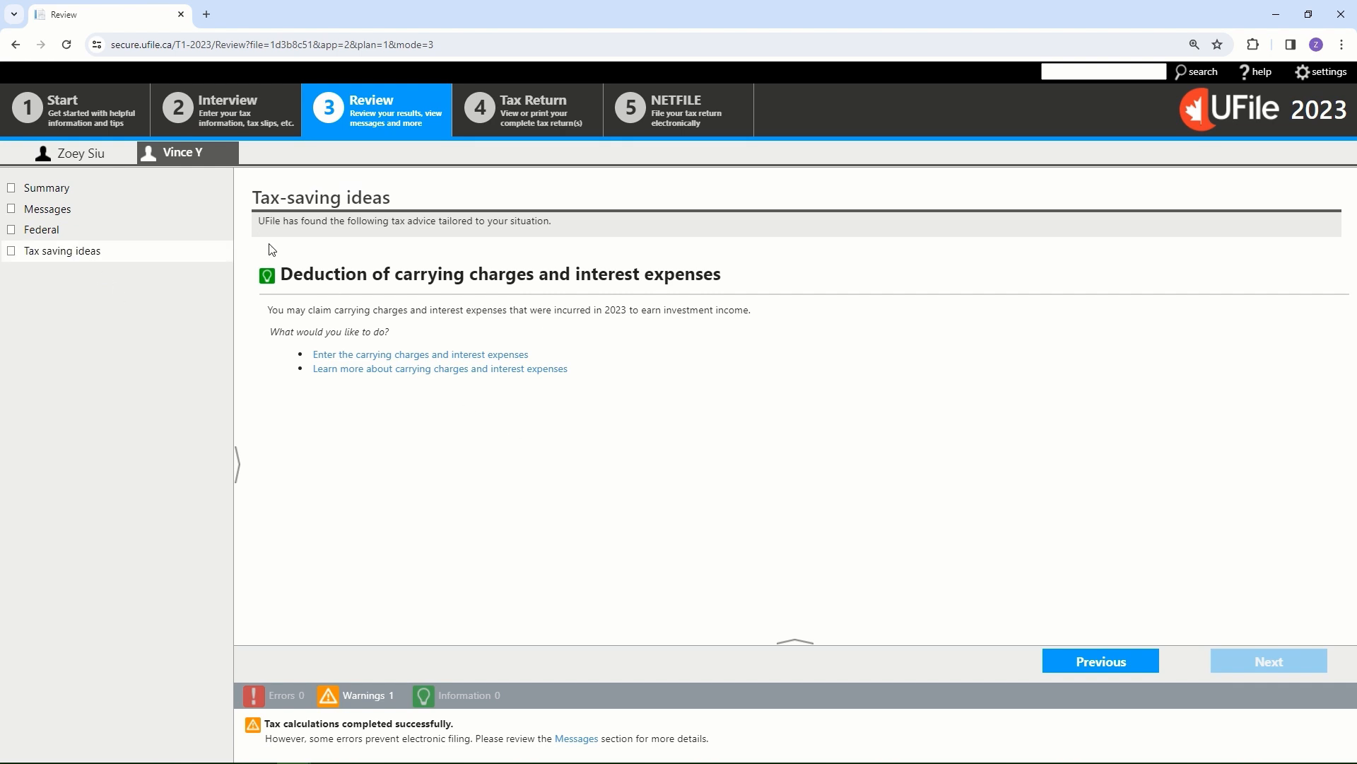
- Review the federal summary showing $50,300 total income and $47,660 taxable income
left_click(42, 230)
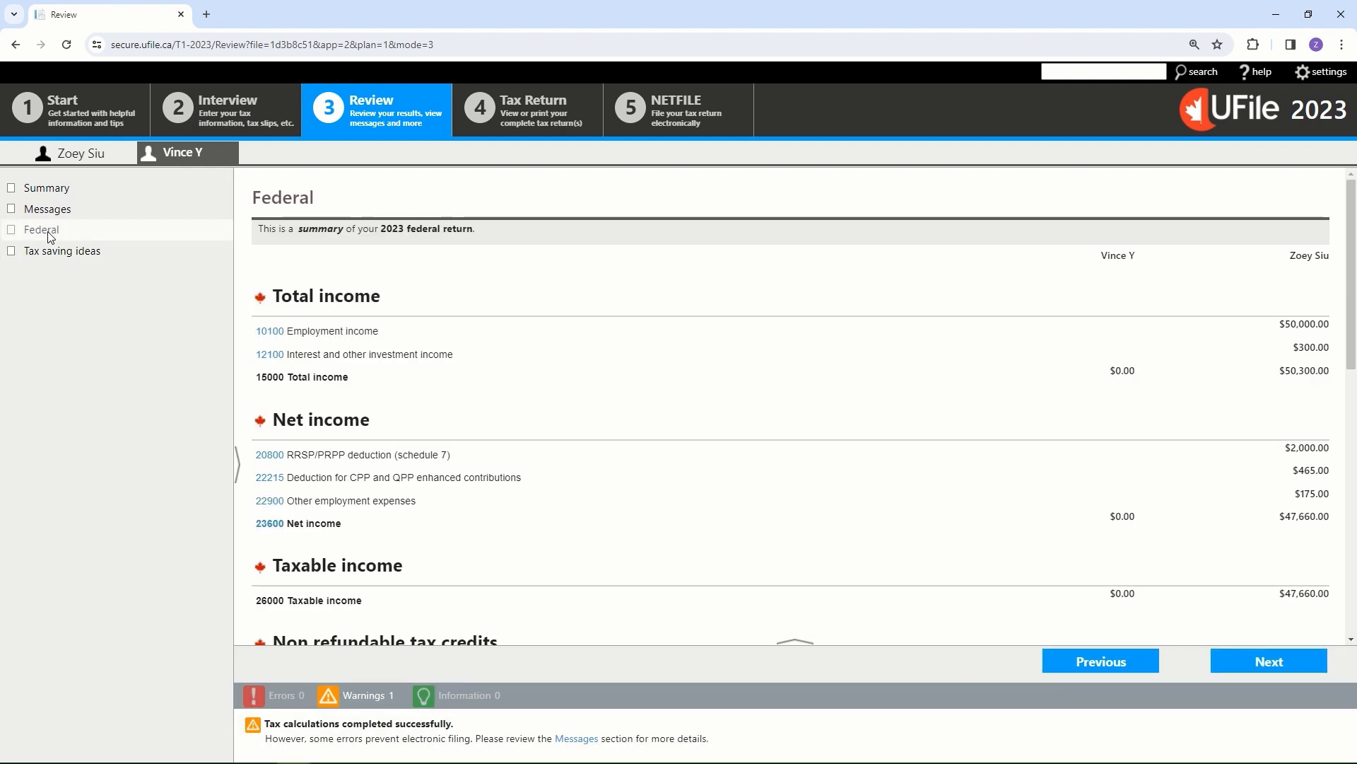
mouse_move(590, 330)
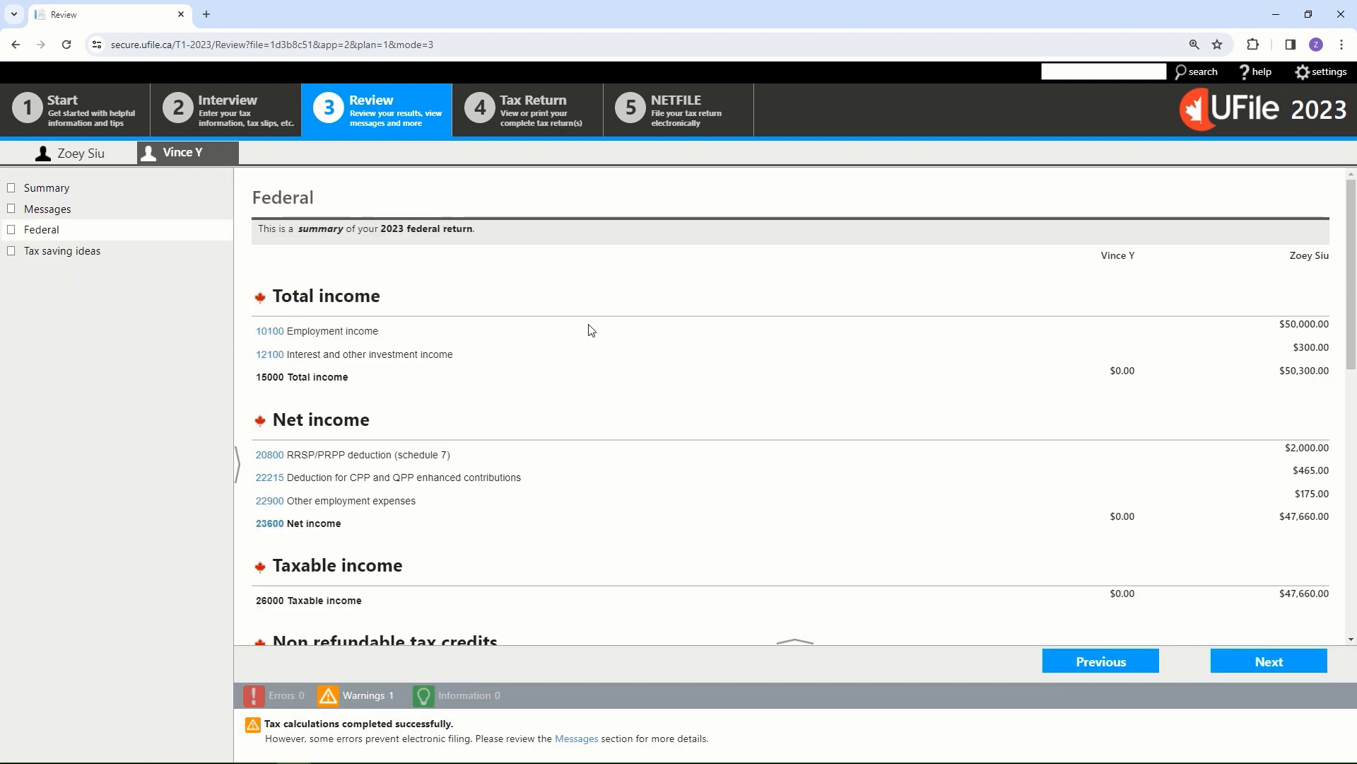
mouse_move(779, 389)
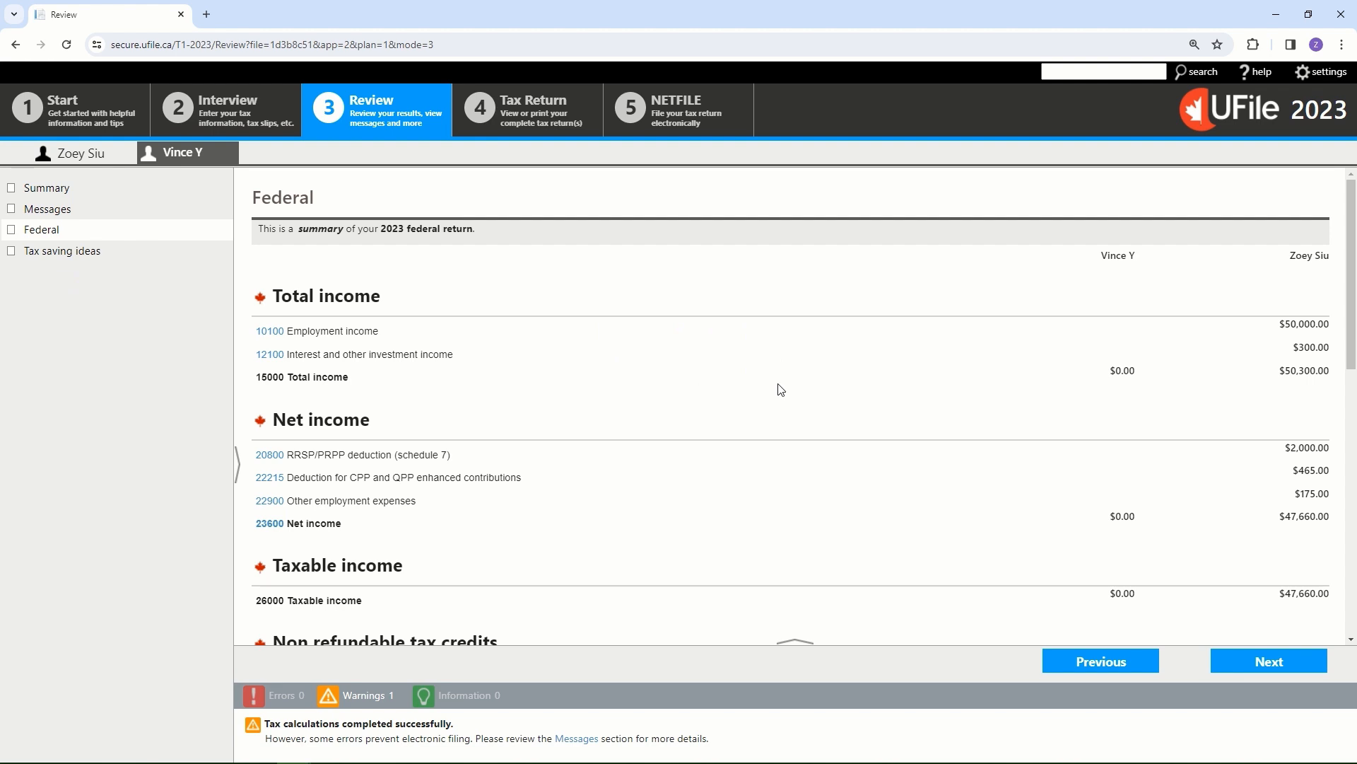
mouse_move(771, 348)
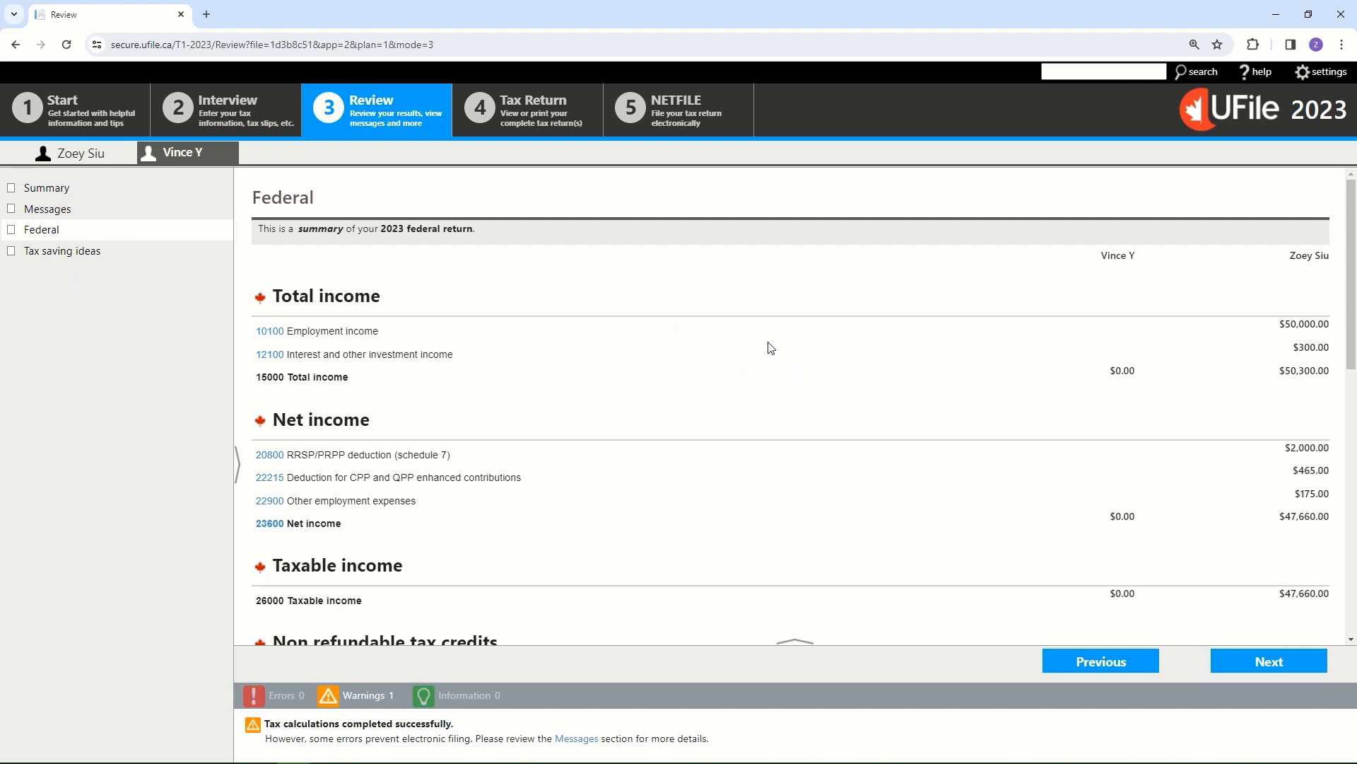
mouse_move(69, 189)
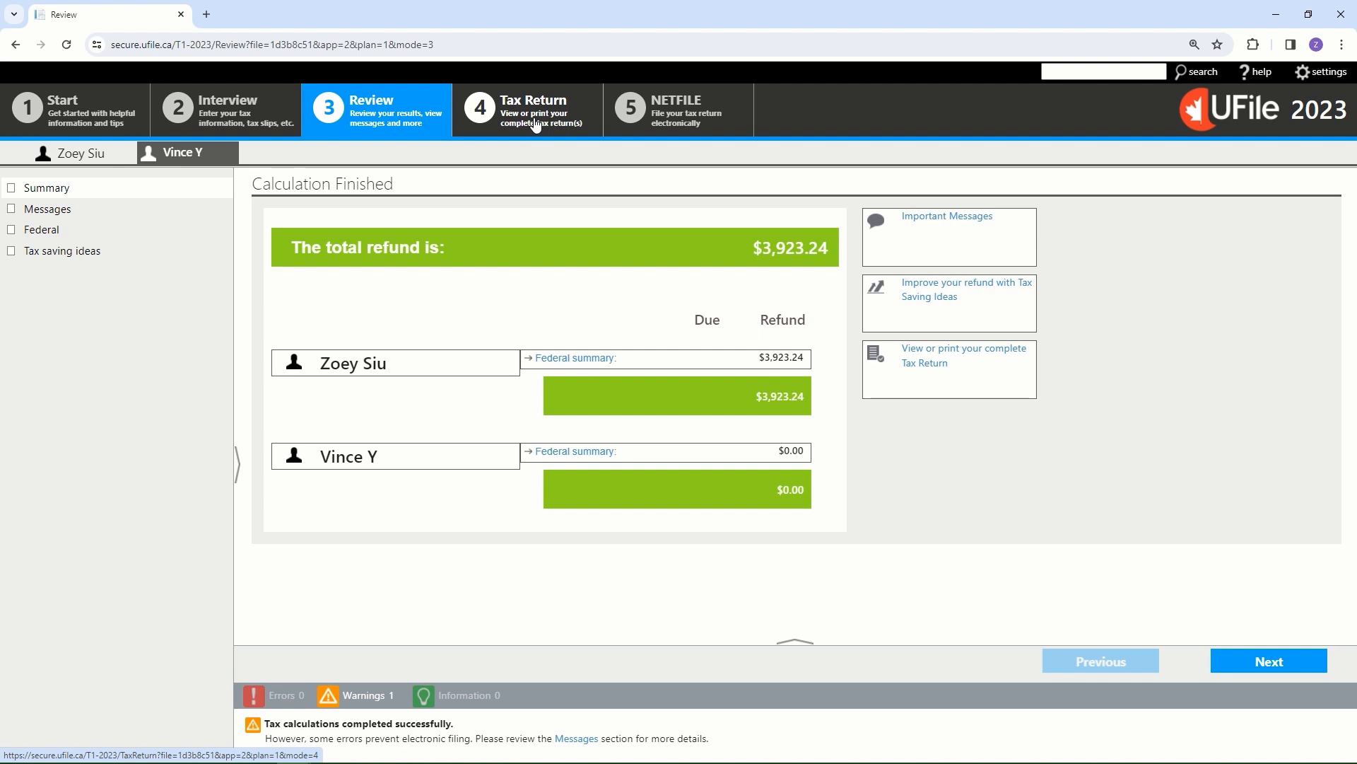
mouse_move(563, 243)
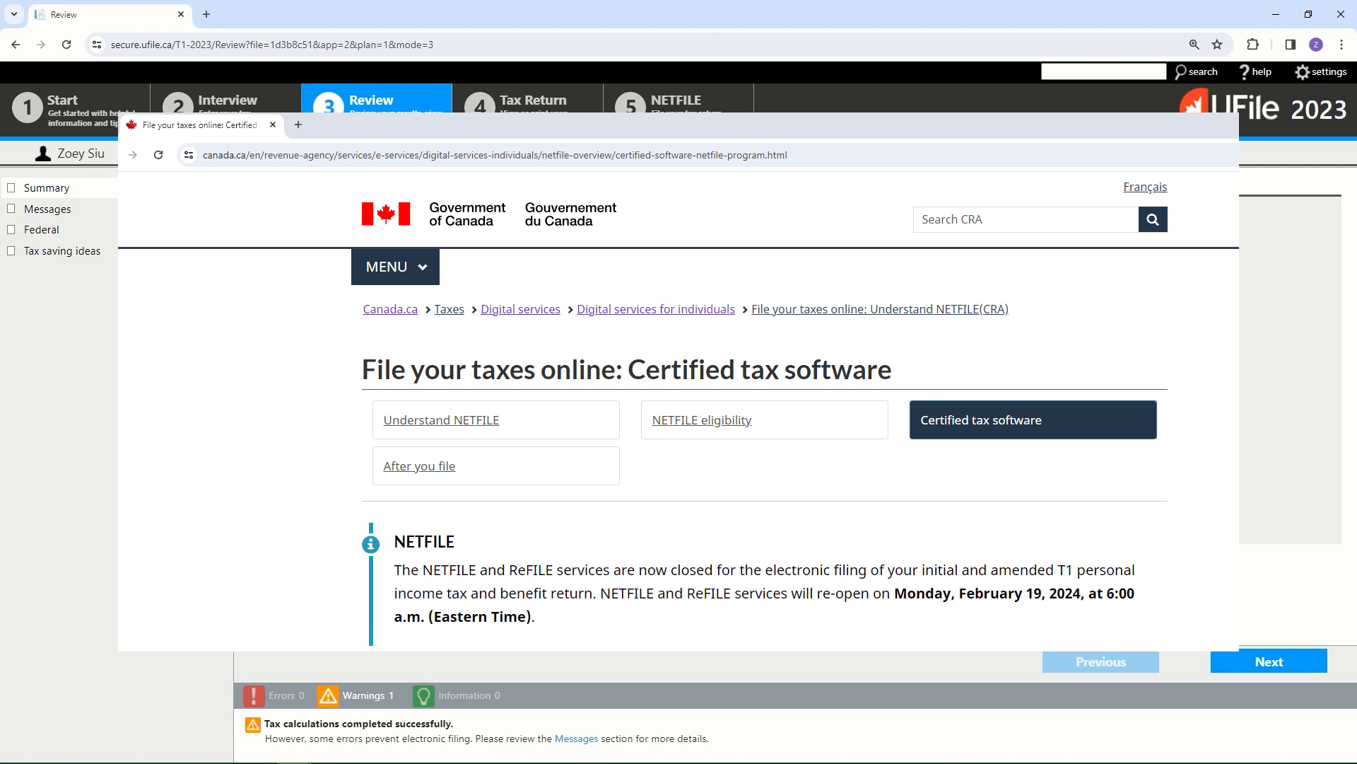
mouse_move(44, 347)
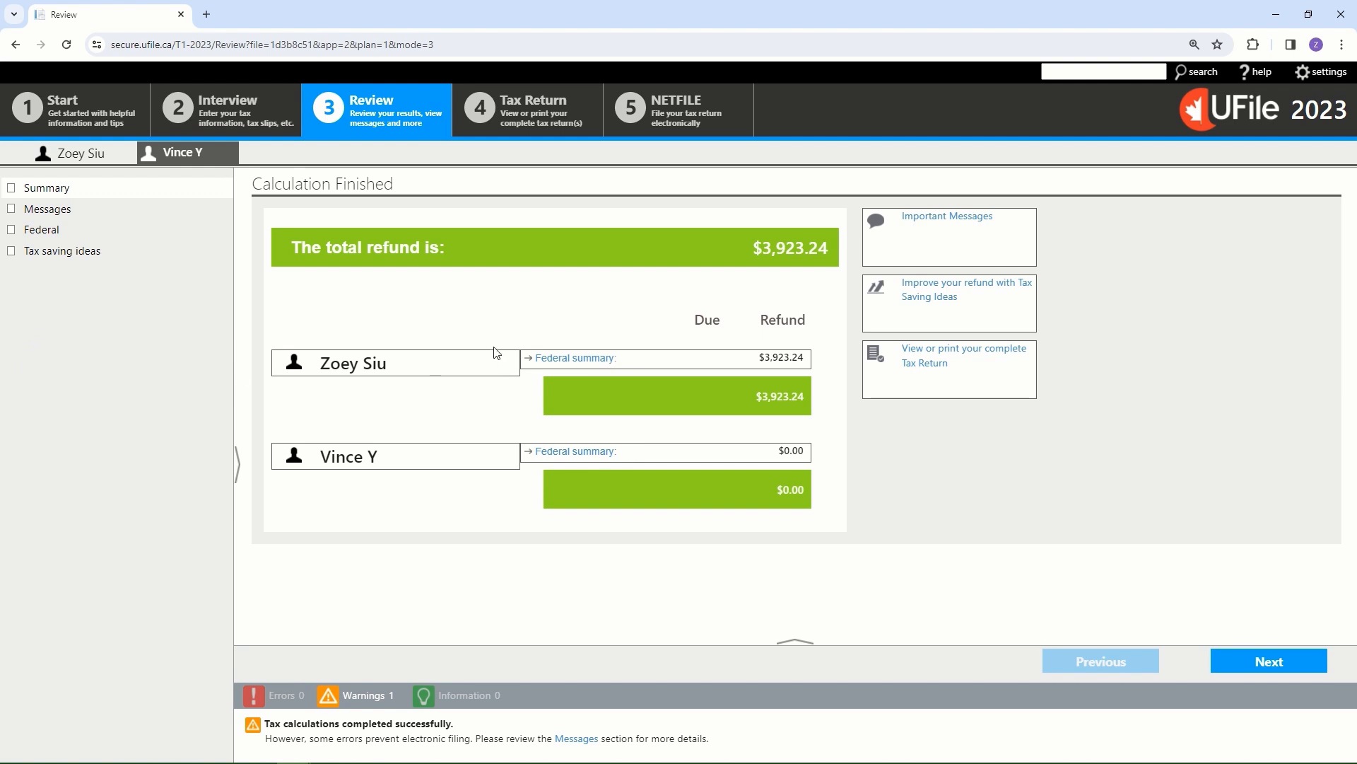
mouse_move(618, 314)
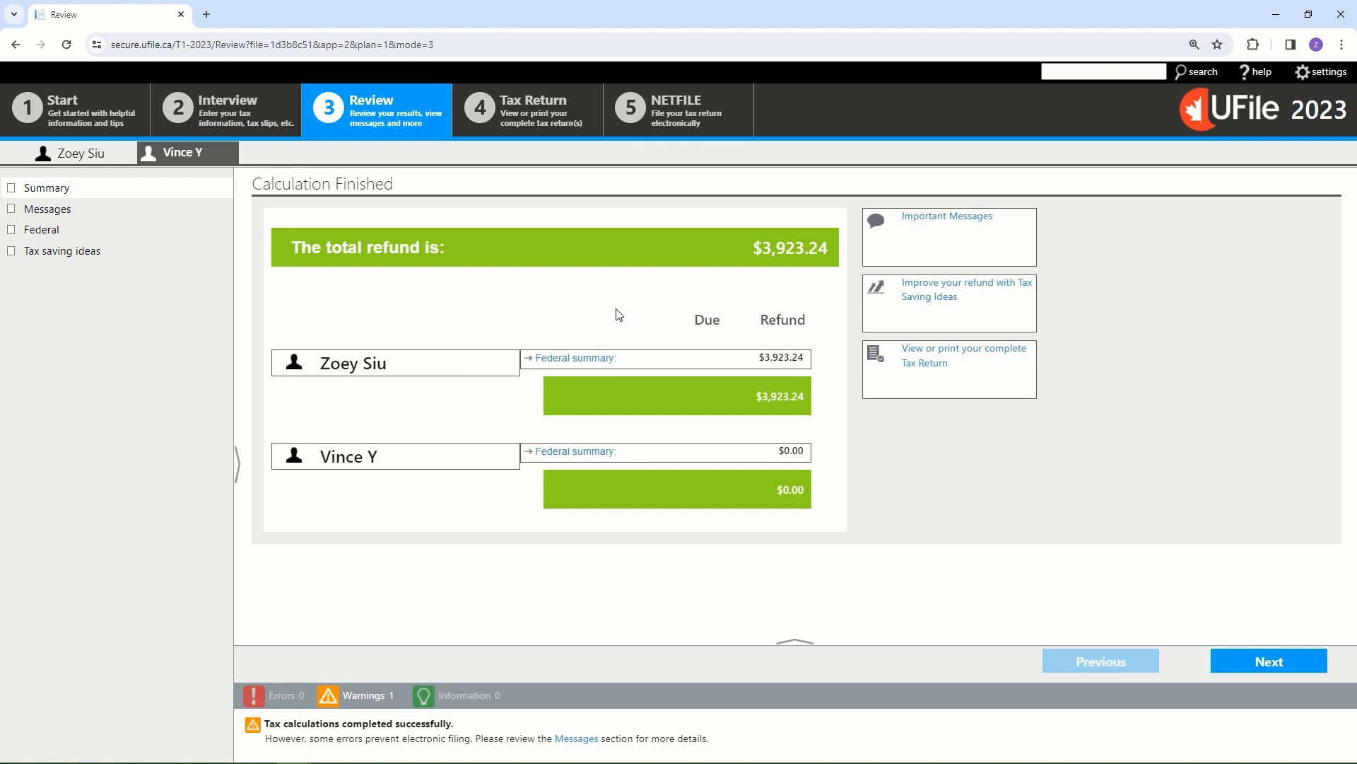
mouse_move(674, 127)
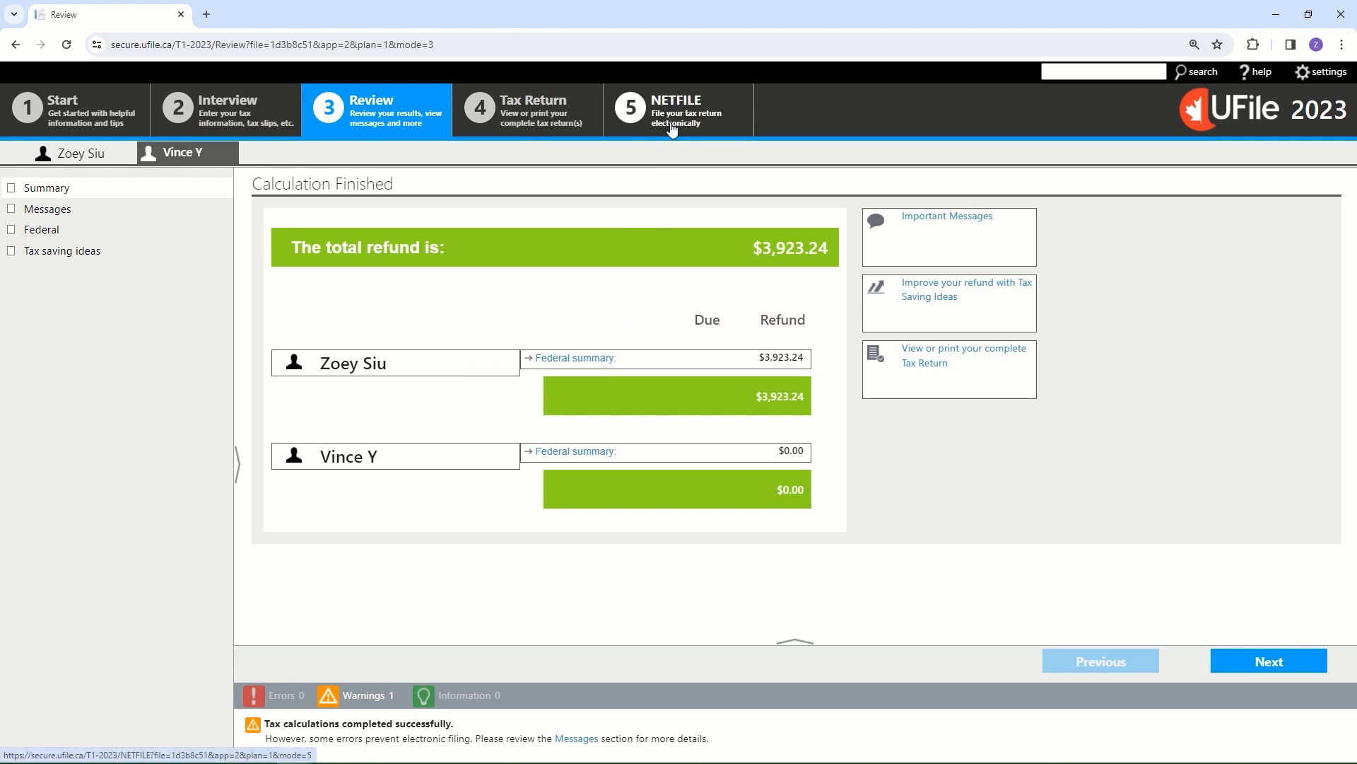